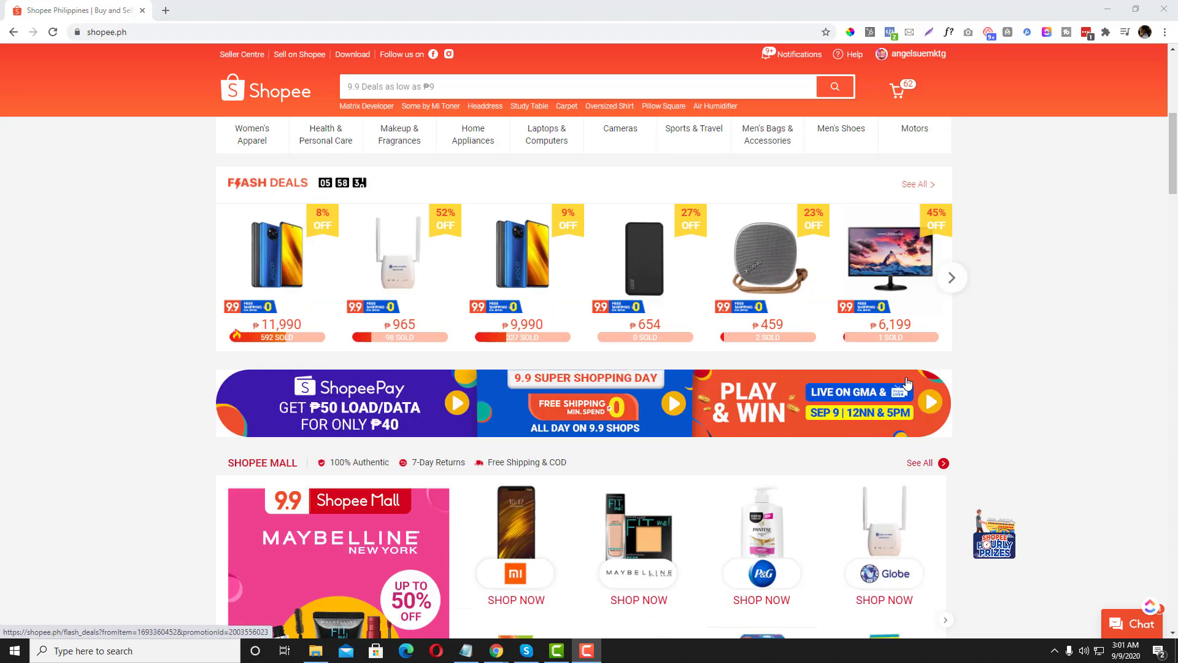
Step: Open Notepad and type the first topic, creating a seller account in Shopee
scroll("down", 3)
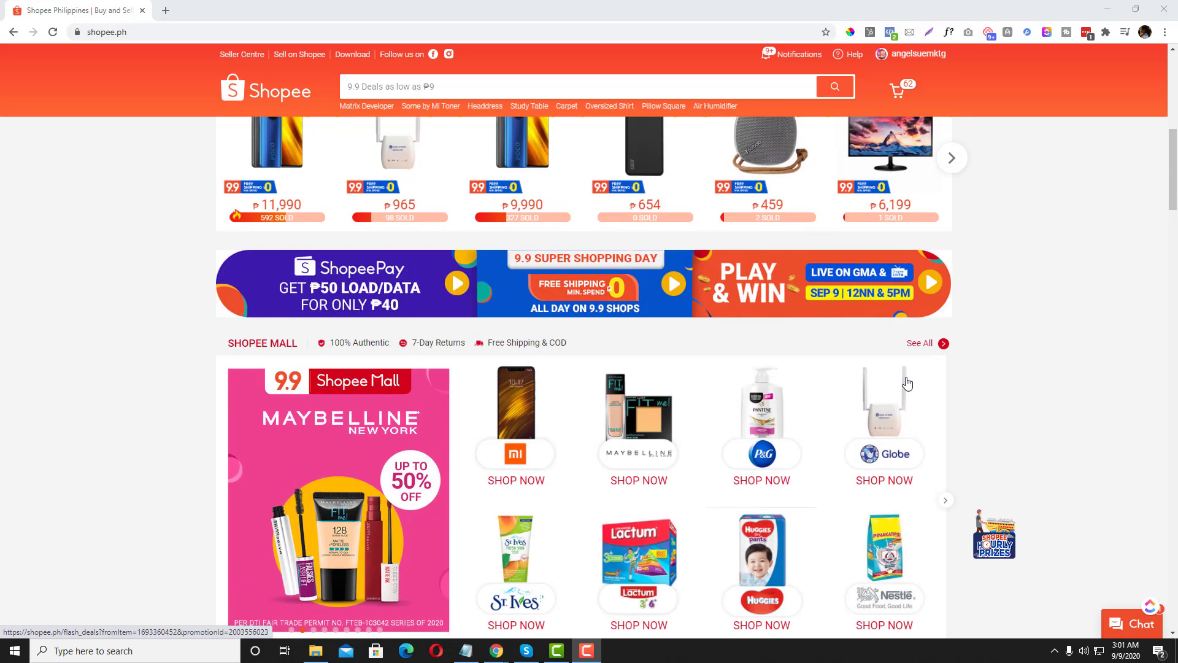
scroll("up", 3)
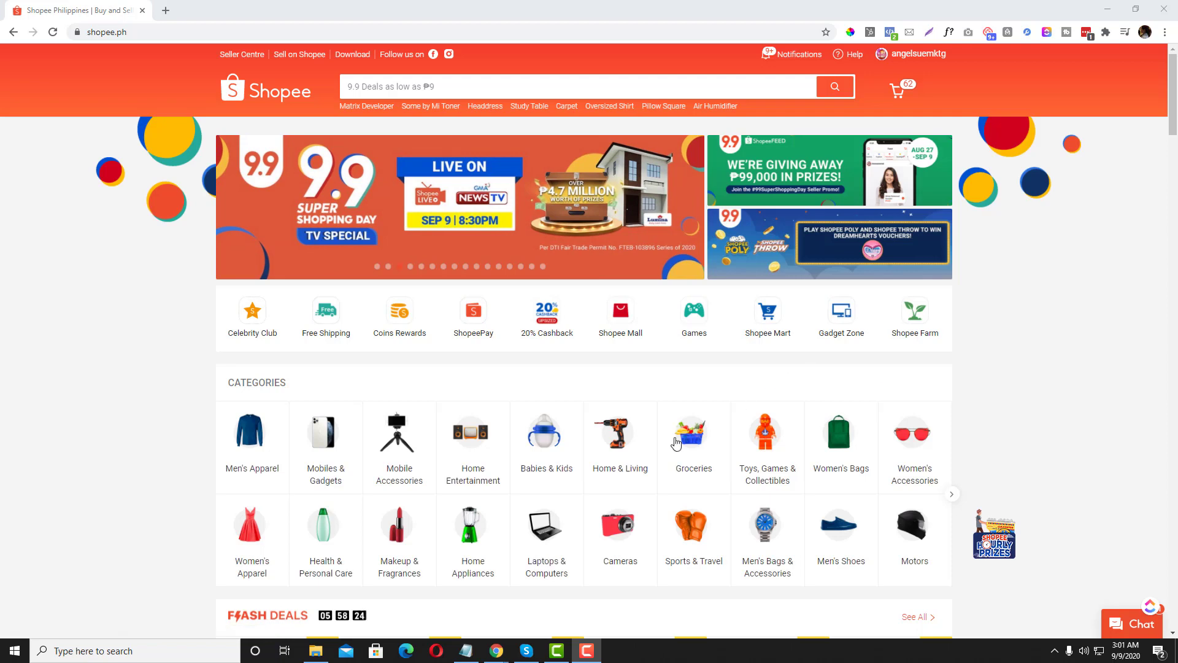
left_click(465, 651)
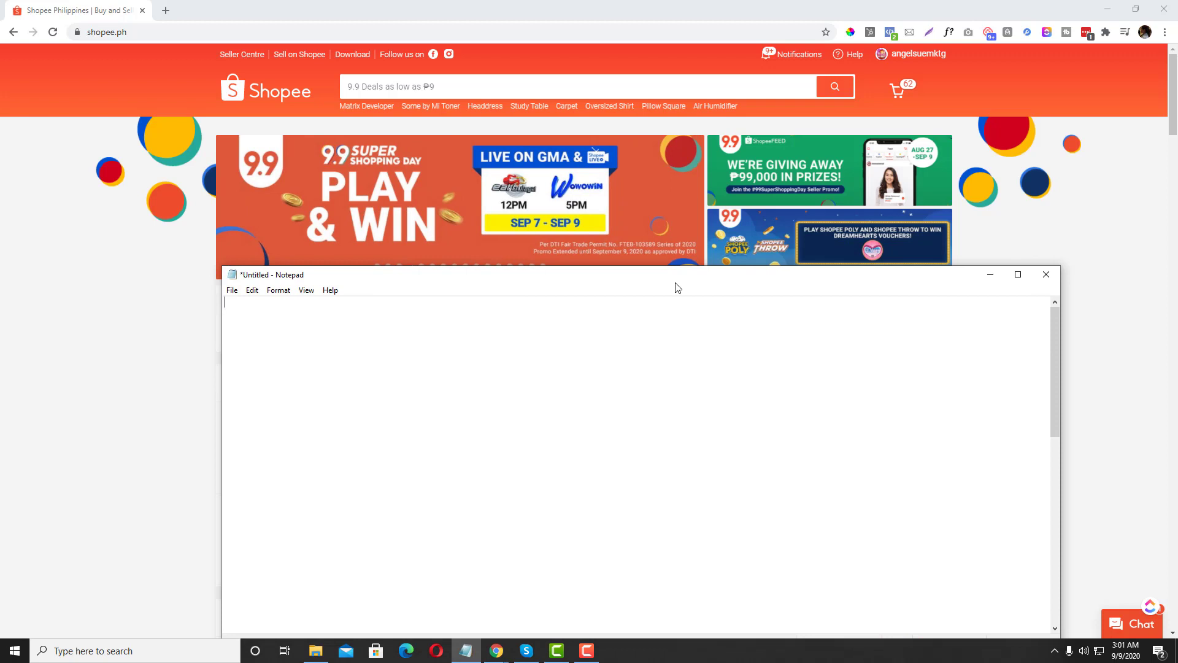
mouse_move(468, 373)
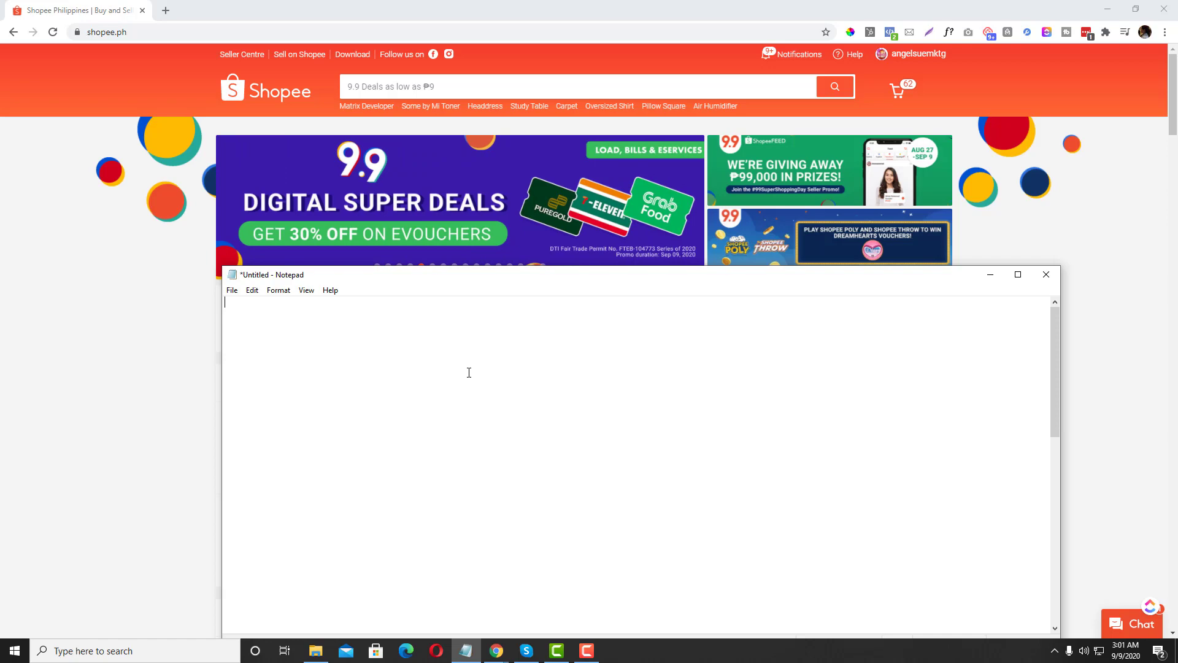
mouse_move(369, 354)
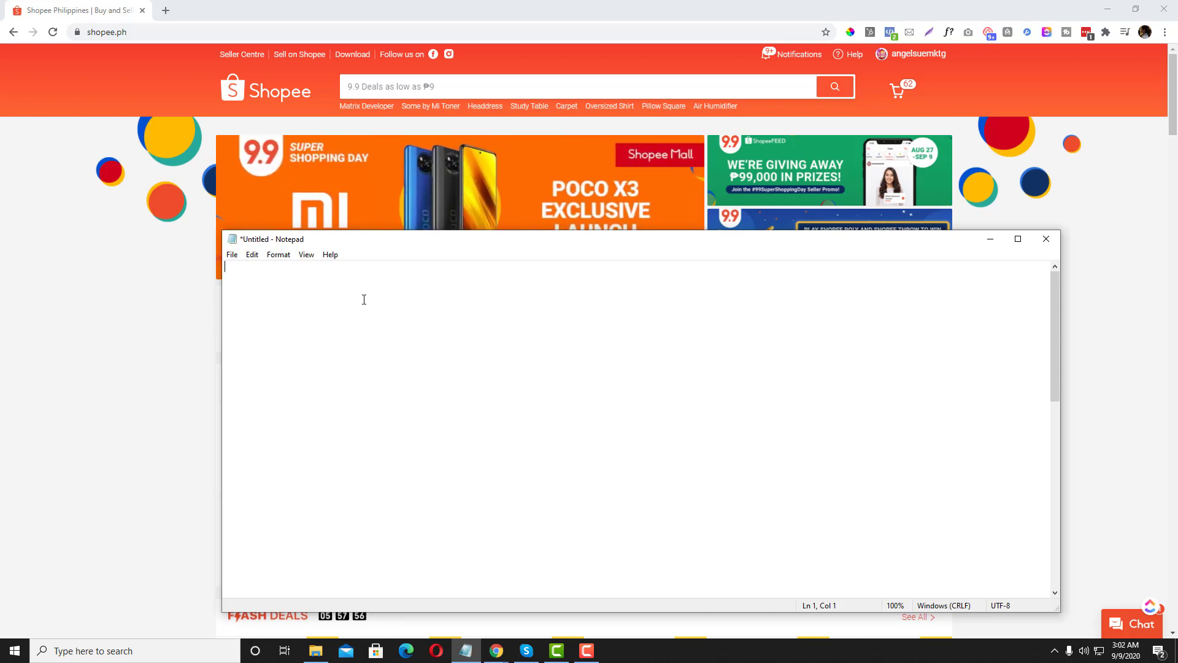
type("-")
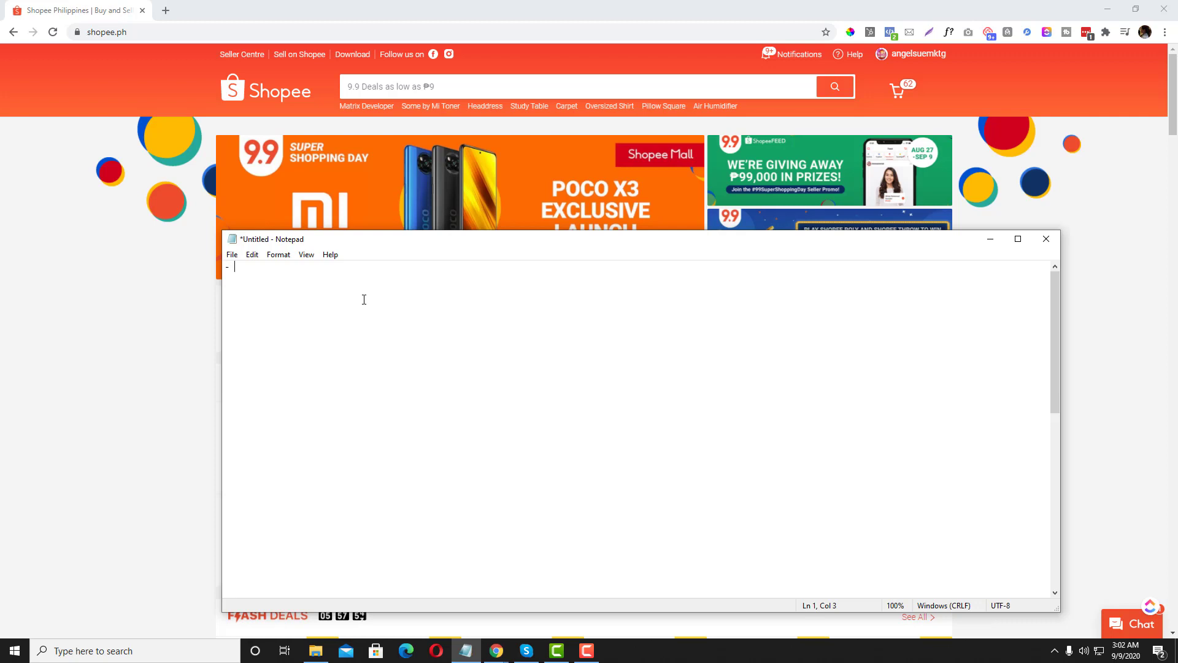
type("cRE")
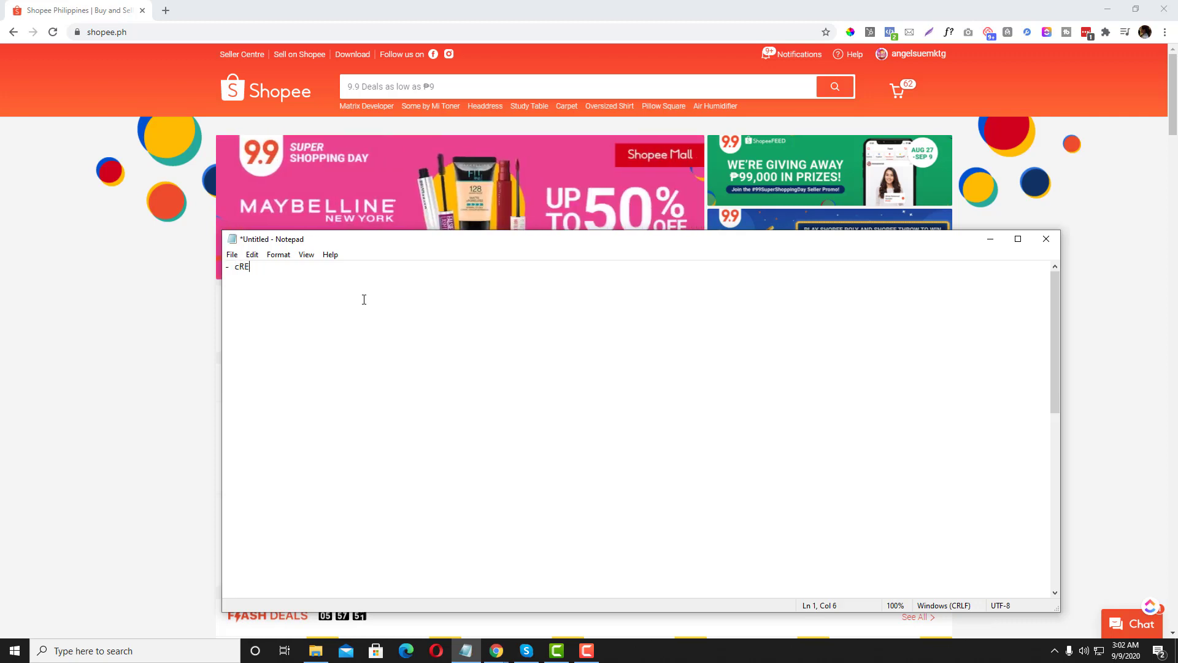
type("eating se")
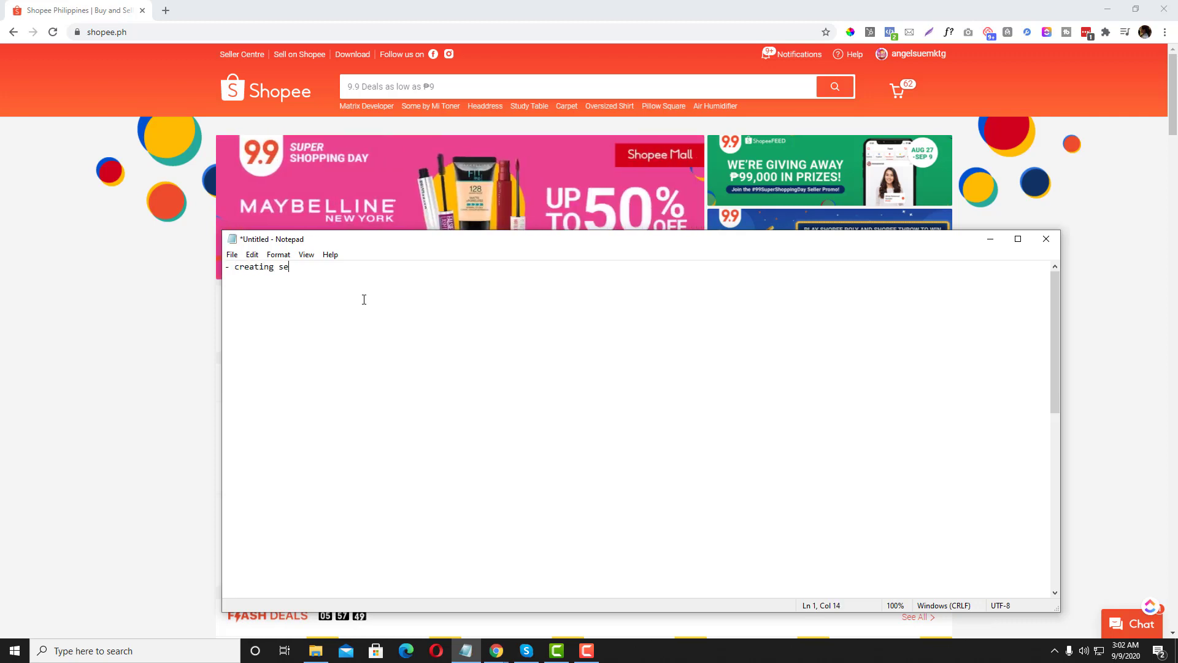
type("ller account in shopee")
type("-")
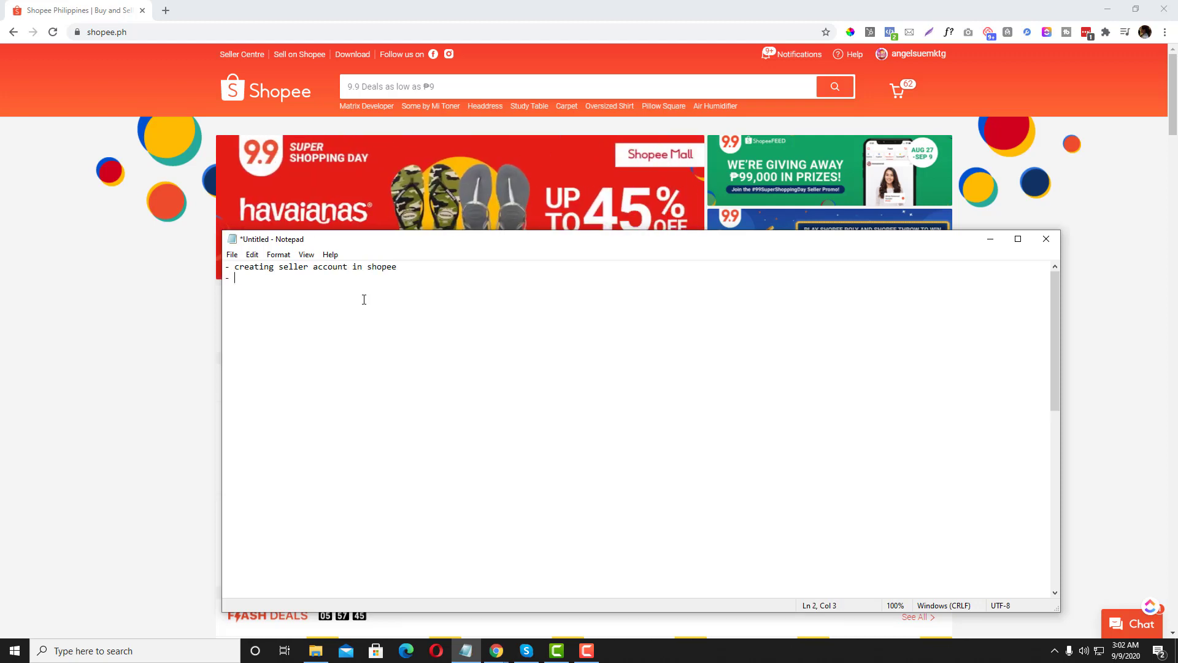
Step: Add topics on placing a product, accepting COD and running ads on Shopee
type("placi")
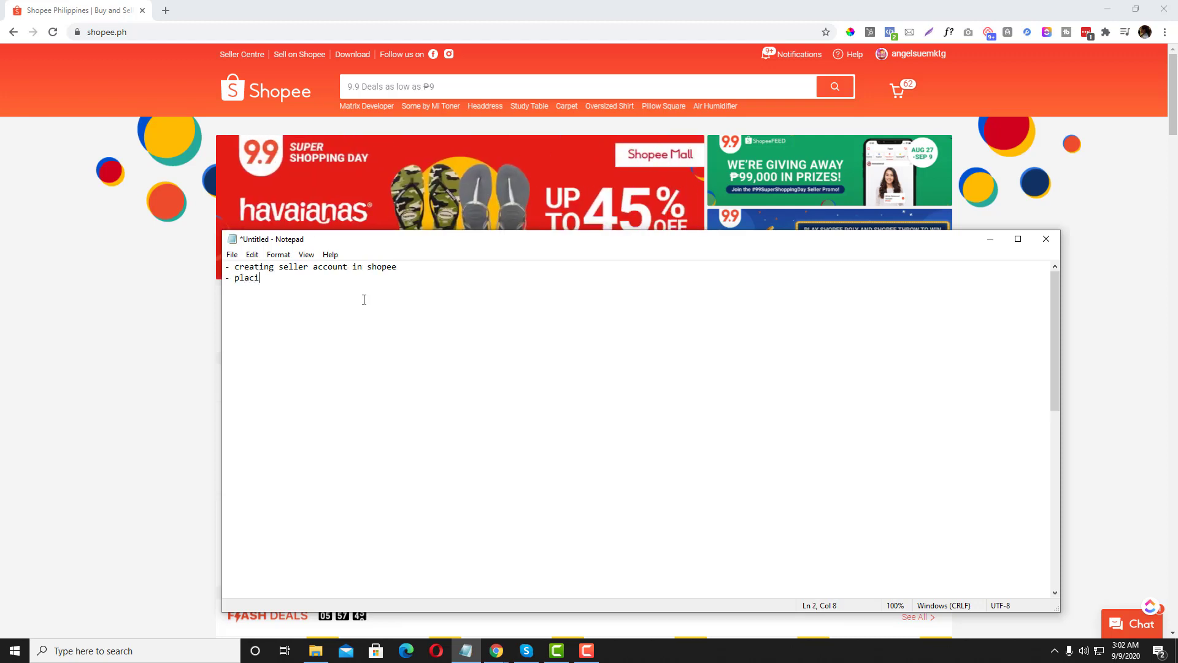
type("ng a pr")
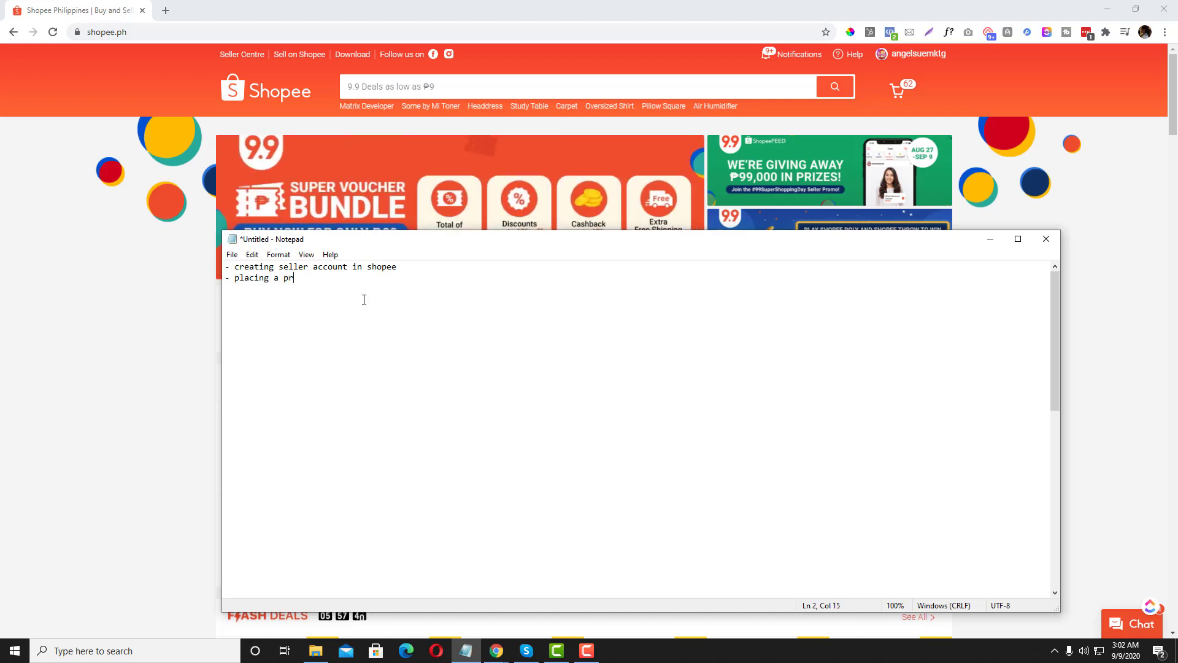
type("oduct in sho")
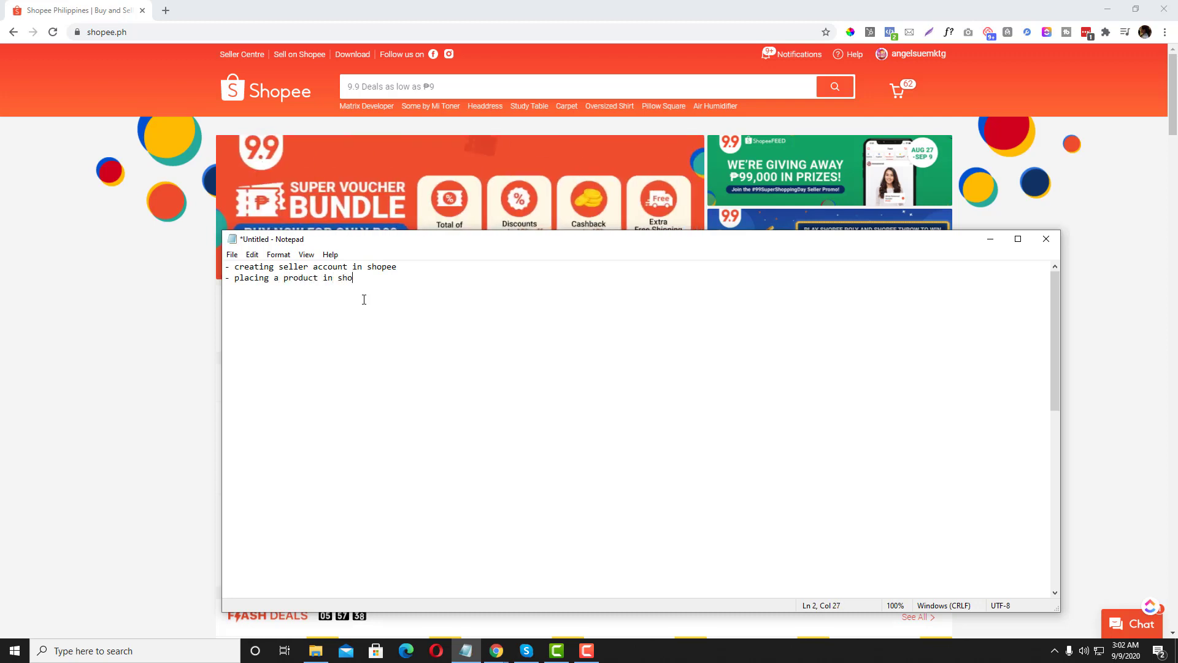
key("enter")
type("- accepting co")
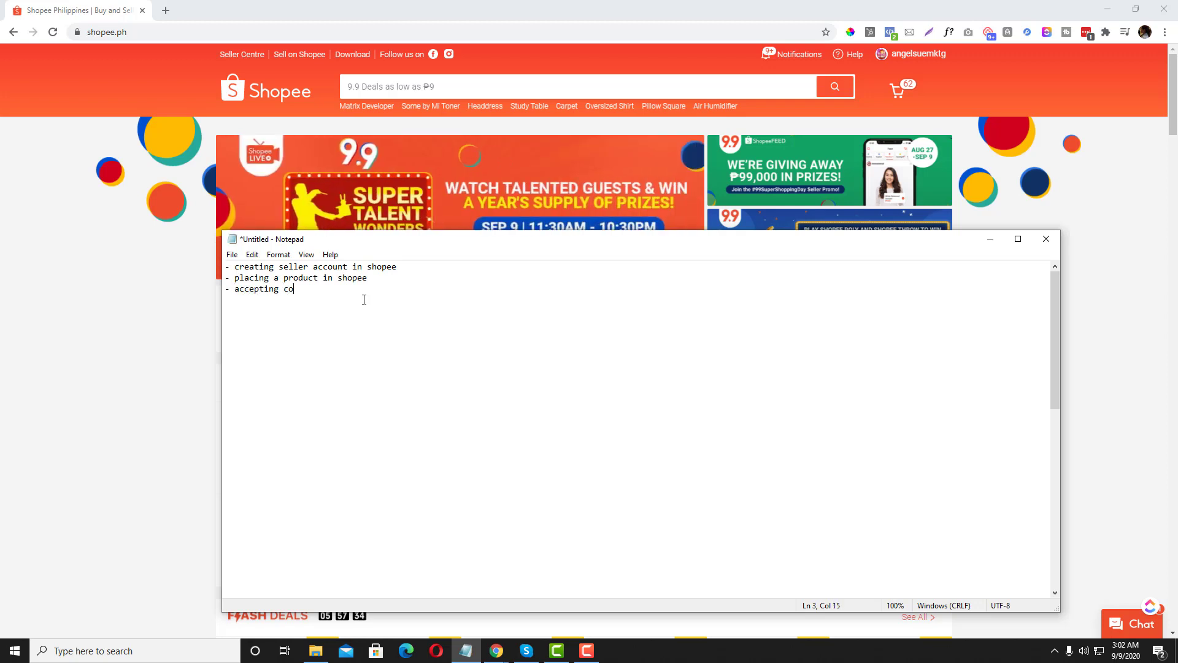
type("d in shopee")
type("- p")
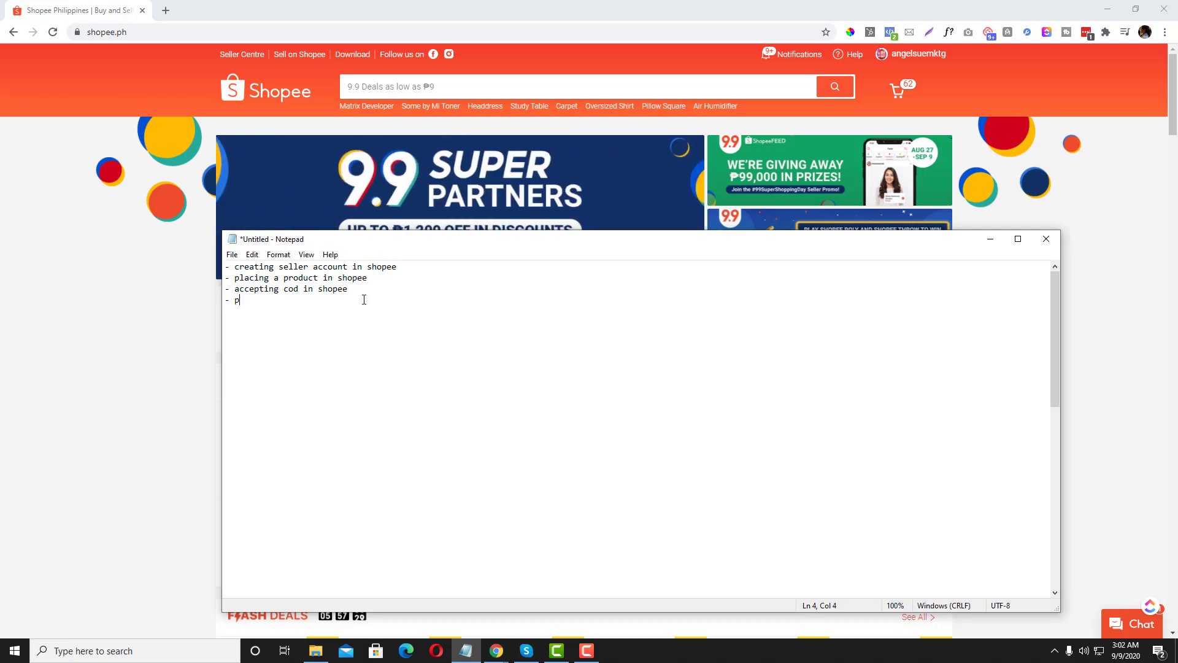
type("running an")
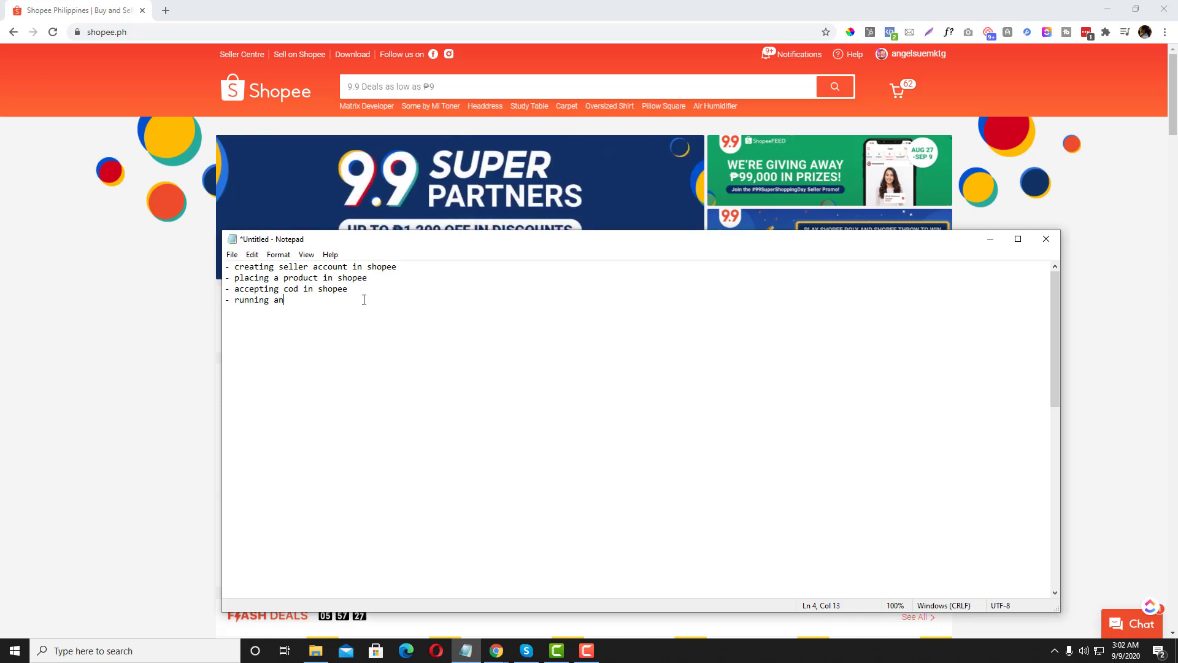
type("ads on")
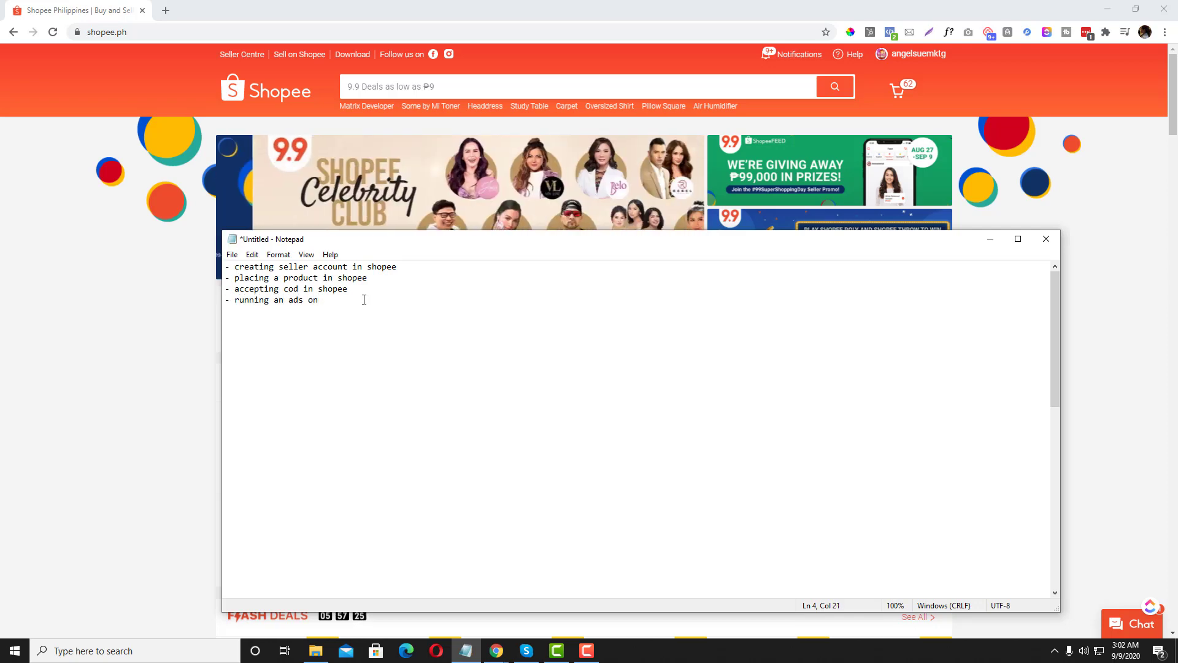
type("shoppee.ph")
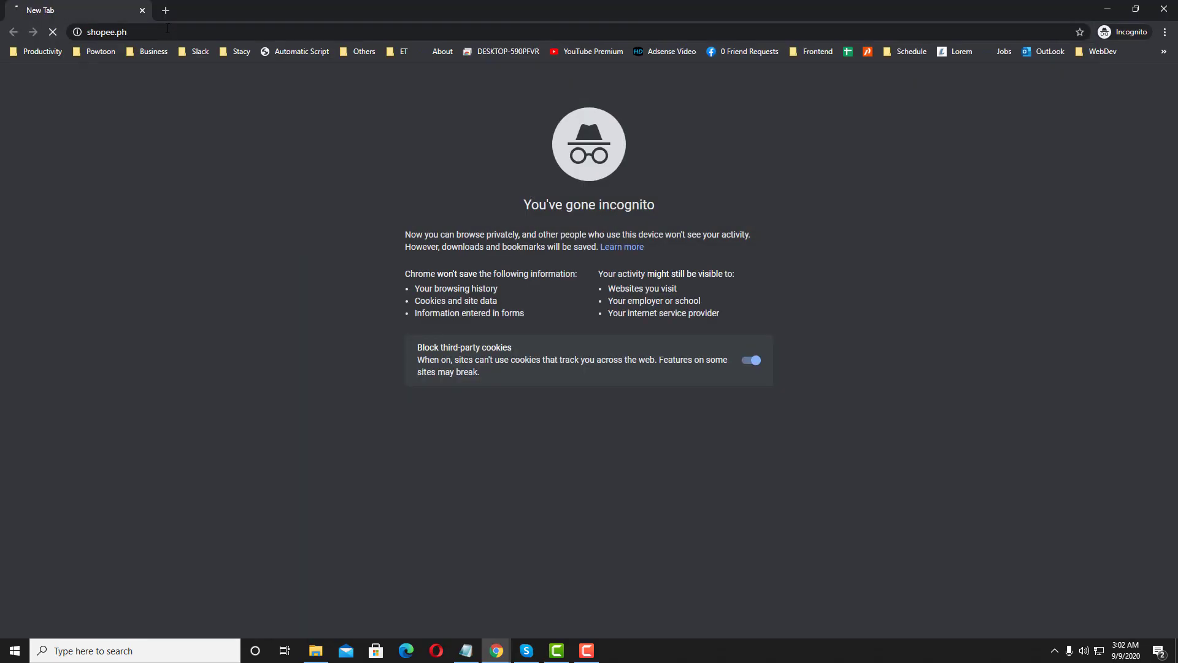
Step: Load shopee.ph privately and view the phone, Facebook, Google and Apple sign-up options
key("Return")
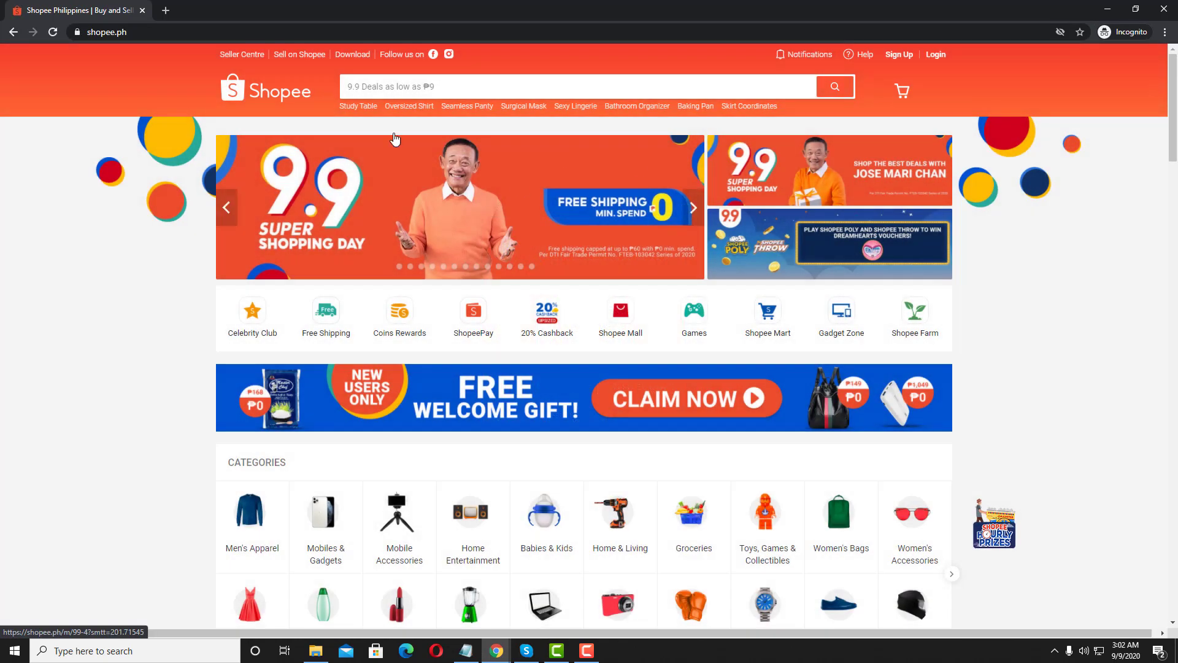
mouse_move(571, 213)
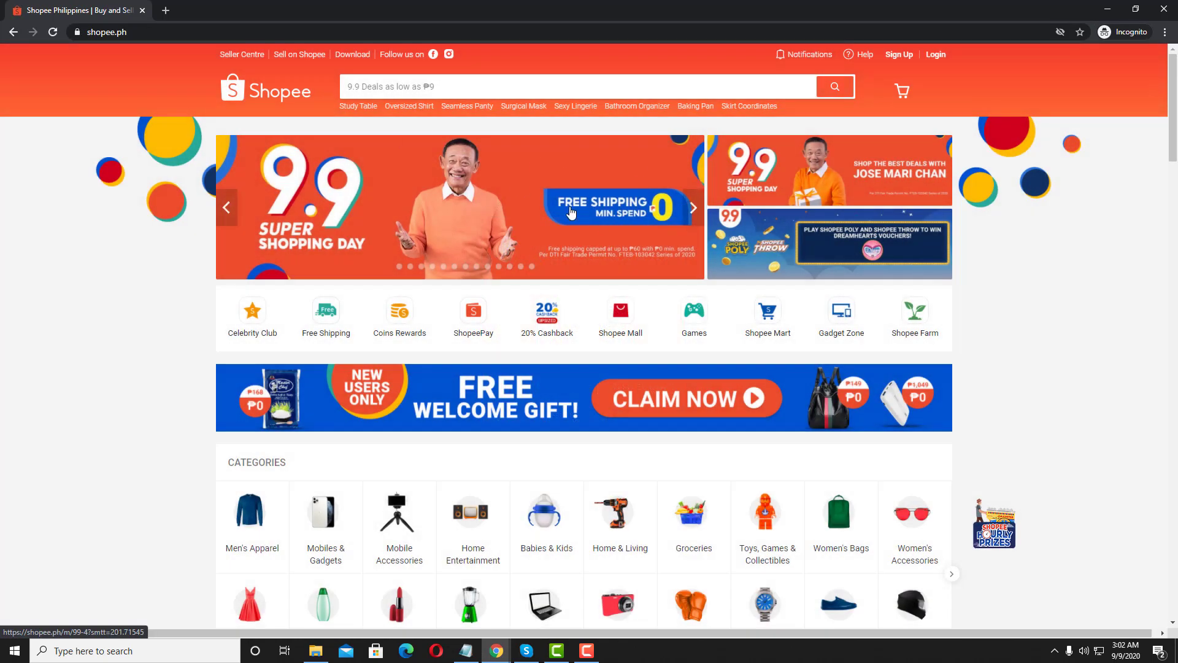
left_click(692, 208)
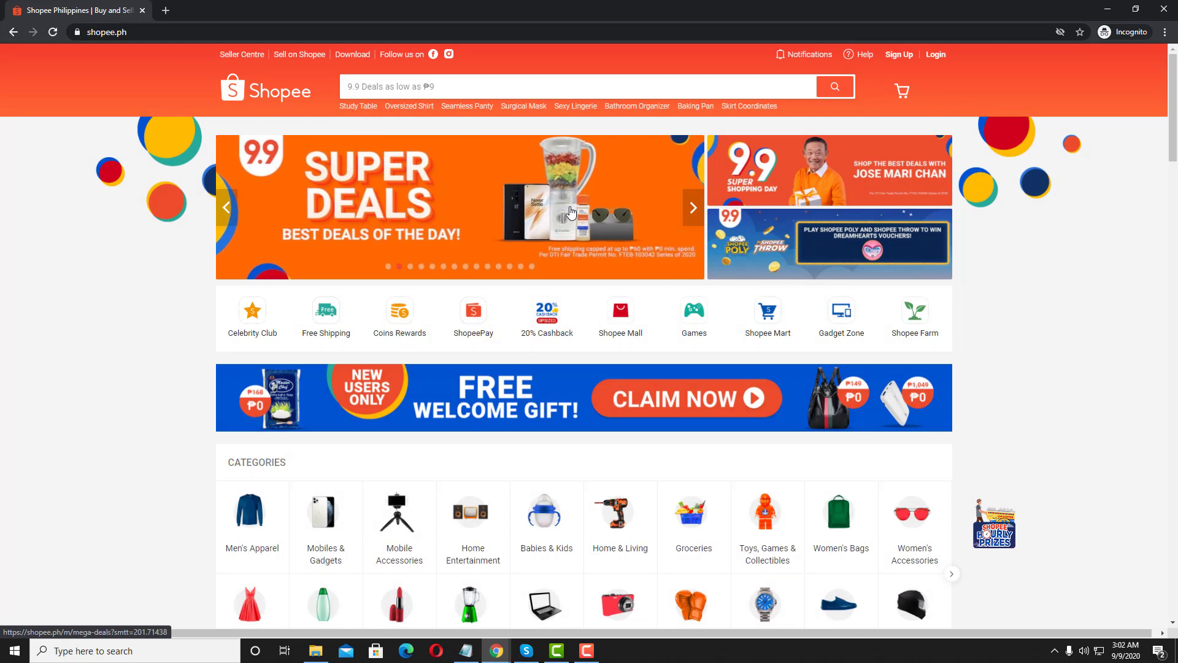
left_click(898, 54)
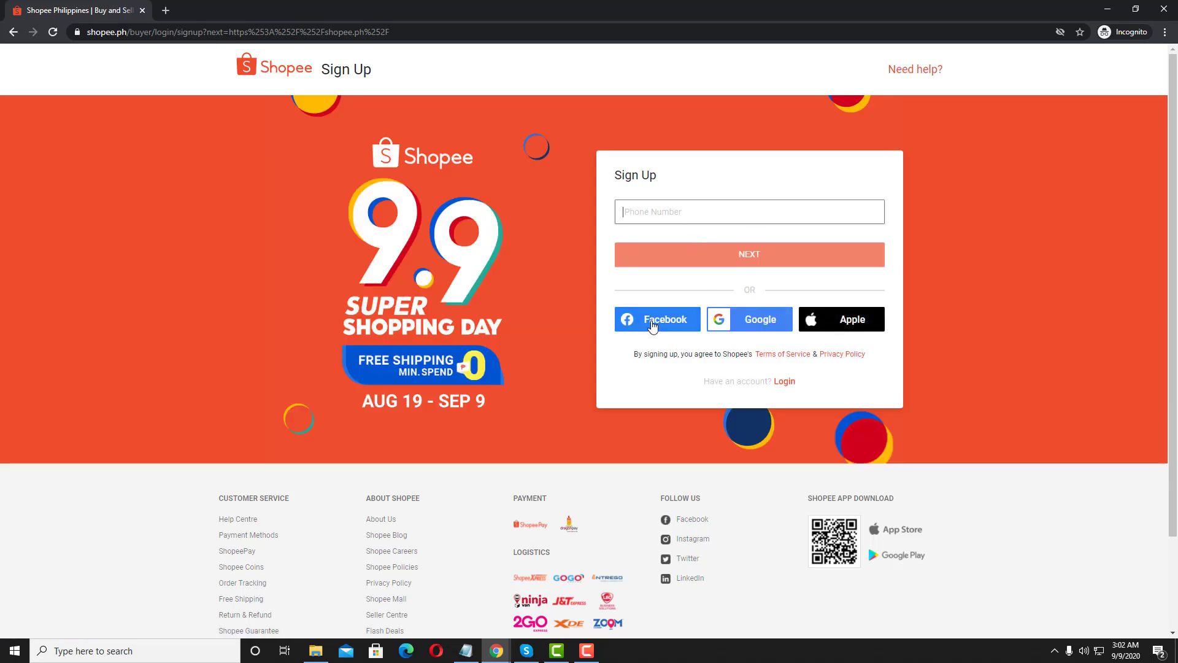
mouse_move(818, 332)
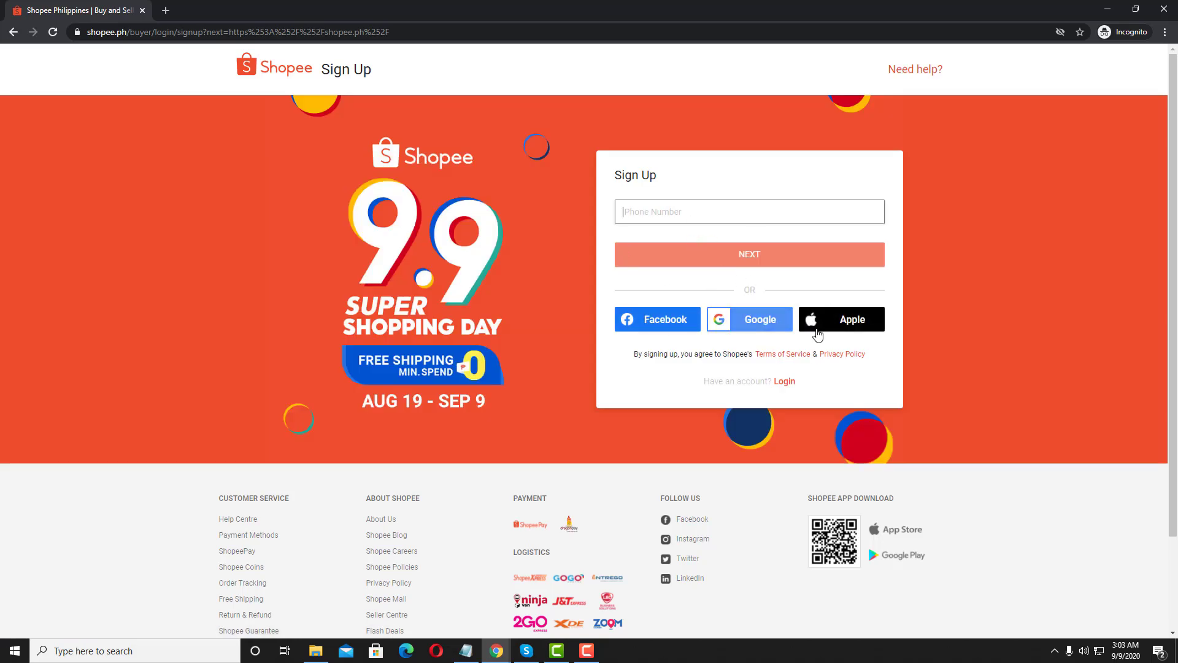
left_click(747, 211)
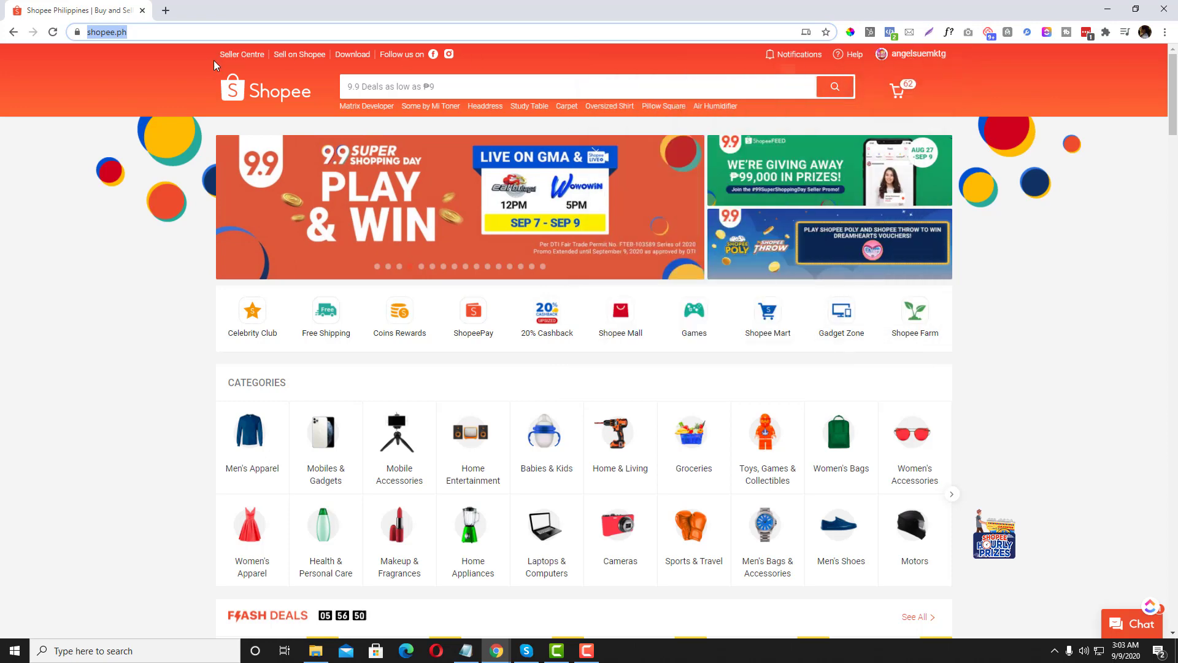
mouse_move(399, 347)
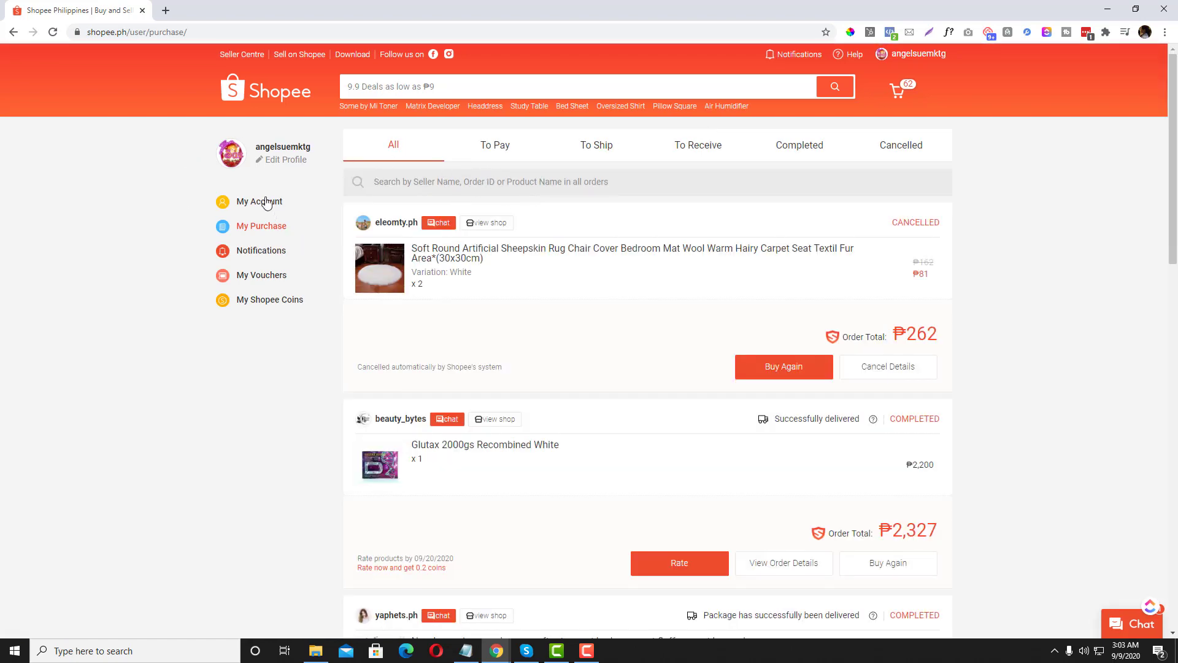
left_click(261, 251)
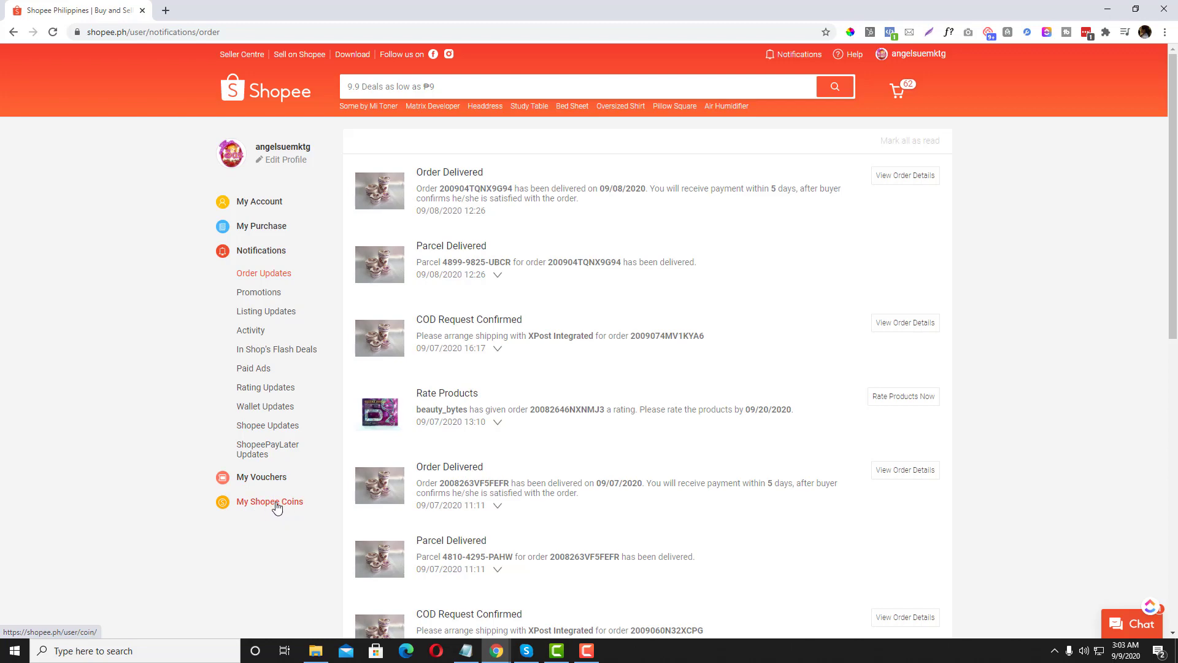
left_click(269, 501)
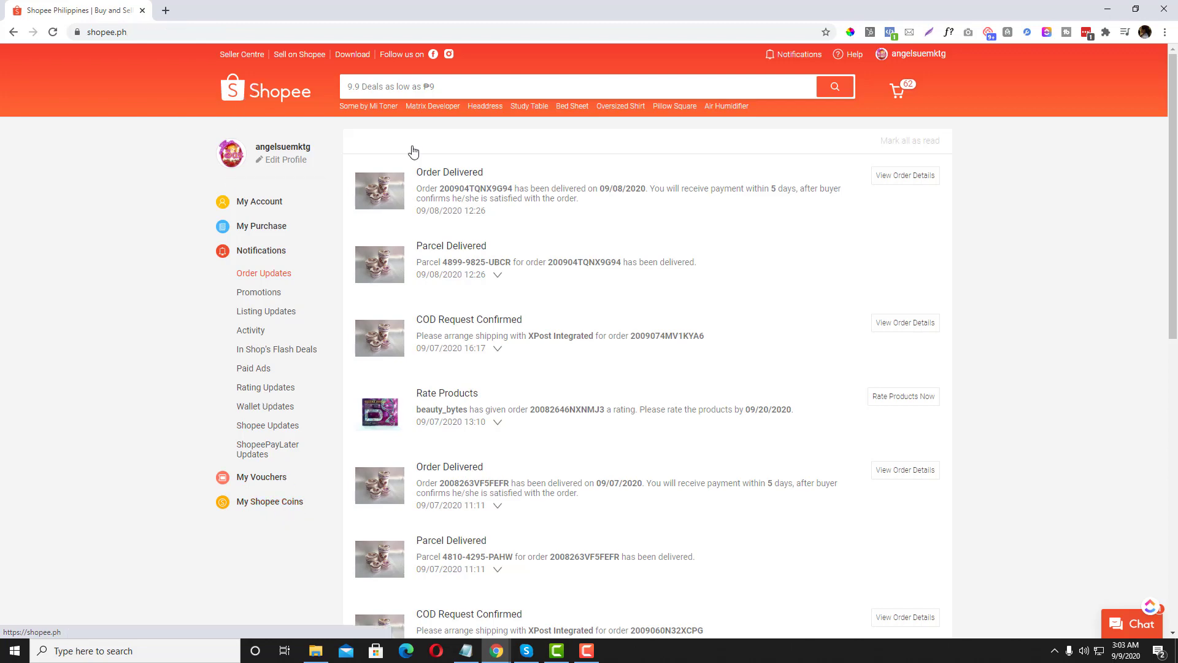
left_click(266, 88)
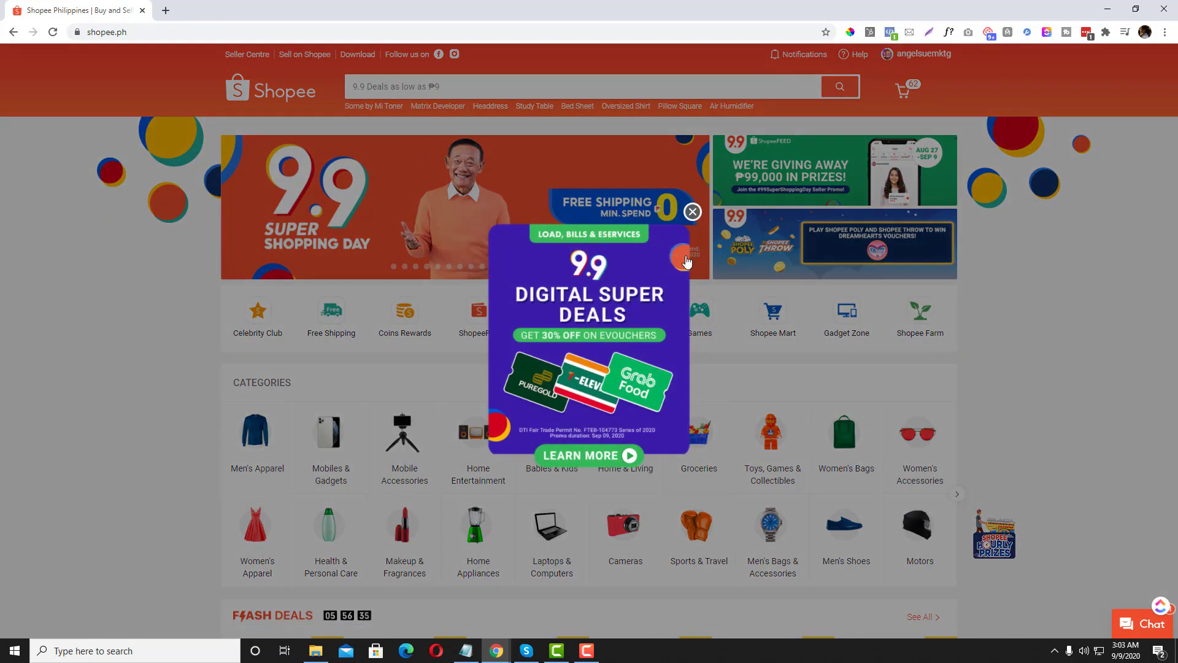
left_click(692, 211)
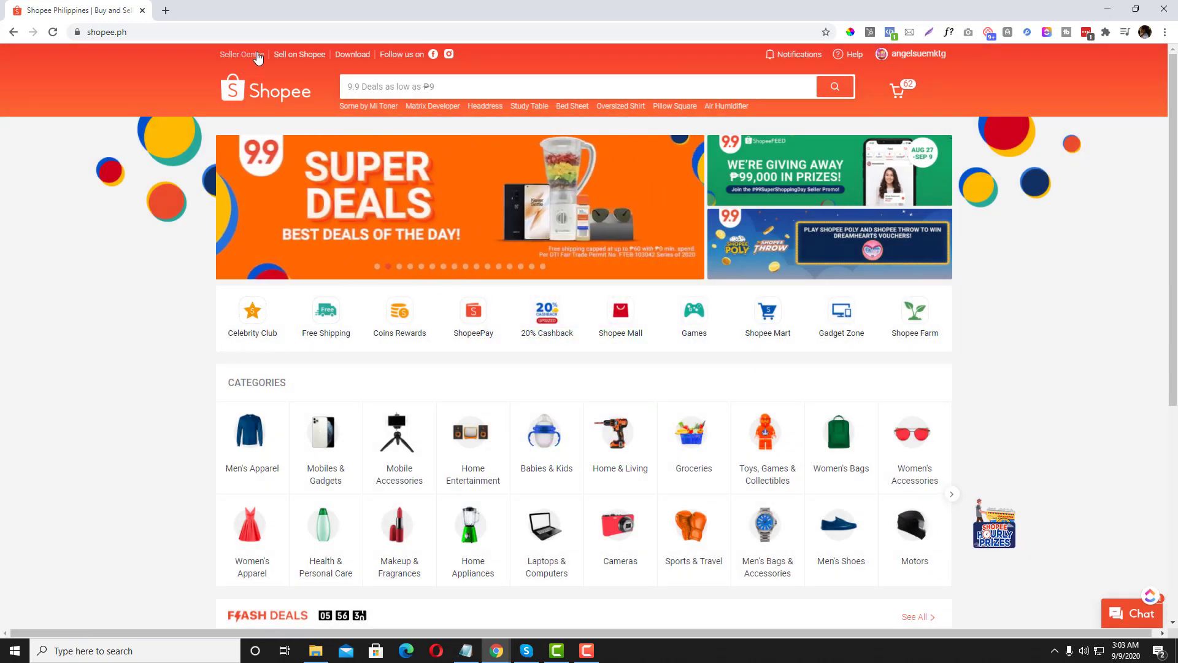
left_click(239, 54)
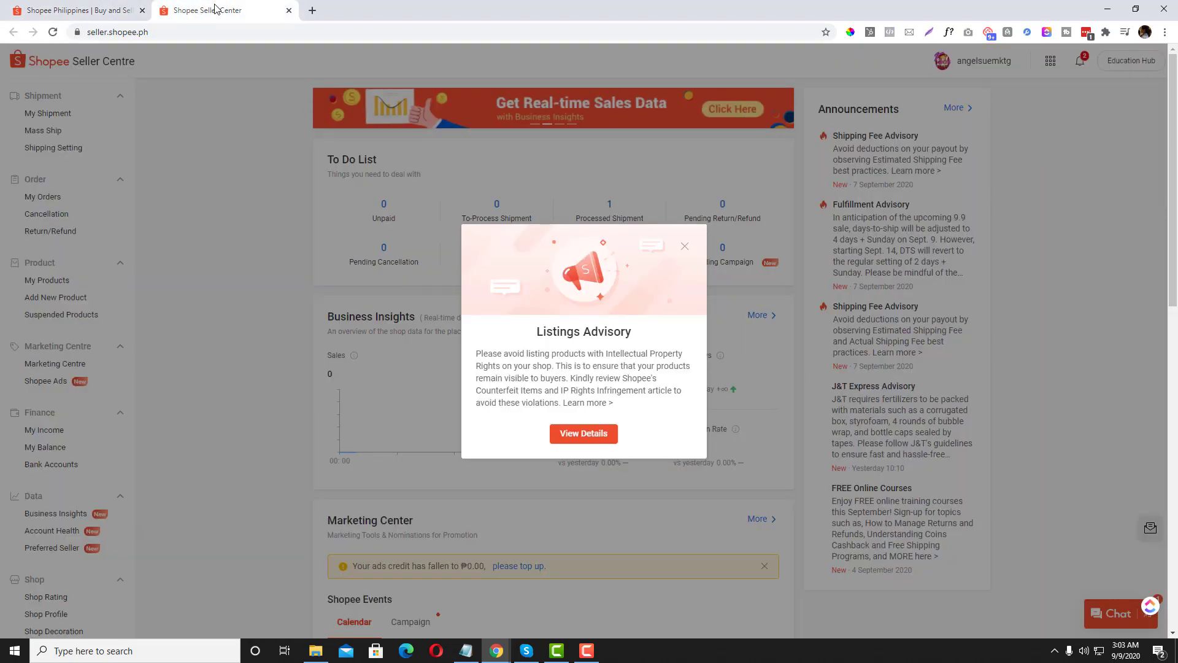
Step: Switch from the buyer homepage to the Seller Centre tab and dismiss the Listings Advisory popup
left_click(75, 9)
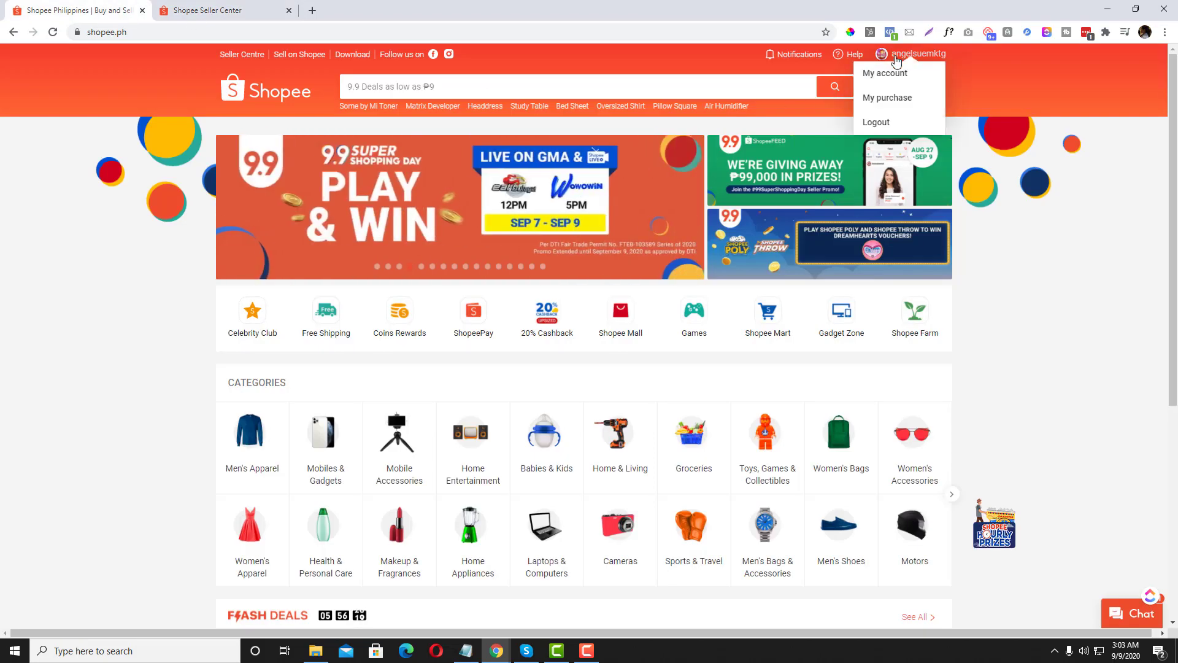
mouse_move(884, 73)
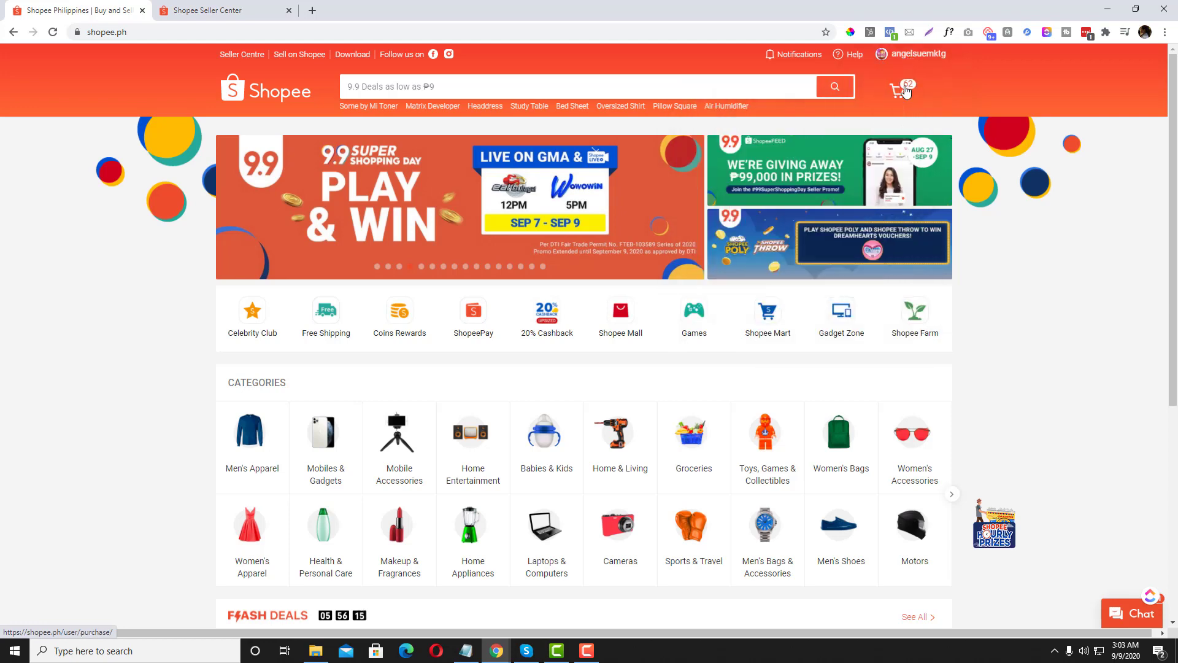
left_click(914, 54)
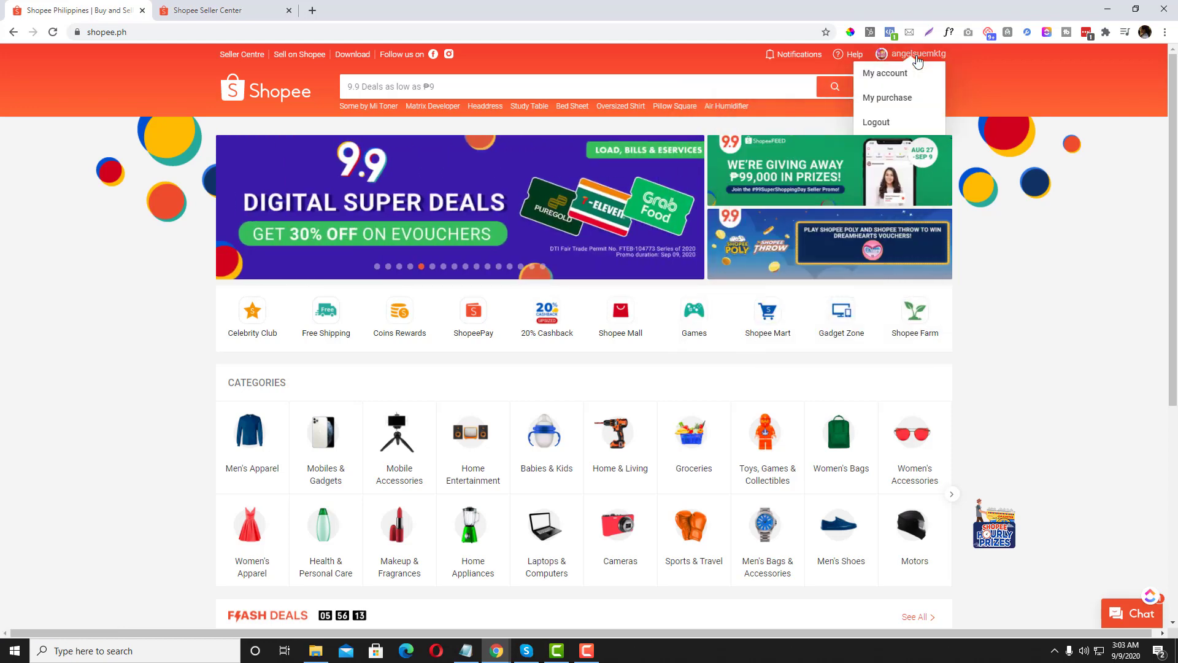
left_click(225, 10)
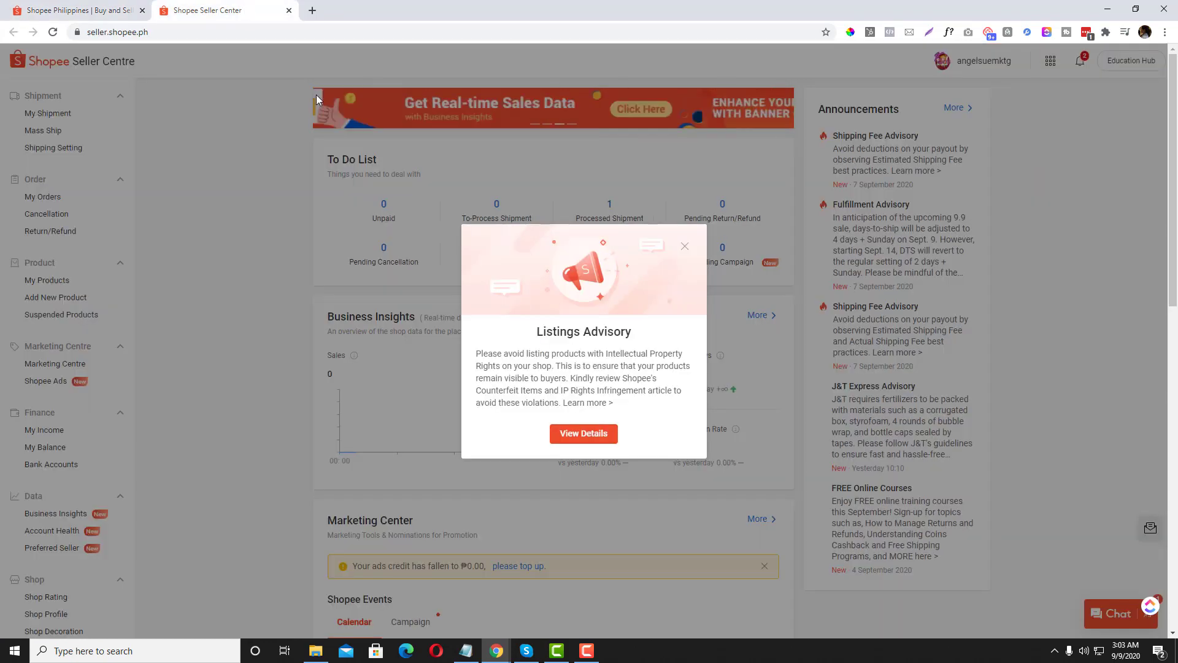
left_click(682, 246)
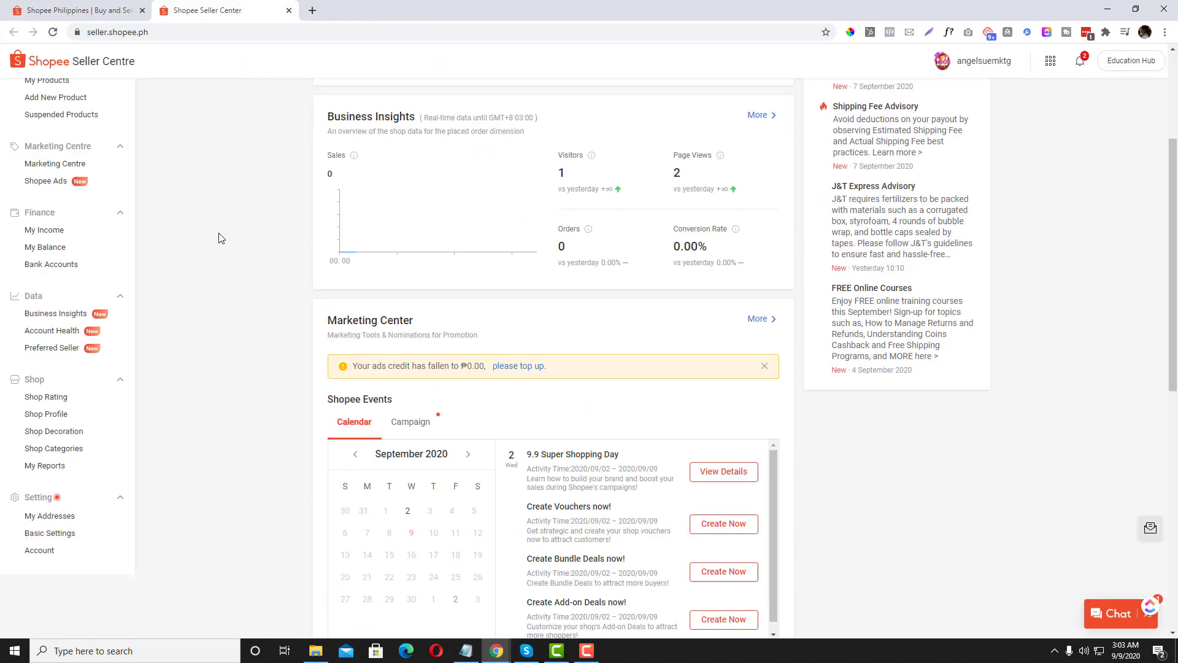
scroll("up", 3)
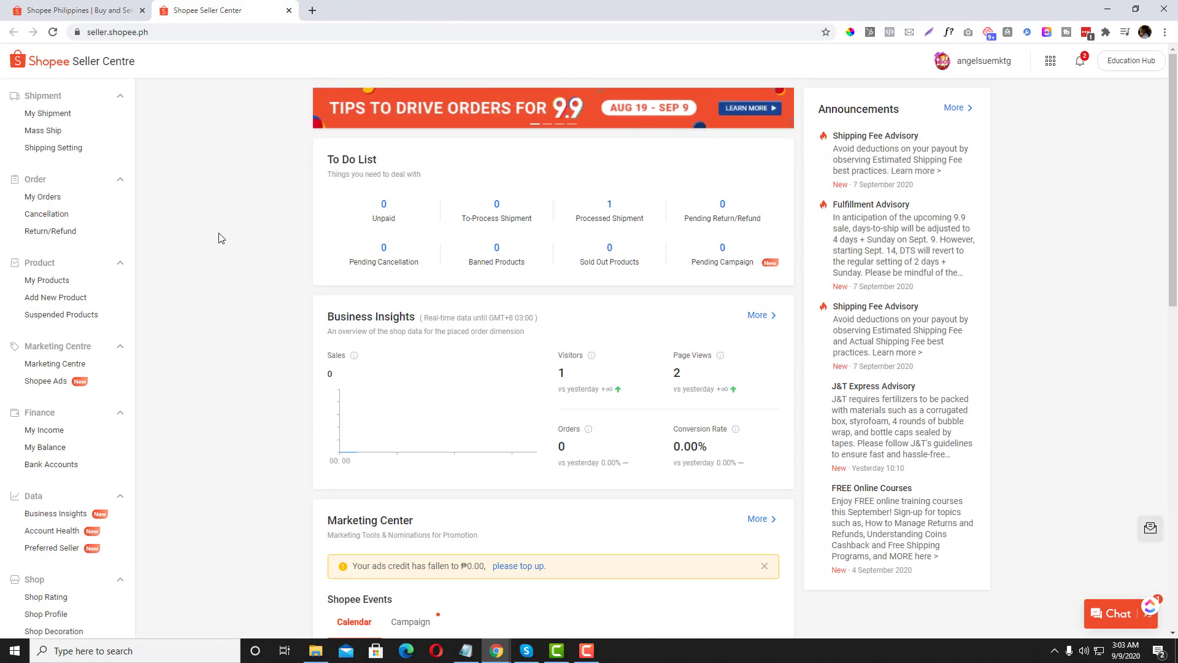
mouse_move(47, 114)
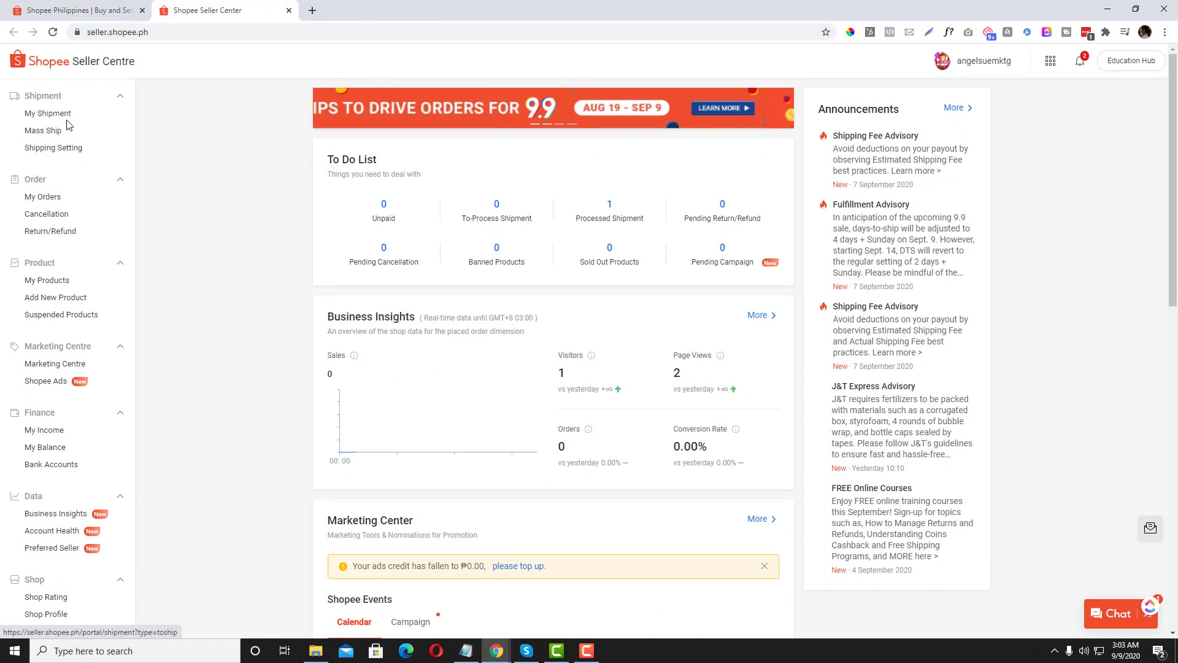
Step: Turn off J&T Express, GoGo Express and XPost Integrated in Shipping Setting
left_click(48, 113)
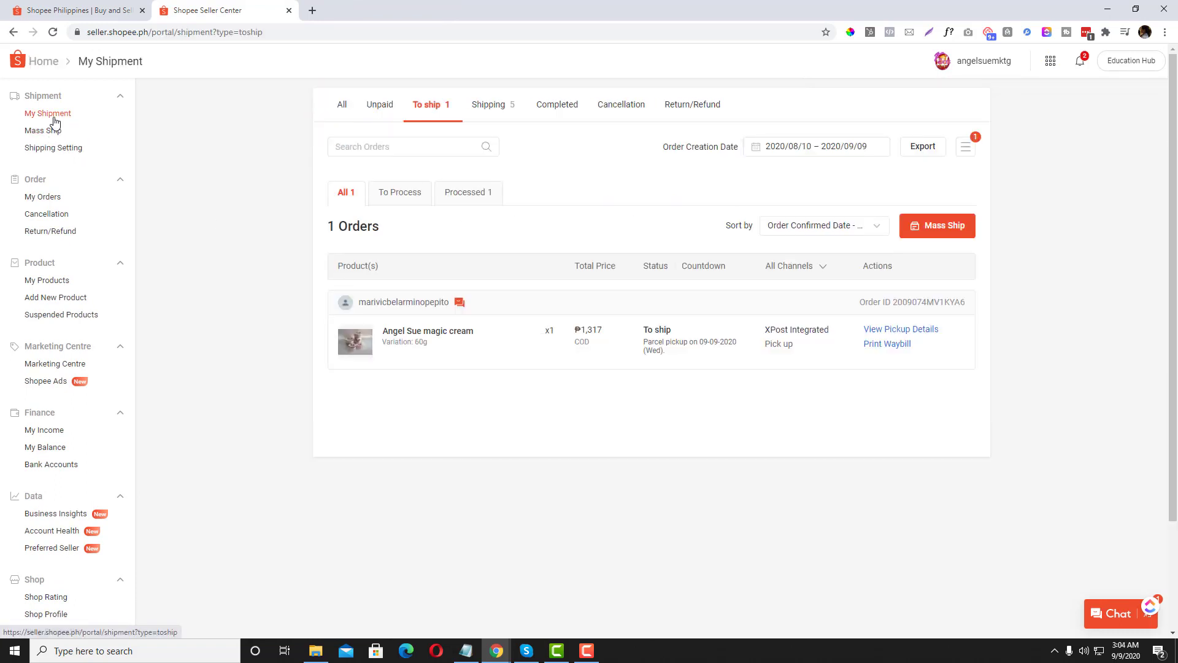
mouse_move(54, 147)
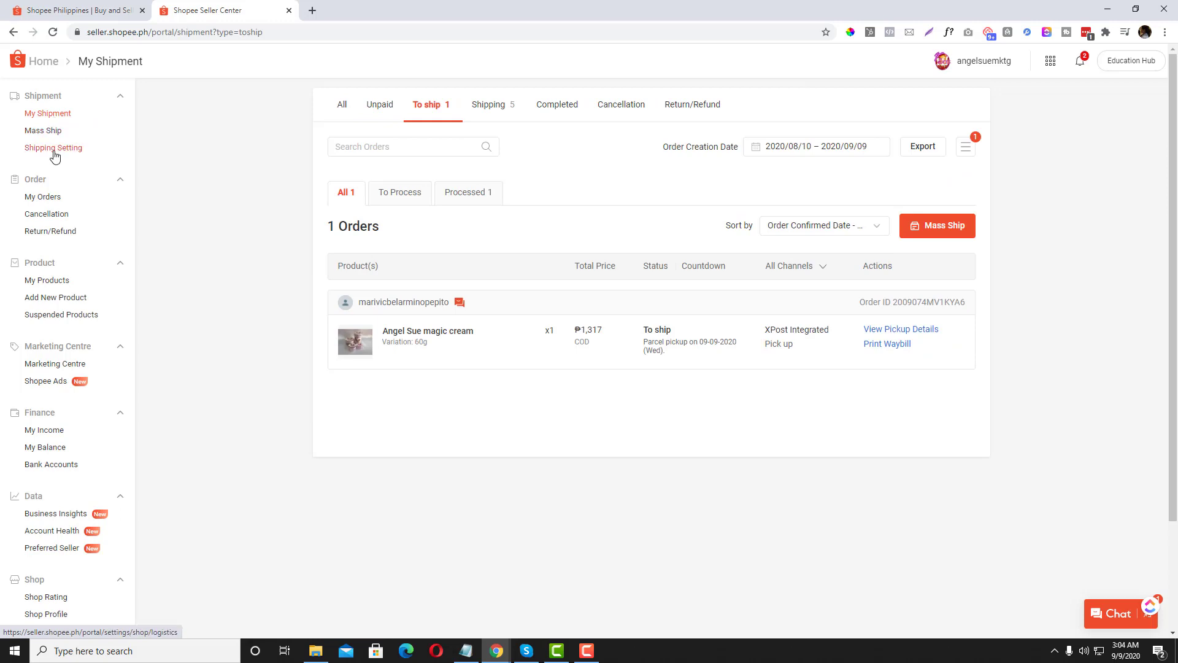
left_click(53, 147)
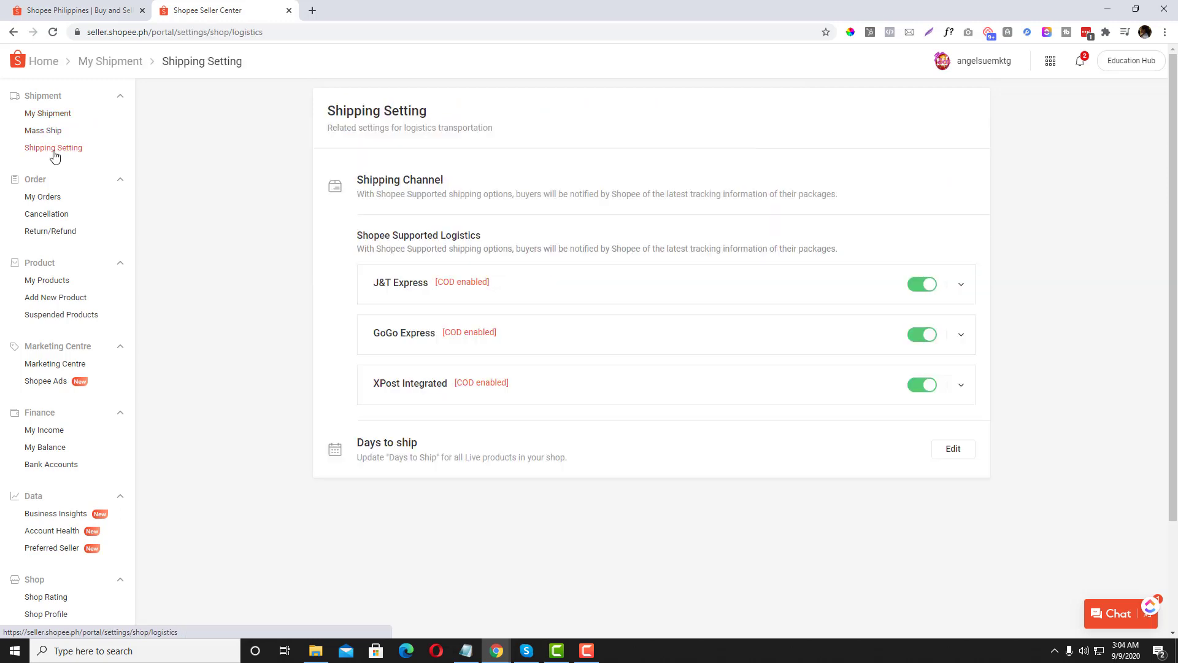
mouse_move(48, 113)
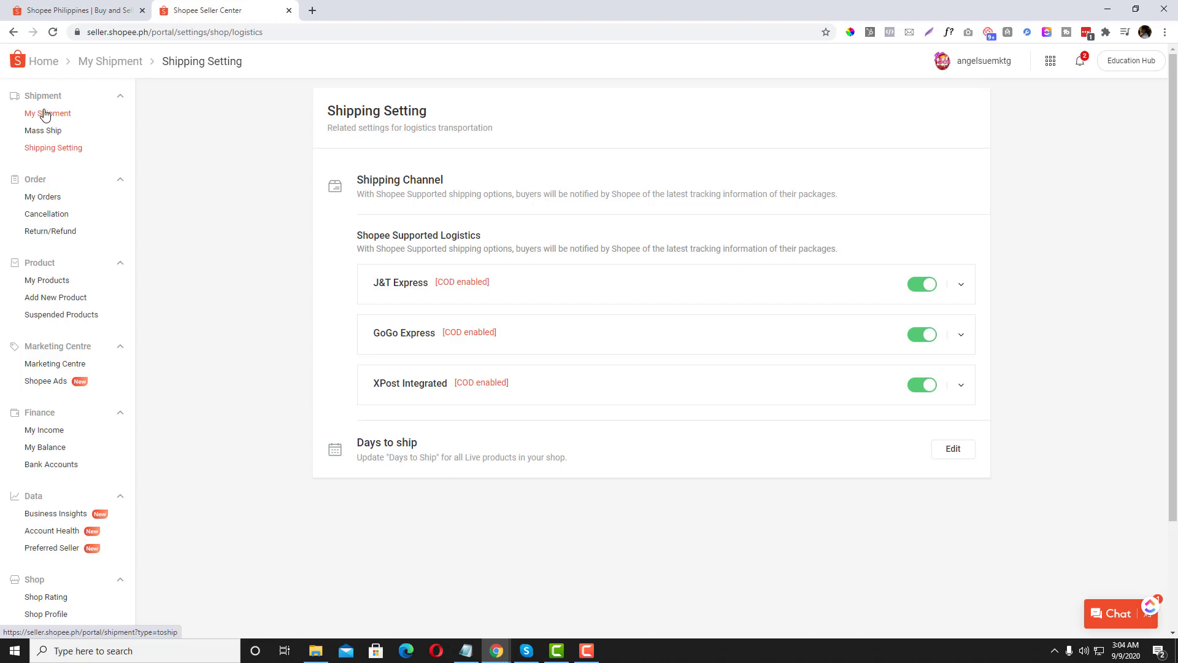
mouse_move(43, 130)
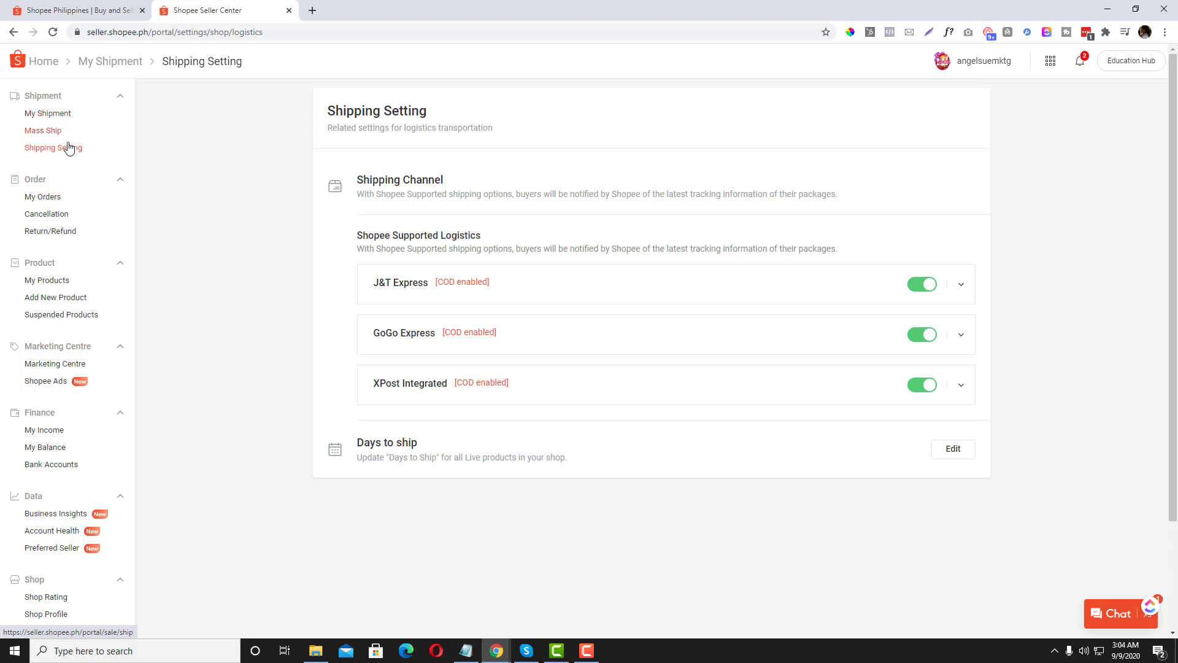
mouse_move(43, 151)
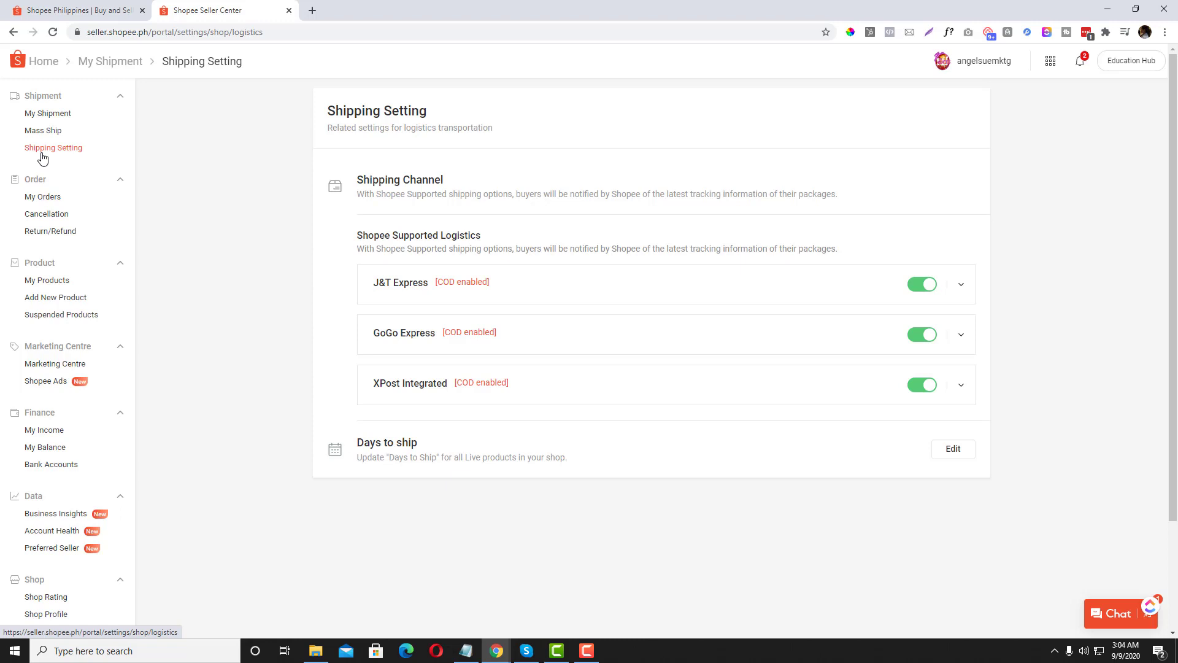
mouse_move(218, 241)
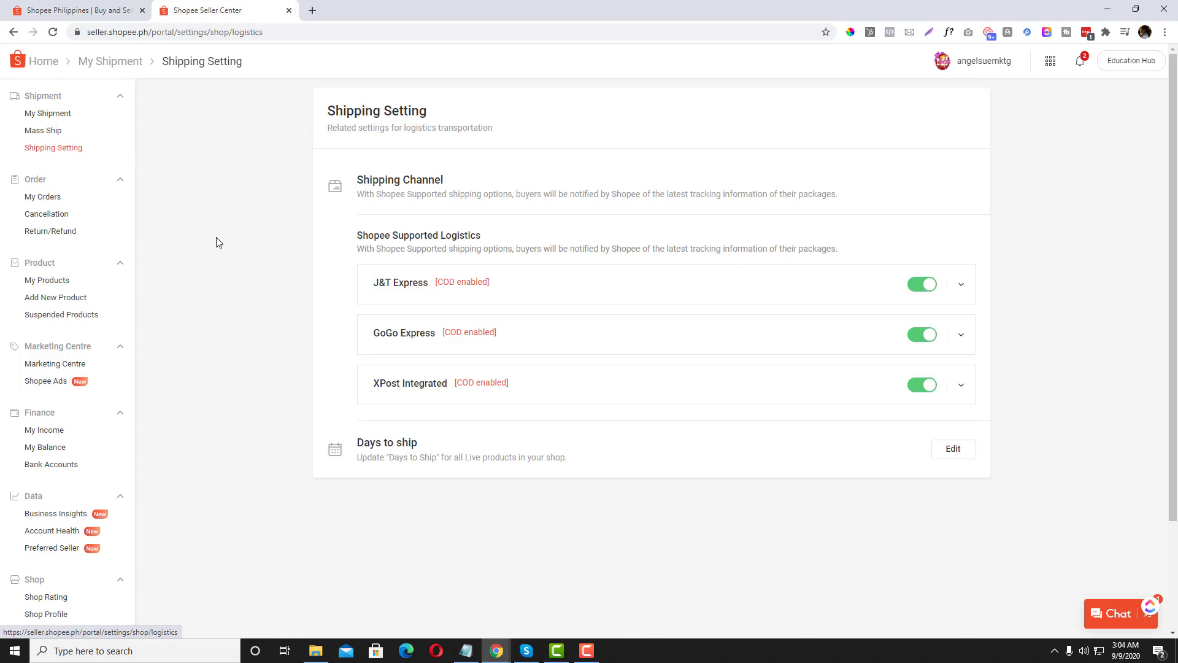
mouse_move(779, 257)
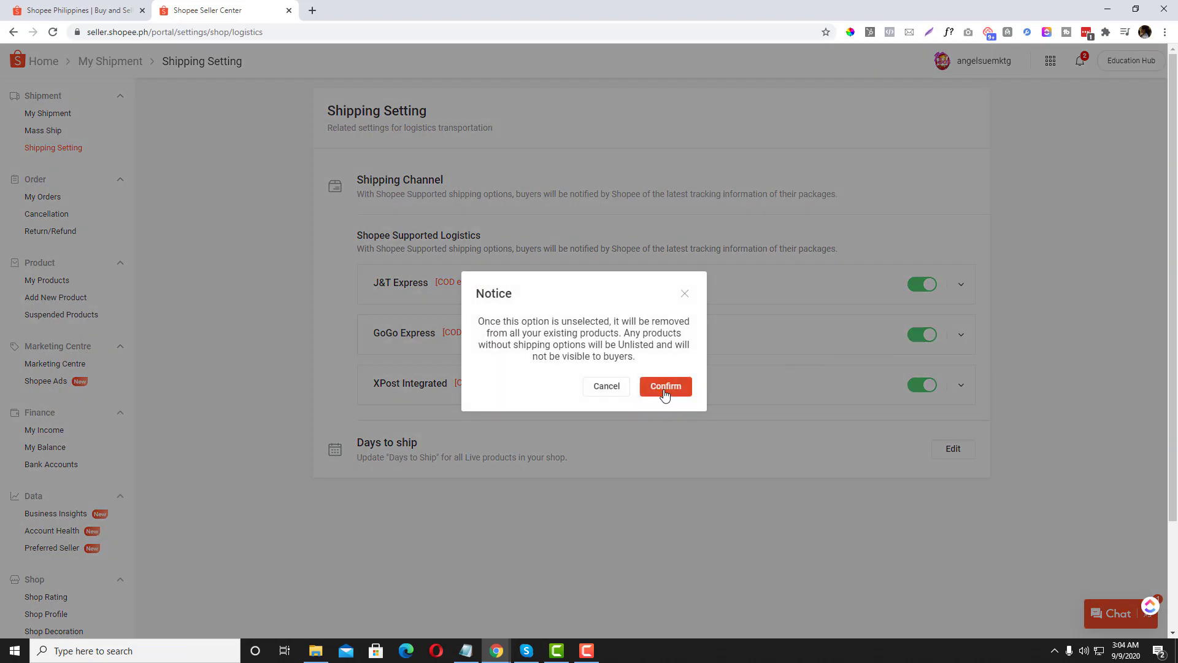
left_click(664, 385)
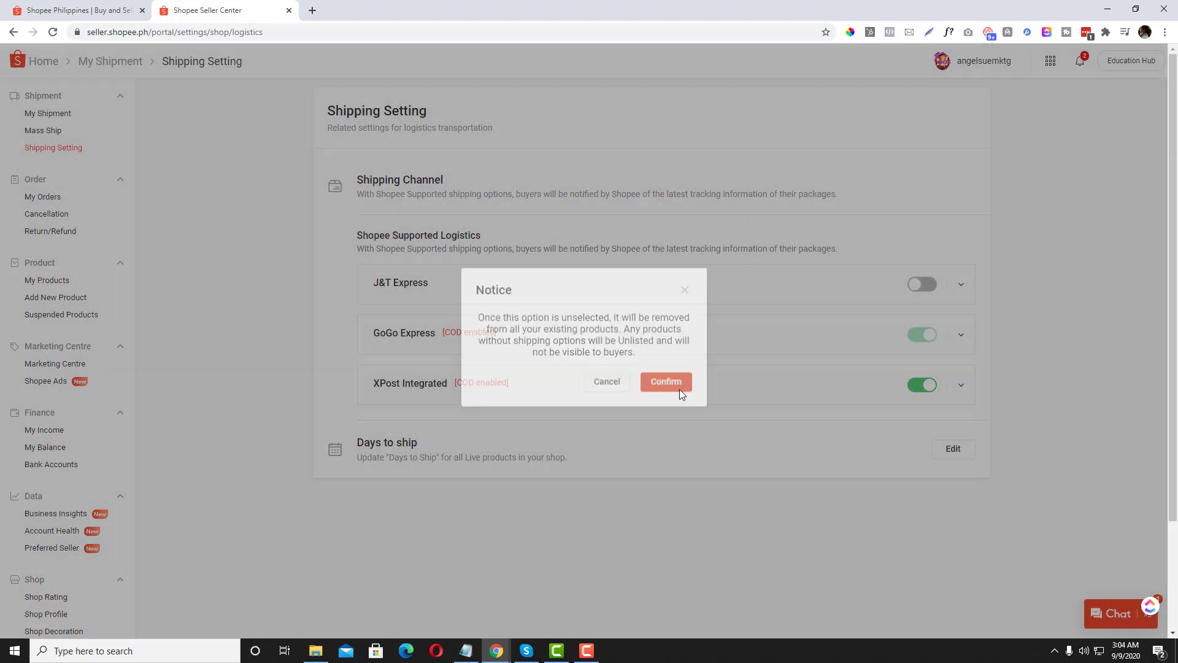
left_click(665, 382)
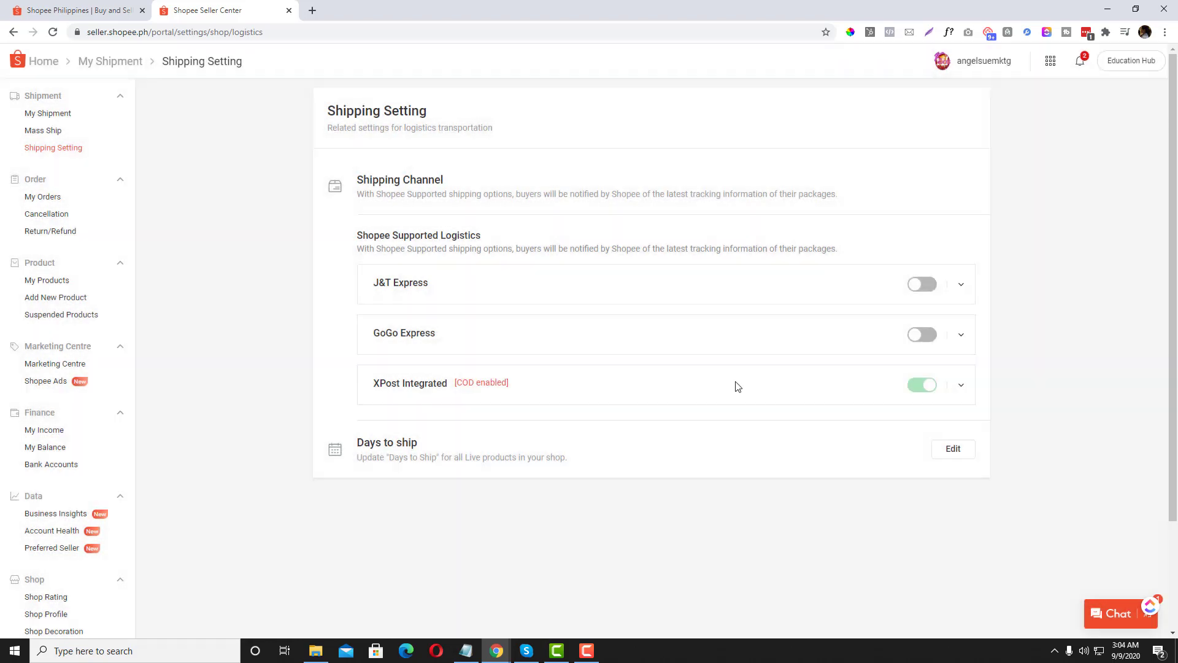
left_click(921, 384)
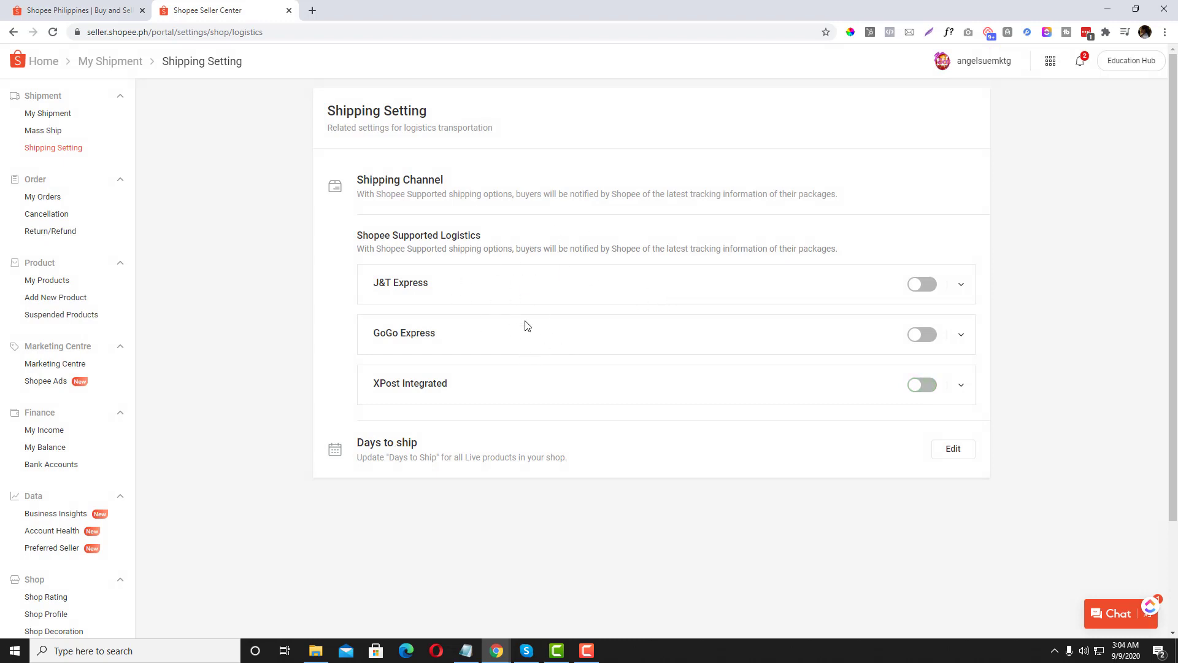
mouse_move(583, 312)
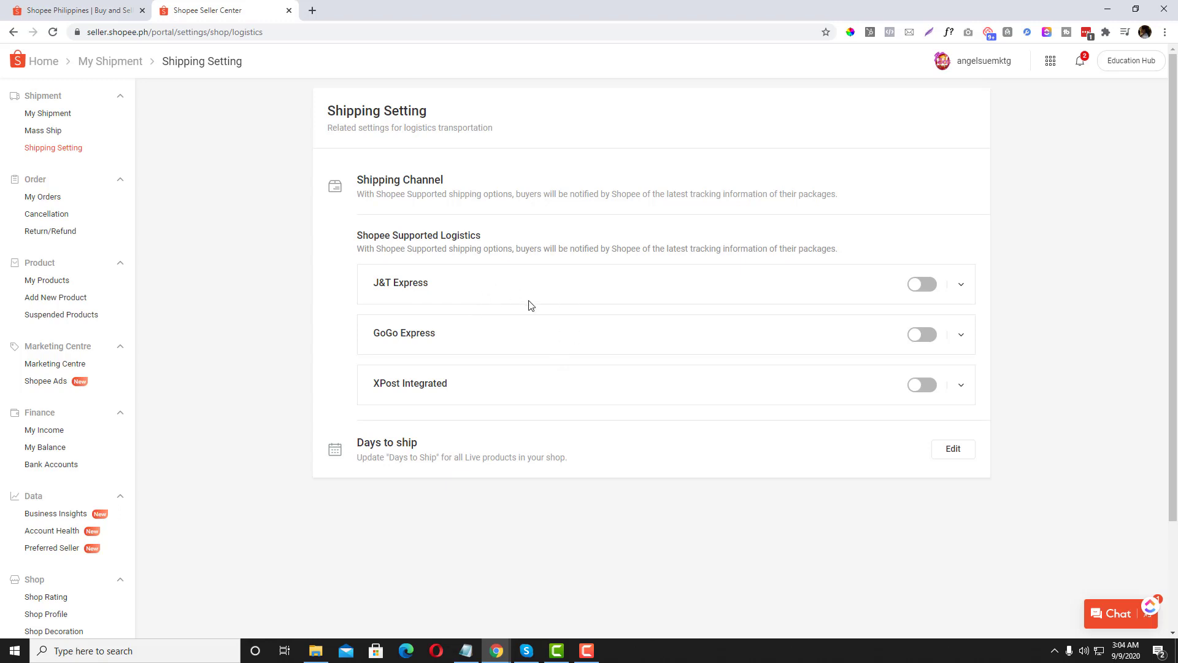
mouse_move(434, 334)
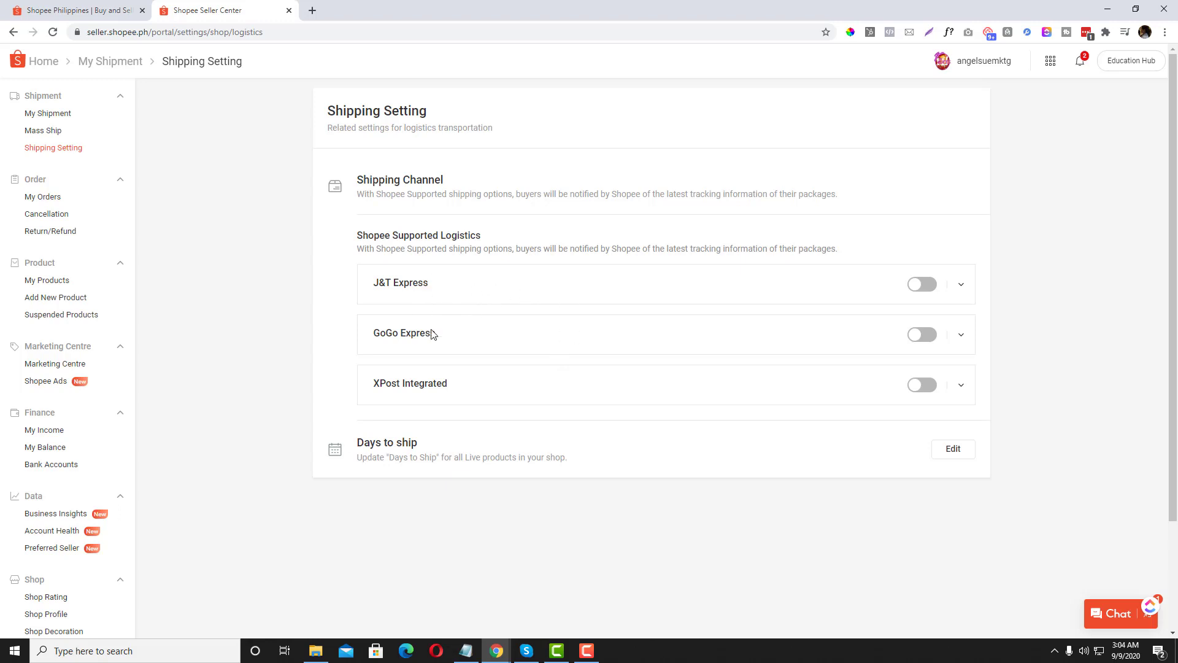
mouse_move(525, 352)
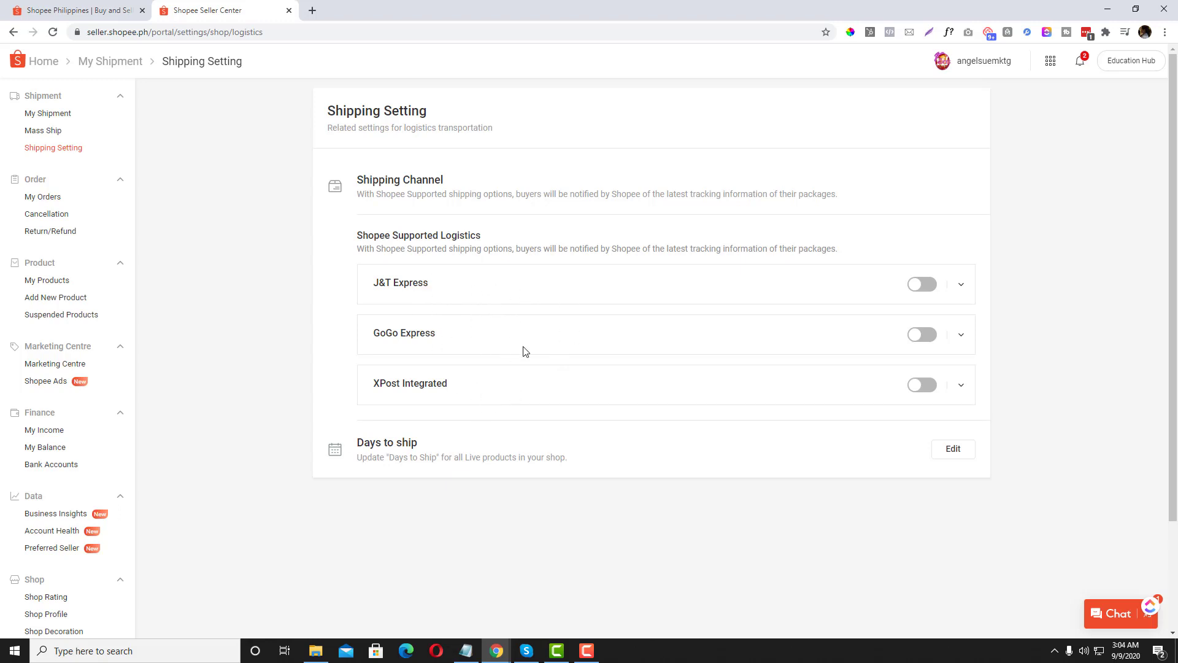
mouse_move(542, 304)
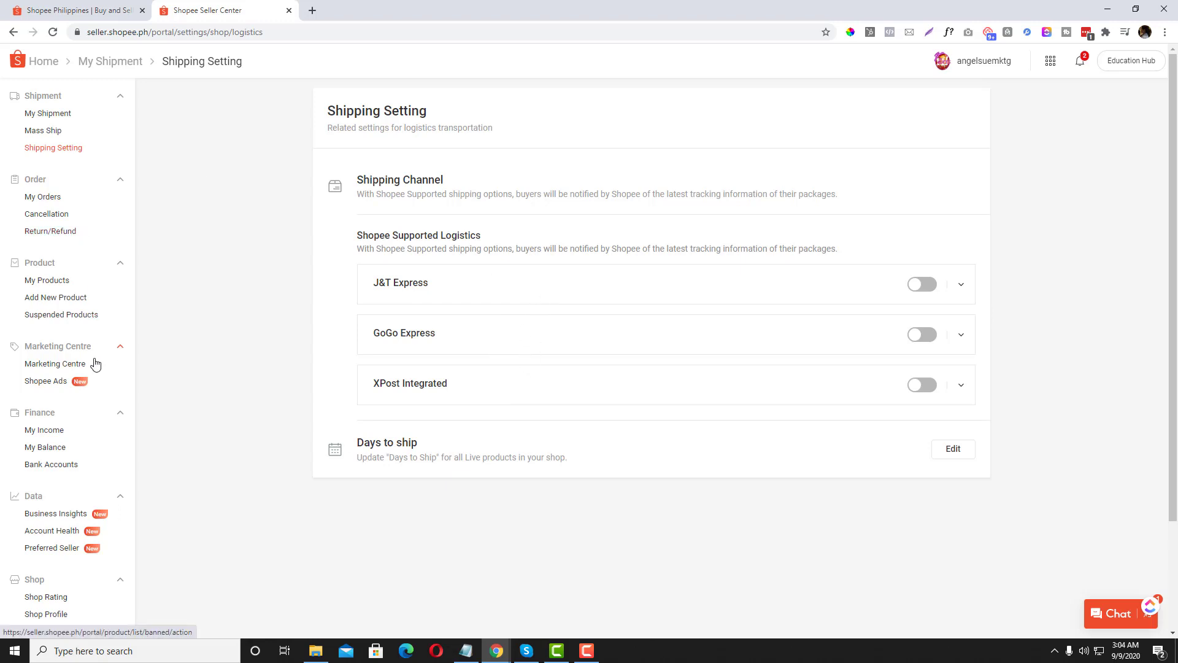
scroll("down", 3)
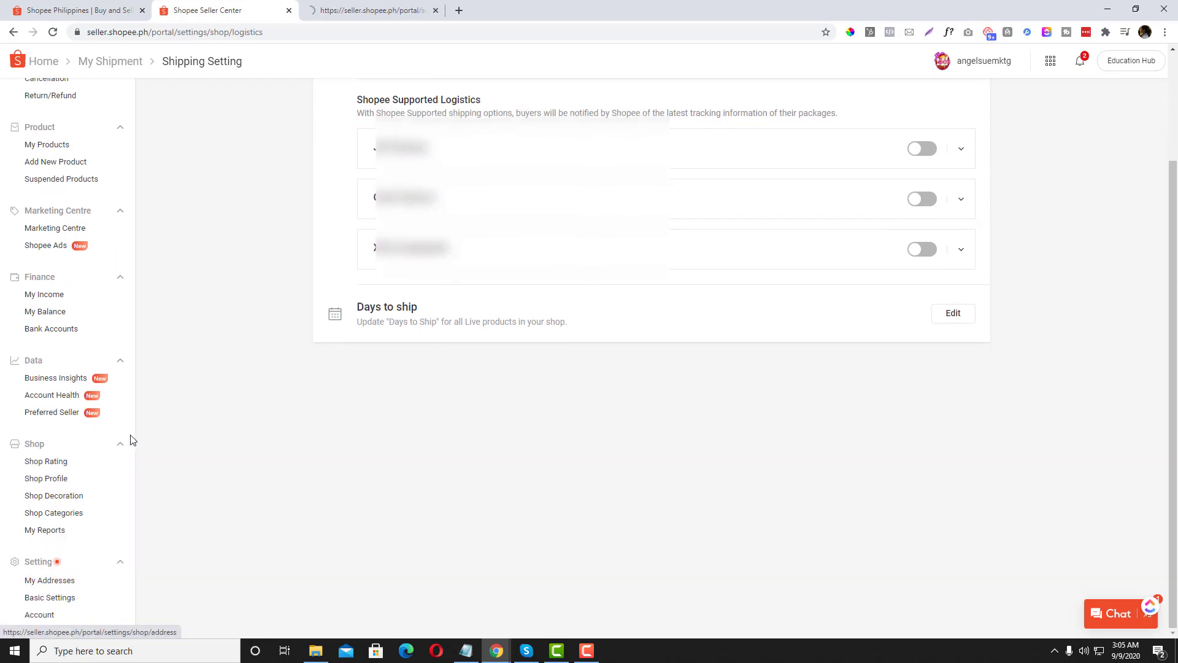
Step: Open My Addresses in a new tab and try saving an empty new-address form
left_click(50, 579)
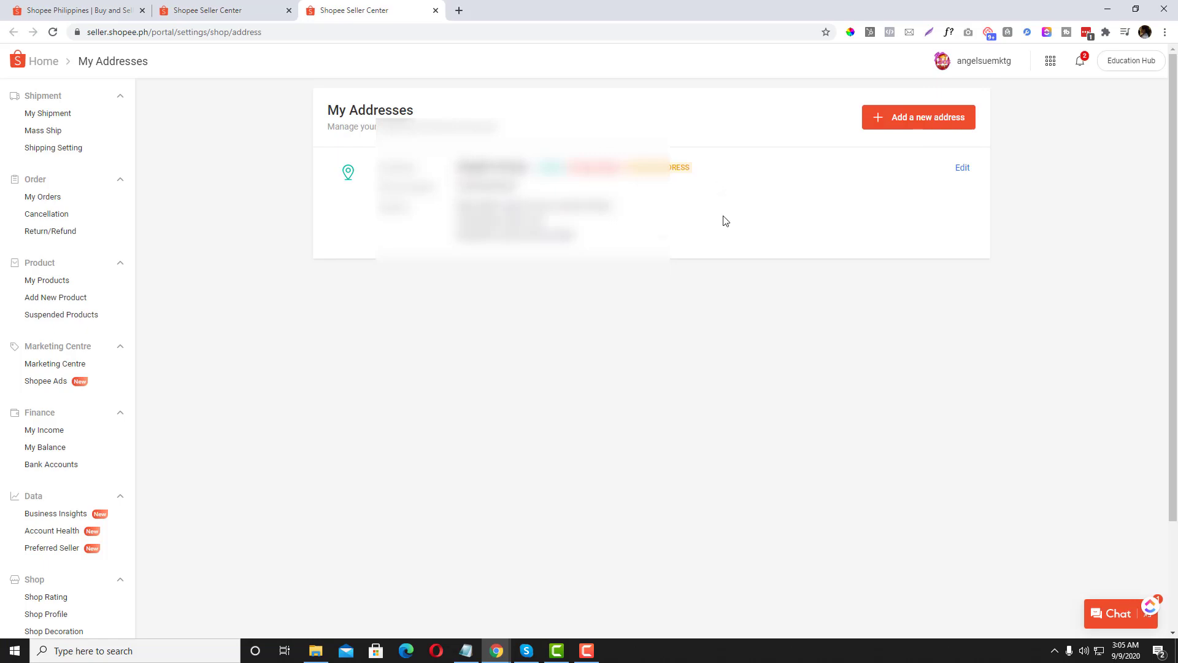
mouse_move(689, 231)
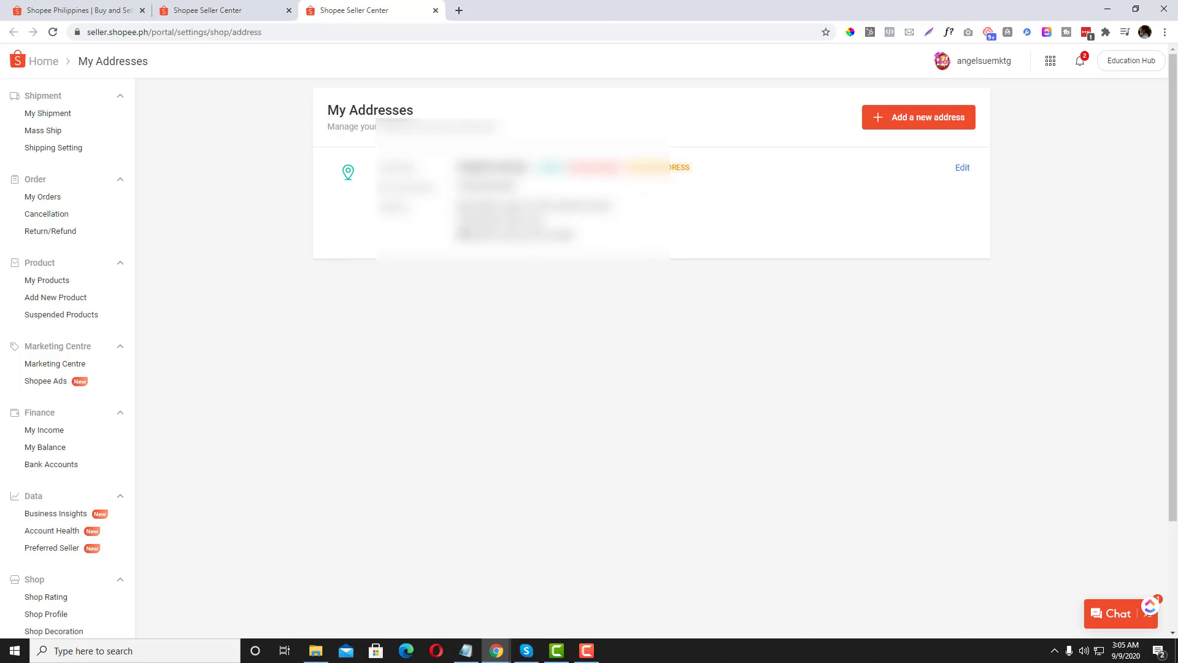
left_click(53, 148)
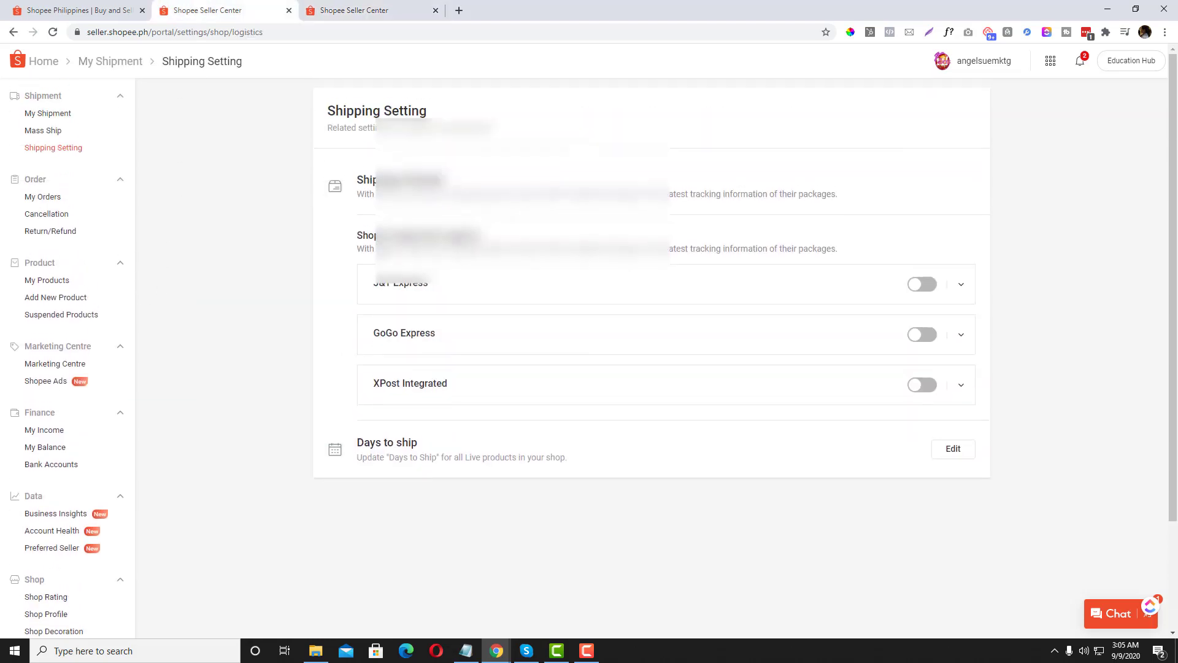
left_click(372, 10)
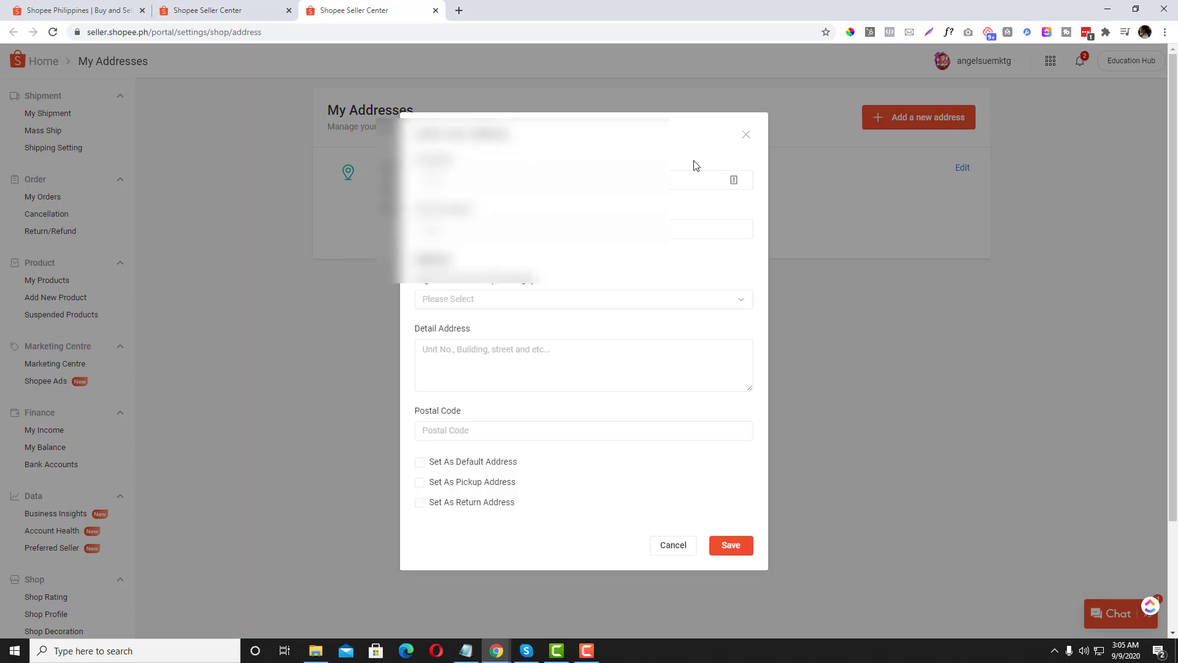
left_click(582, 298)
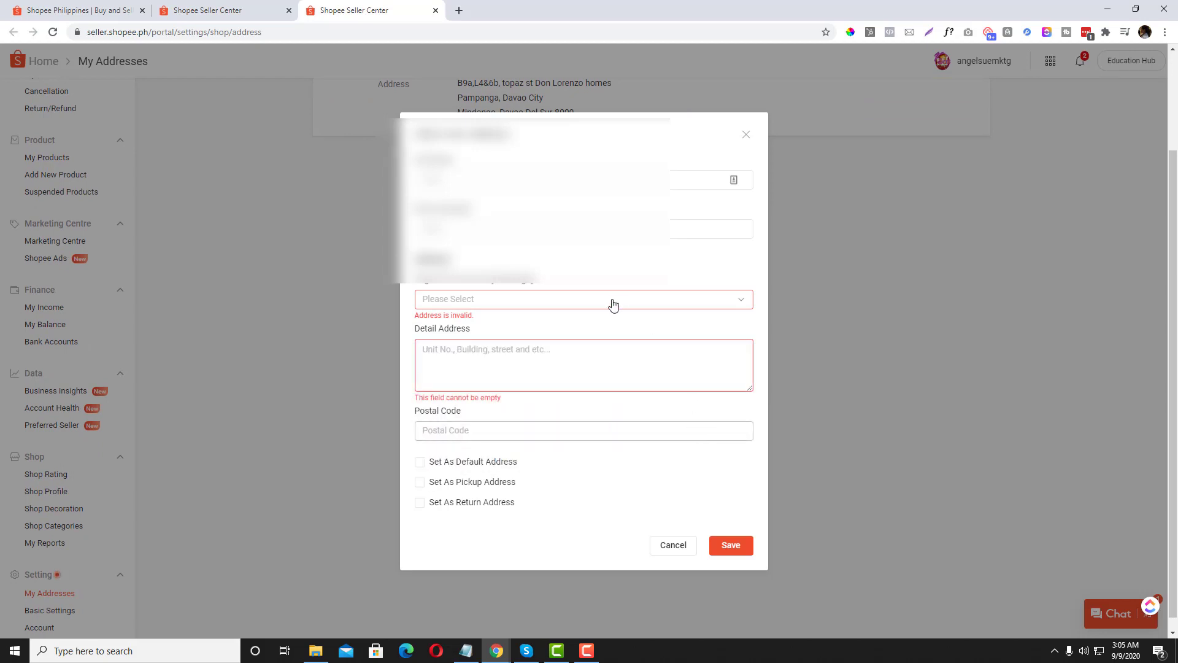
mouse_move(743, 157)
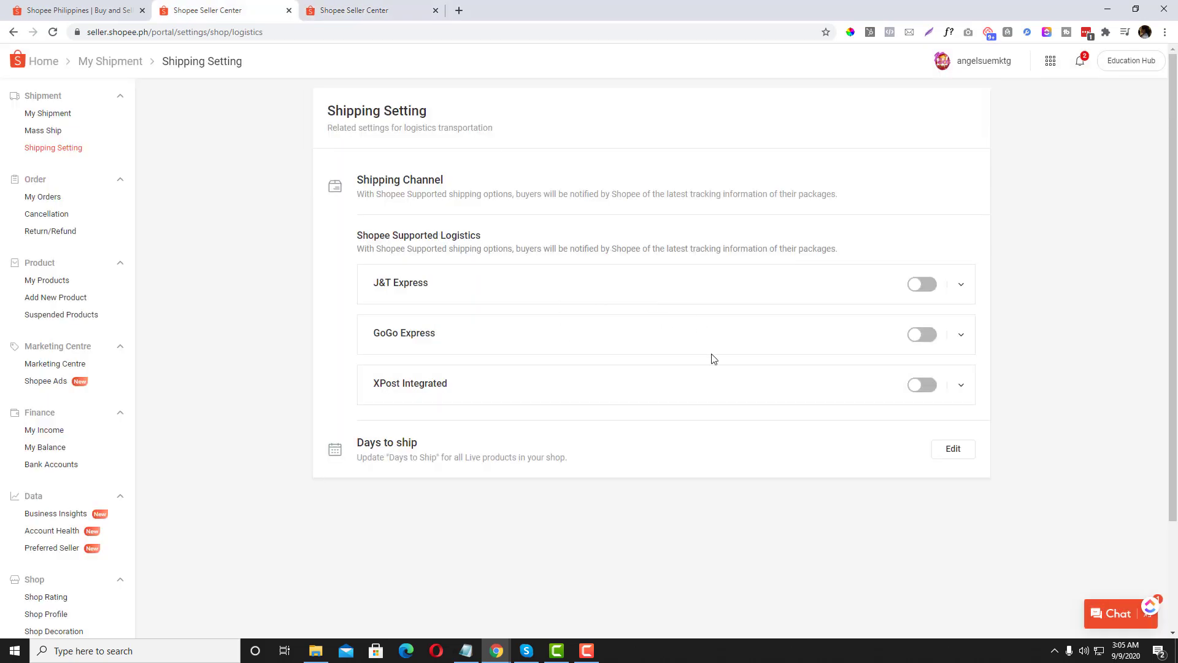
mouse_move(579, 336)
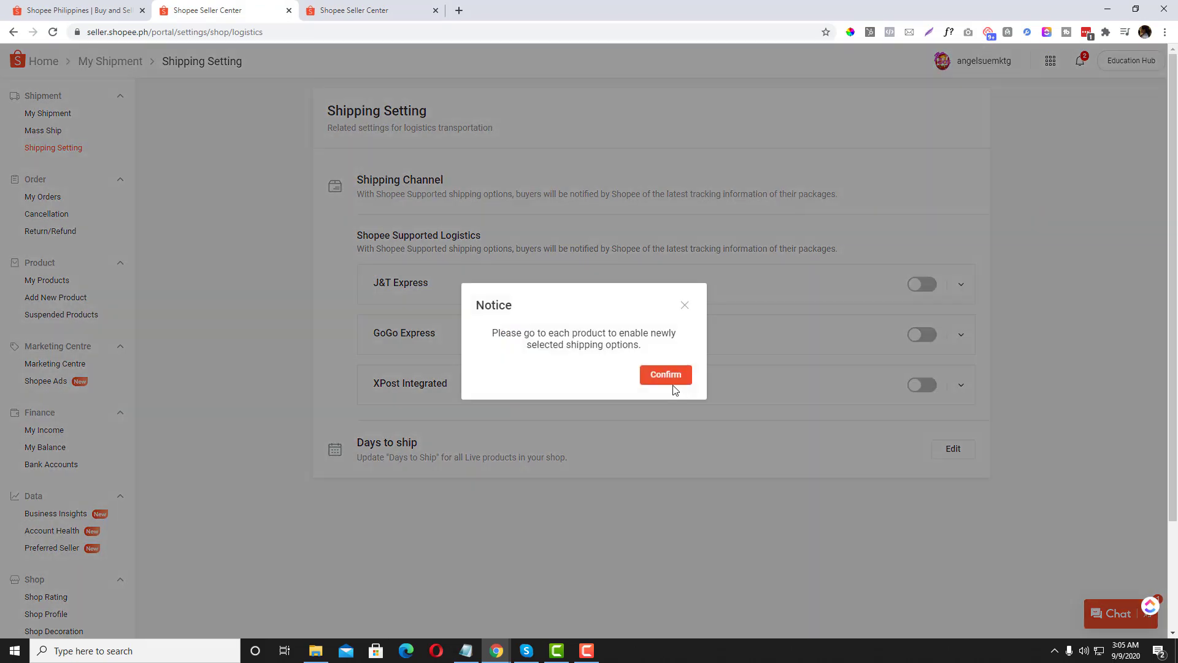
Step: Switch J&T Express, GoGo Express and XPost Integrated back on, acknowledging the COD notices
left_click(664, 374)
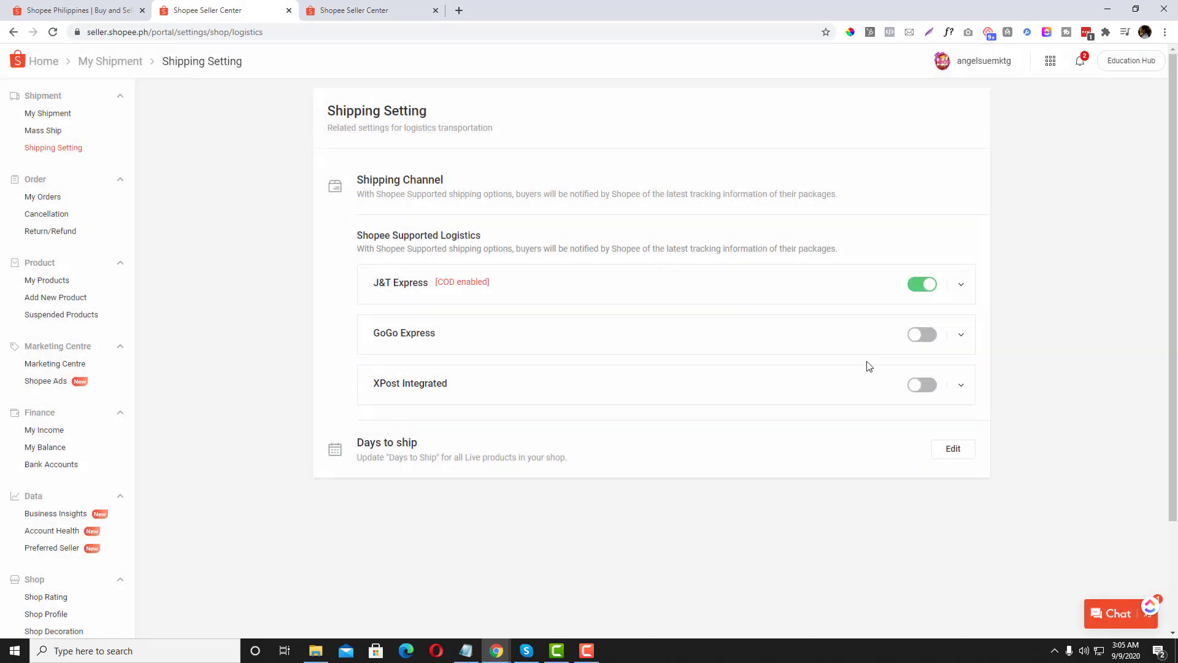
left_click(921, 334)
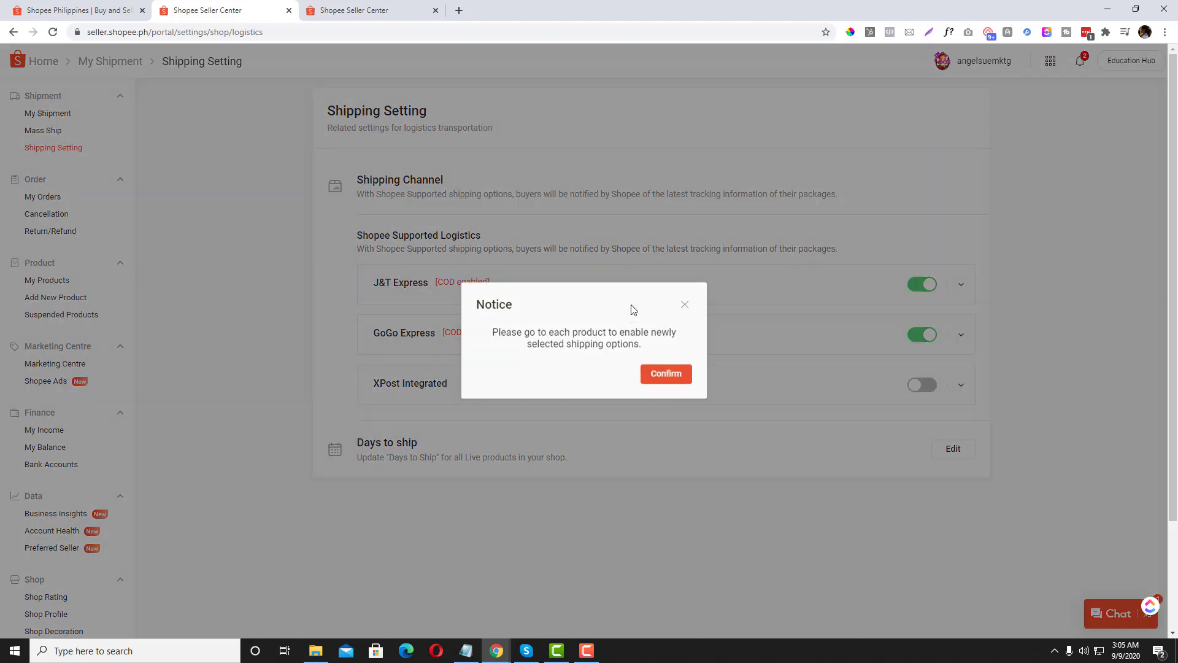
left_click(664, 373)
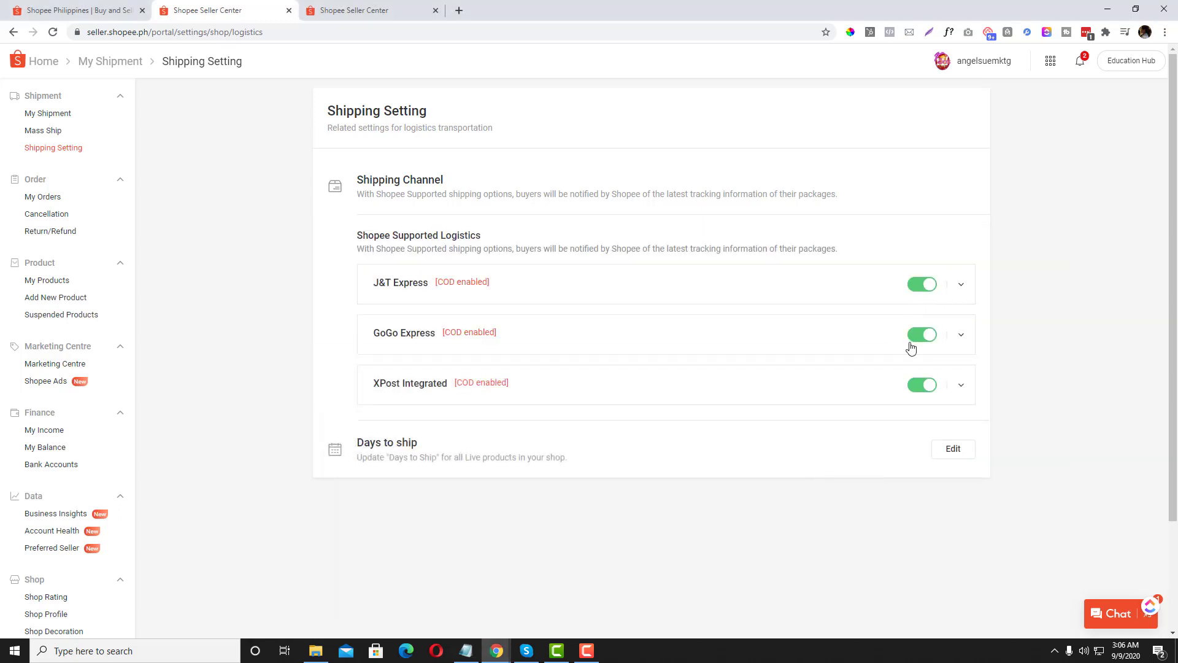
mouse_move(807, 338)
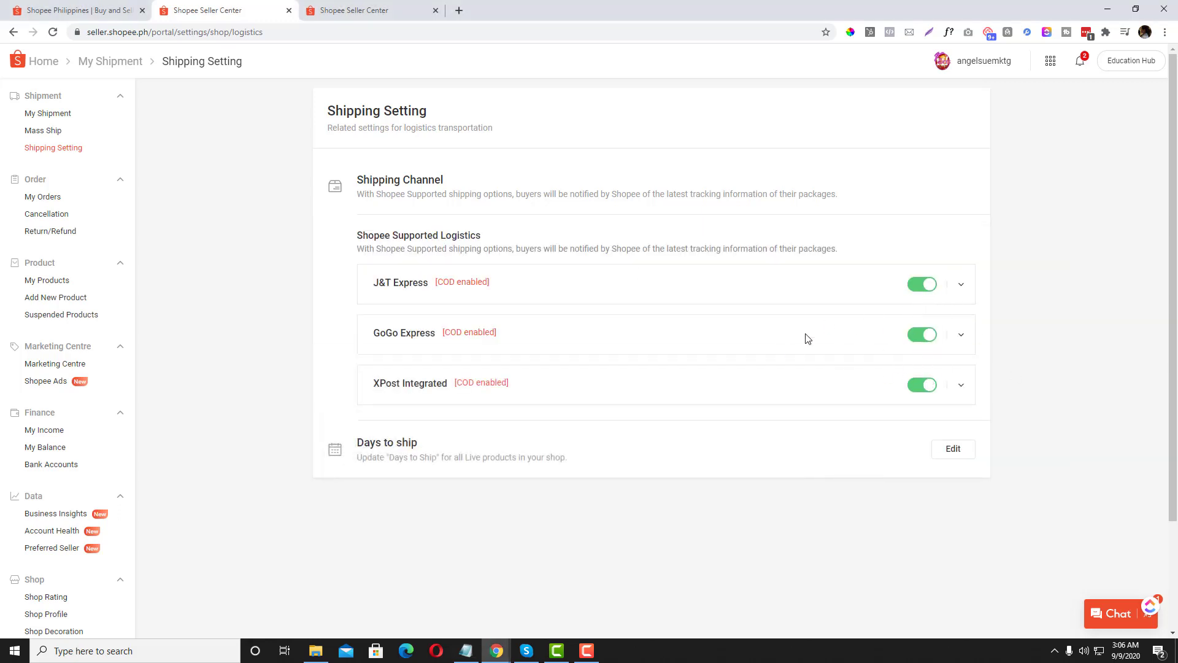
mouse_move(726, 384)
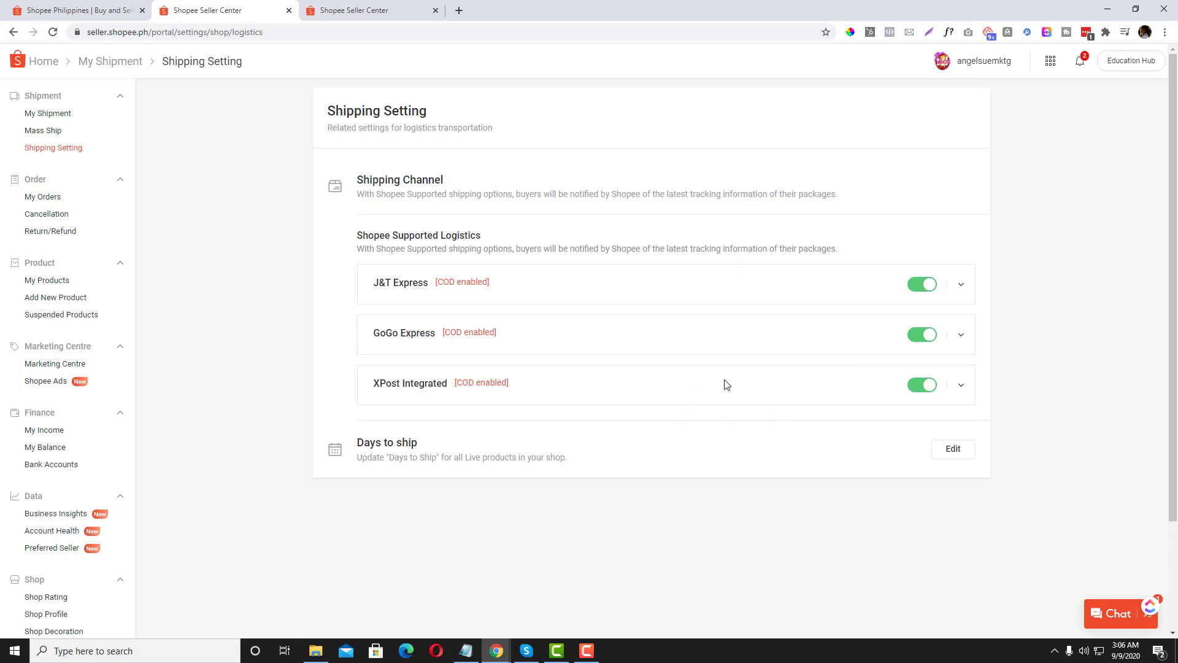
mouse_move(47, 280)
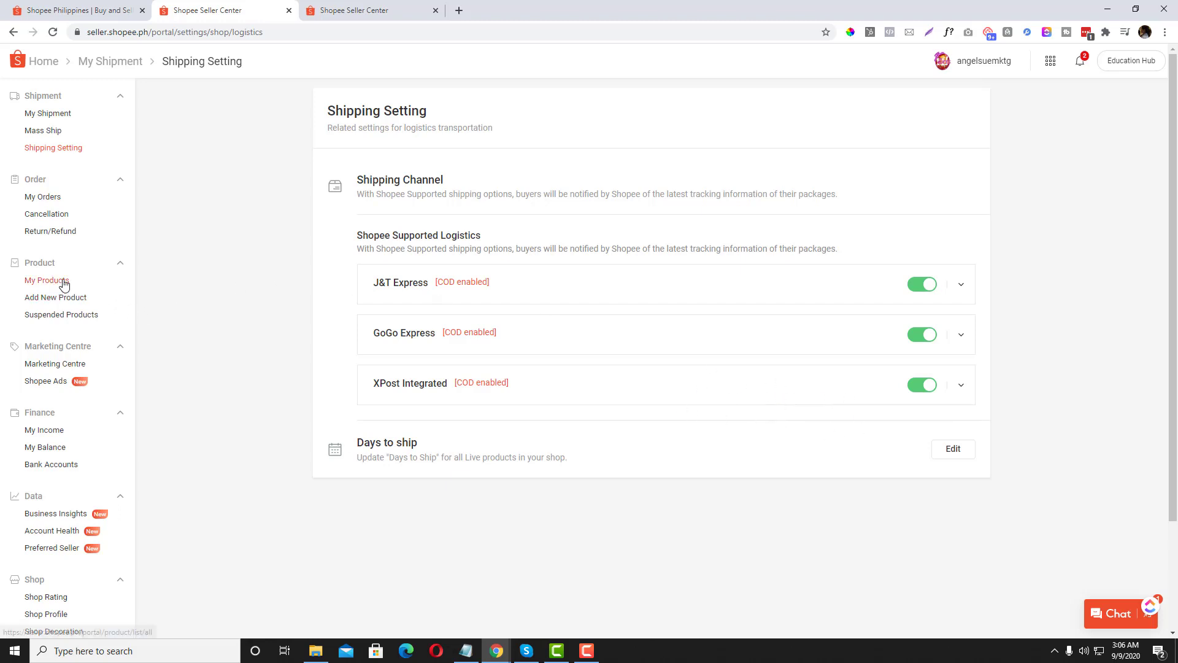
Step: Browse the 18 listings in My Products, then bring back the Notepad topic outline
left_click(47, 280)
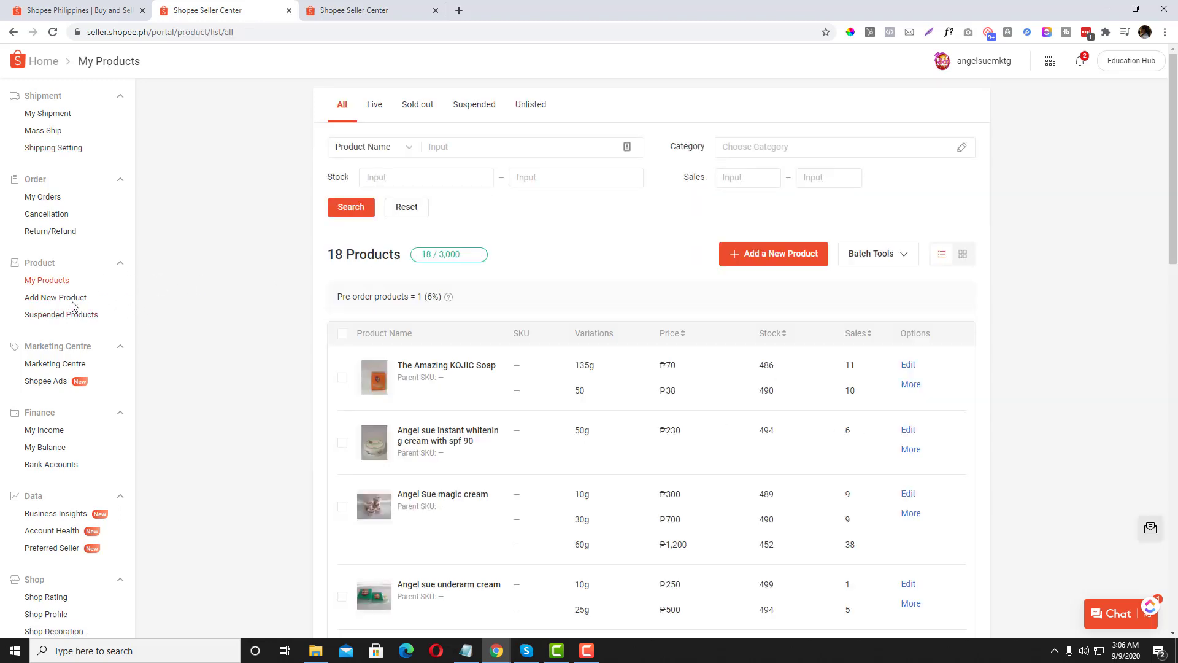
mouse_move(67, 281)
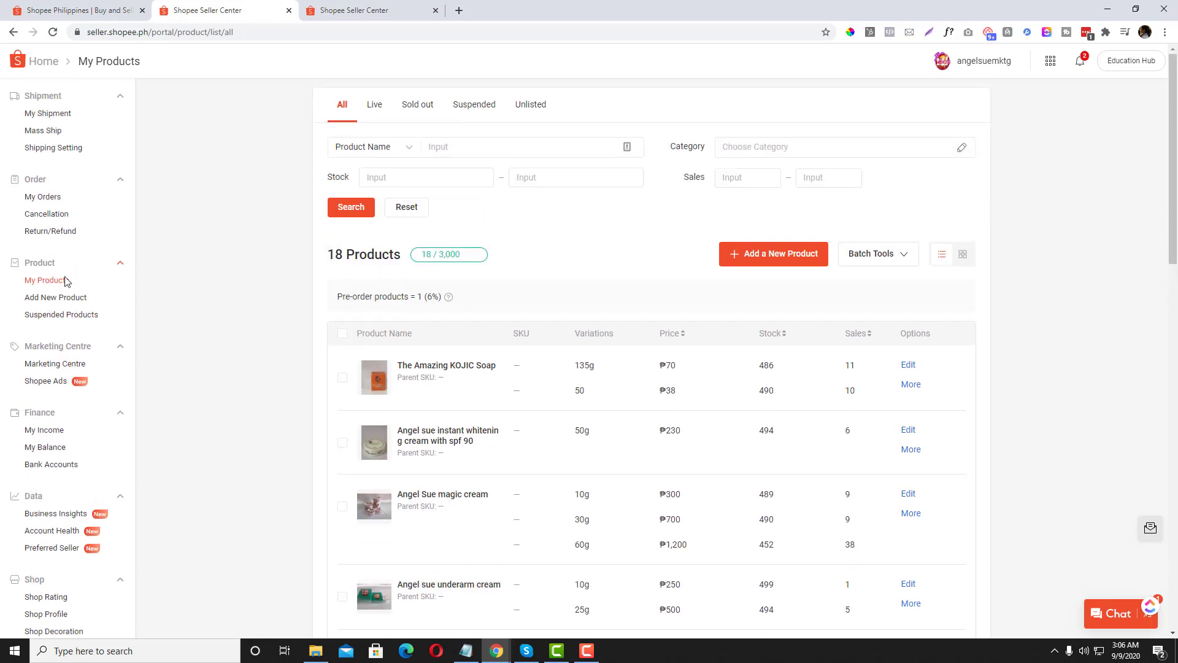
mouse_move(146, 297)
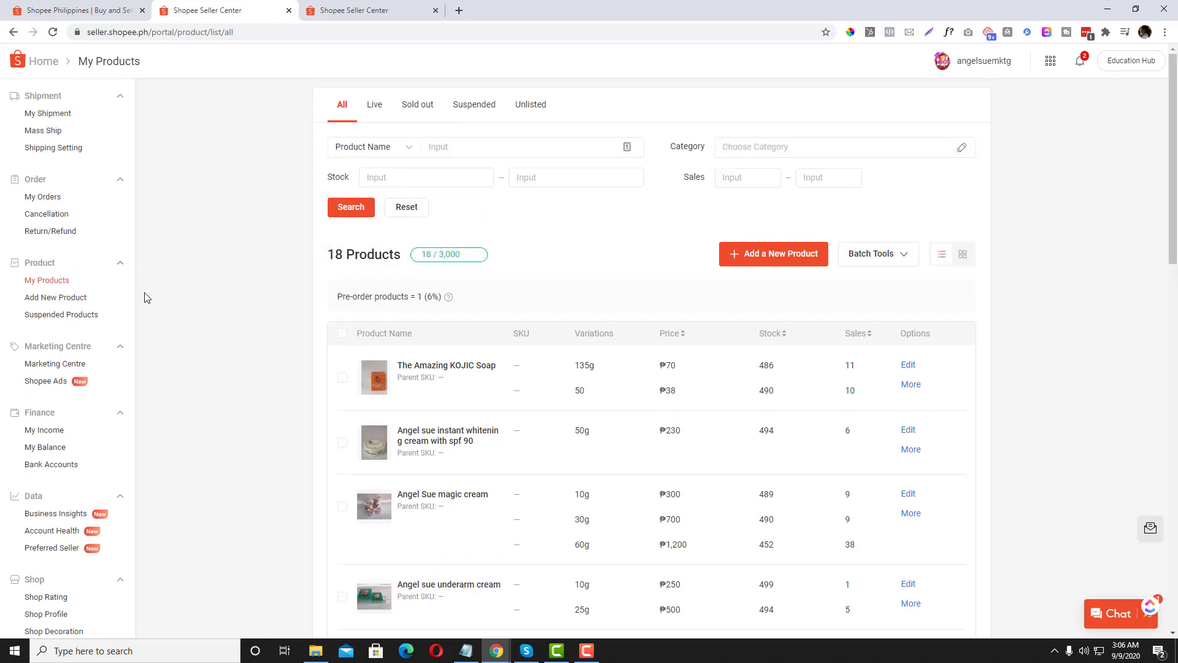
scroll("down", 3)
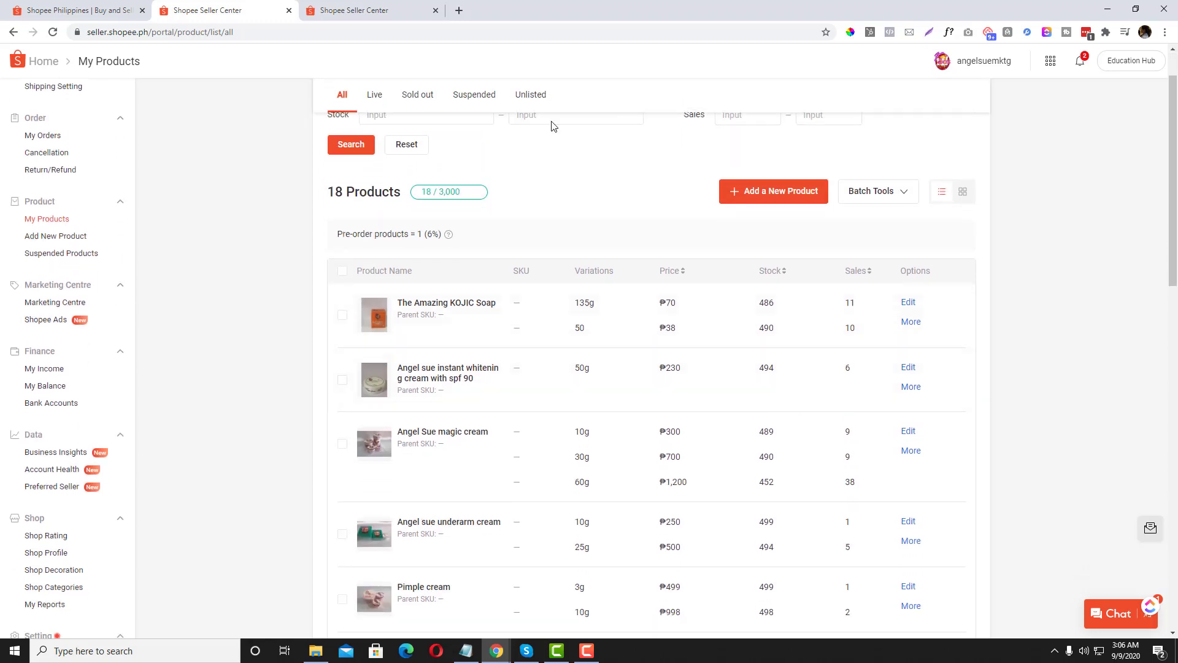
mouse_move(488, 218)
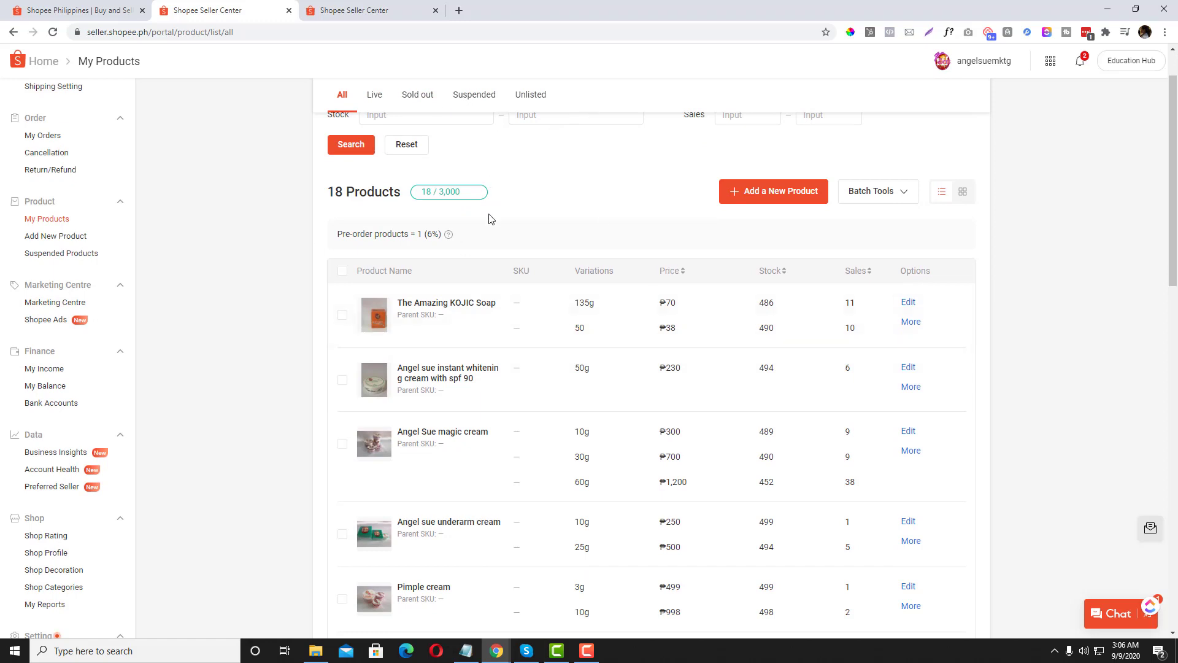
scroll("up", 3)
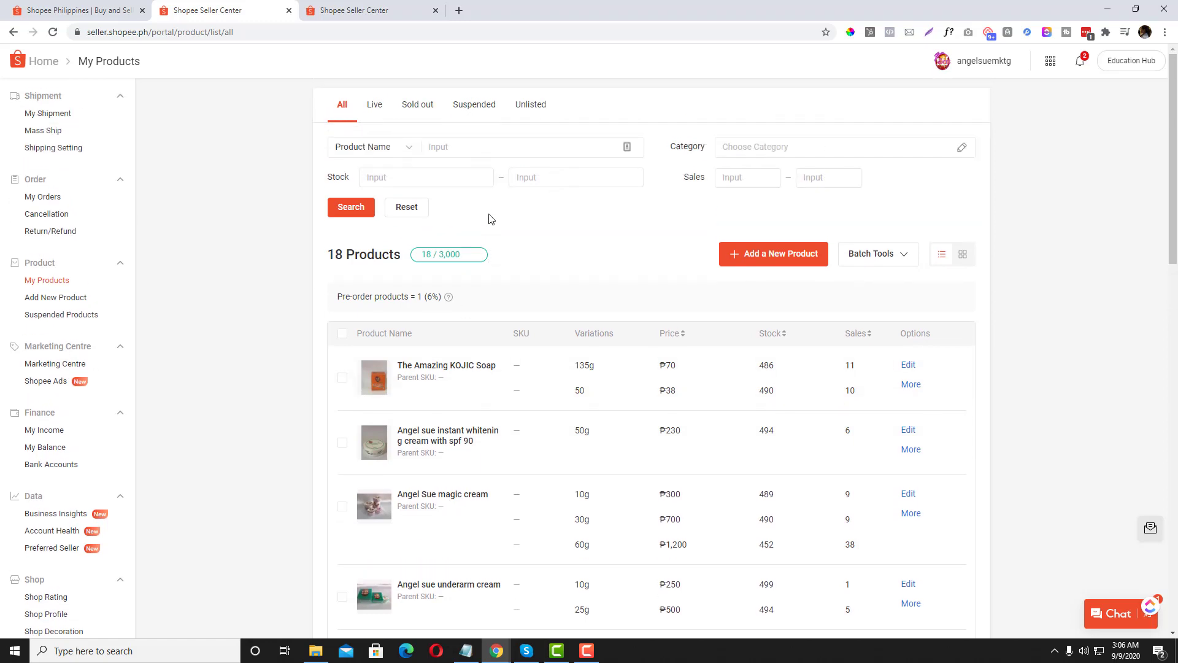
left_click(466, 650)
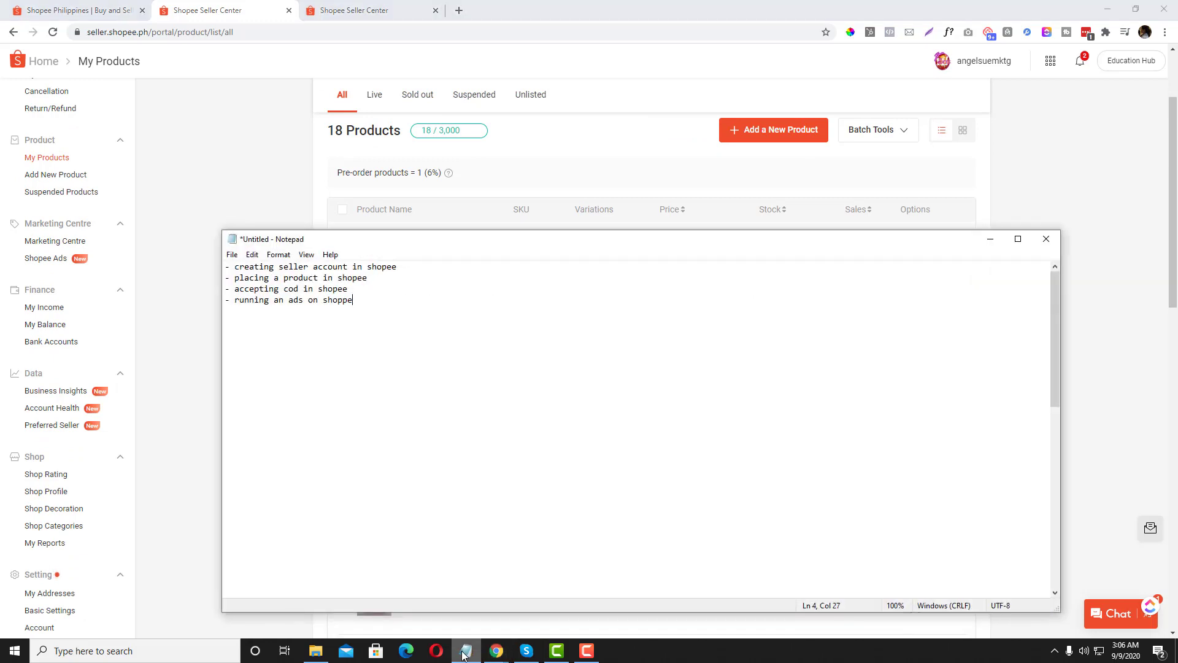
Step: Select and delete the 'accepting cod in shoppee' line in Notepad
triple_click(288, 288)
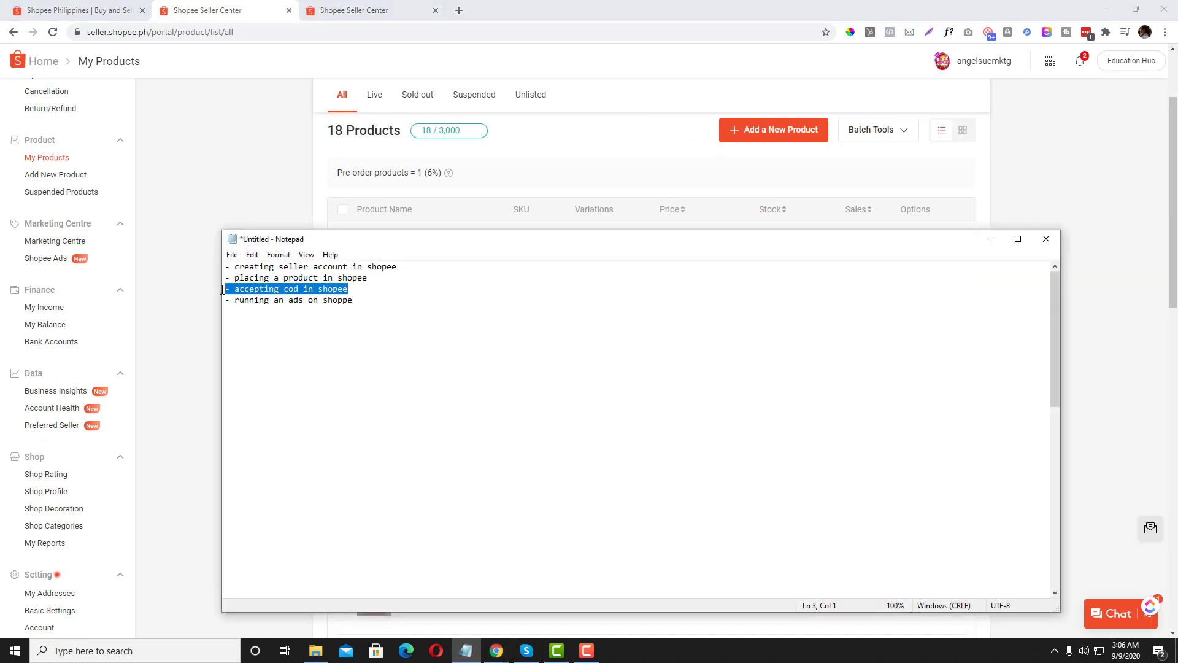
key("Delete")
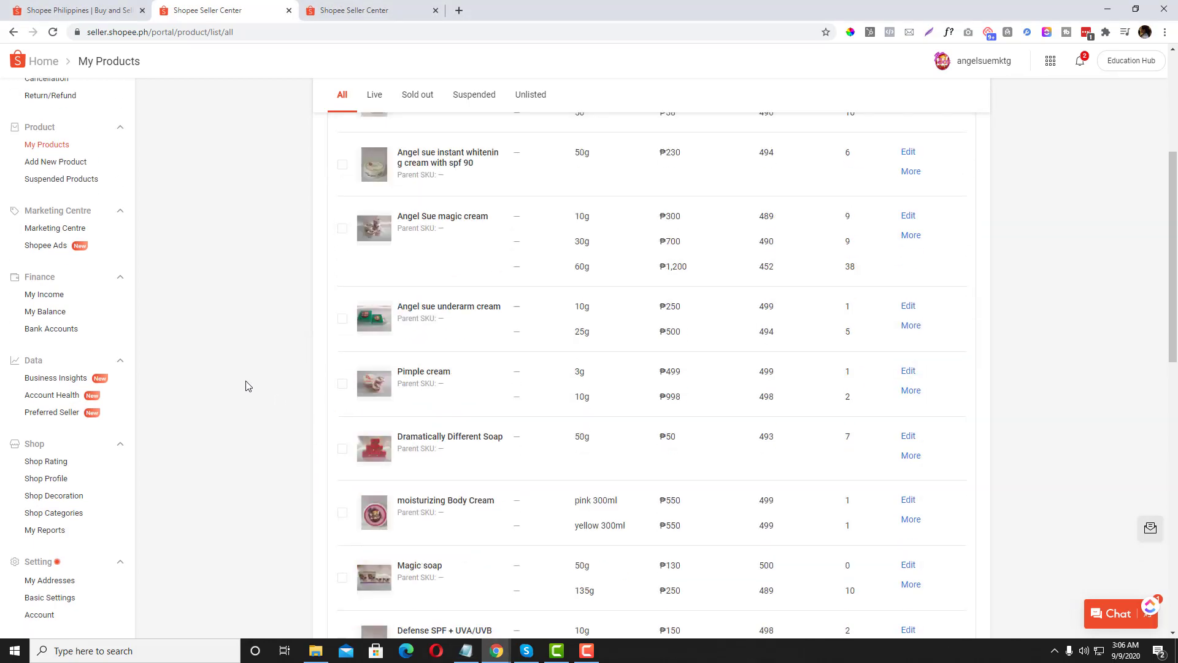
Step: Add 'Blackhead remover suction' under Health & Personal Care > Skin Care > Facial Treatment, then open its description
scroll("up", 3)
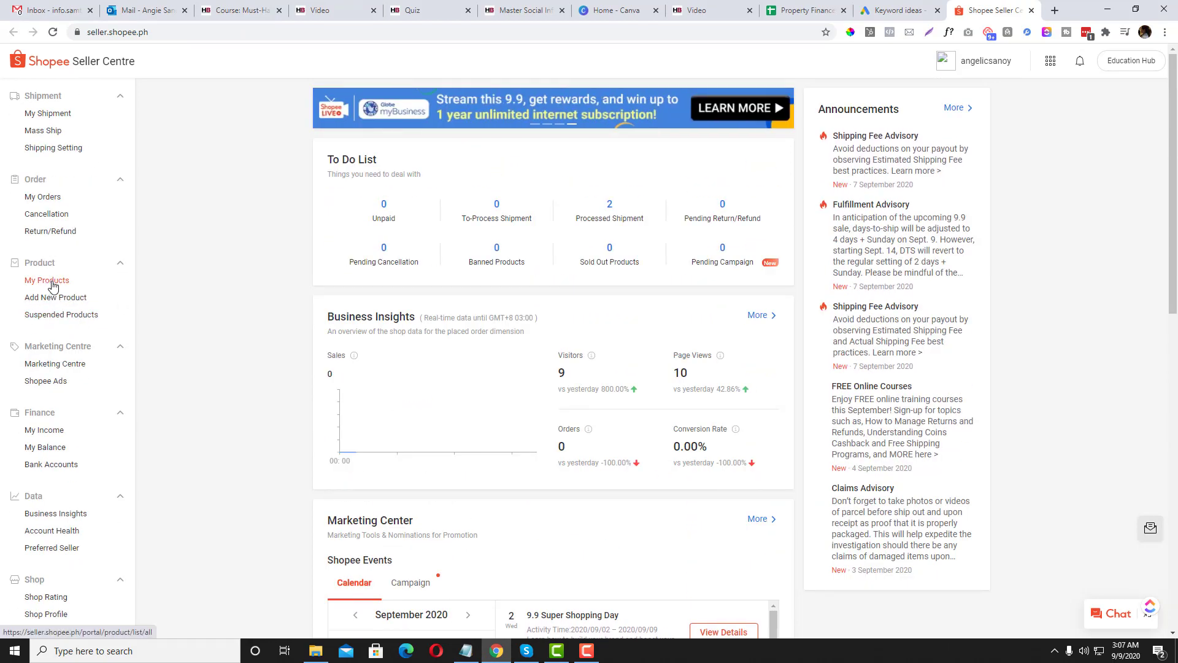
left_click(56, 297)
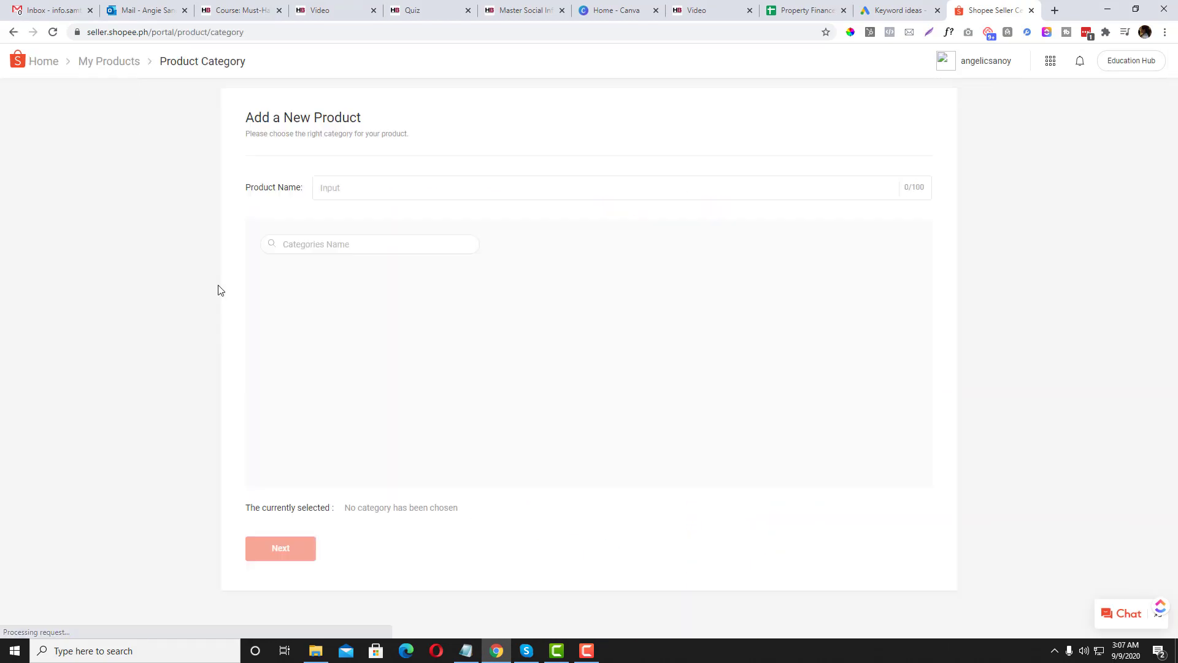
left_click(368, 244)
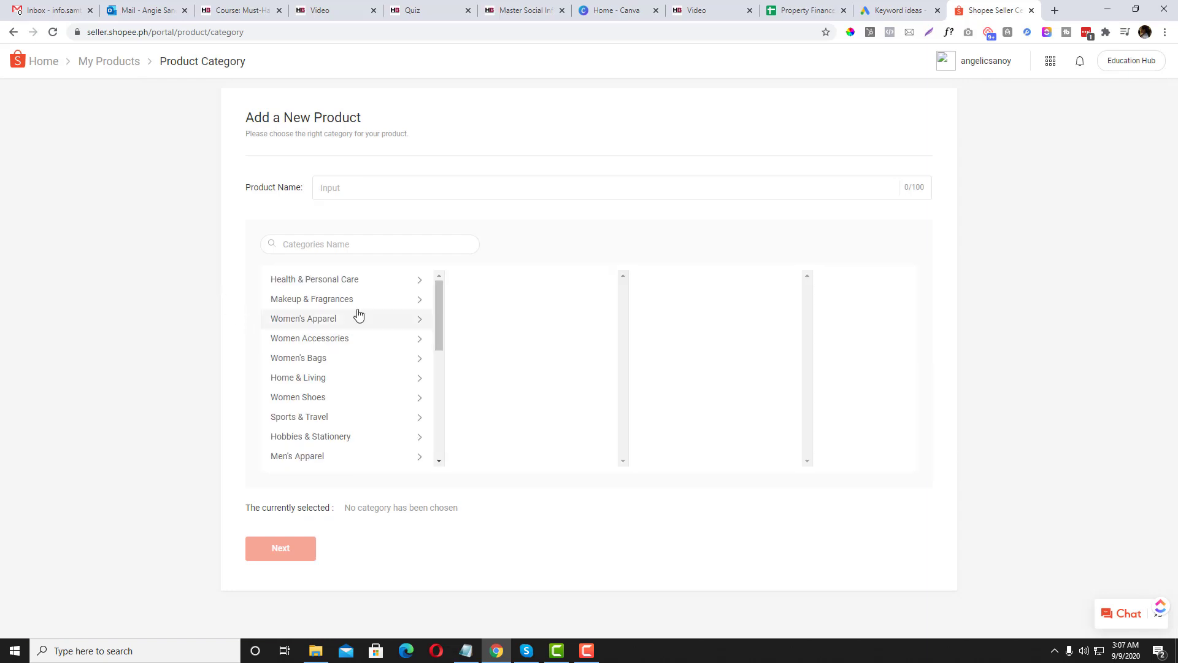
left_click(311, 298)
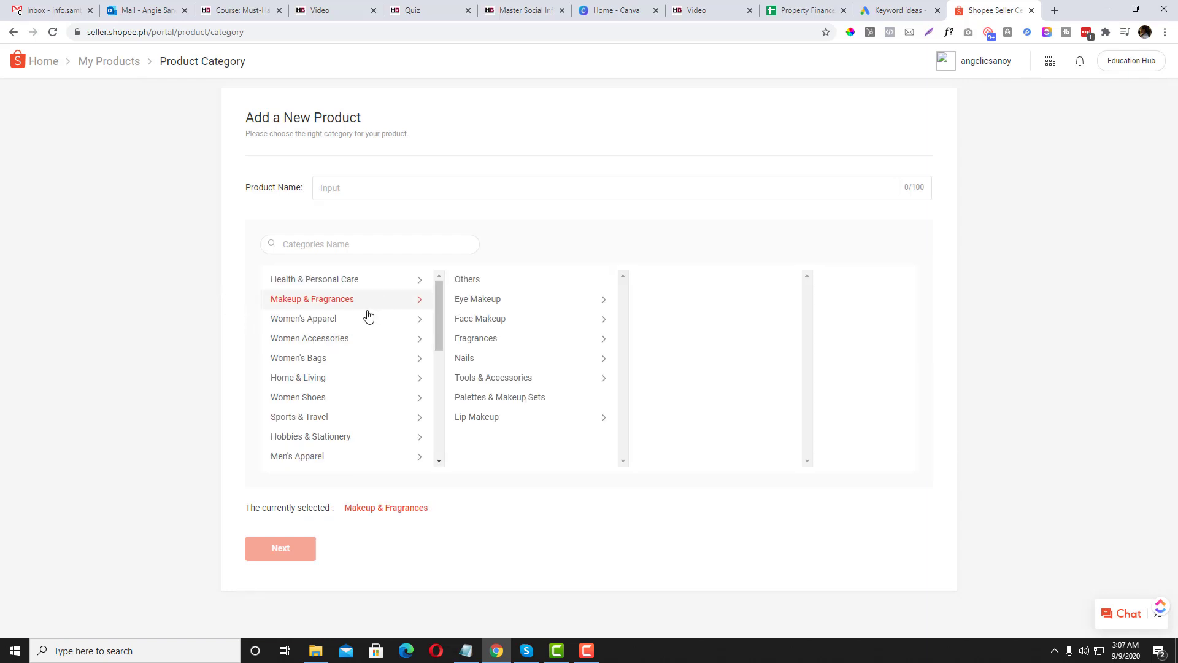
mouse_move(379, 302)
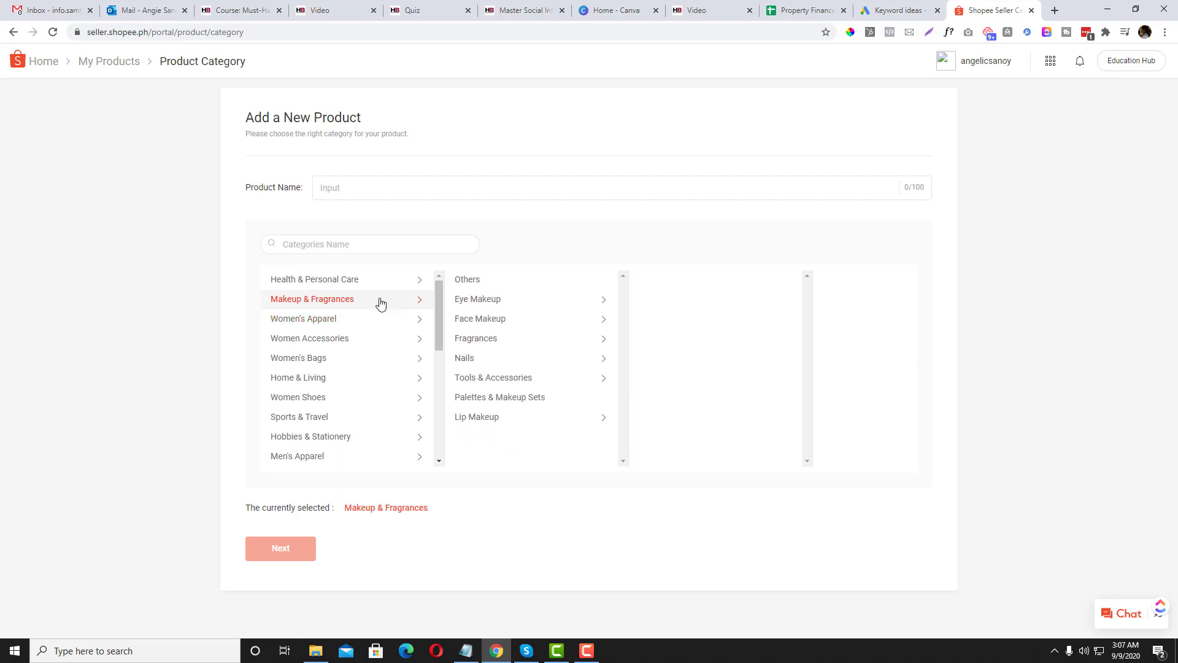
mouse_move(487, 358)
type("Blackhead remover suction")
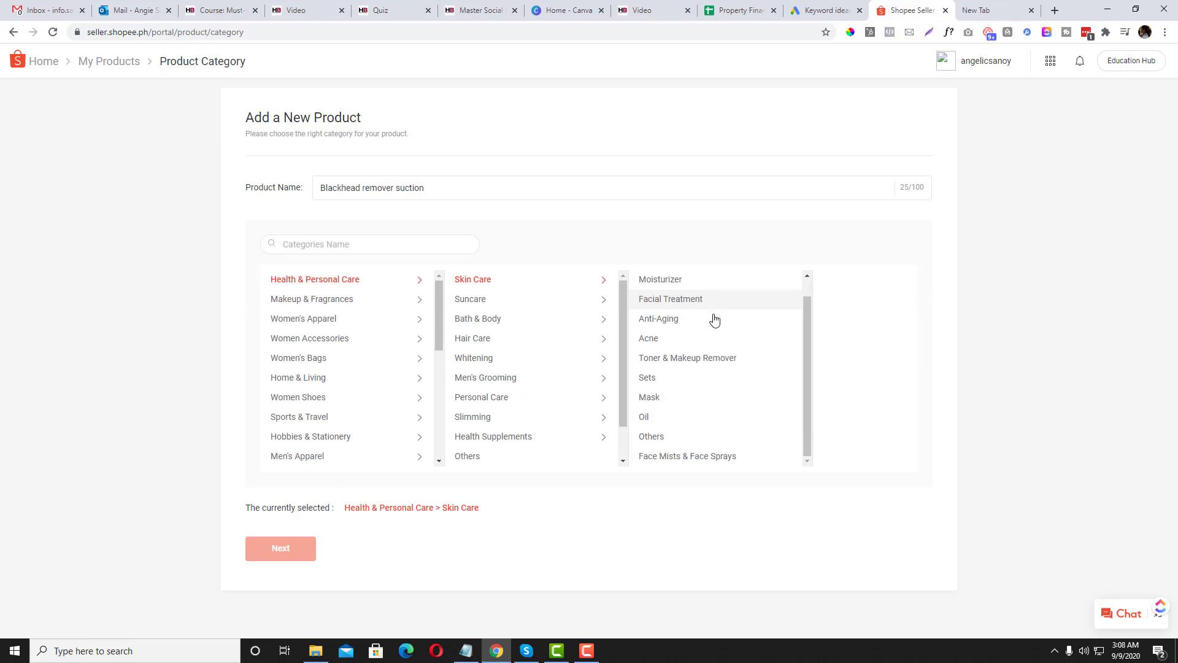
left_click(670, 298)
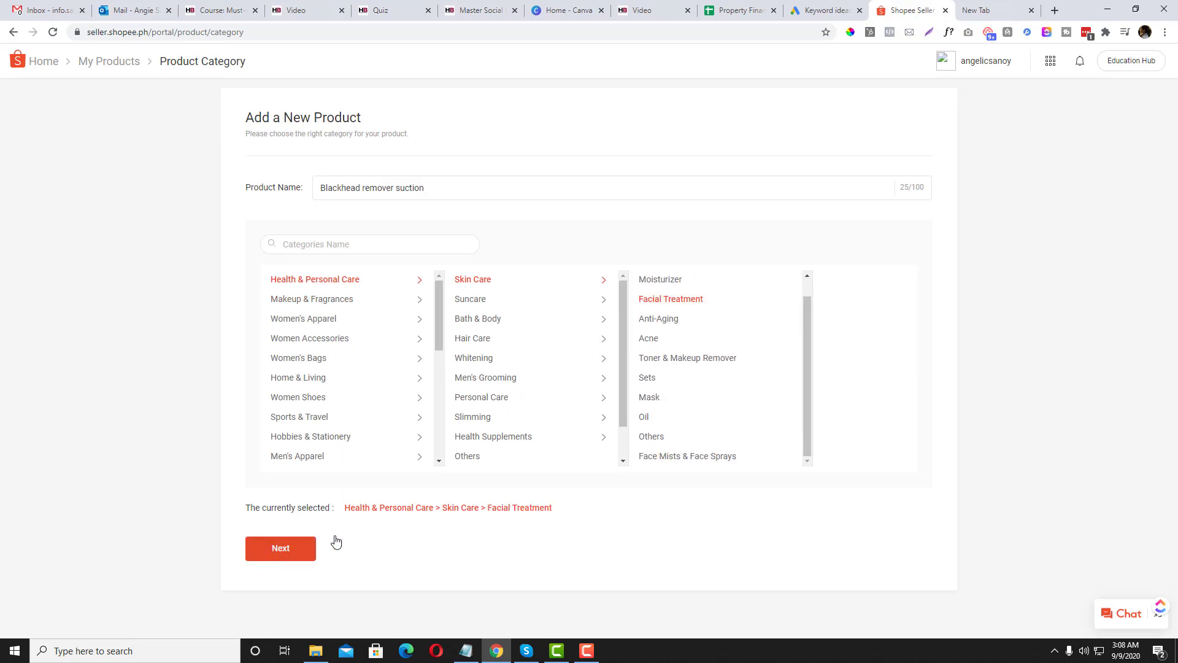
left_click(280, 548)
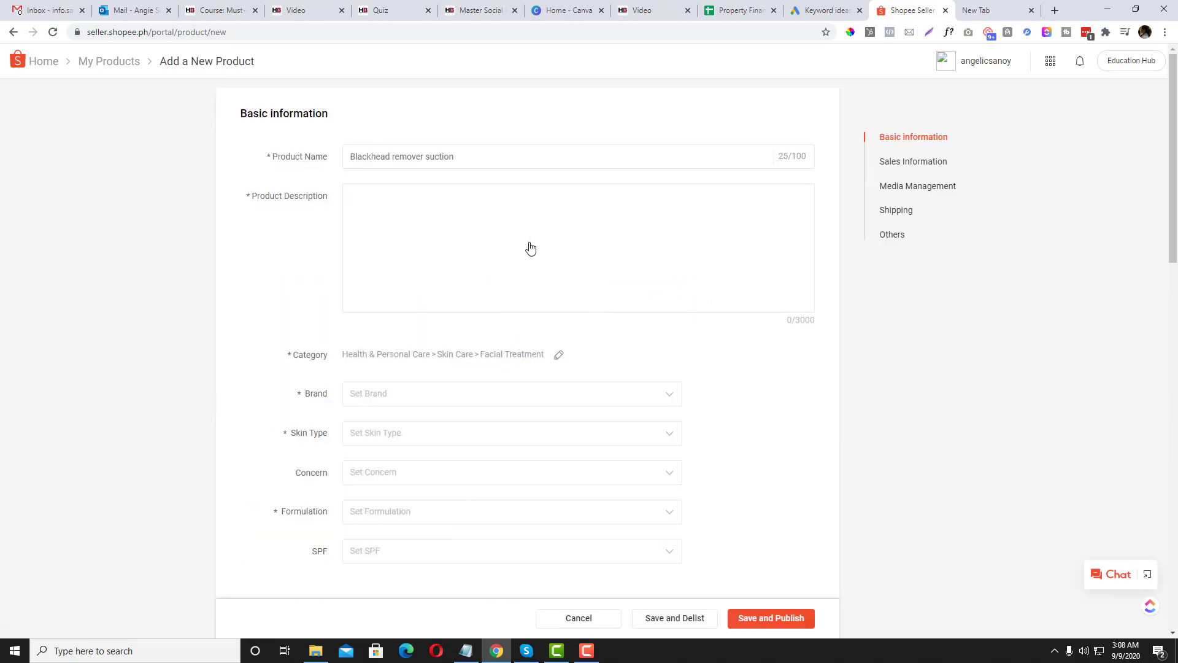
left_click(526, 247)
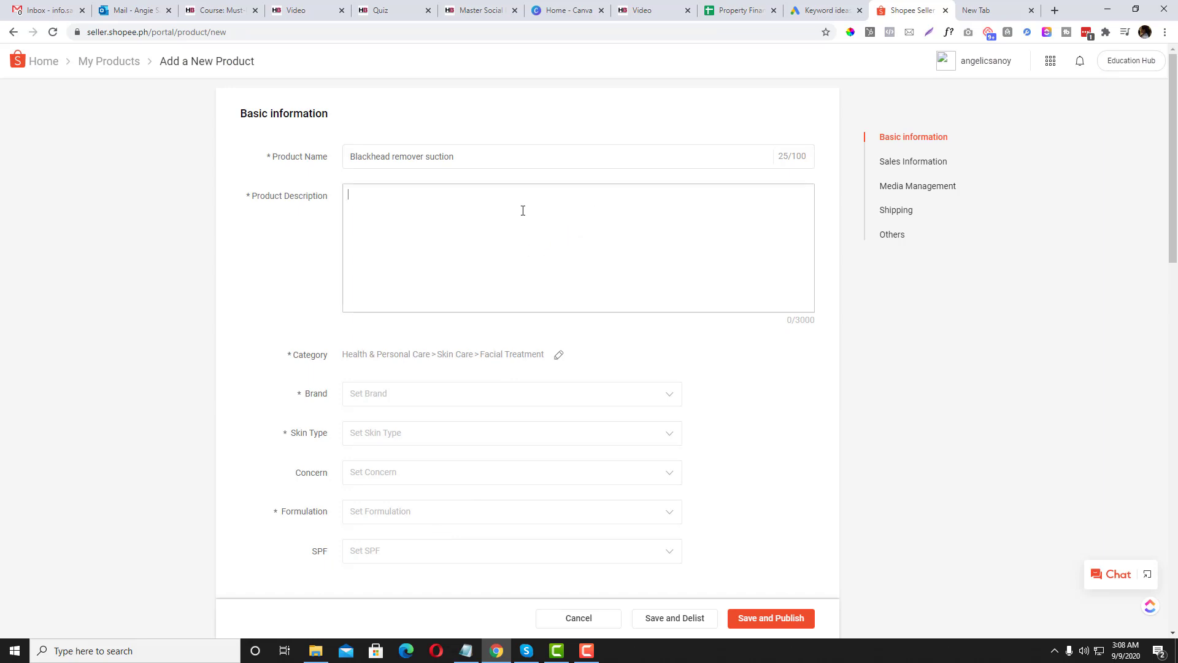
scroll("down", 3)
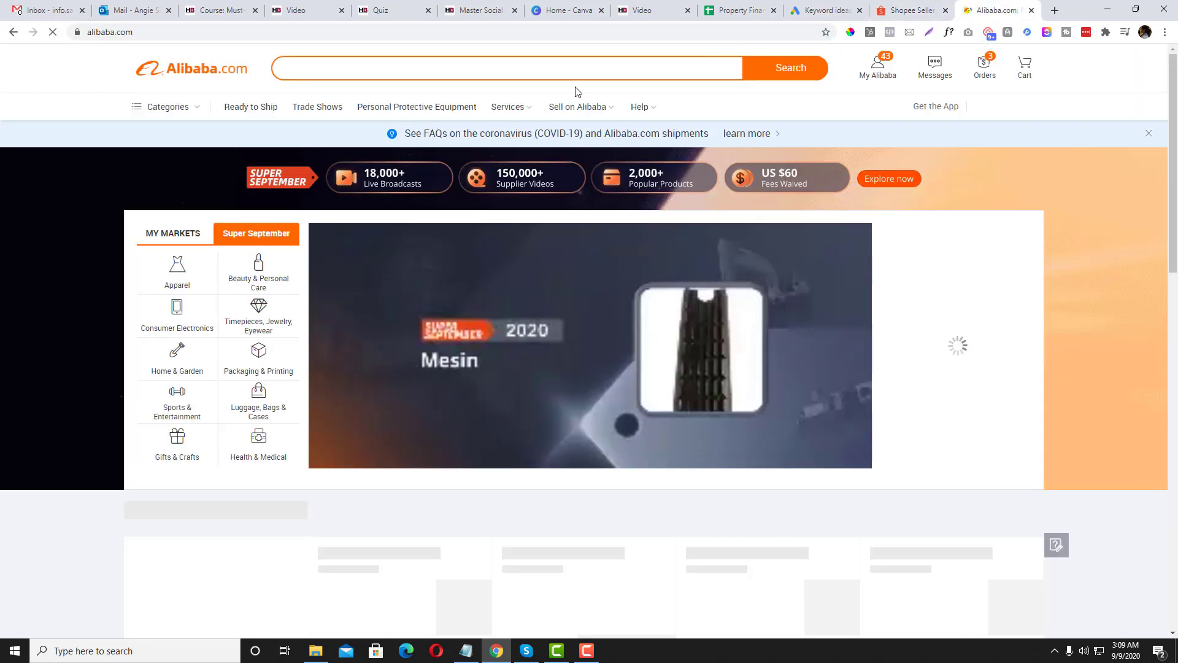
Step: Search Alibaba for 'blackhead remover suction' and open the 5 Head pore cleanser listing's details
type("BLACK")
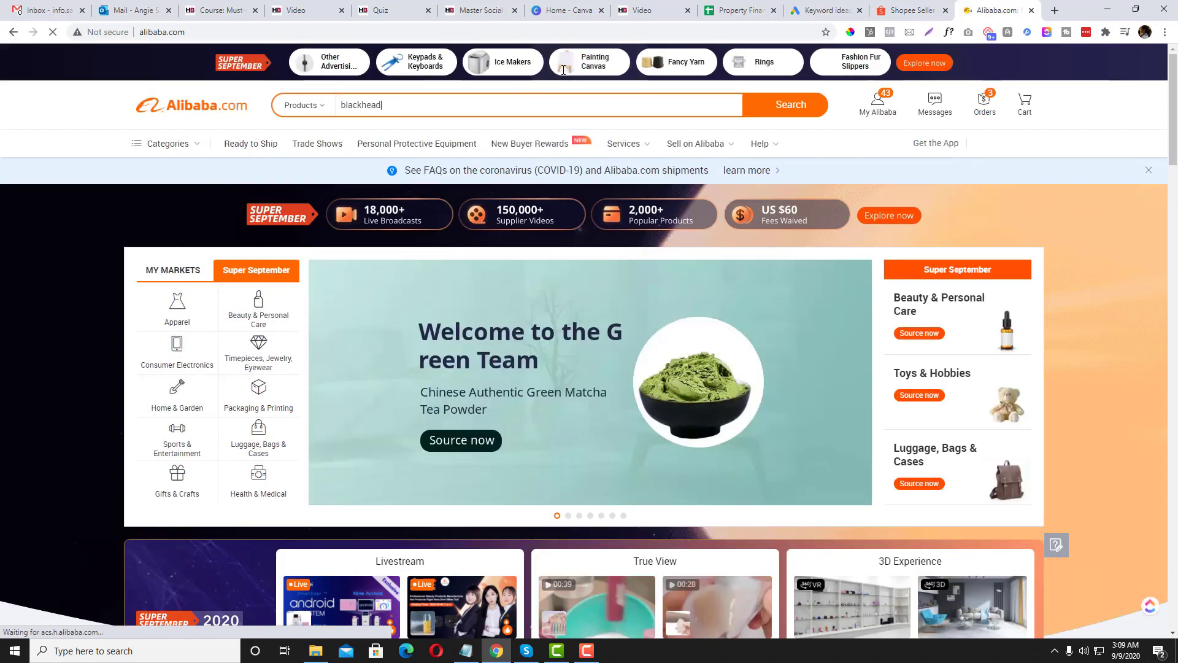
type("remover s")
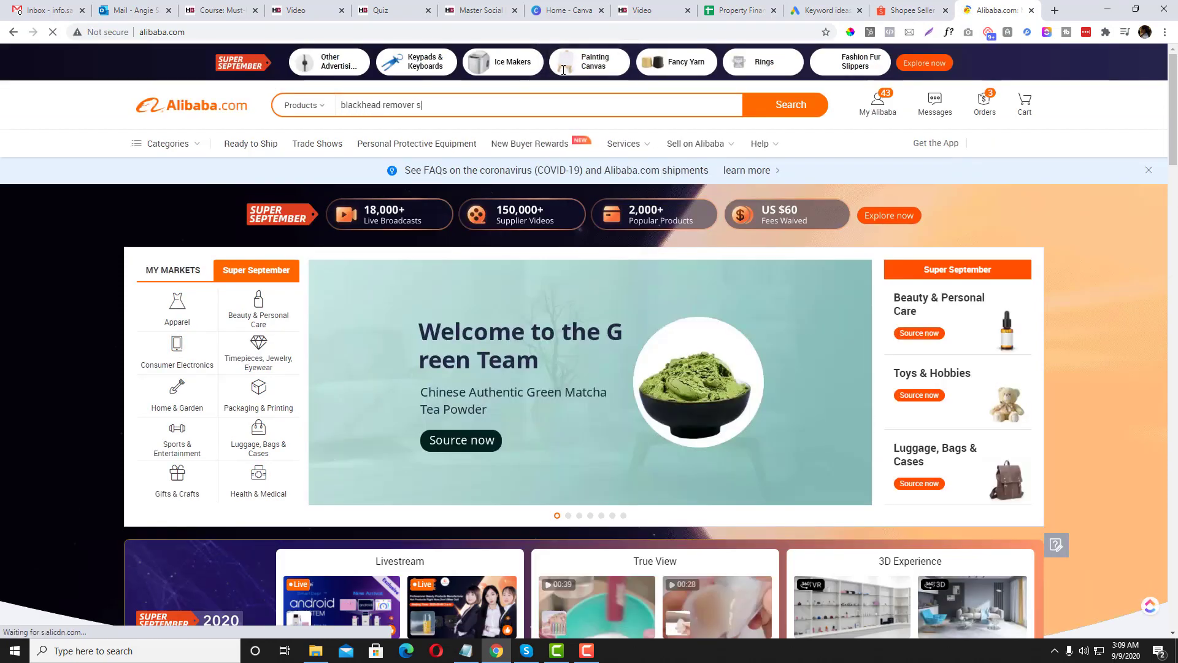
type("uction")
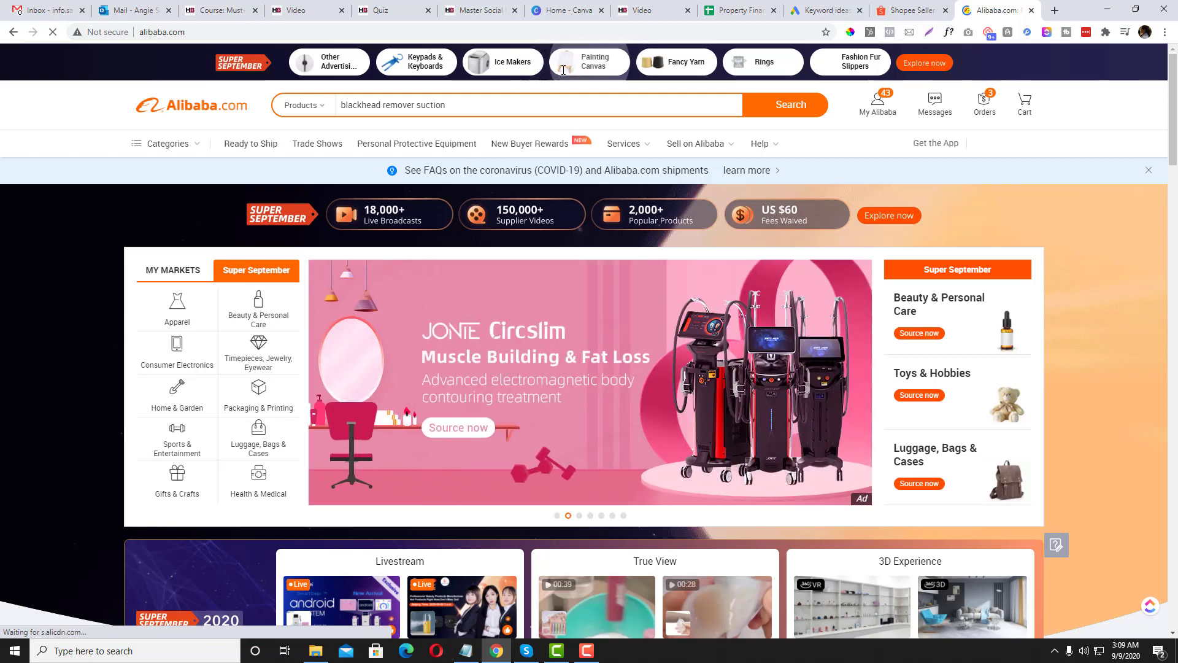
left_click(784, 104)
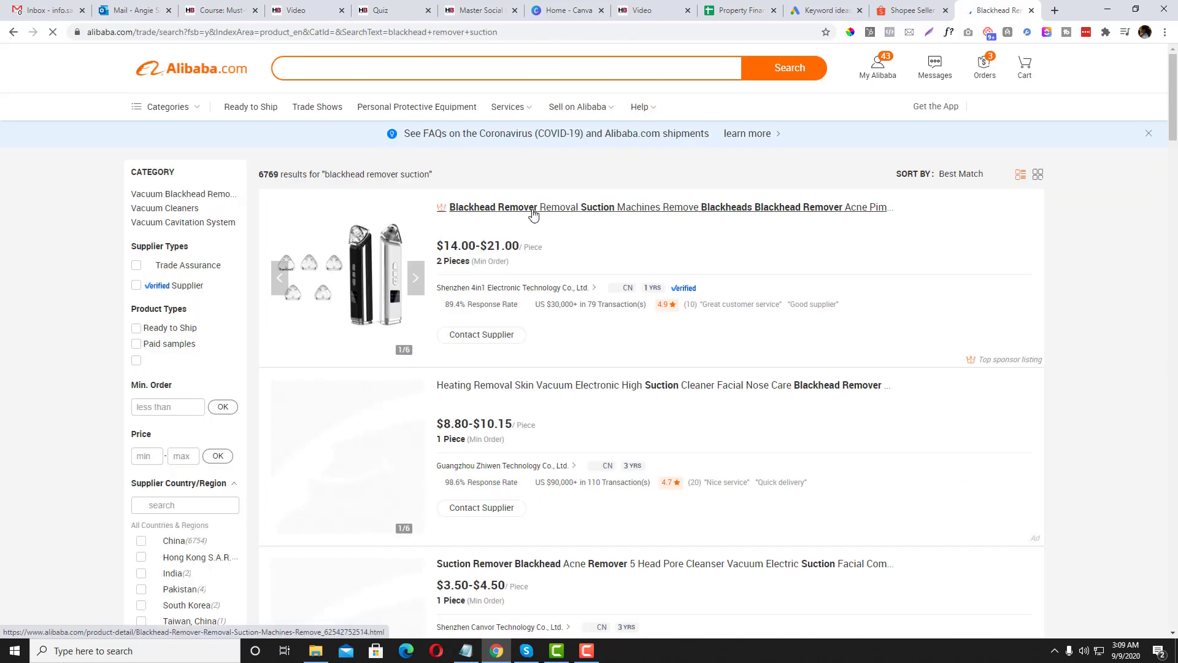
scroll("down", 3)
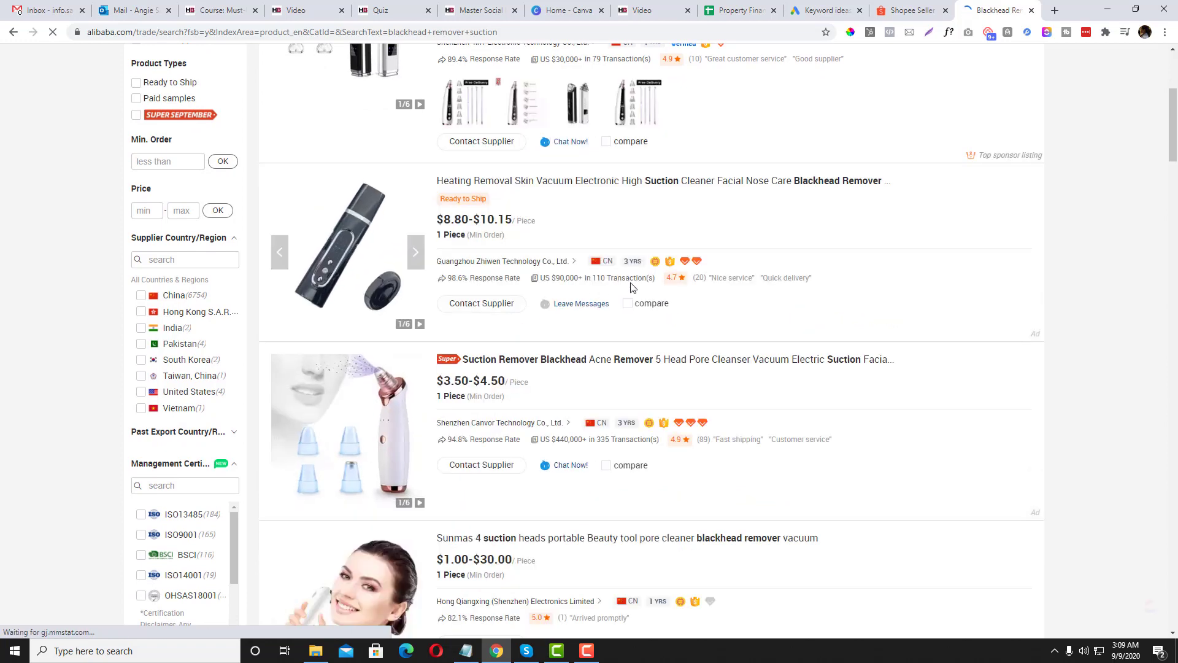
left_click(676, 359)
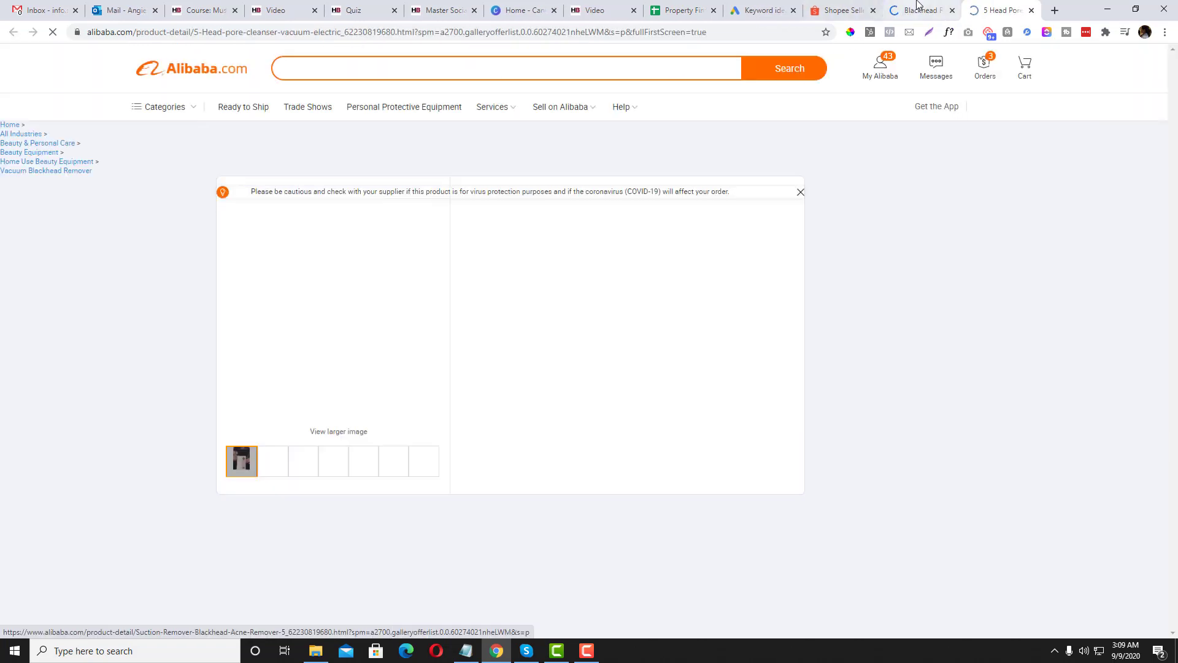
scroll("down", 3)
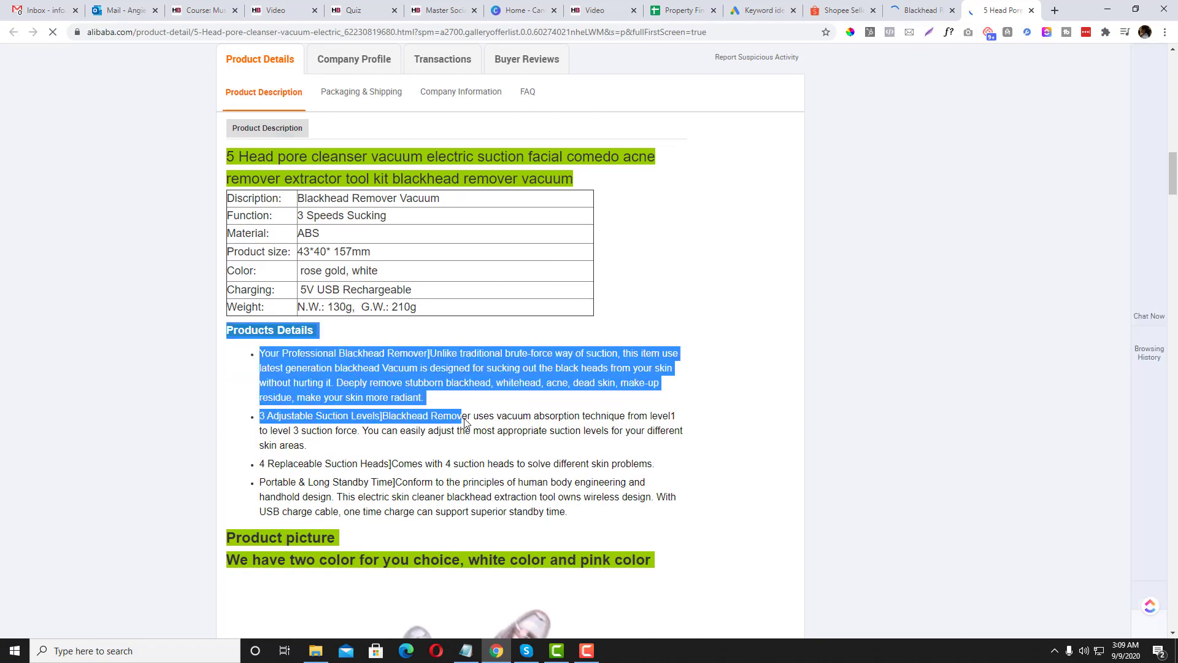
scroll("down", 3)
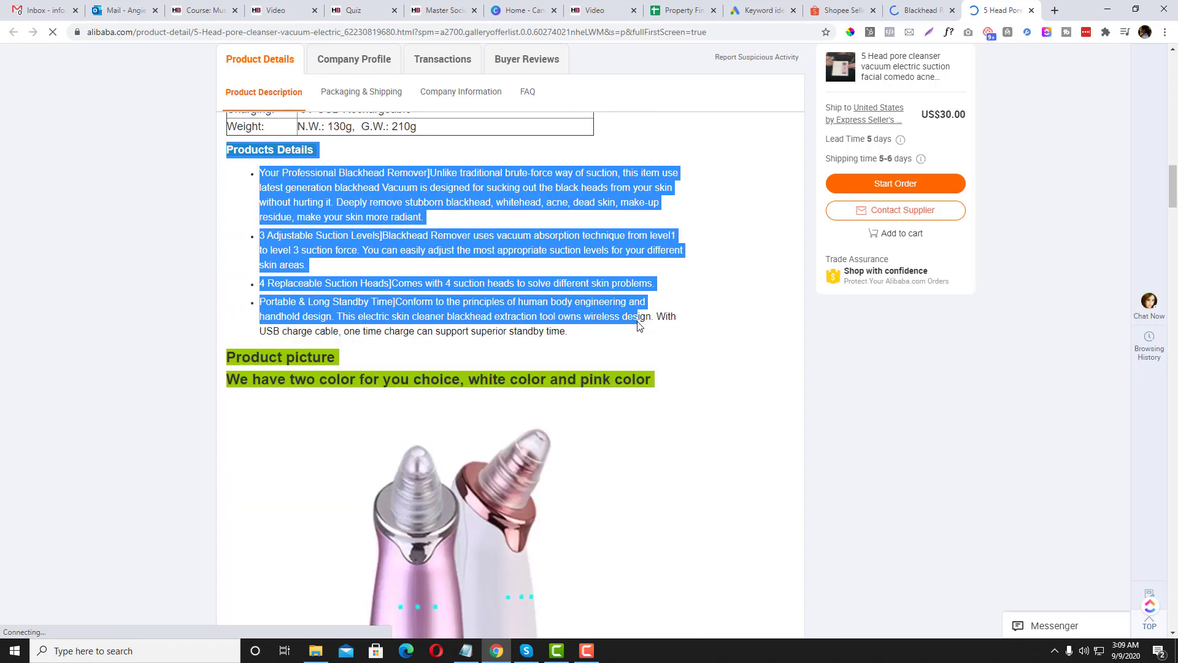
left_click(842, 9)
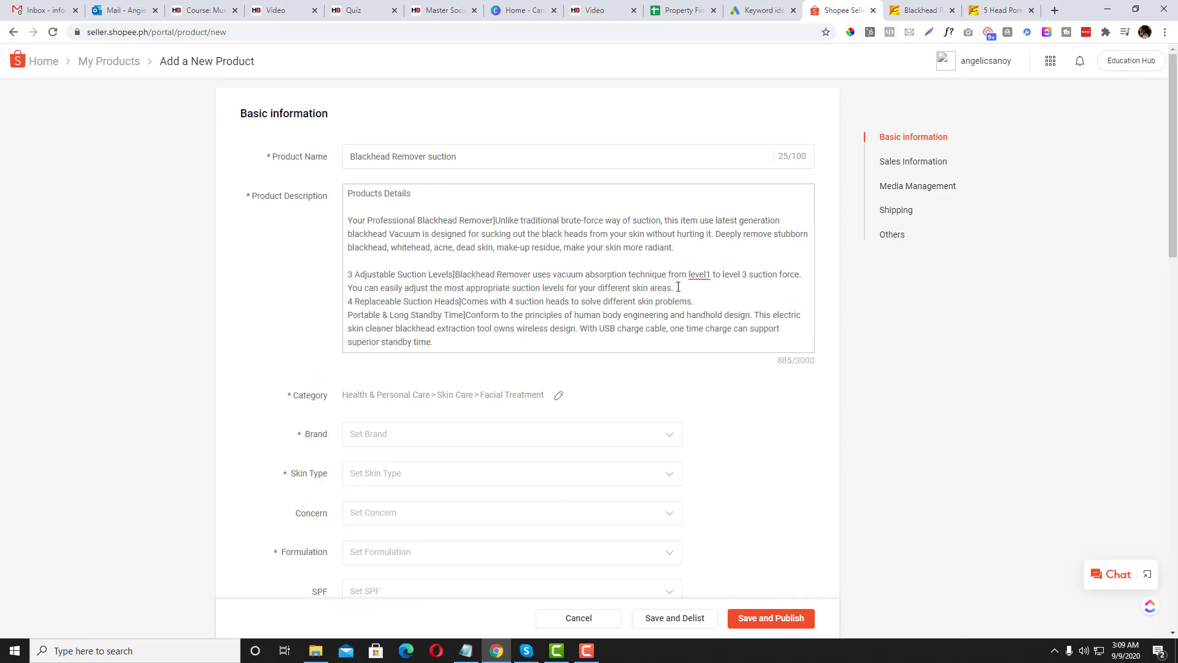
Step: Set the listing's Brand to No Brand and Skin Type to All Skin Types
scroll("down", 3)
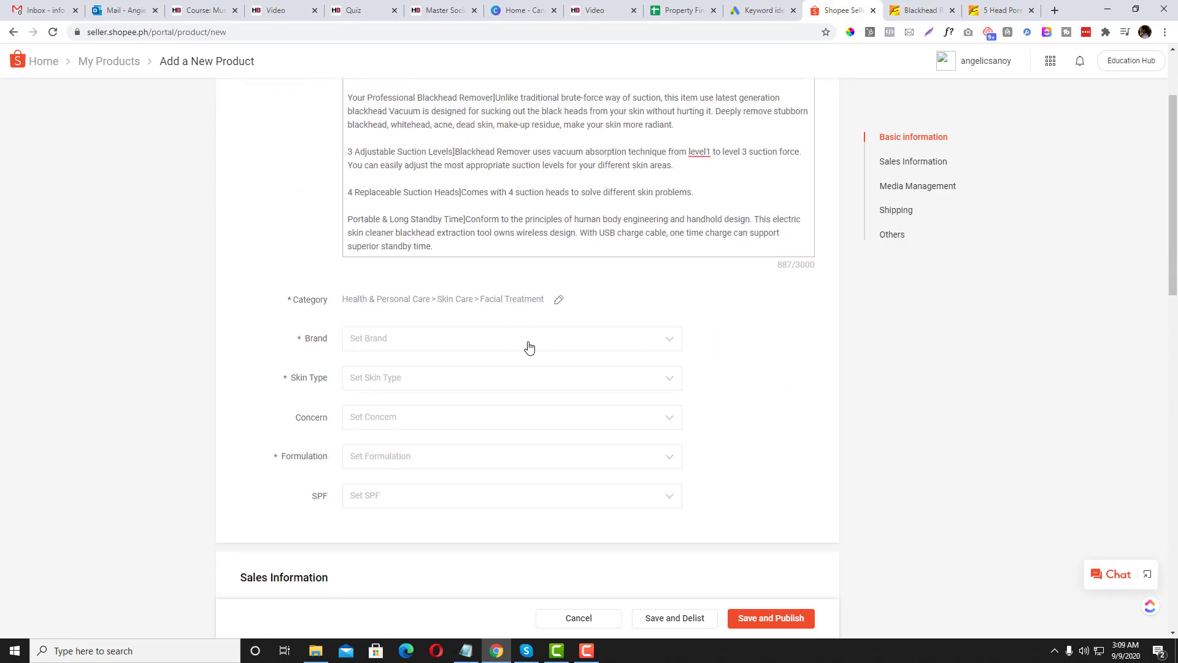
left_click(511, 338)
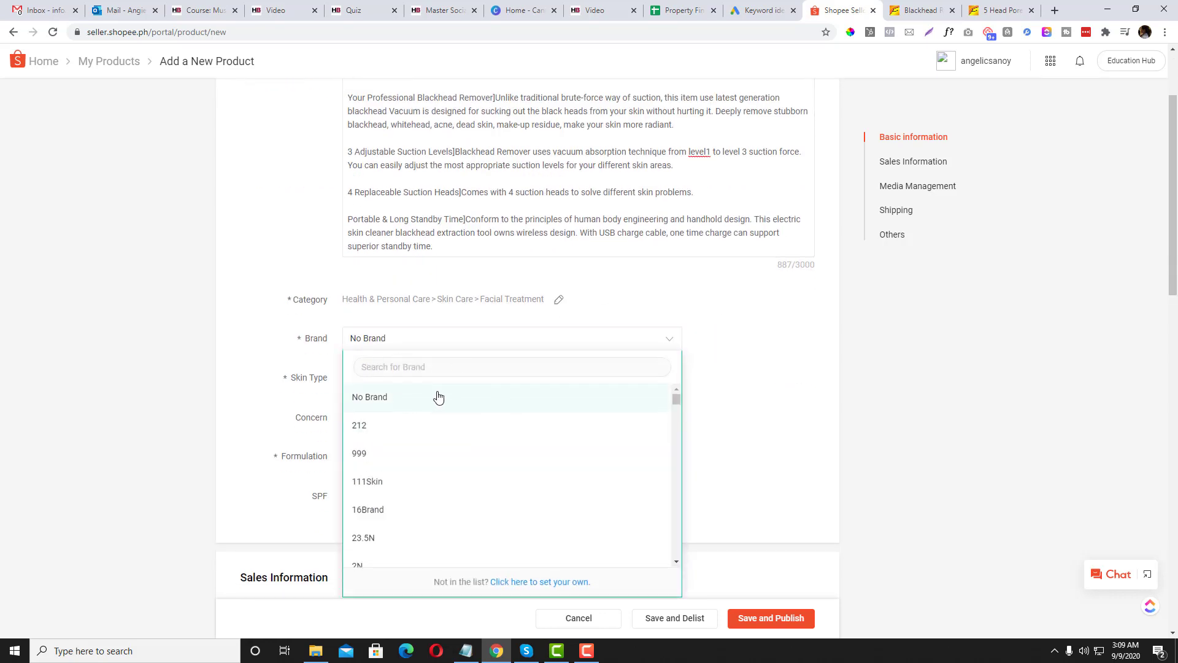
left_click(369, 397)
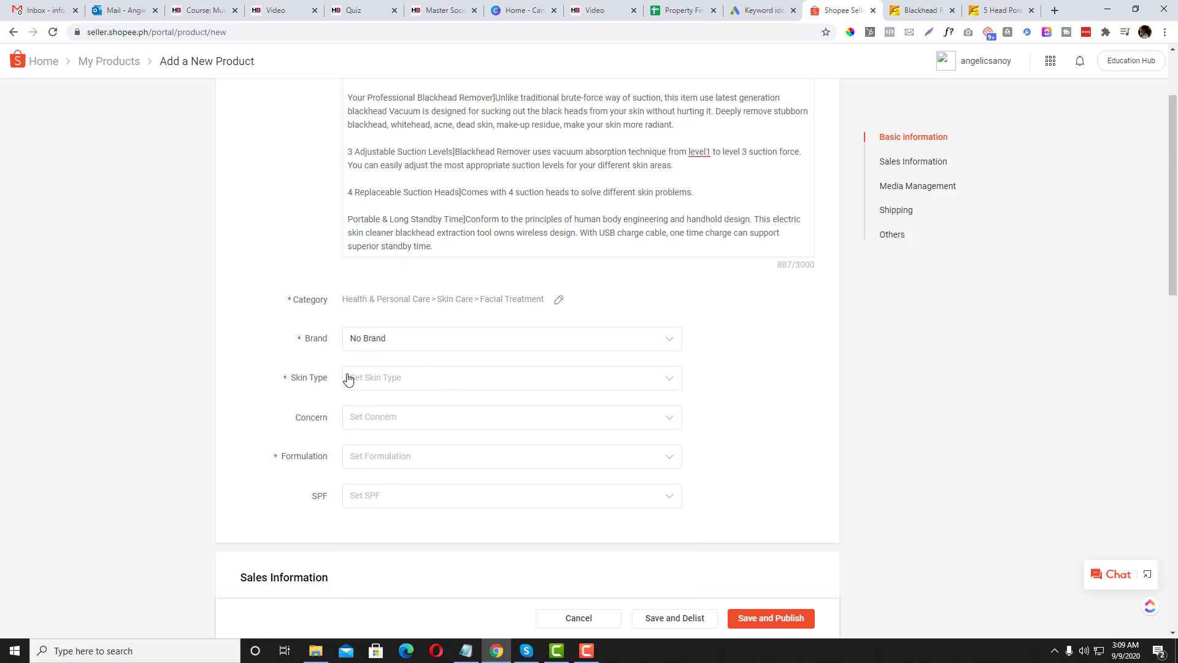
left_click(511, 377)
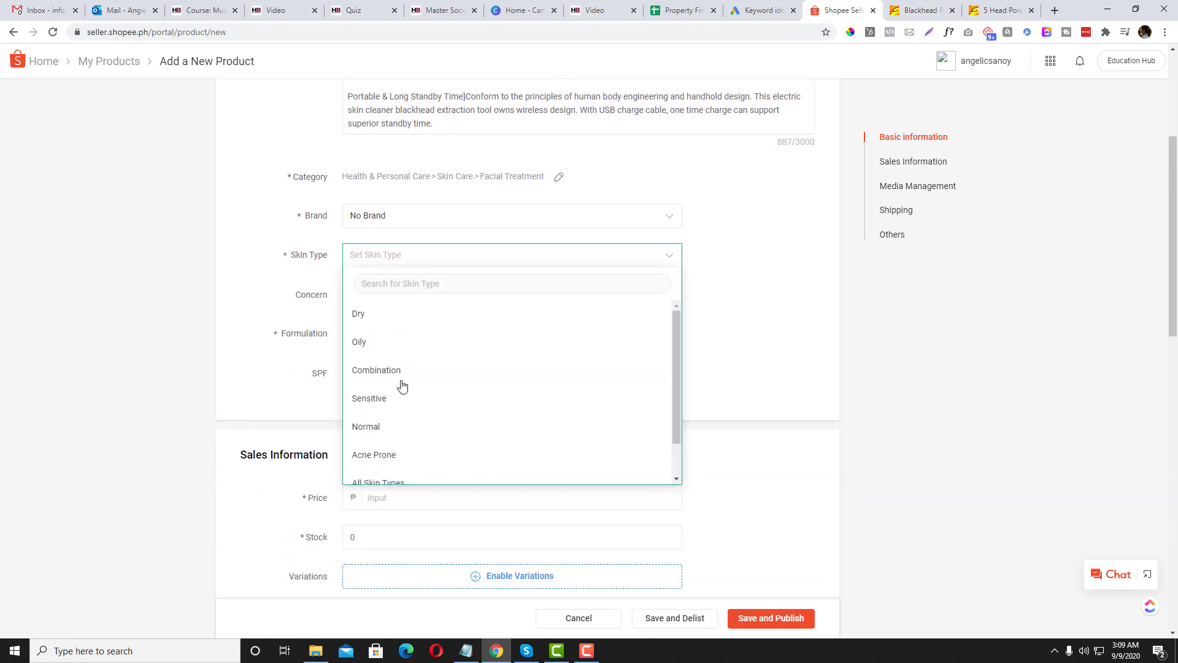
left_click(378, 482)
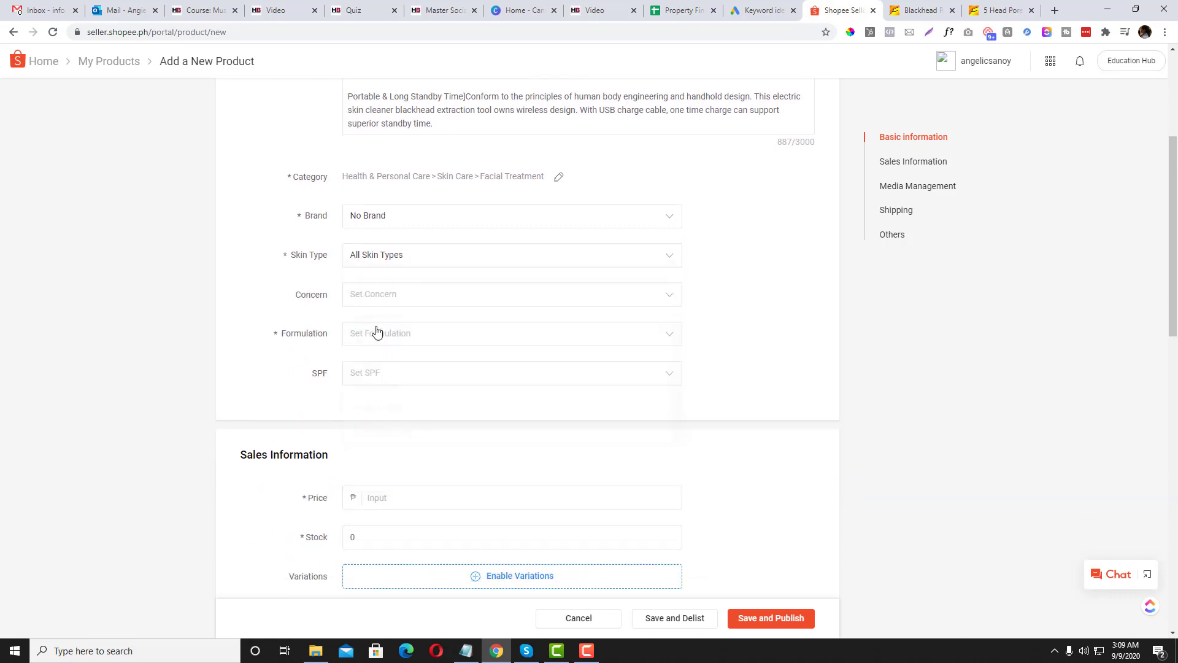
mouse_move(267, 278)
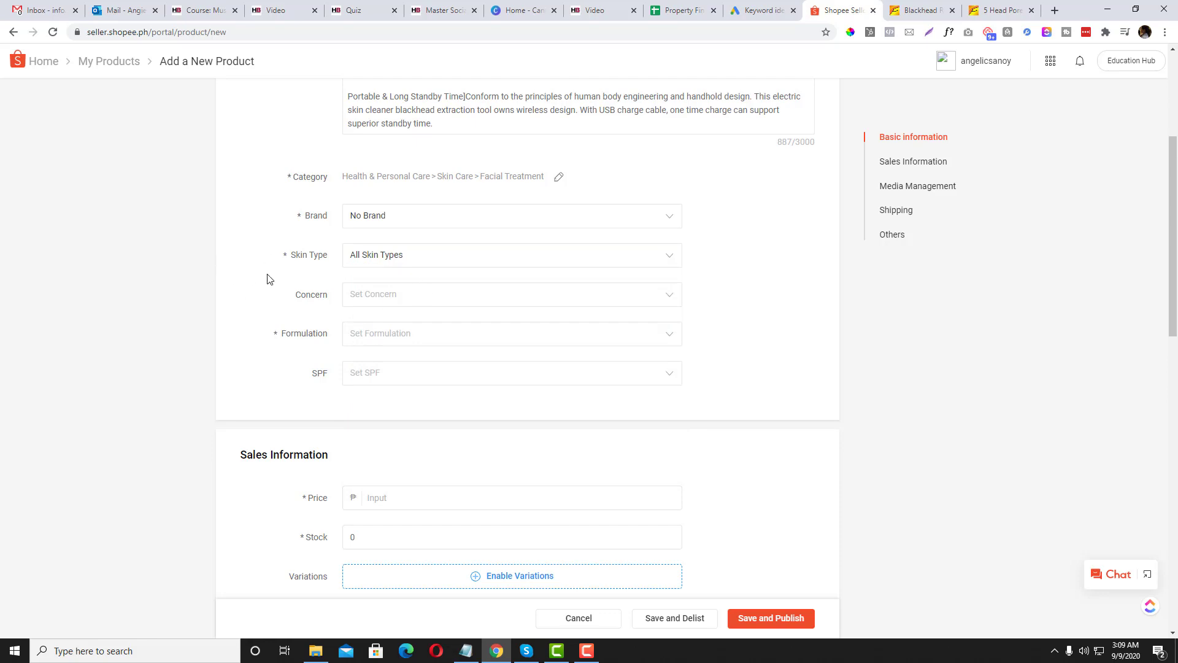
mouse_move(395, 307)
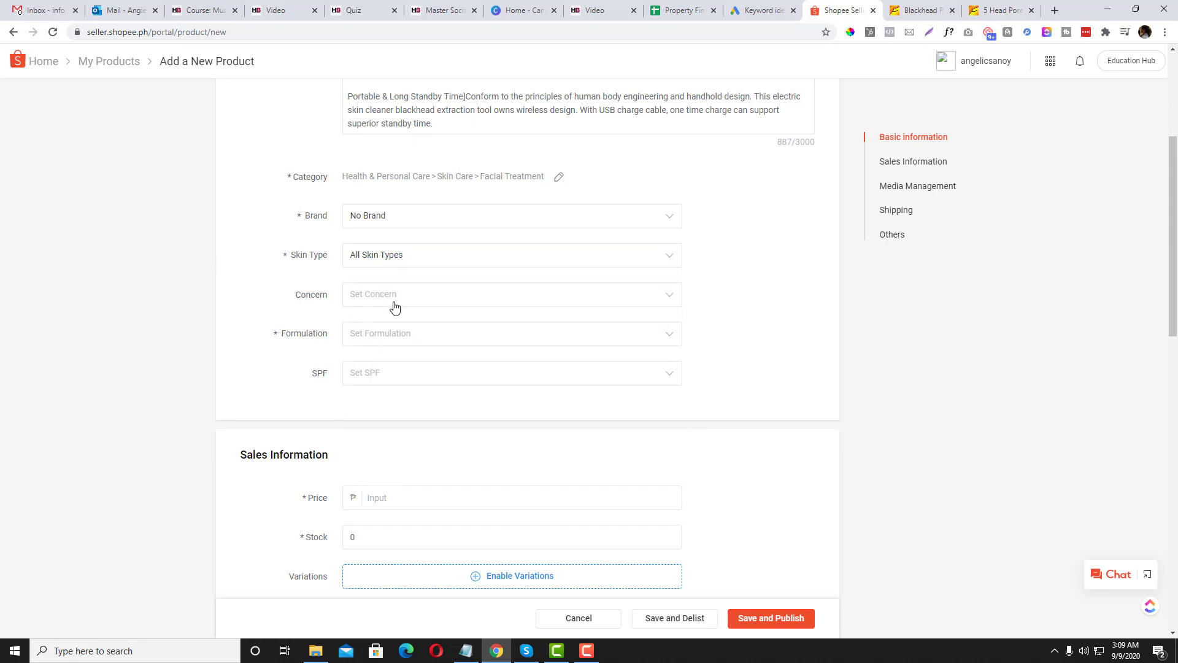
Step: Set Concern to Pores and Formulation to MACHINE
left_click(511, 294)
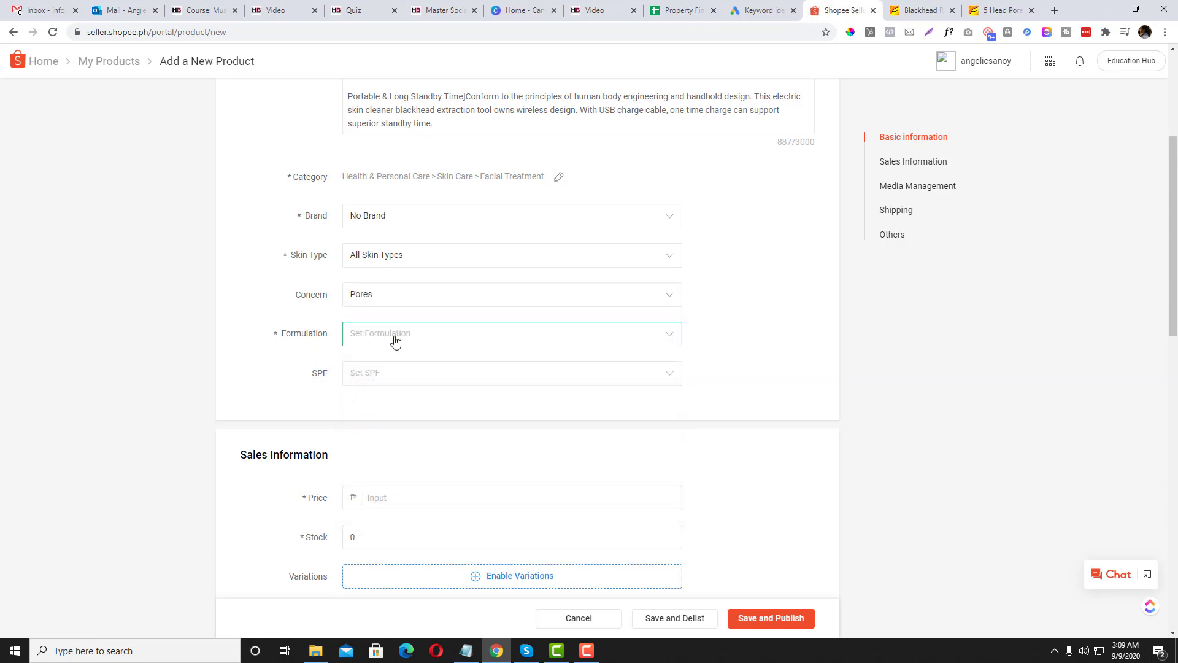
left_click(511, 332)
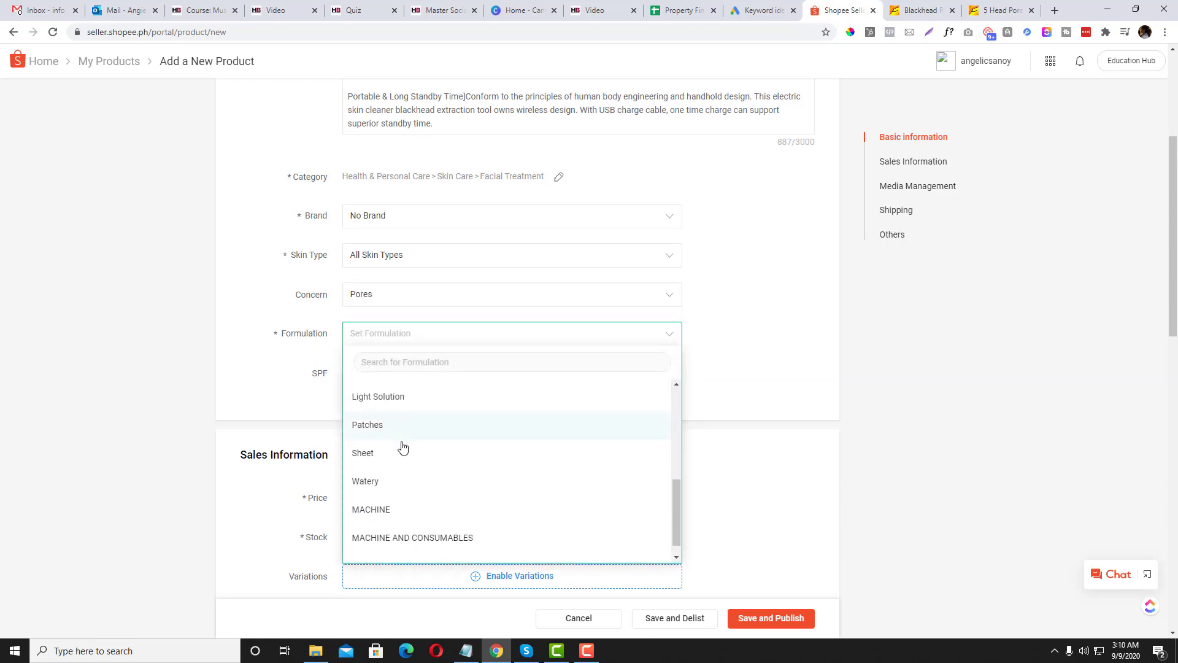
left_click(370, 509)
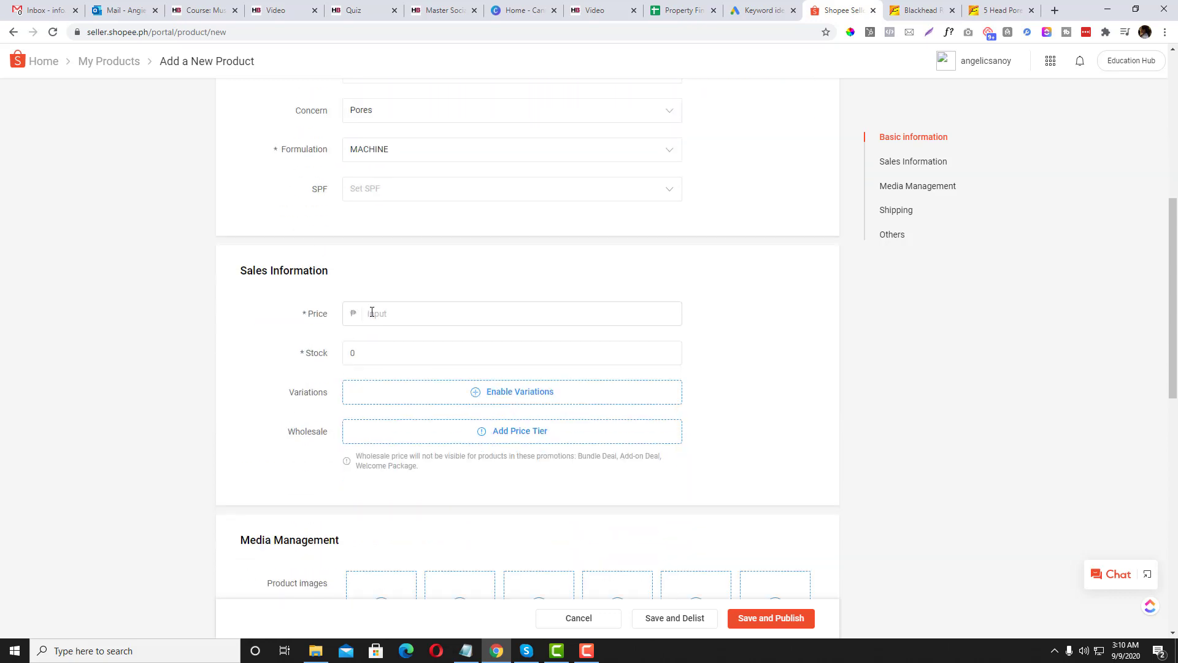
Step: Enter a price of 499 and stock of 100 in sales information
type("5")
type("499")
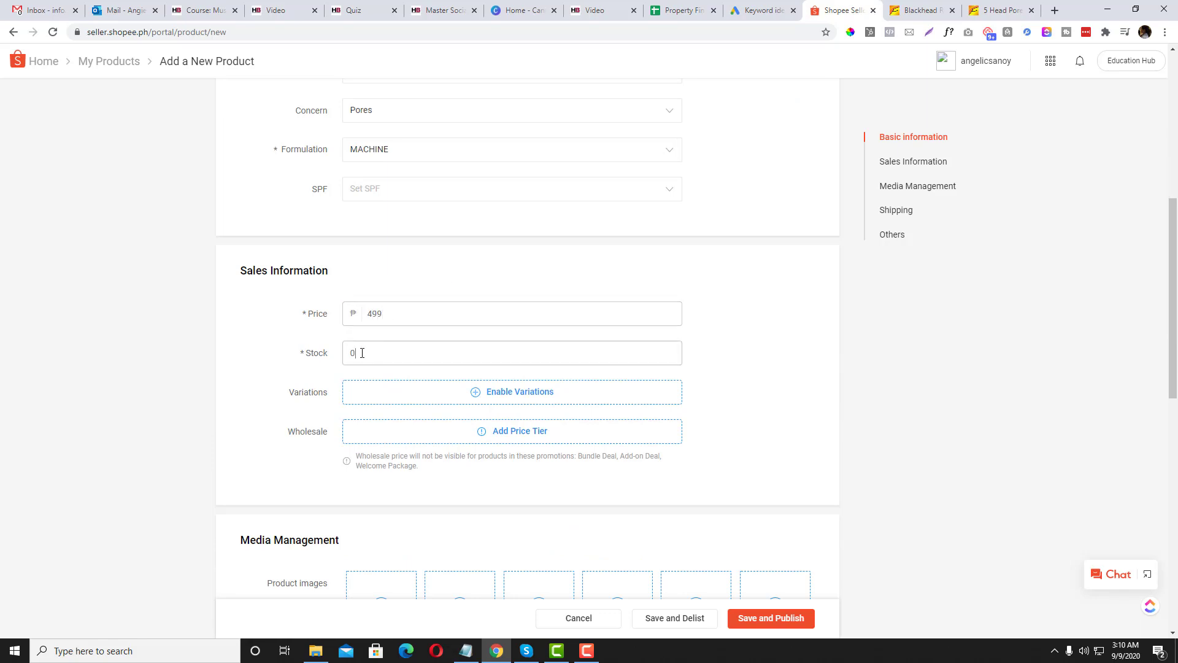
type("100")
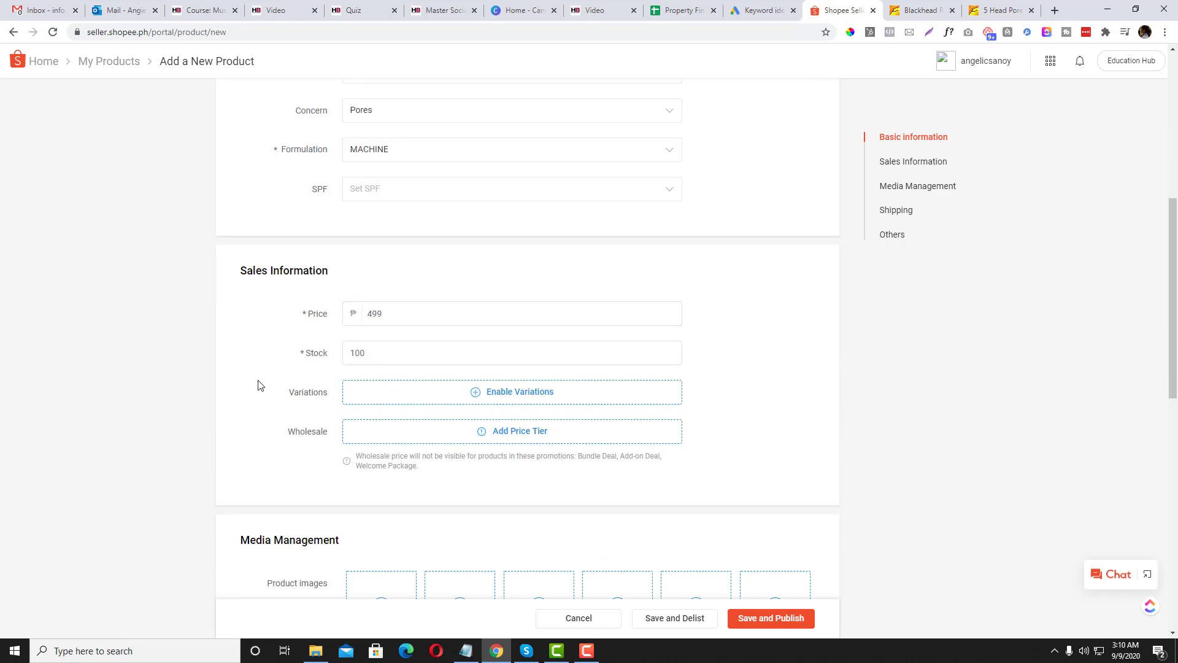
scroll("down", 3)
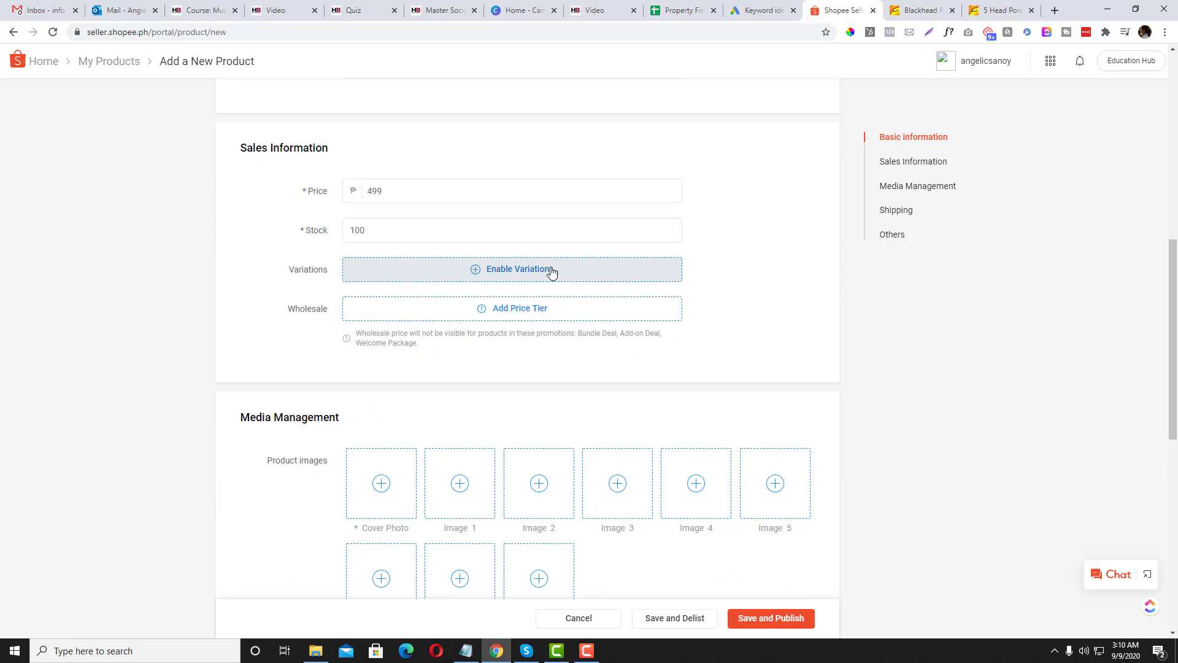
Step: Add a trial Color variation with Red and White options, then remove it
left_click(516, 269)
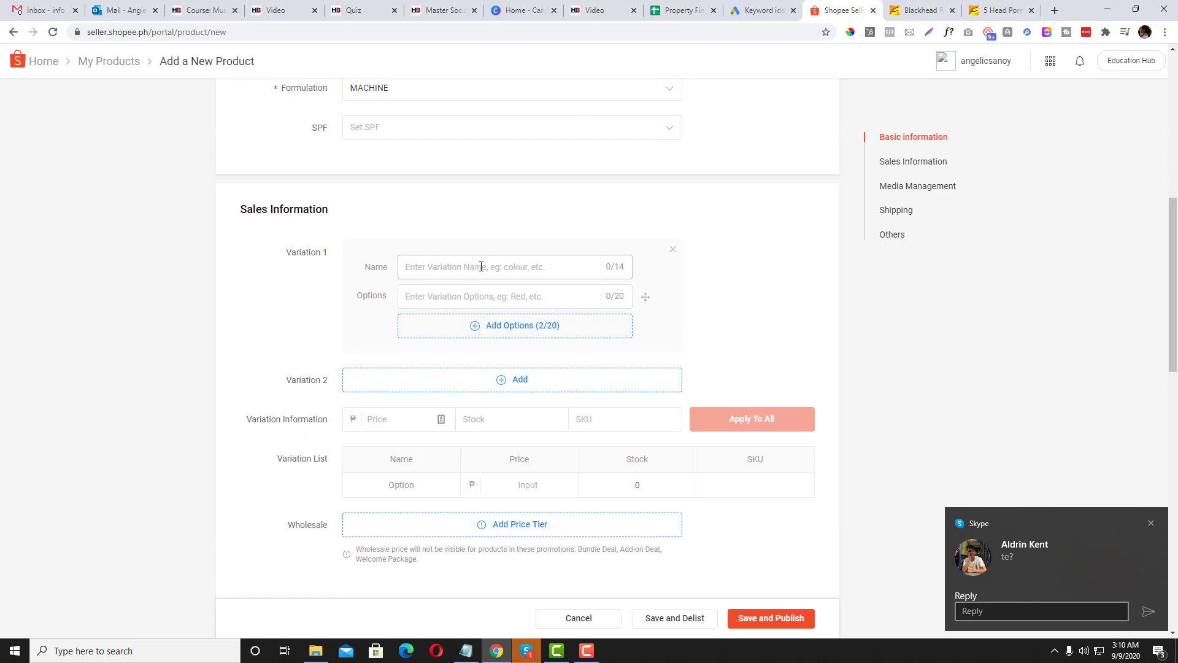
type("Re")
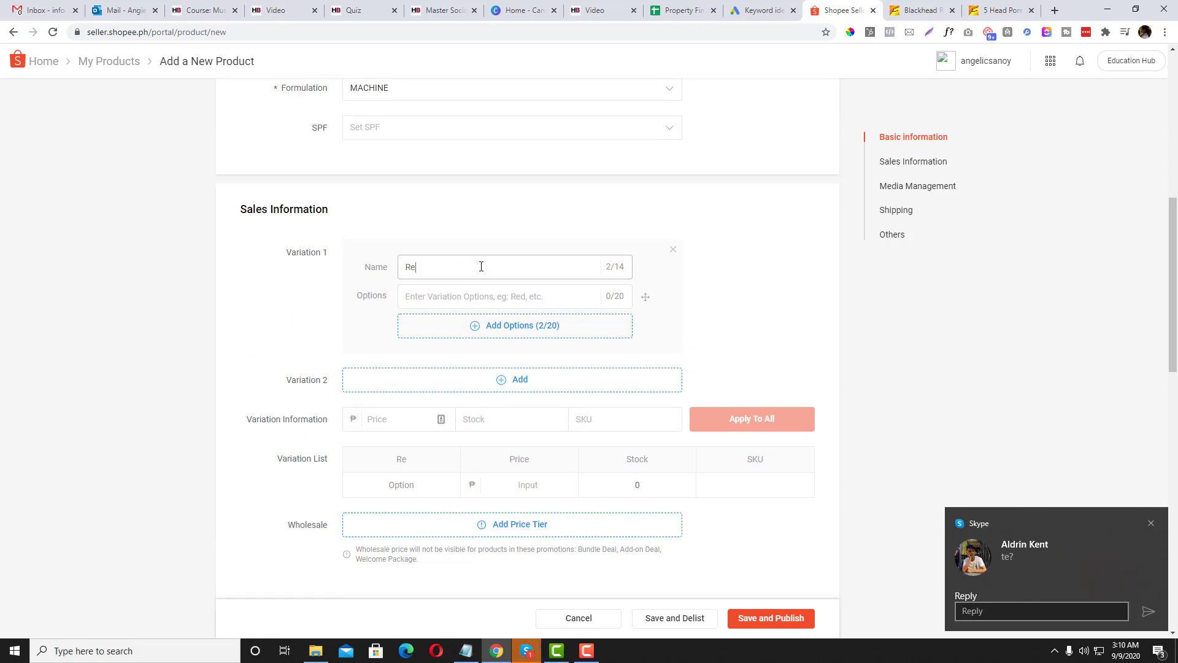
type("d")
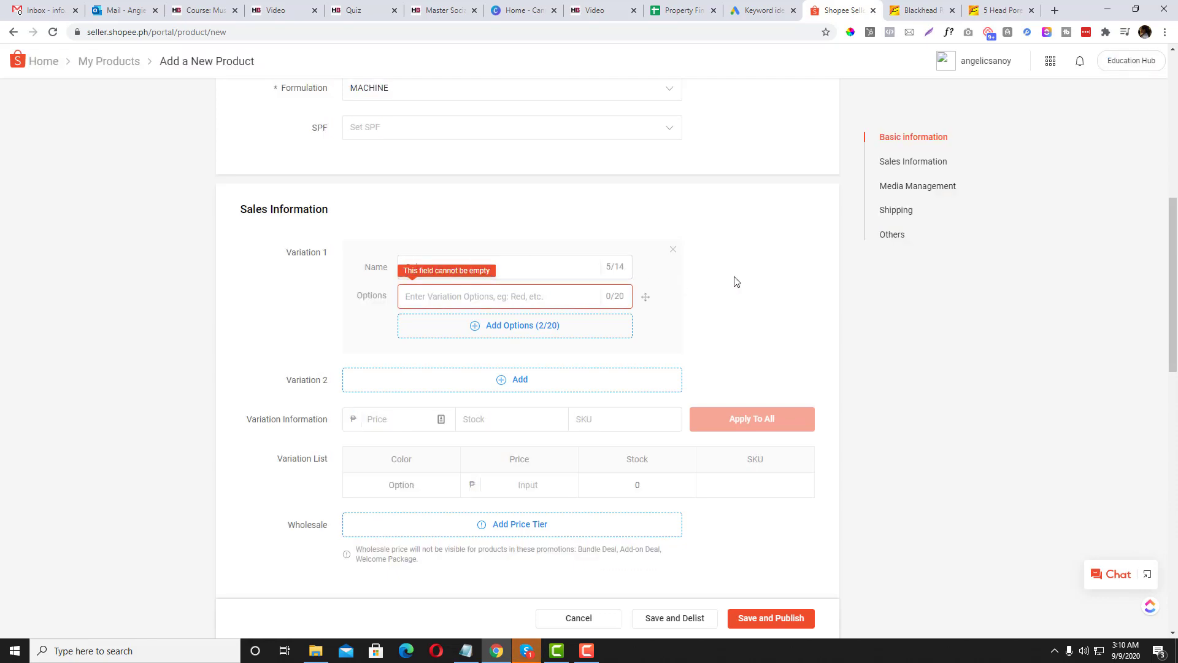
type("Red")
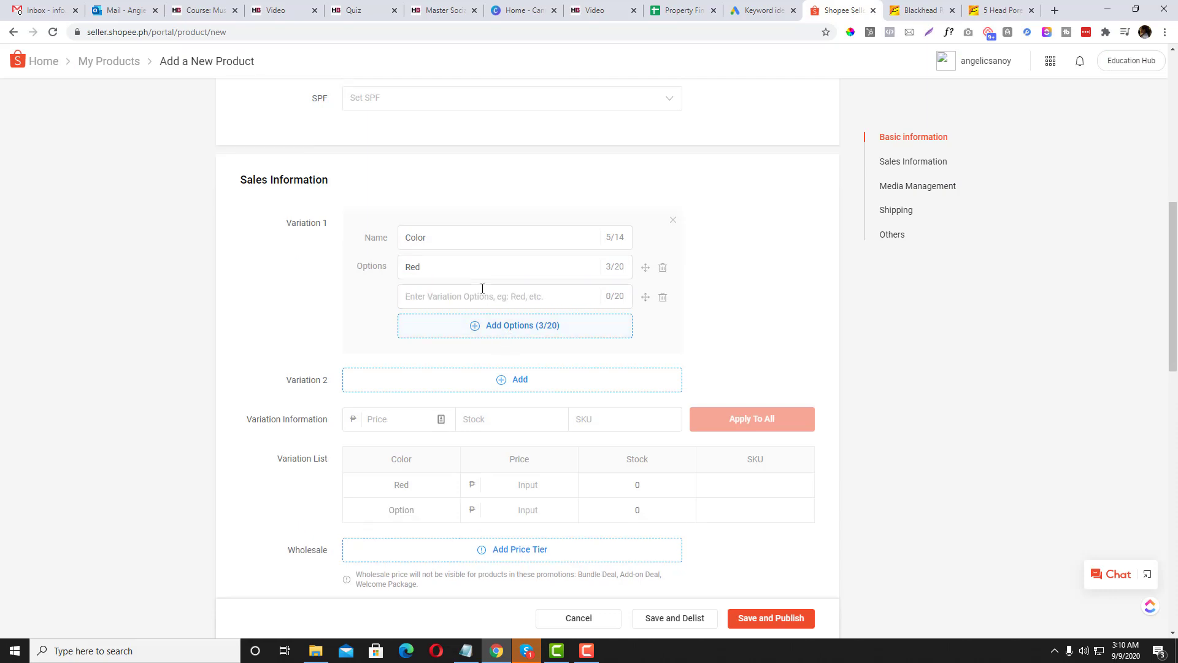
type("White")
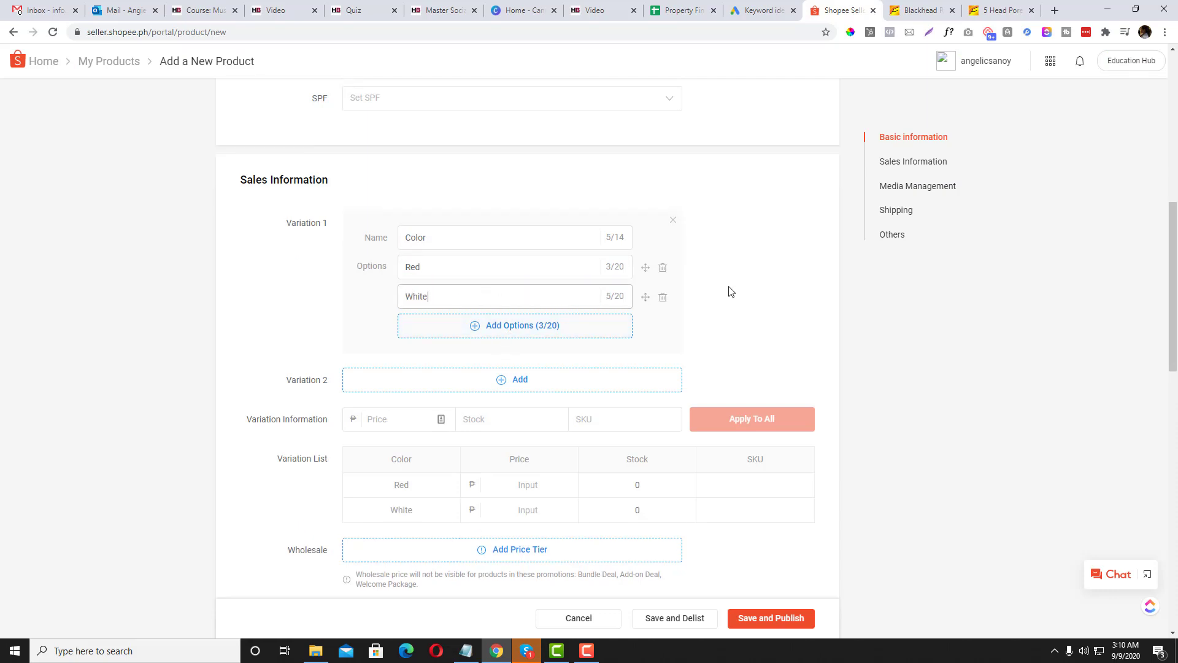
mouse_move(728, 274)
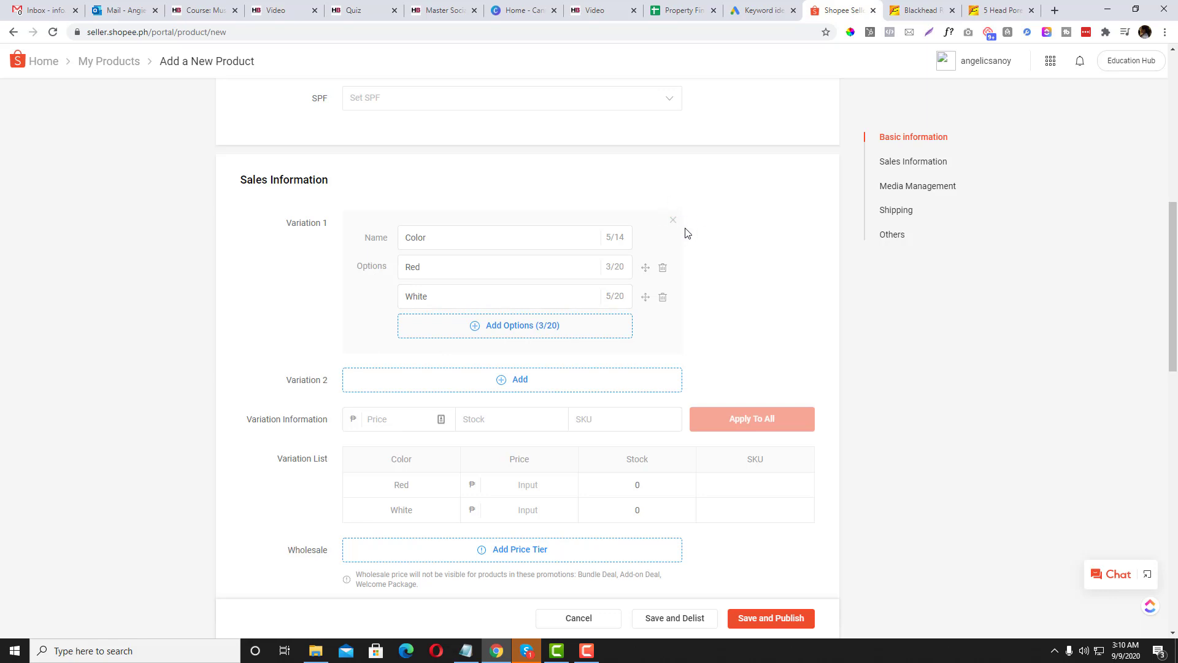
mouse_move(674, 222)
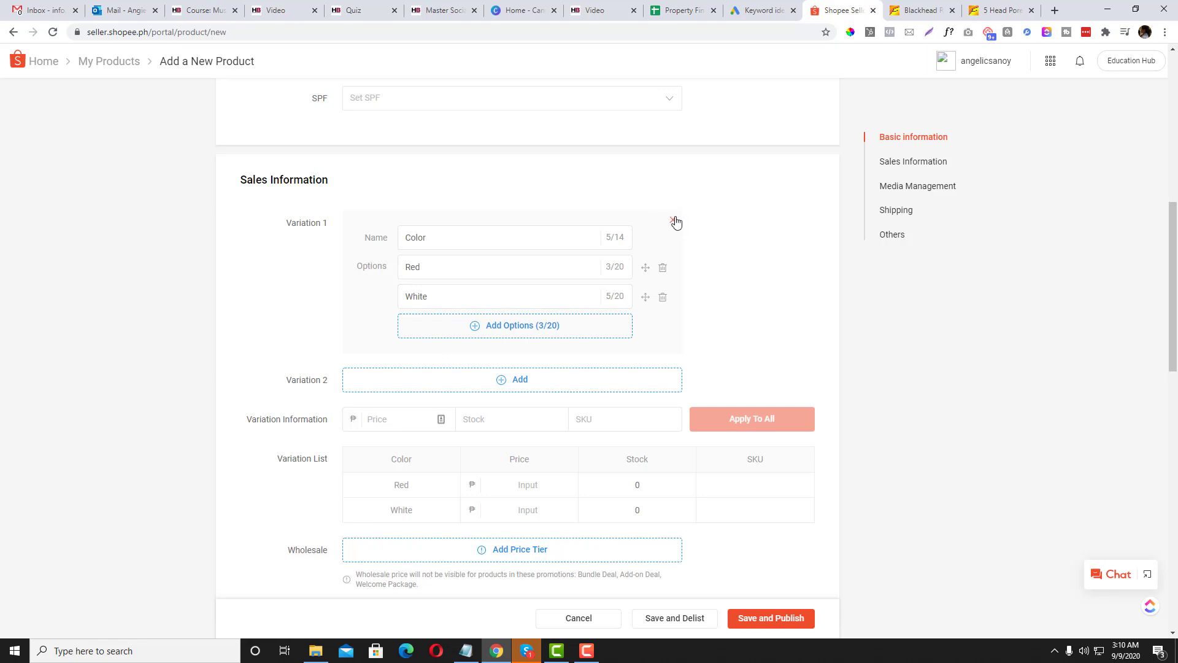
left_click(675, 221)
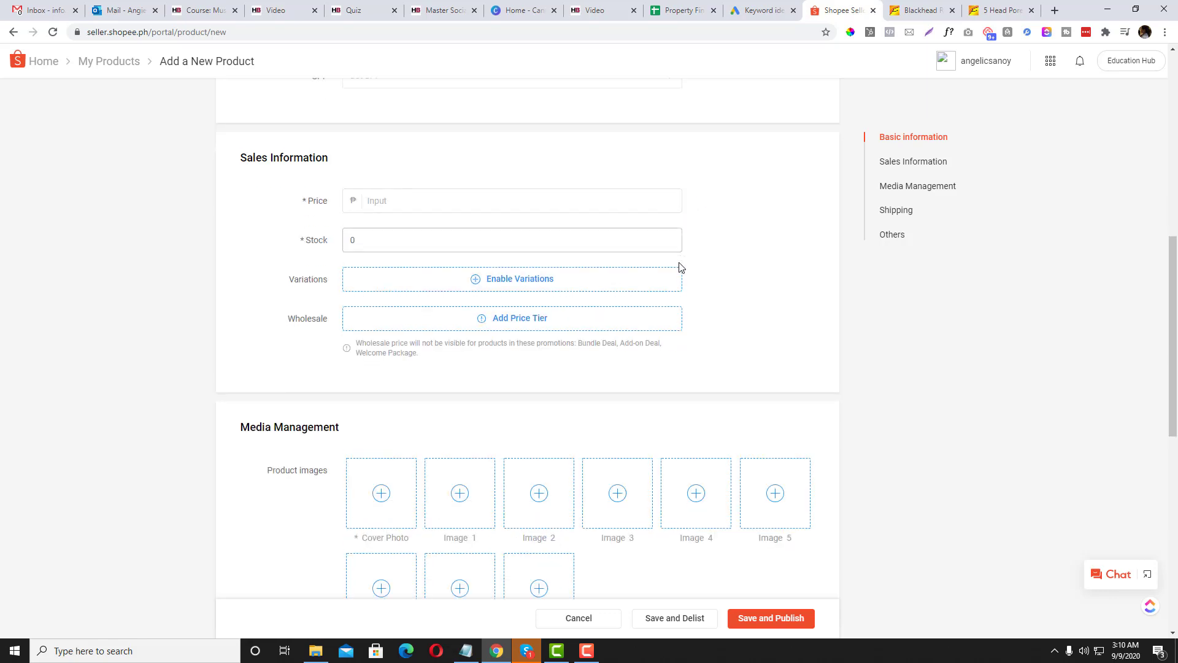
Step: Re-enter stock 100 and price 499 on the variation-free listing
scroll("up", 3)
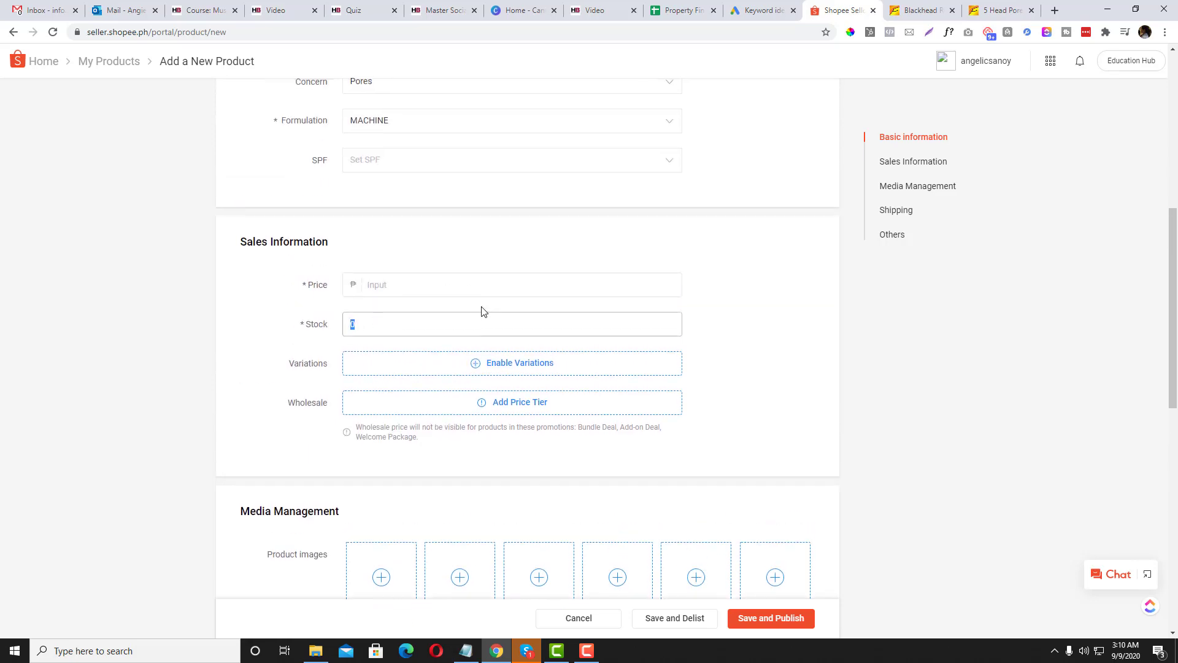
type("100")
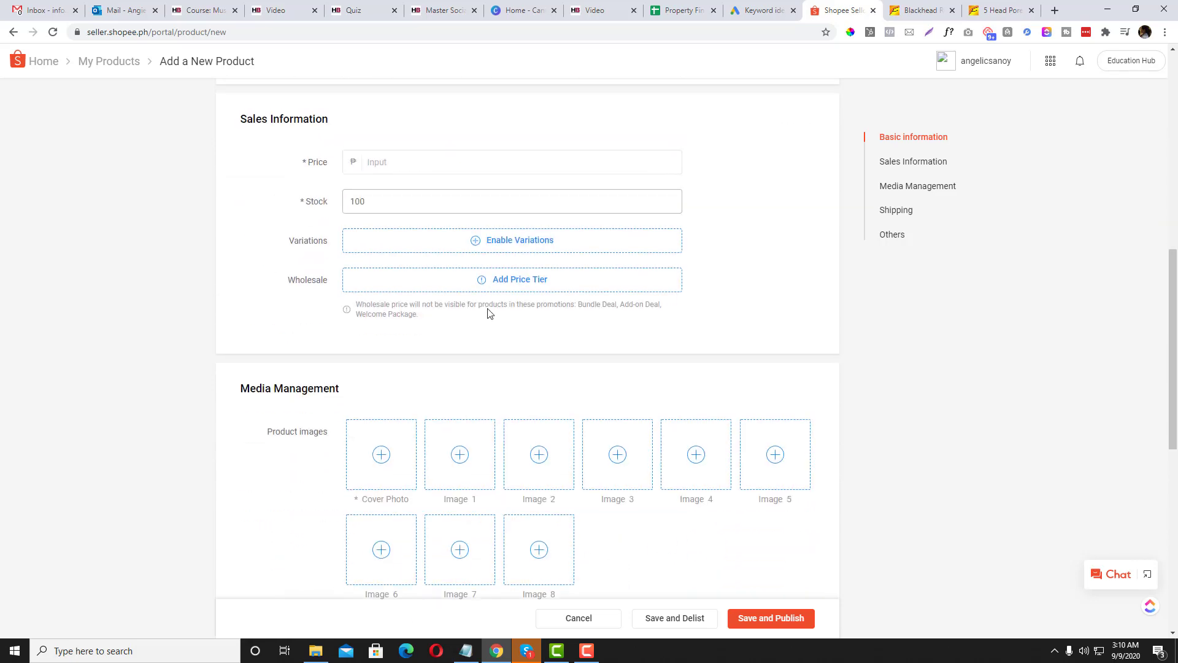
scroll("up", 3)
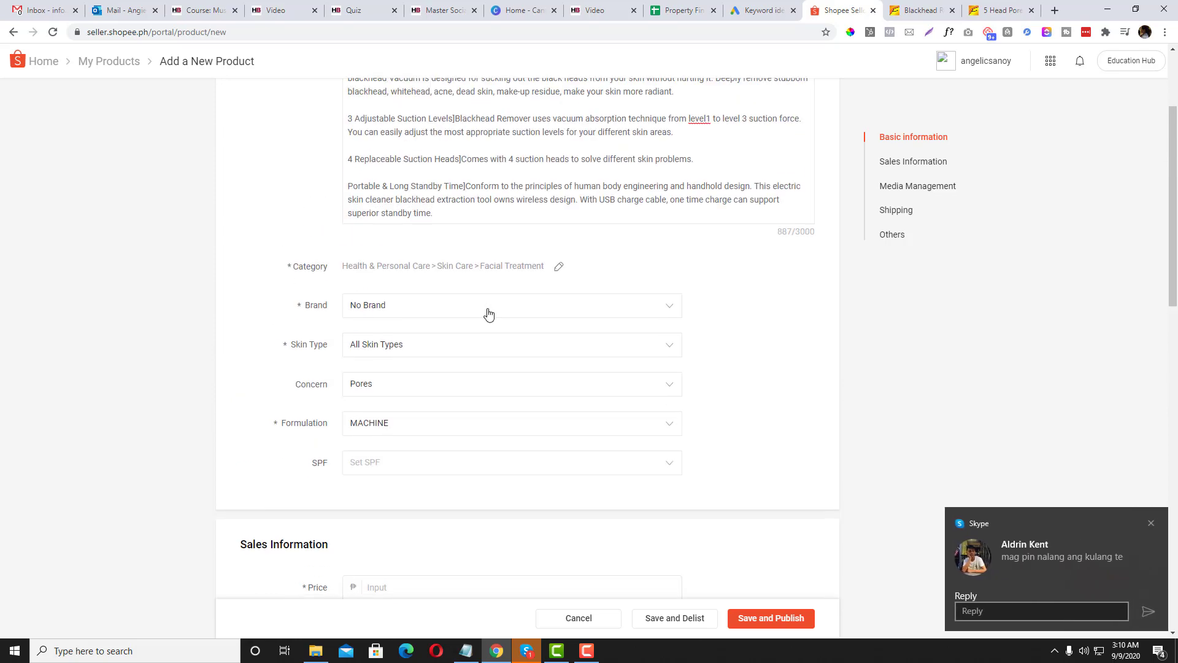
scroll("down", 3)
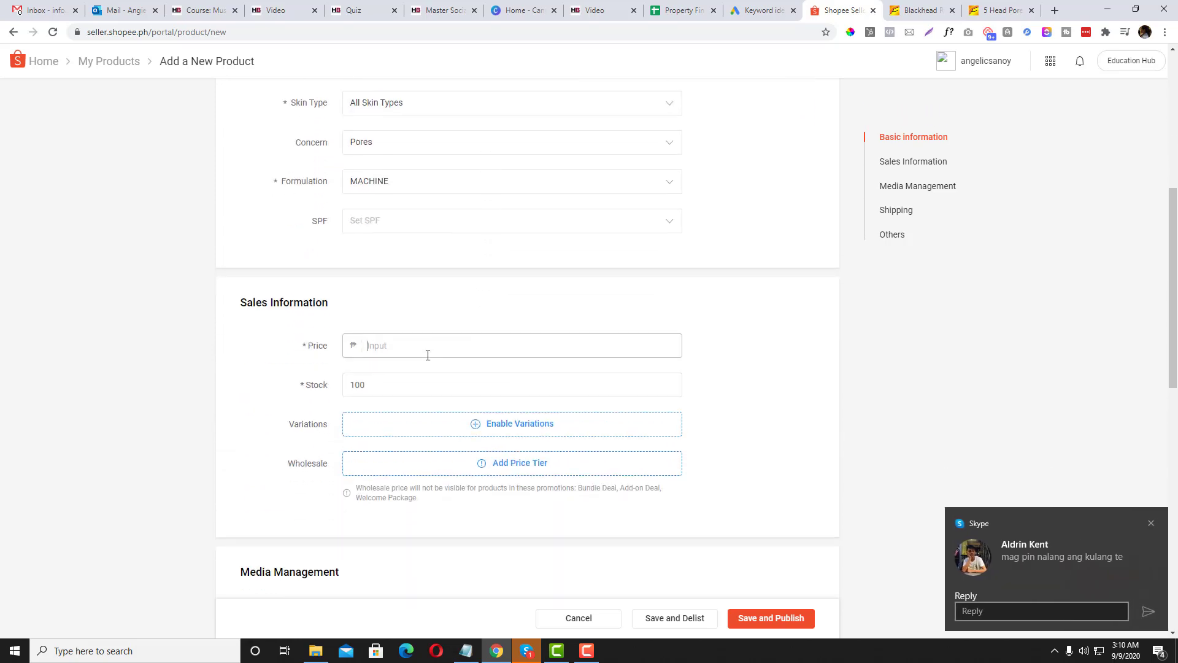
type("499")
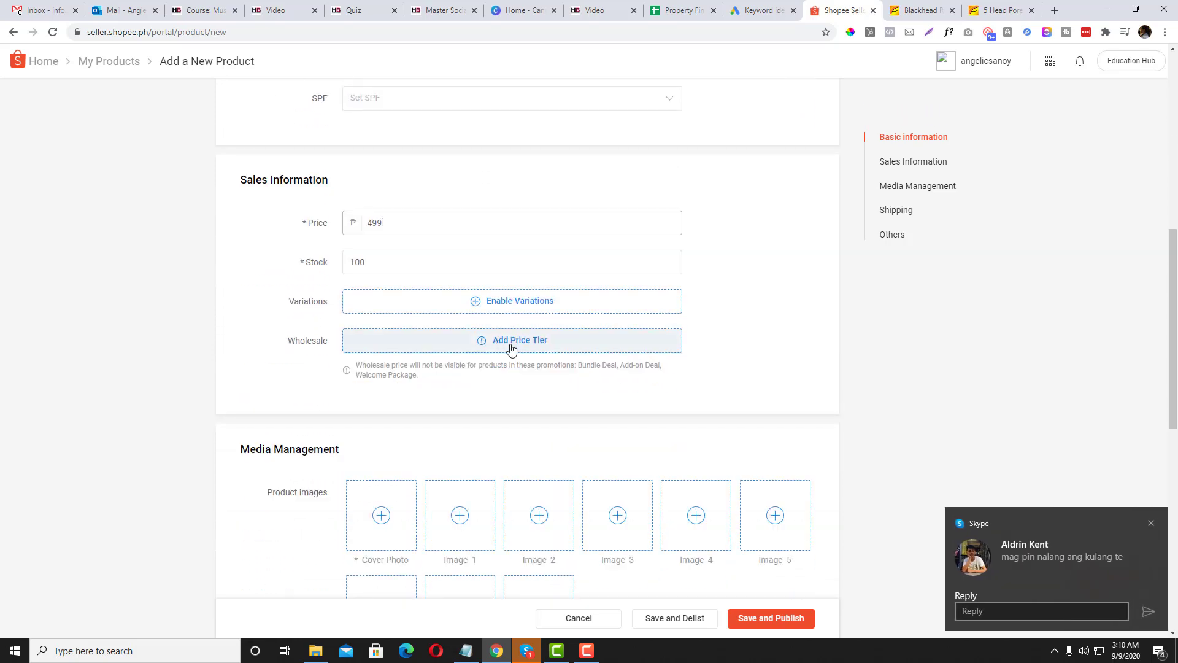
Step: Fill wholesale tiers with ₱420 for 5–20 and a second-tier maximum of 40
left_click(519, 339)
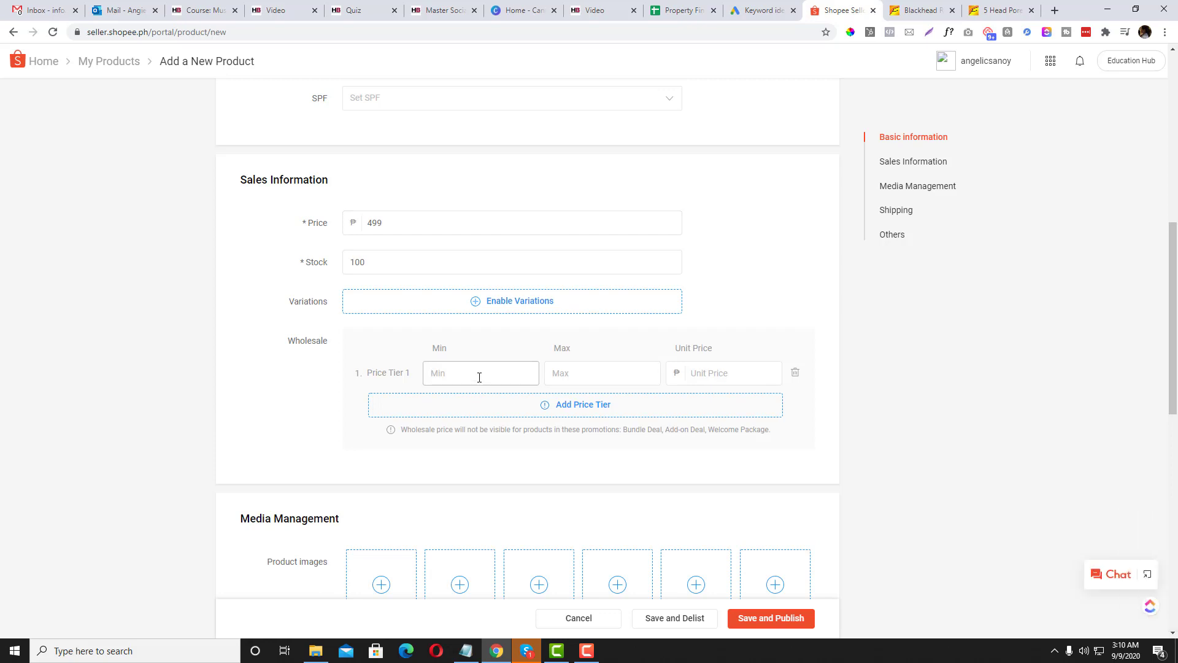
left_click(479, 373)
type("2100")
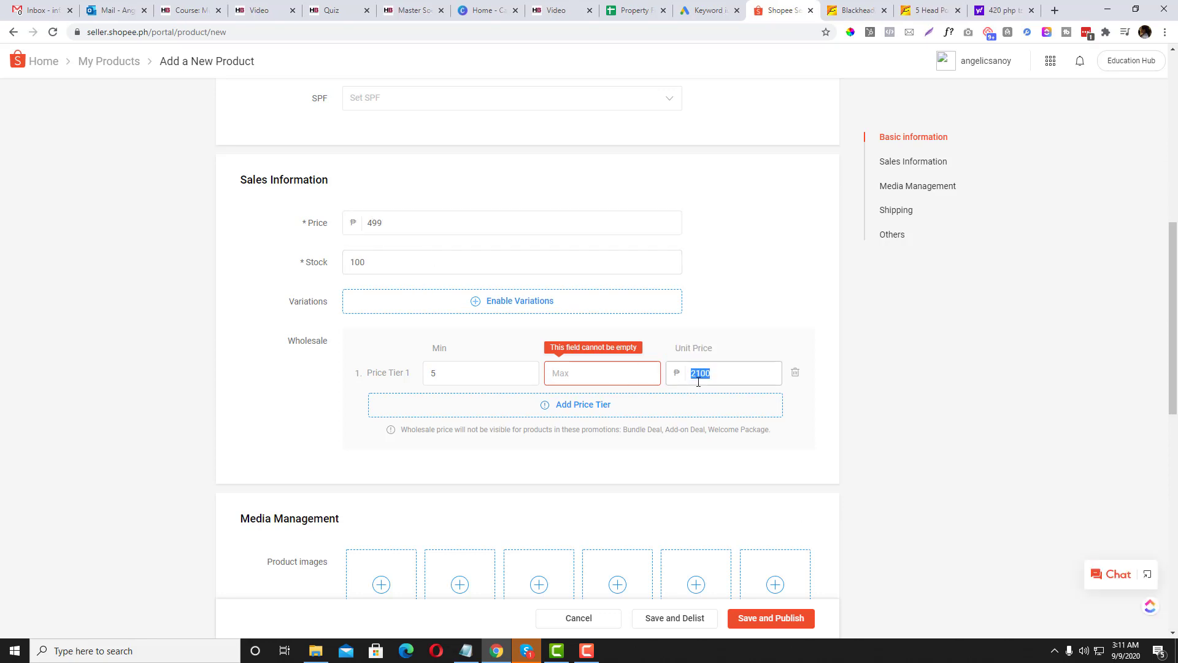
type("420")
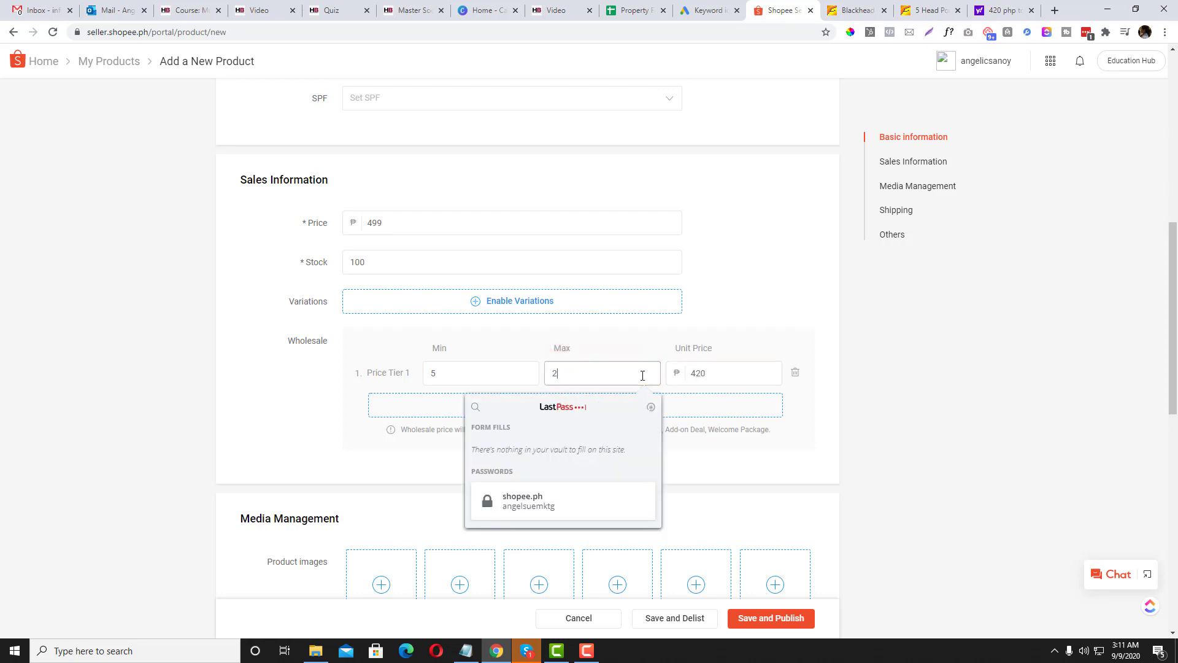
type("0")
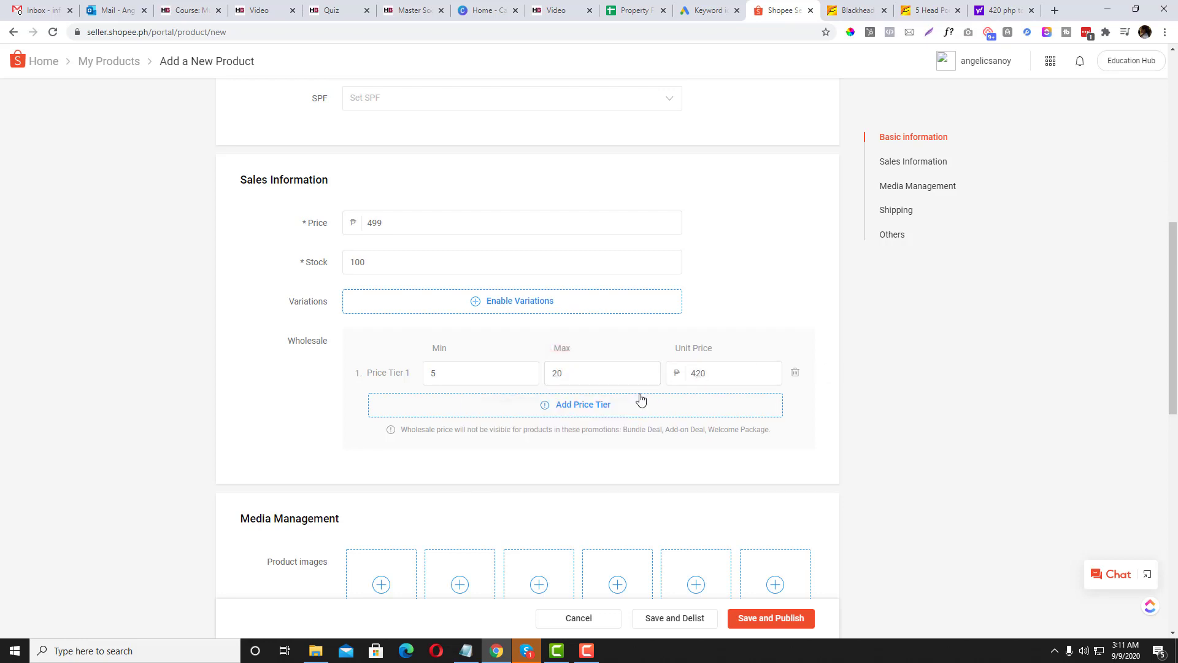
left_click(583, 404)
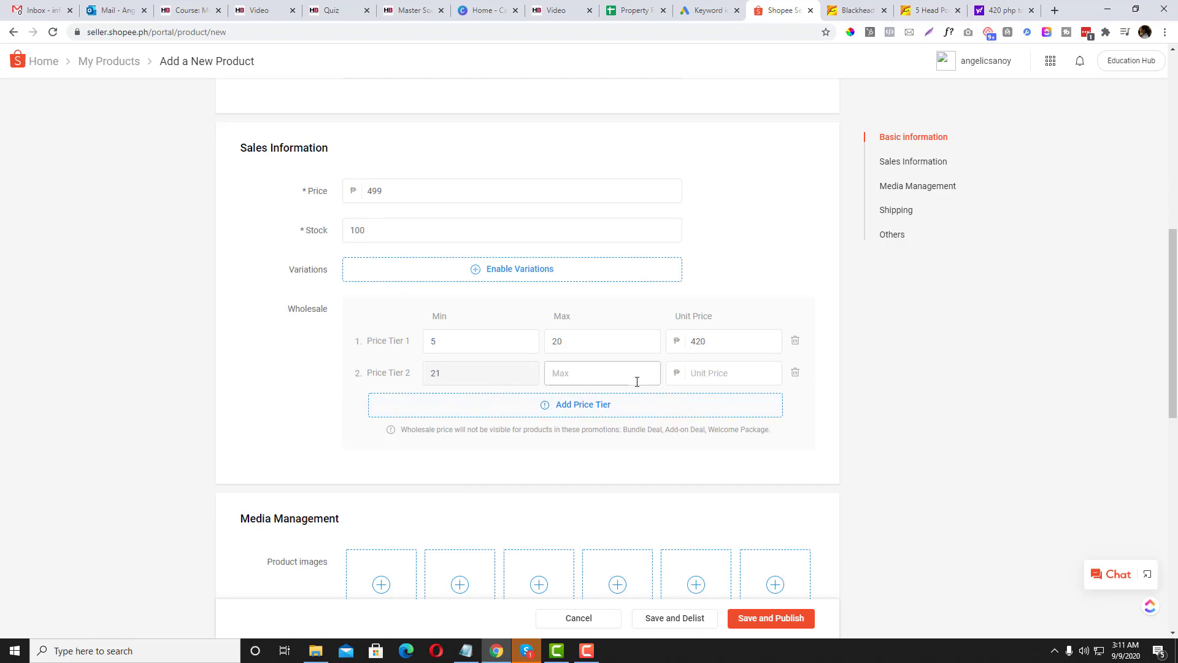
type("40")
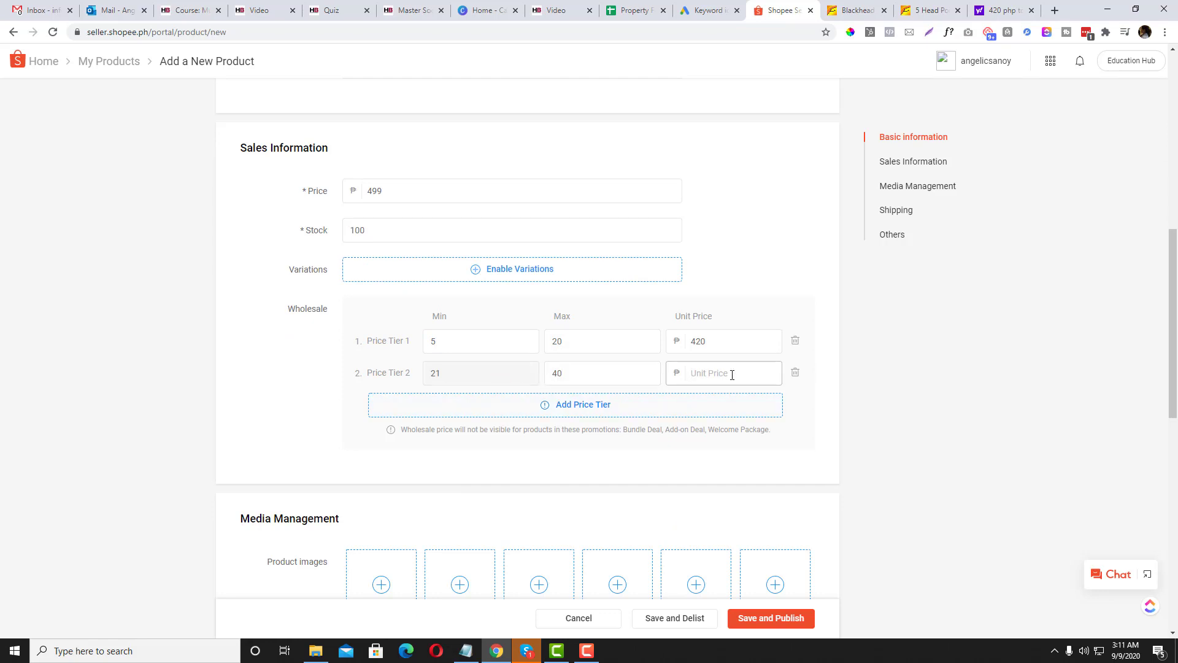
Step: Add a third wholesale tier for 41–100 pieces at ₱300
left_click(583, 404)
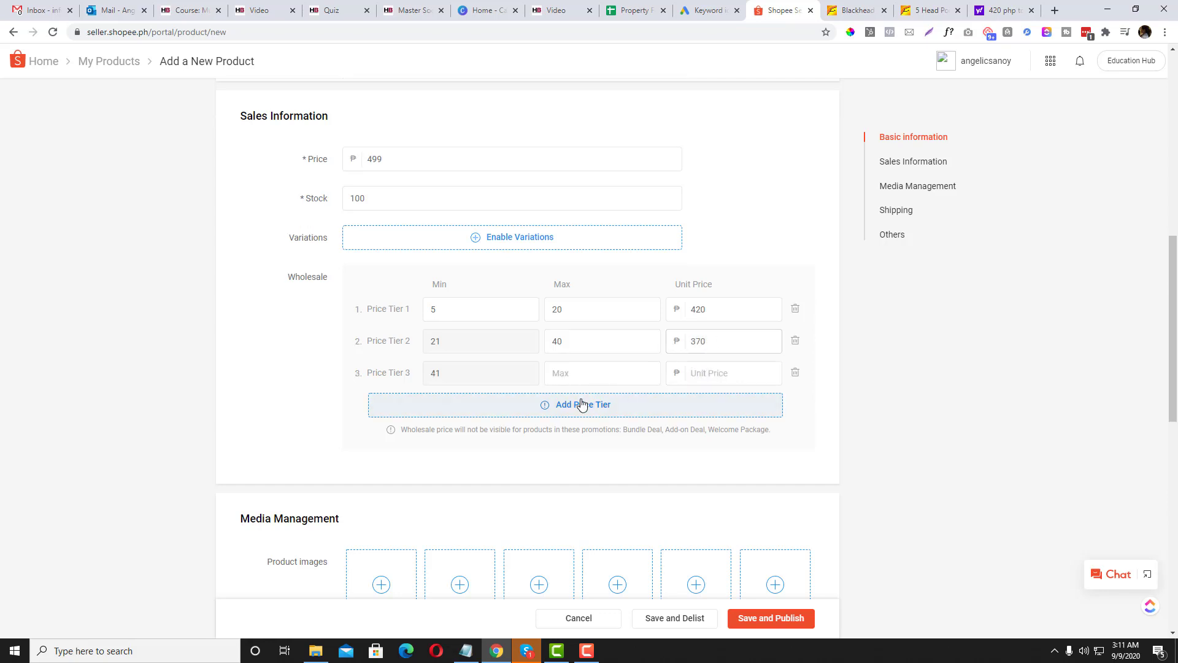
left_click(602, 373)
type("100")
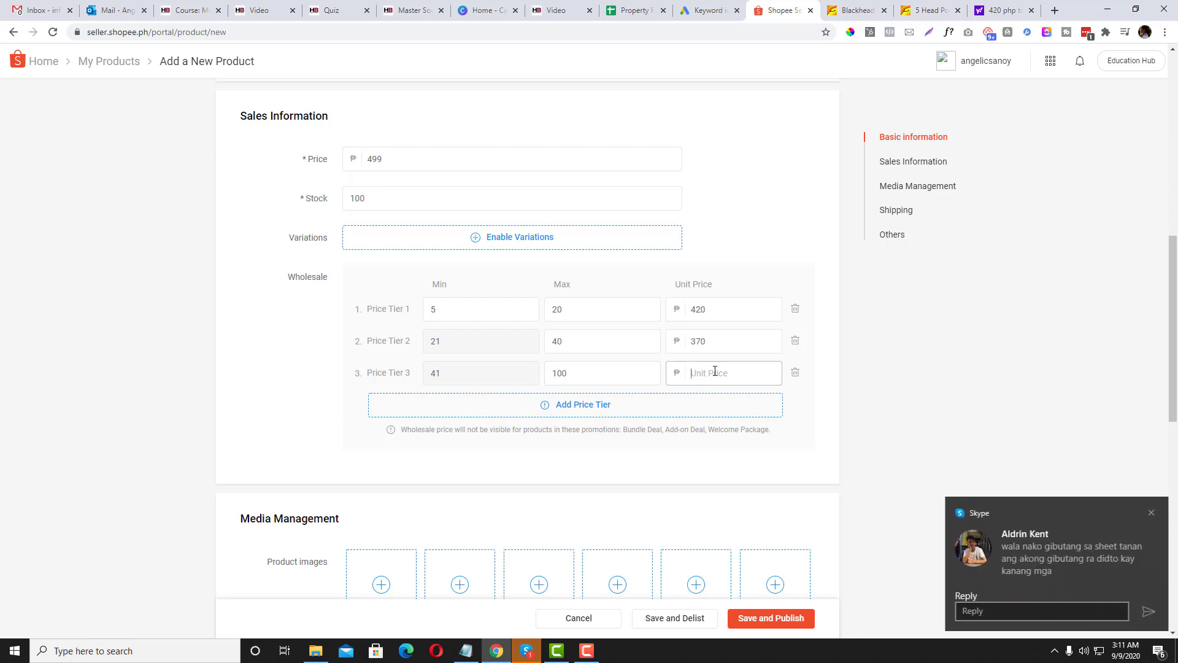
left_click(723, 372)
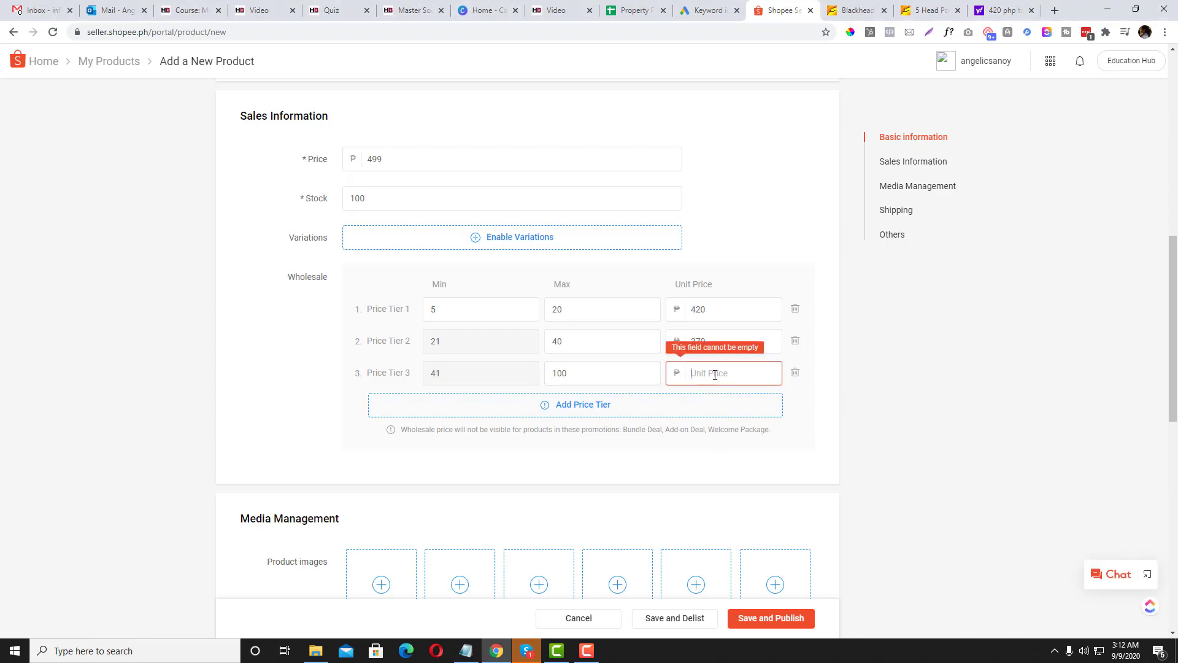
type("350")
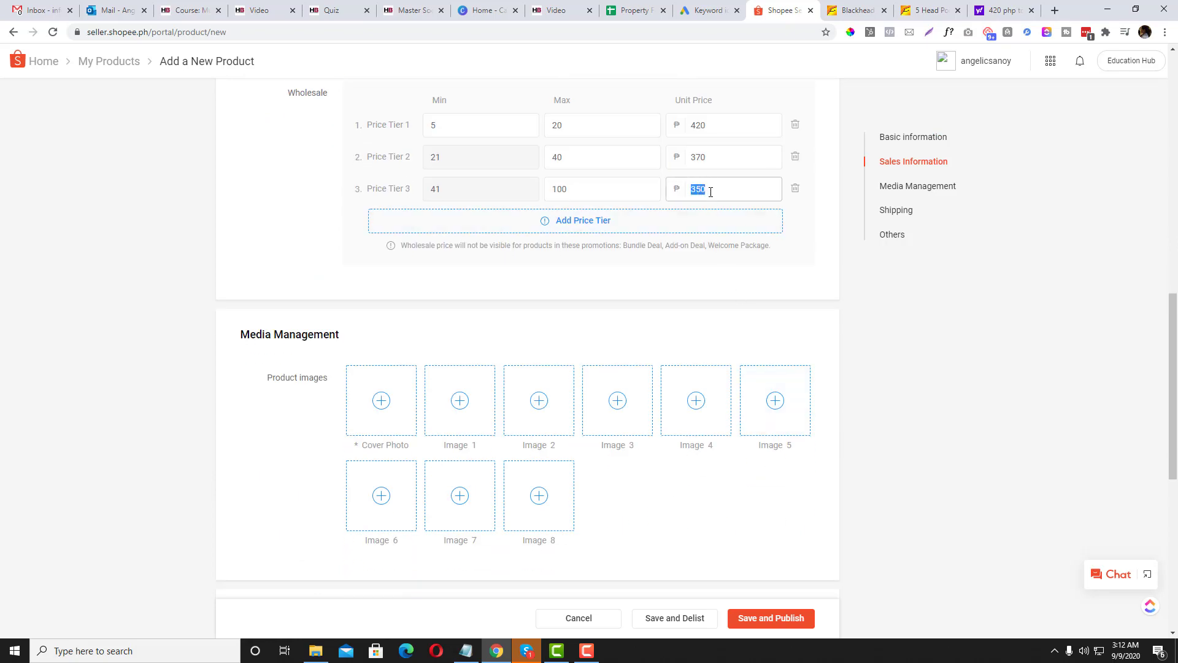
type("300")
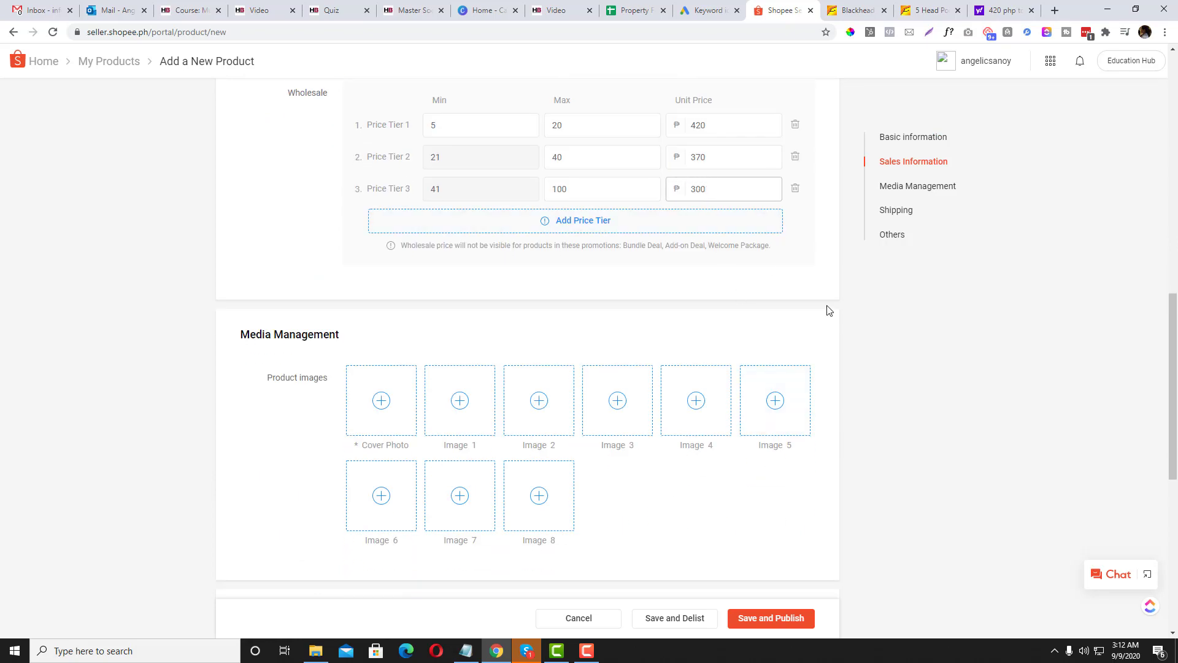
scroll("down", 3)
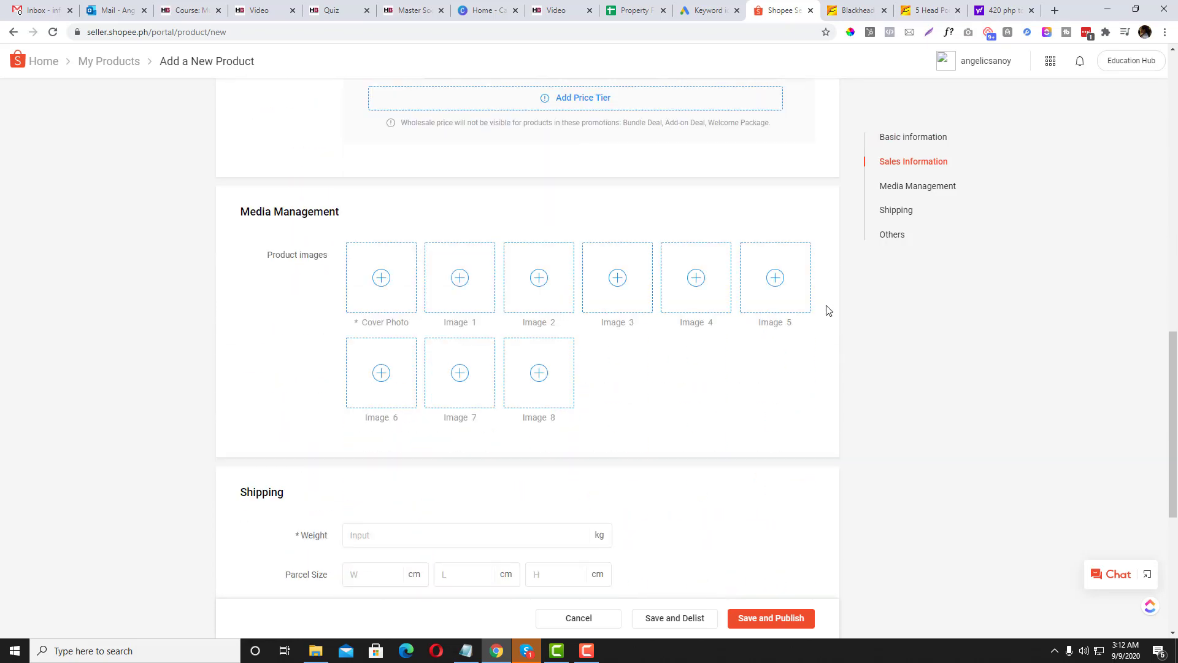
left_click(381, 277)
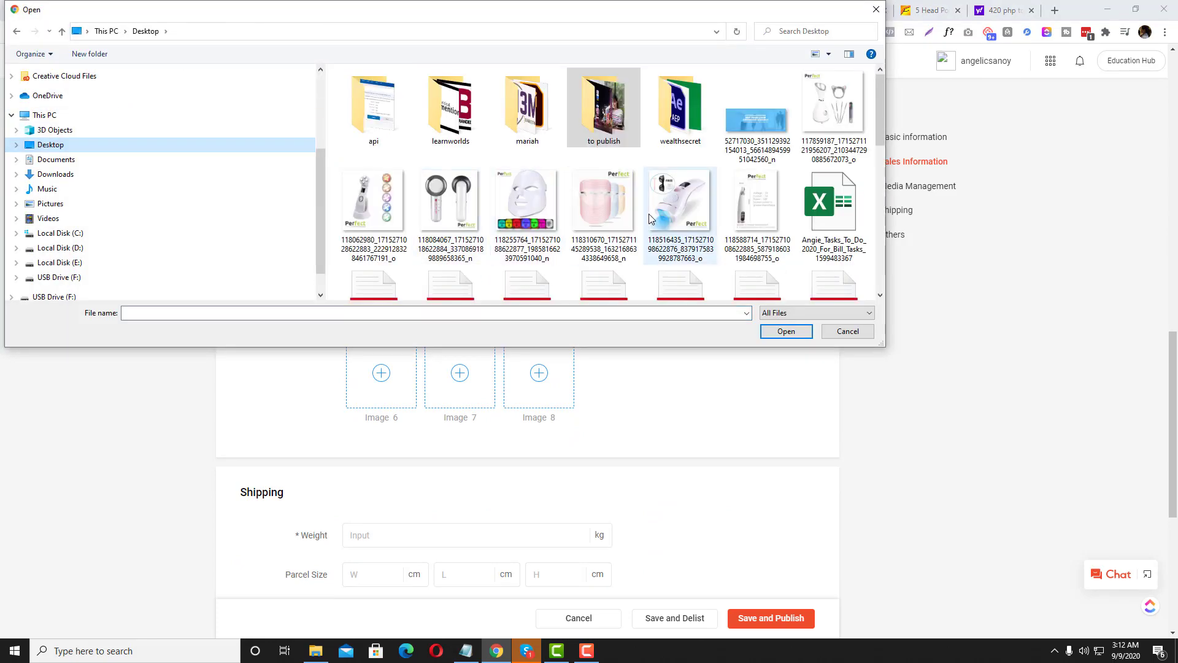
left_click(847, 331)
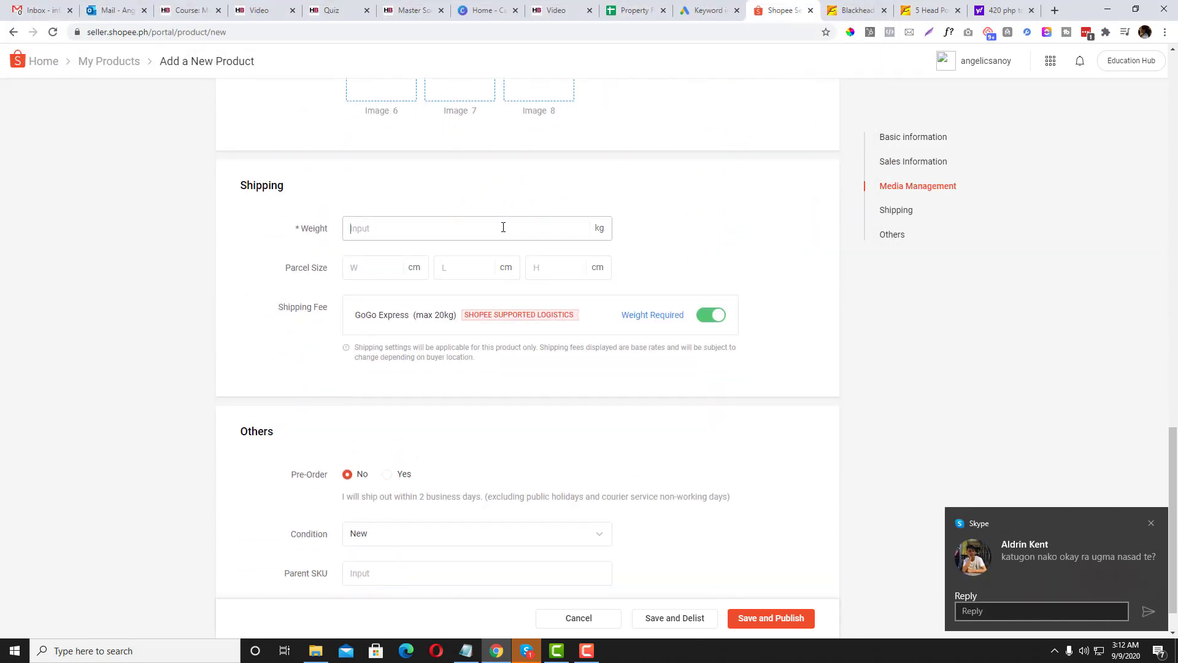
Step: Enter weight 0.5 kg and parcel size 5×10×10 cm for shipping
type("0.5")
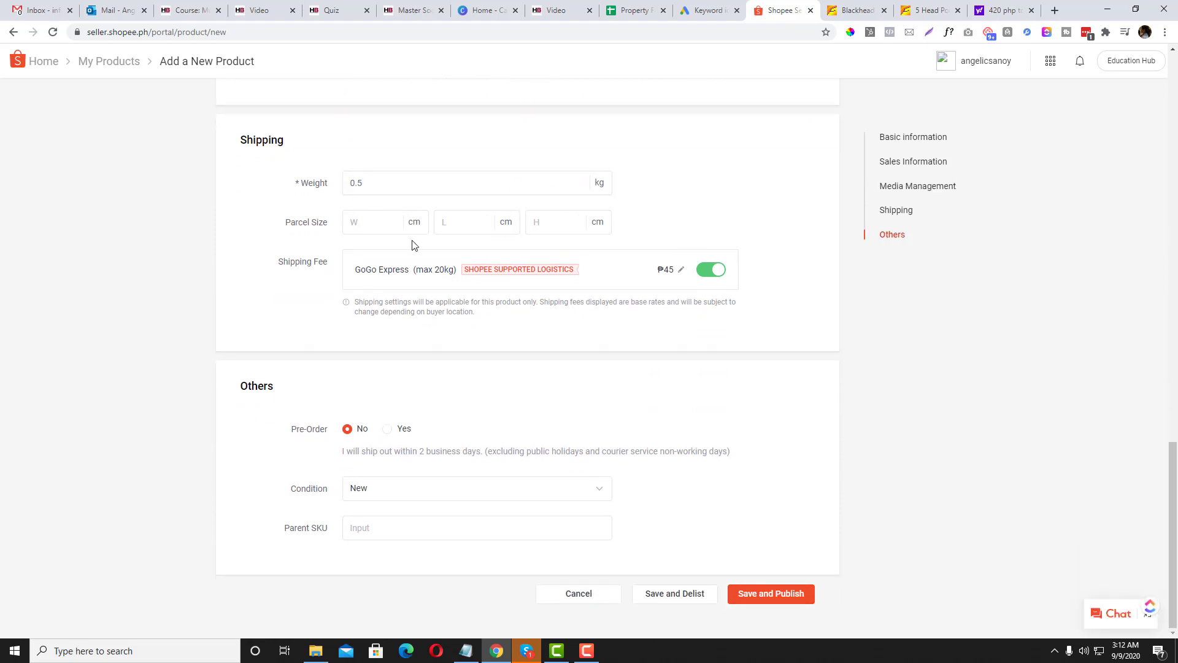
left_click(379, 221)
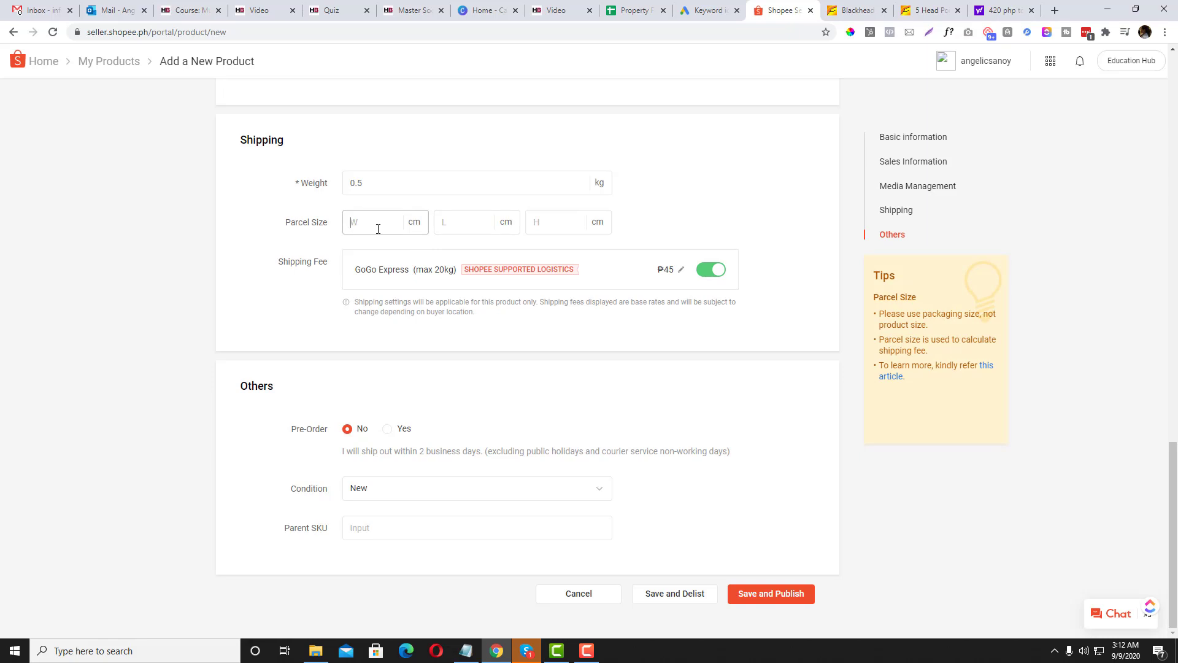
type("5")
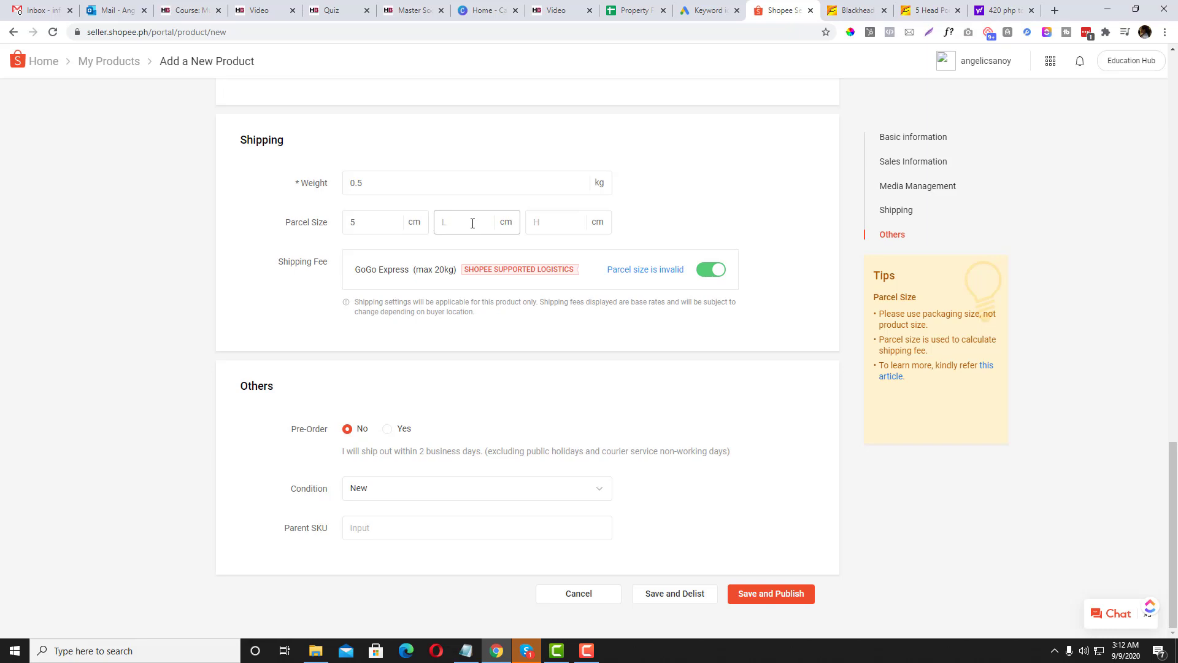
type("10")
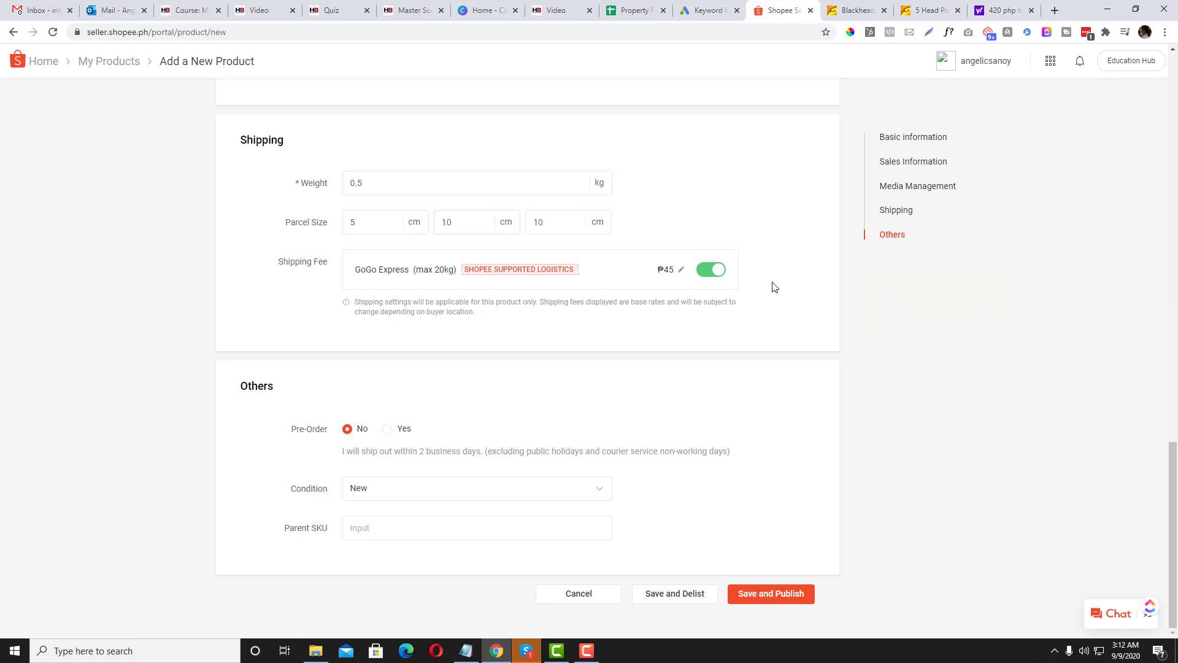
mouse_move(590, 444)
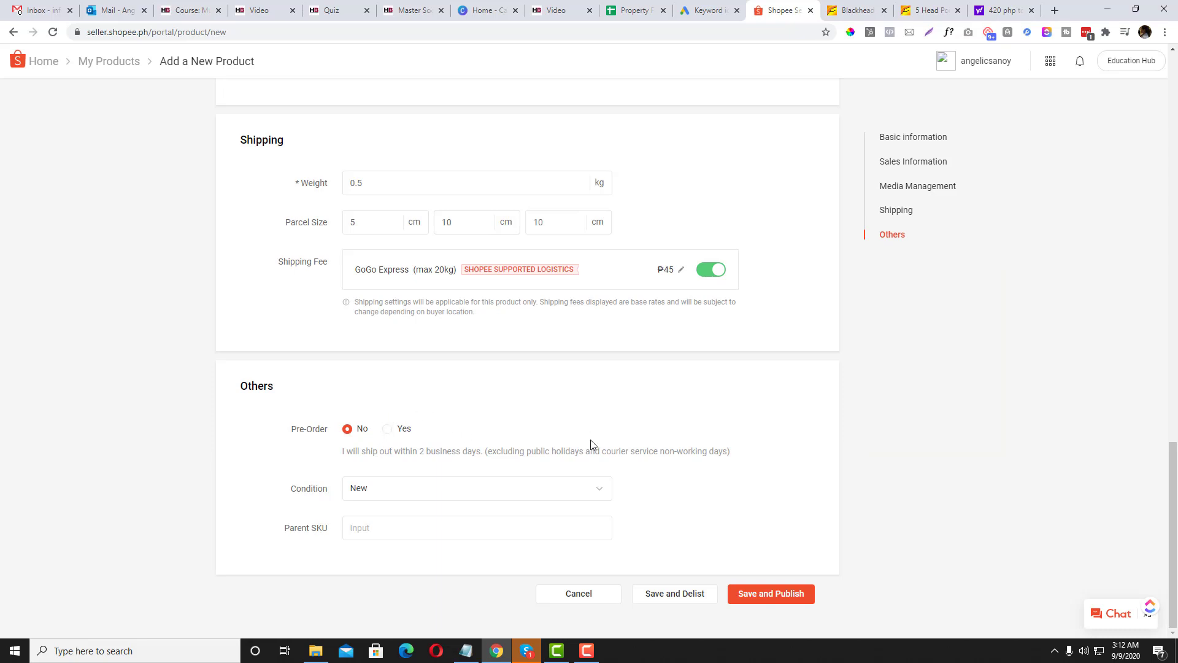
mouse_move(387, 429)
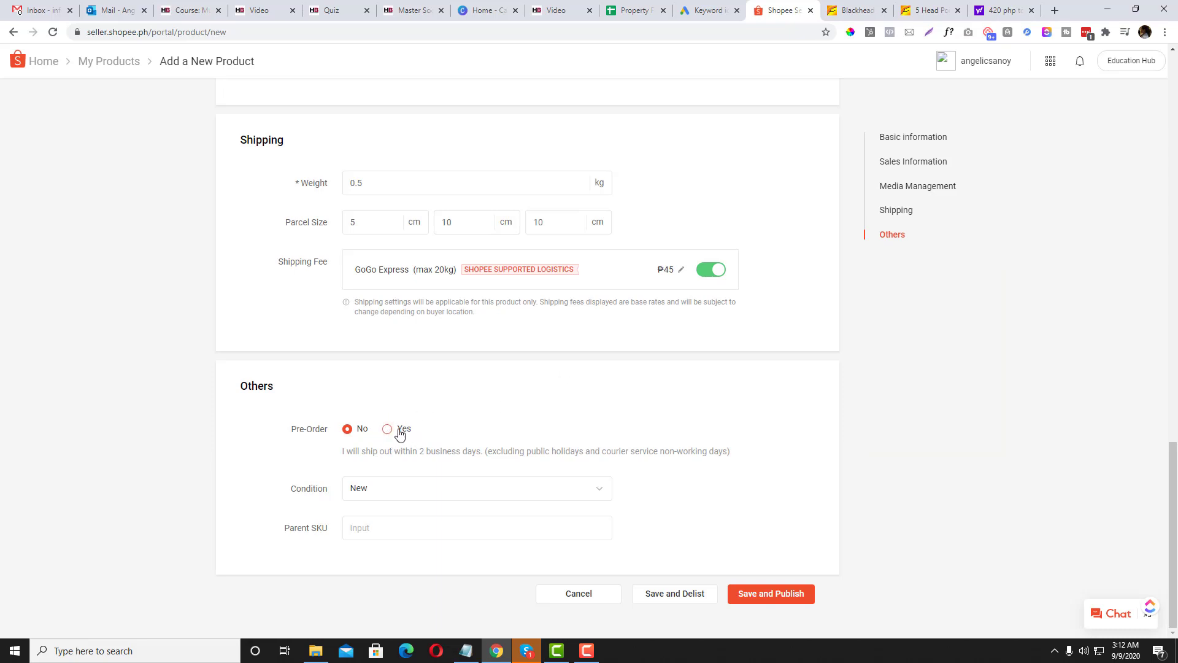
mouse_move(327, 468)
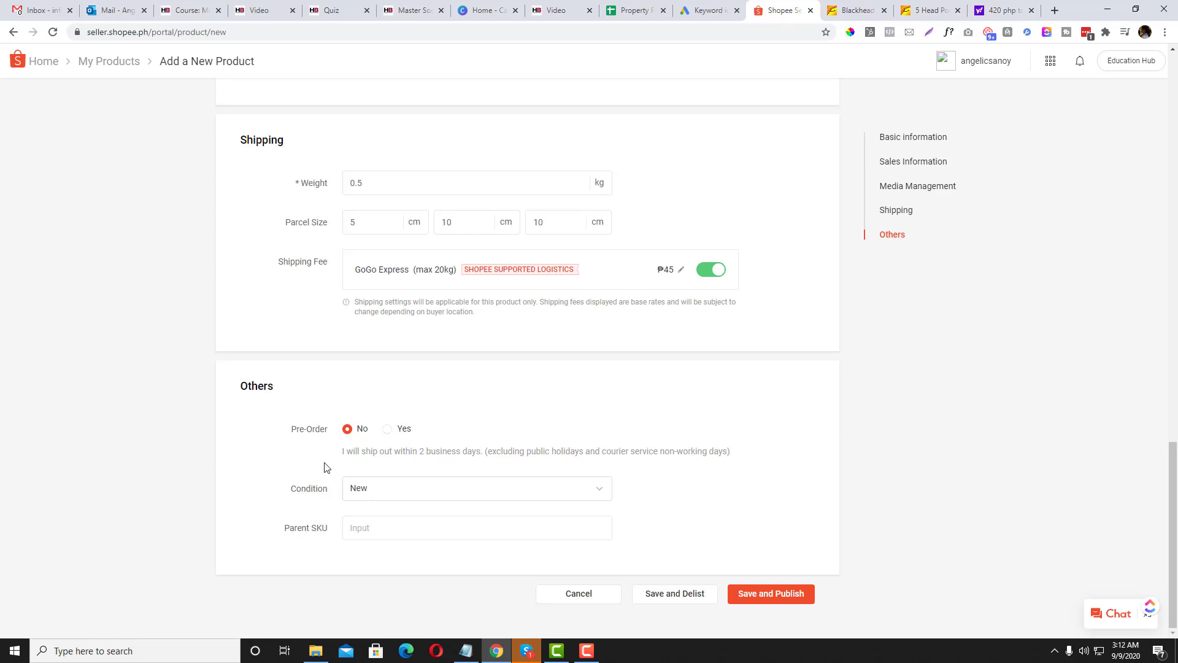
mouse_move(425, 476)
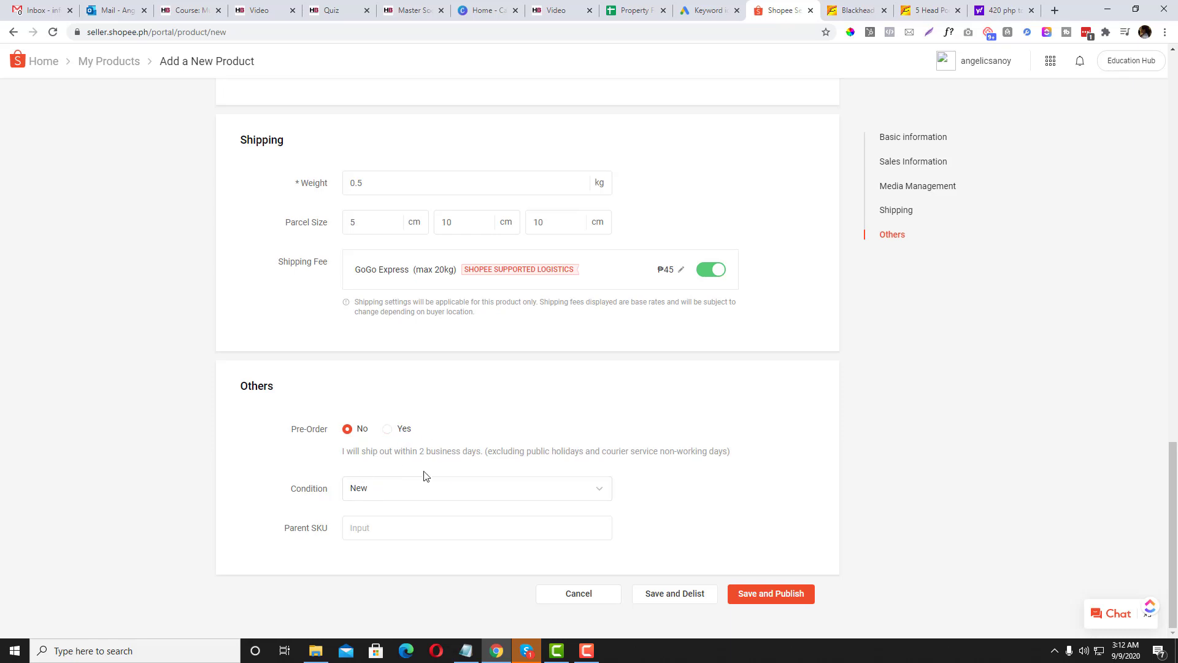
mouse_move(335, 428)
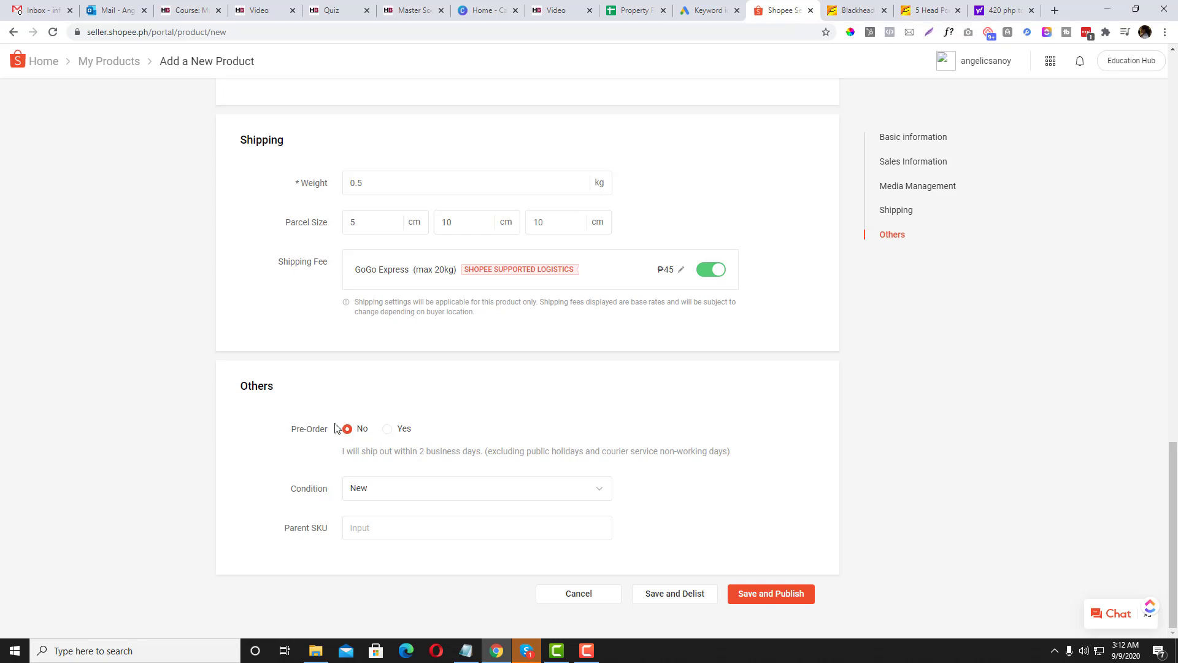
left_click(477, 526)
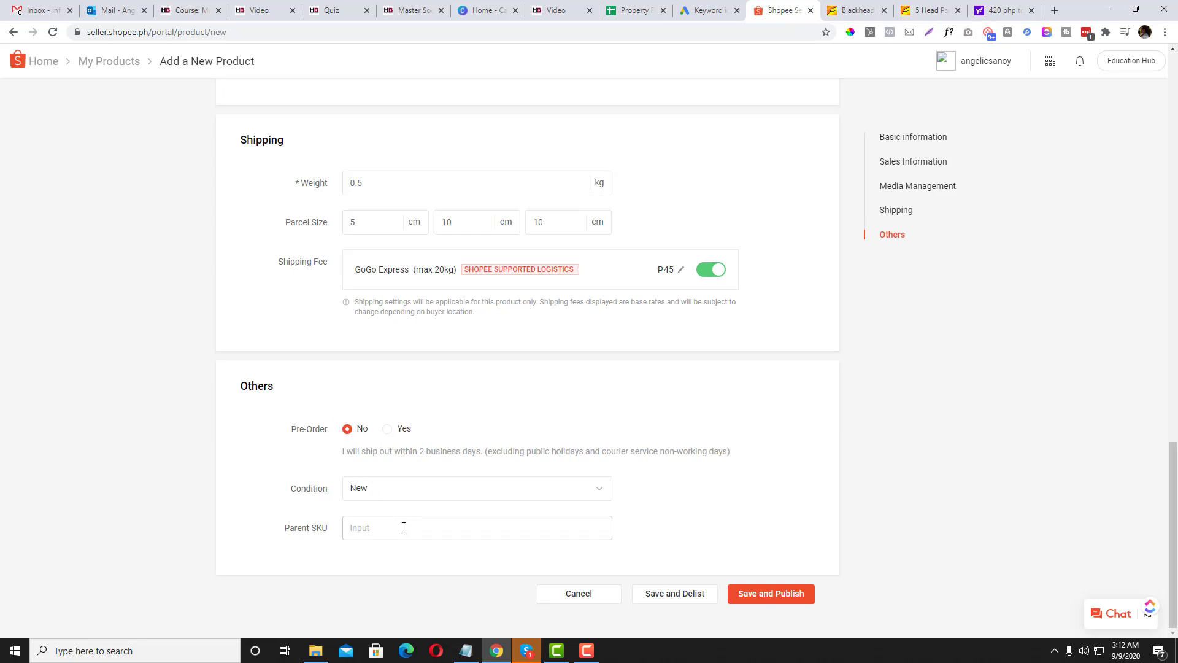
mouse_move(756, 599)
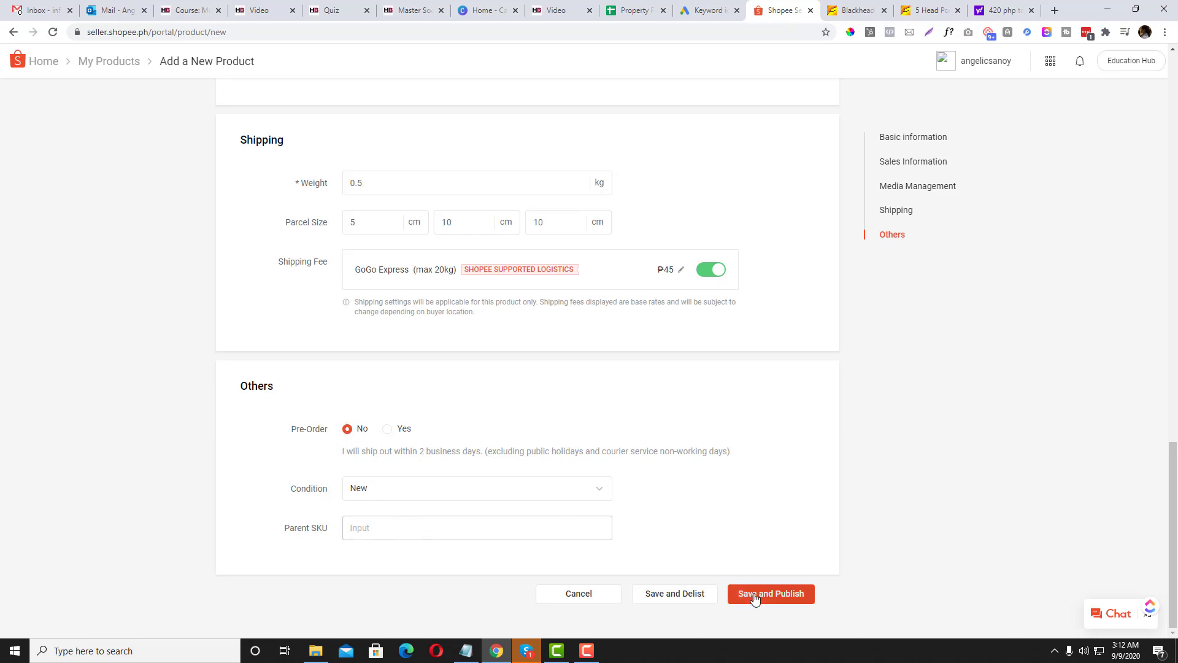
Step: Publish the Blackhead Remover suction listing and browse its public product page
left_click(770, 593)
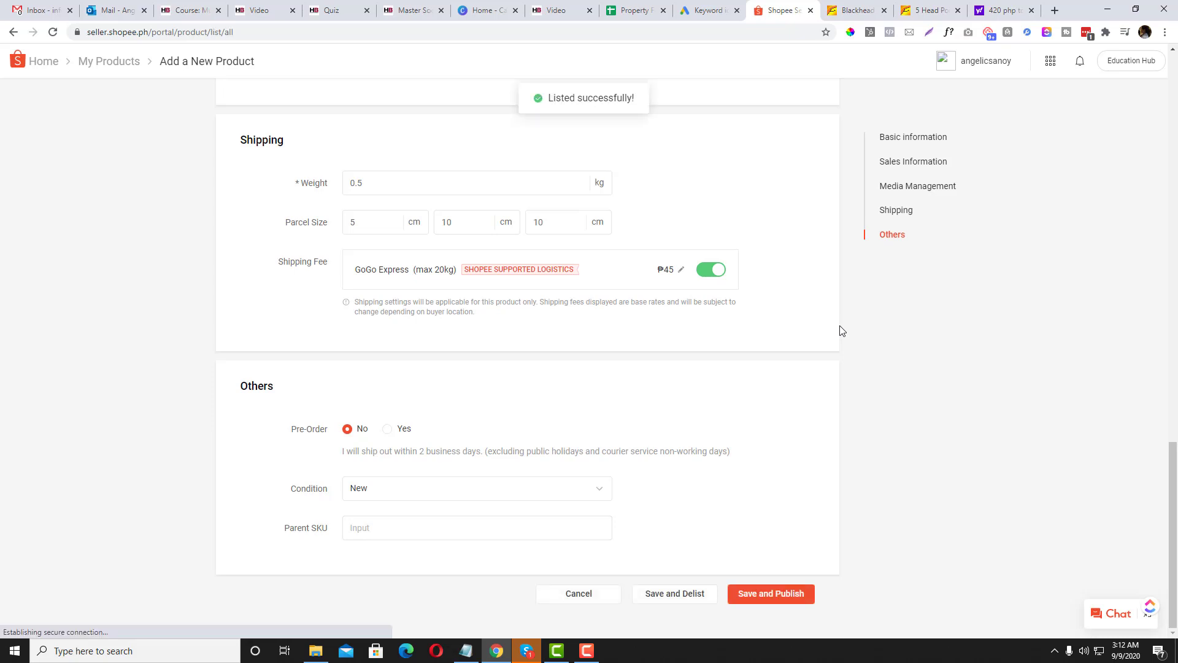
left_click(770, 593)
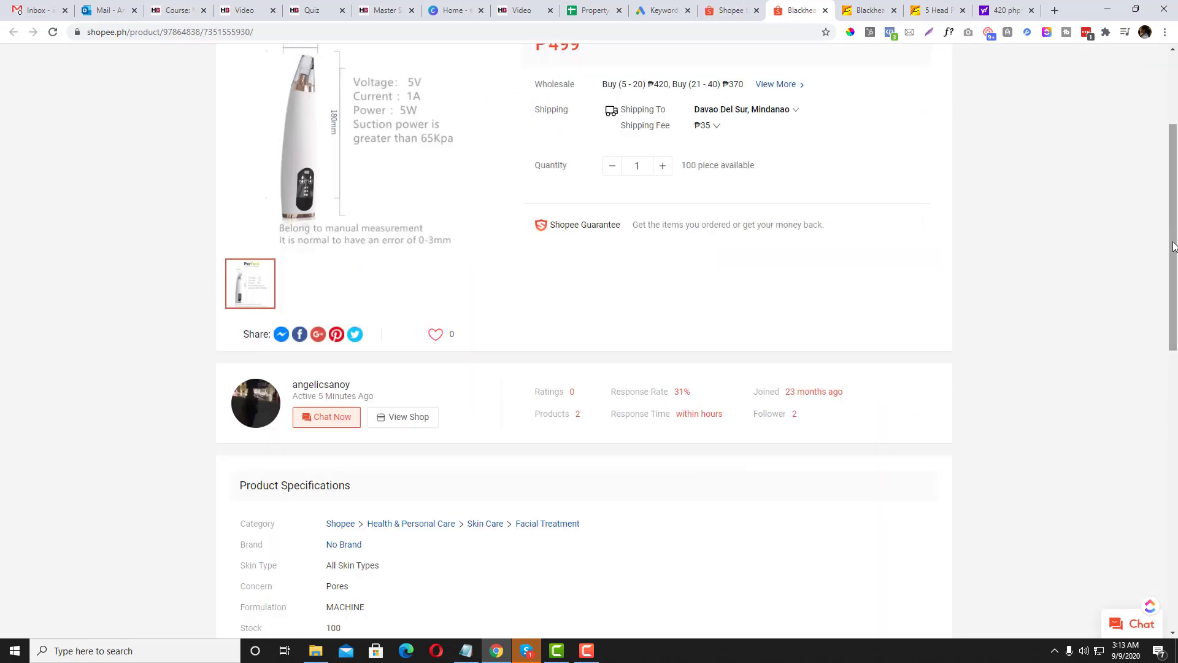
scroll("up", 3)
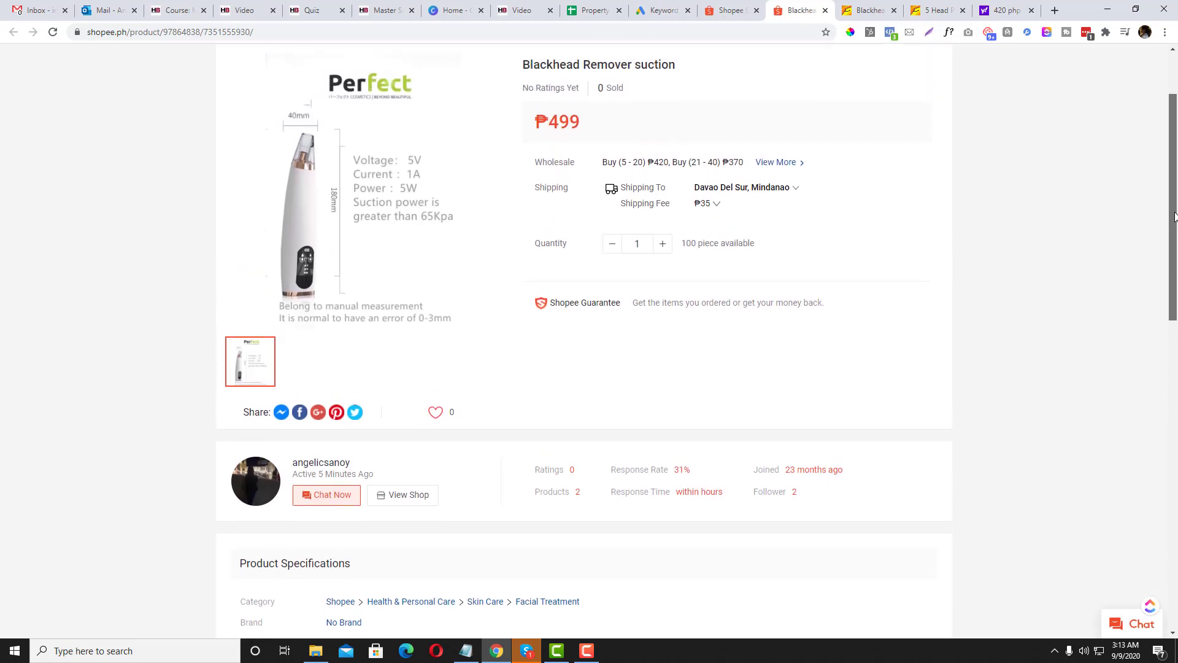
scroll("down", 3)
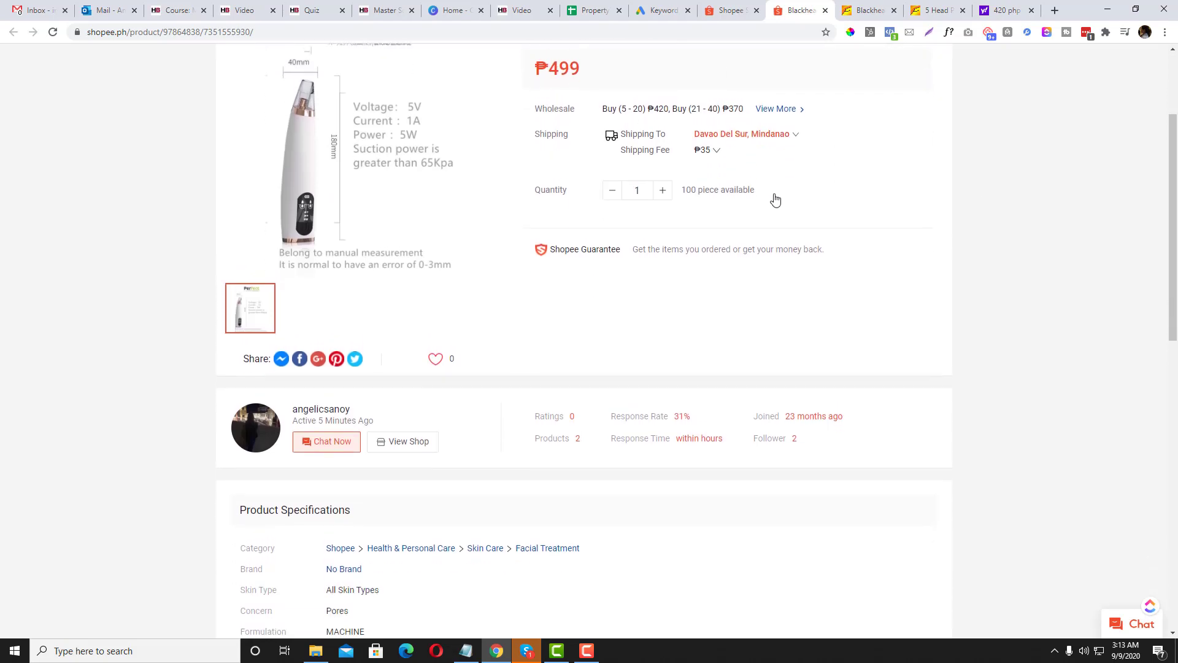
scroll("up", 3)
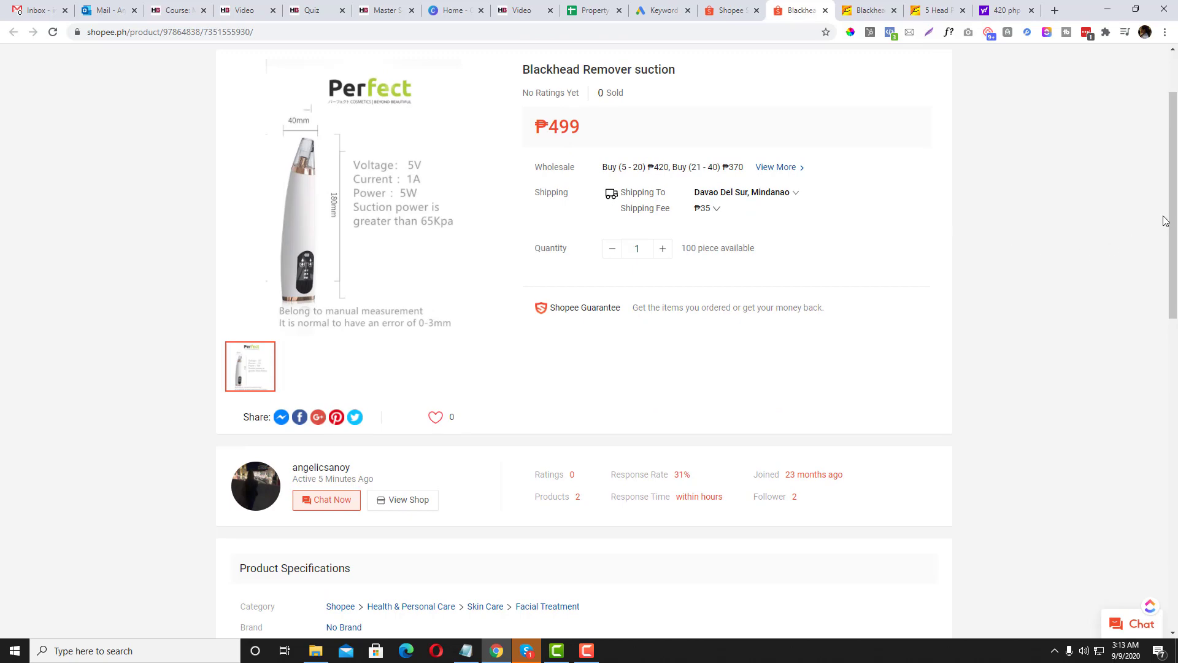
scroll("down", 3)
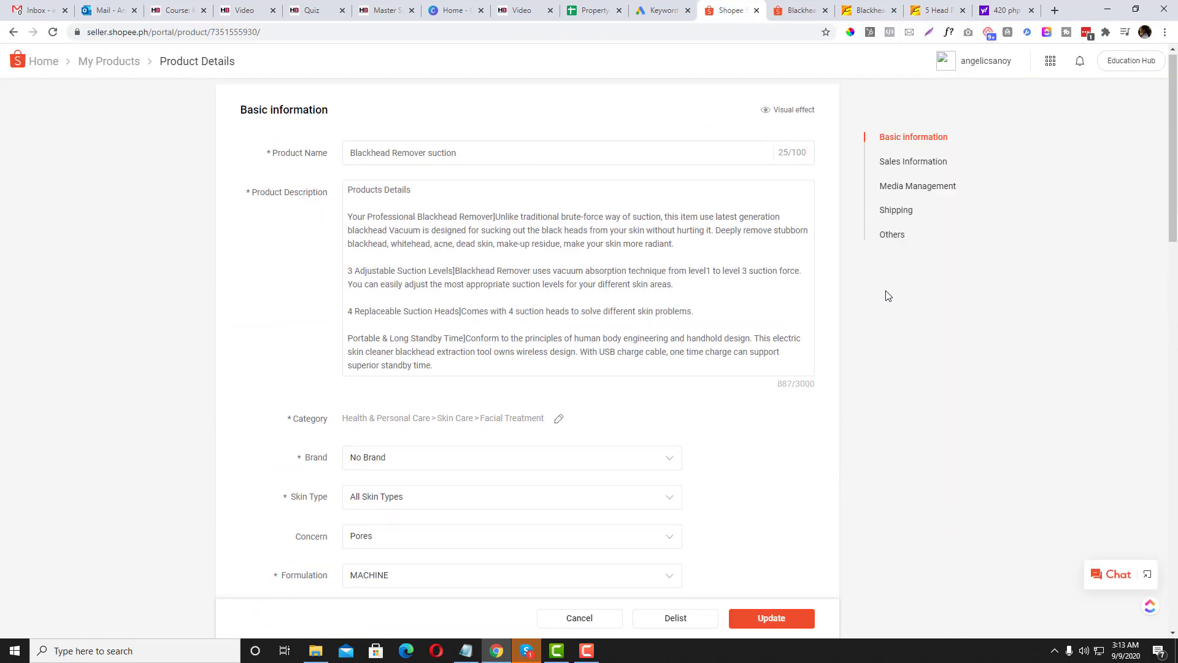
Step: Discard unsaved edits and scroll the My Products list of two listings
scroll("down", 3)
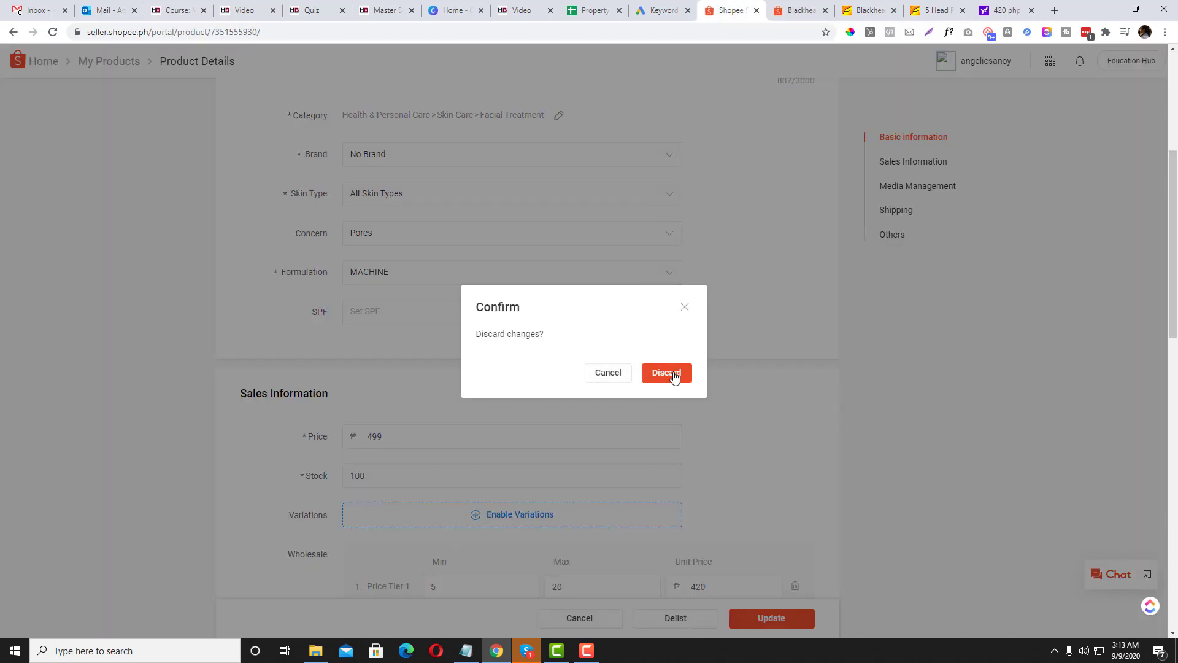
left_click(666, 372)
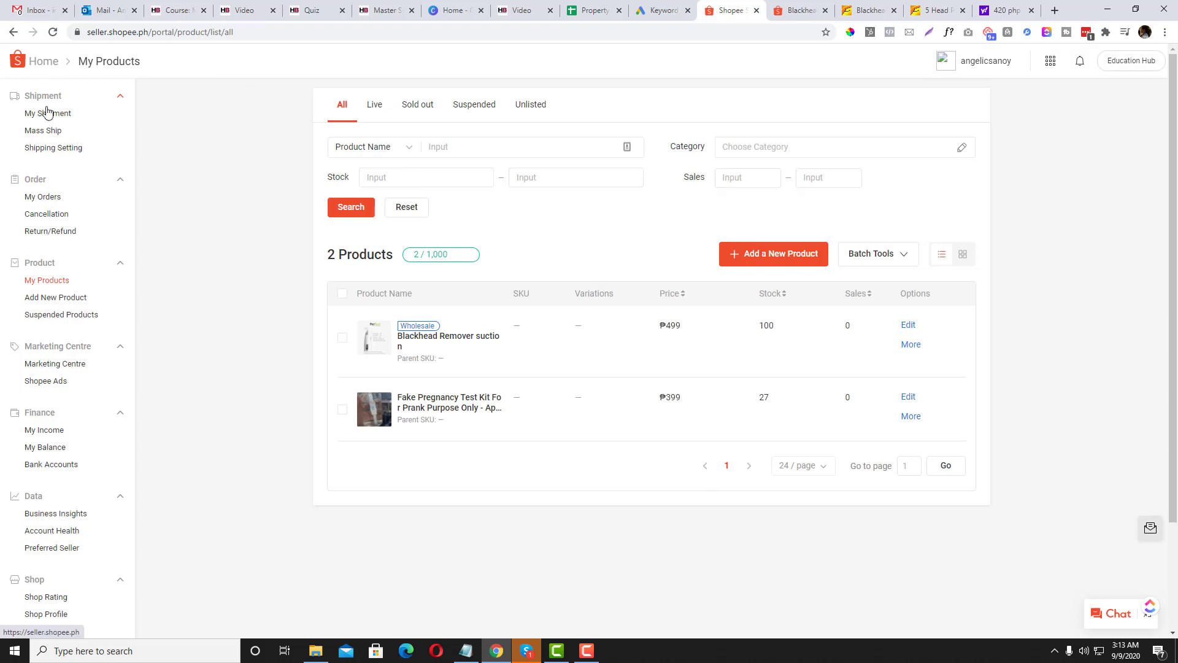
scroll("down", 3)
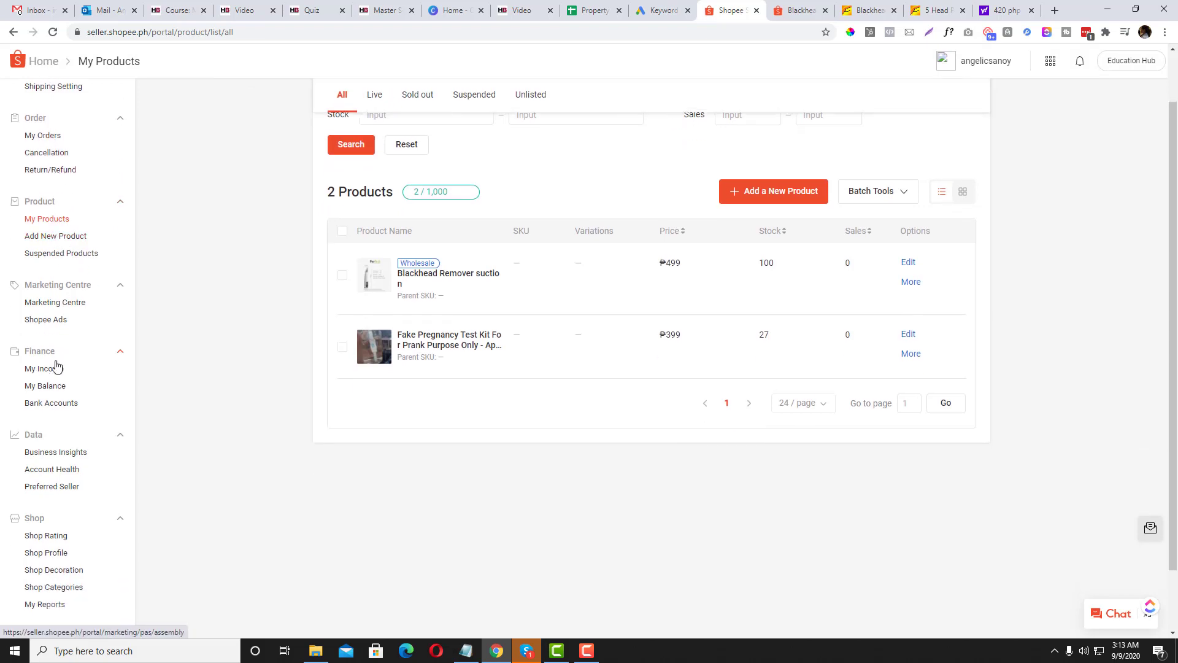
scroll("down", 3)
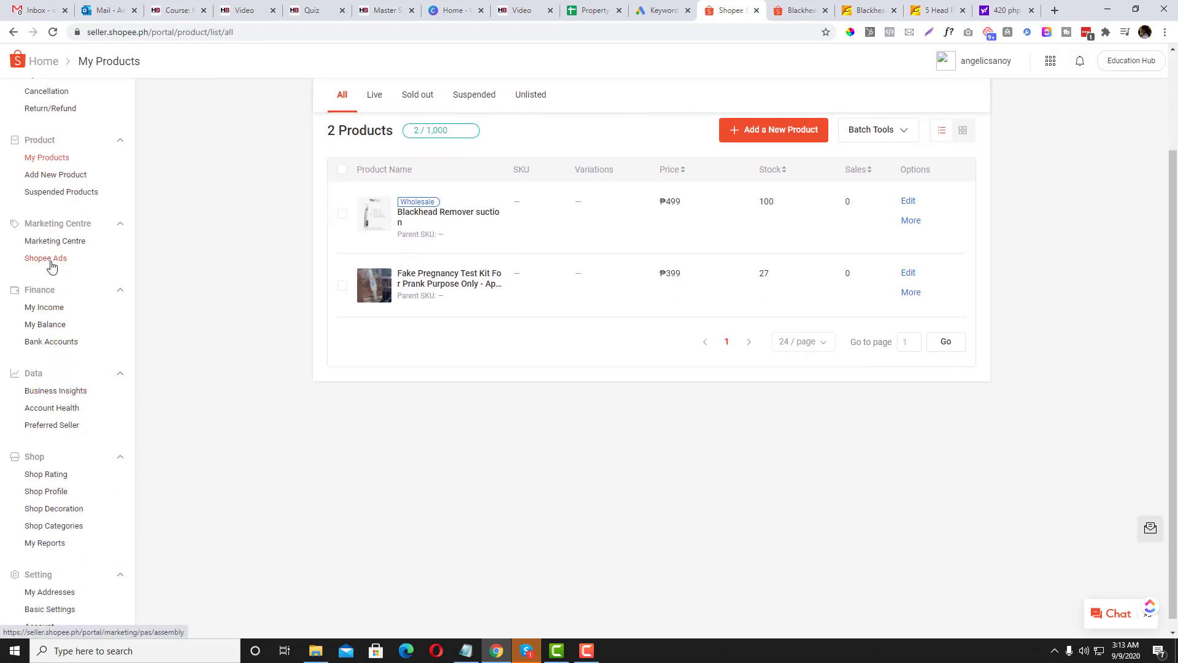
mouse_move(56, 263)
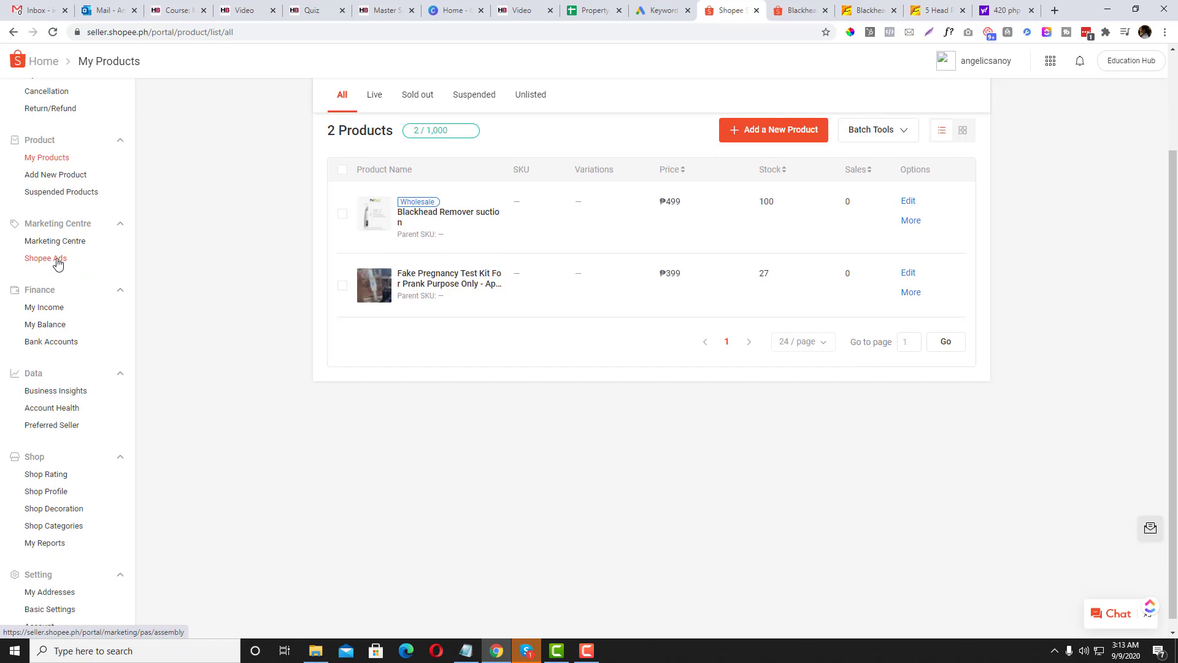
Step: Open the Keyword Ads statistics and chart yesterday's expense
left_click(45, 258)
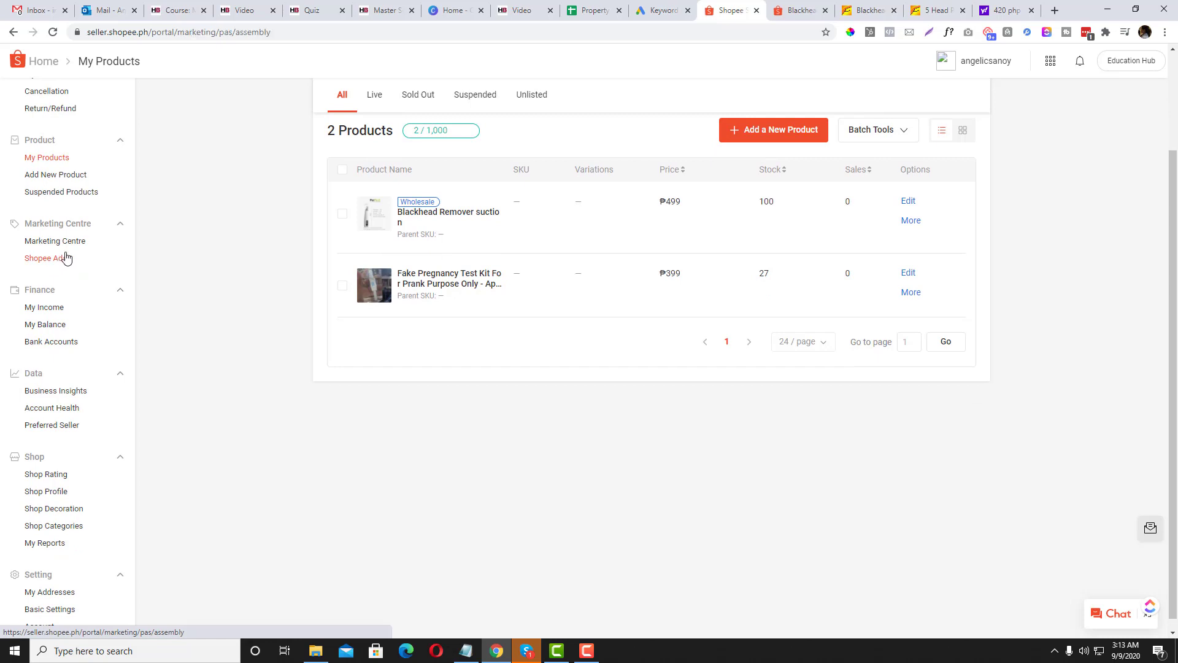
left_click(46, 259)
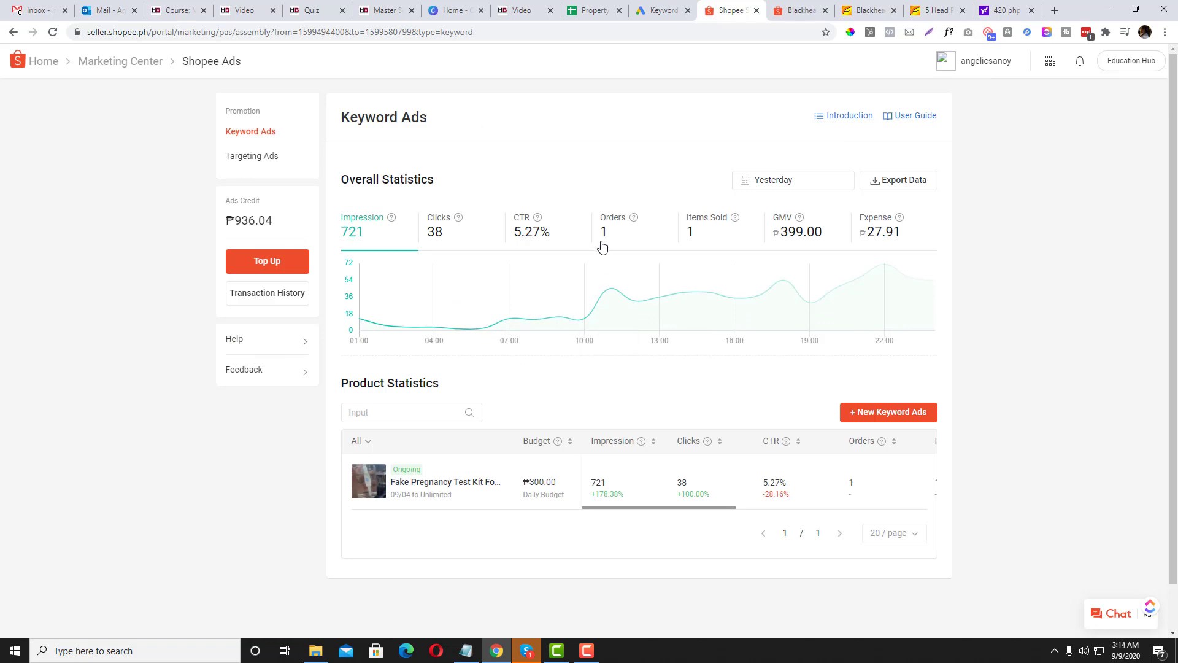
left_click(612, 224)
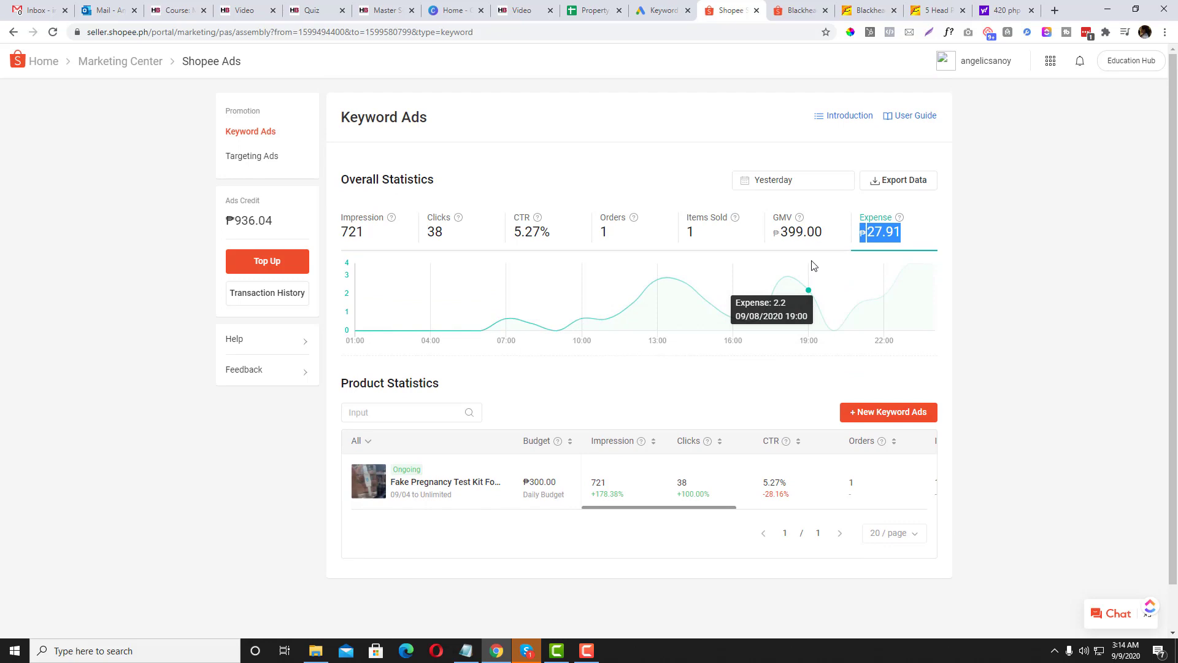
mouse_move(832, 271)
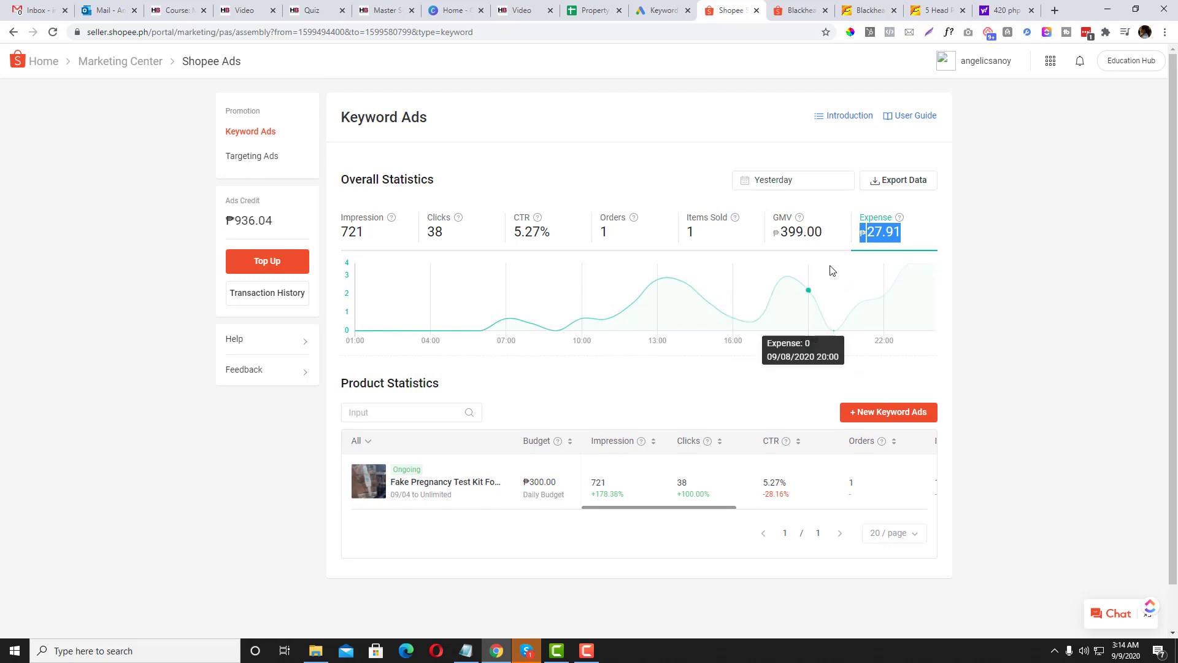
mouse_move(815, 303)
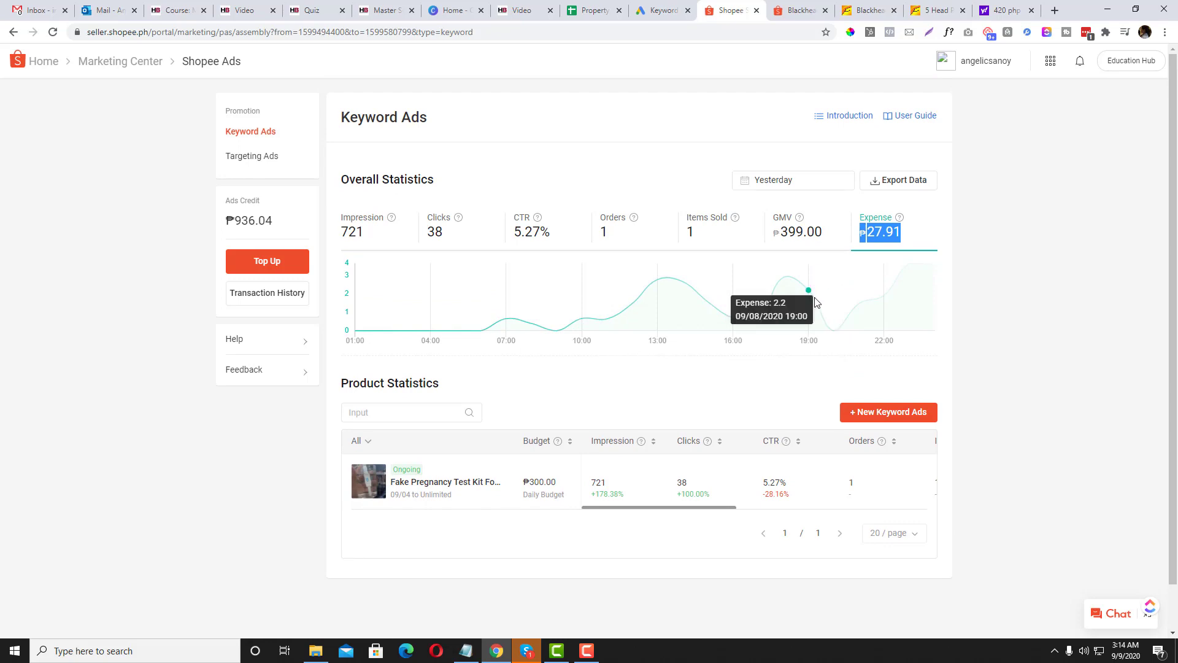
mouse_move(685, 505)
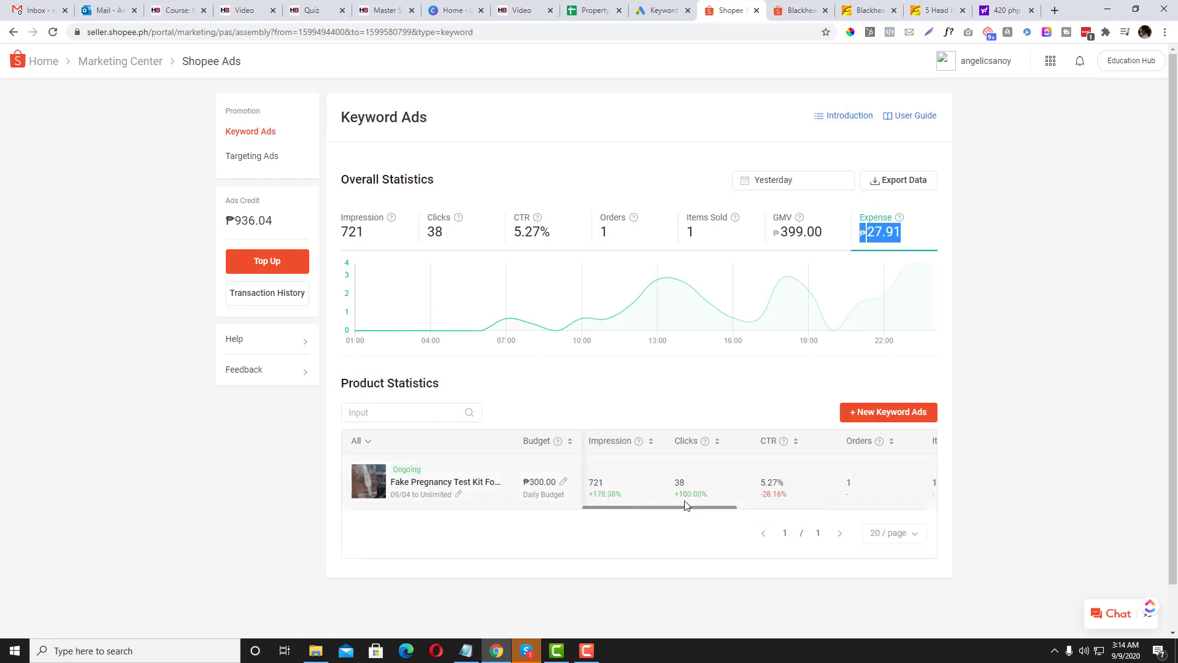
mouse_move(629, 360)
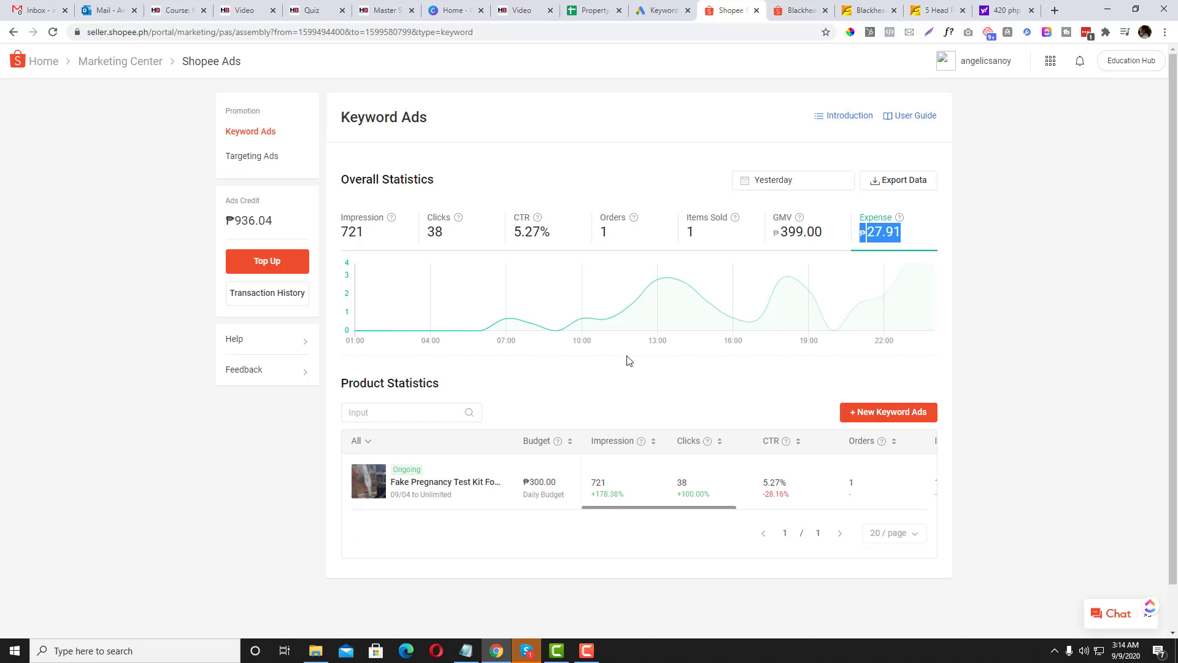
mouse_move(757, 357)
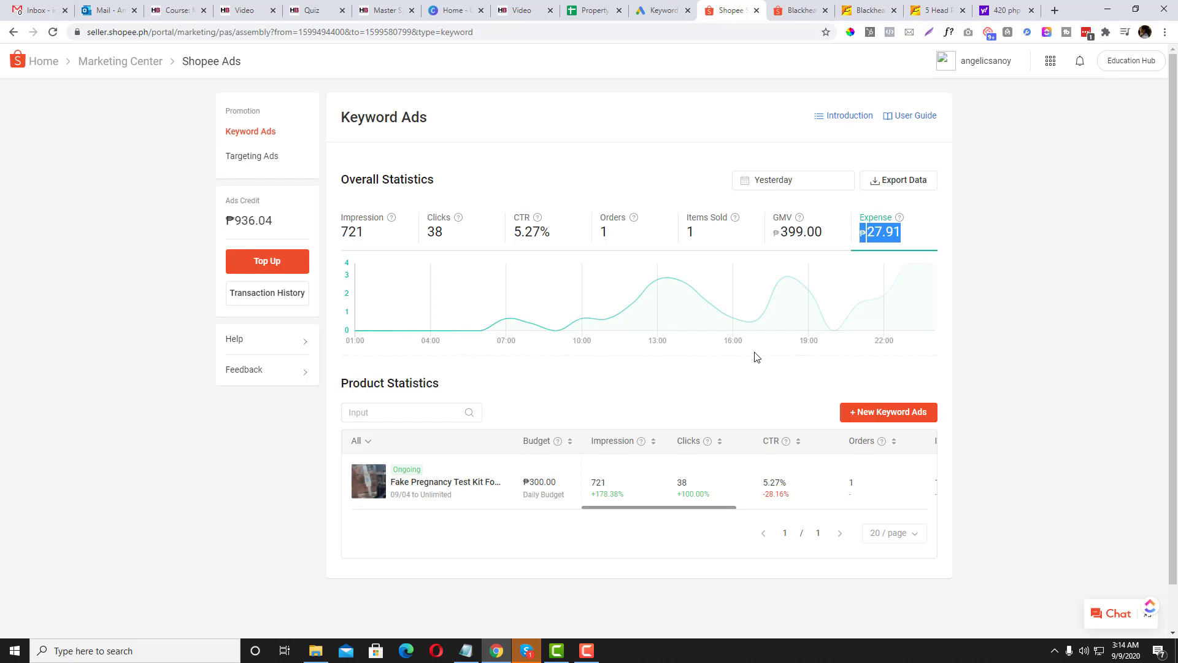
mouse_move(709, 361)
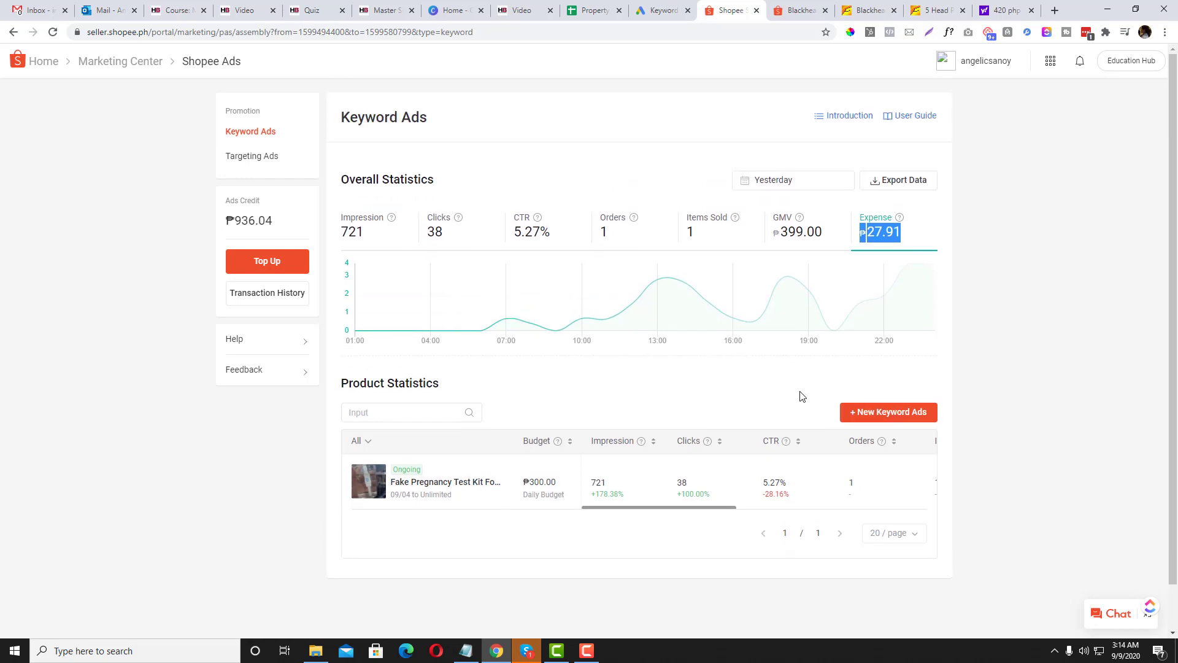
mouse_move(863, 419)
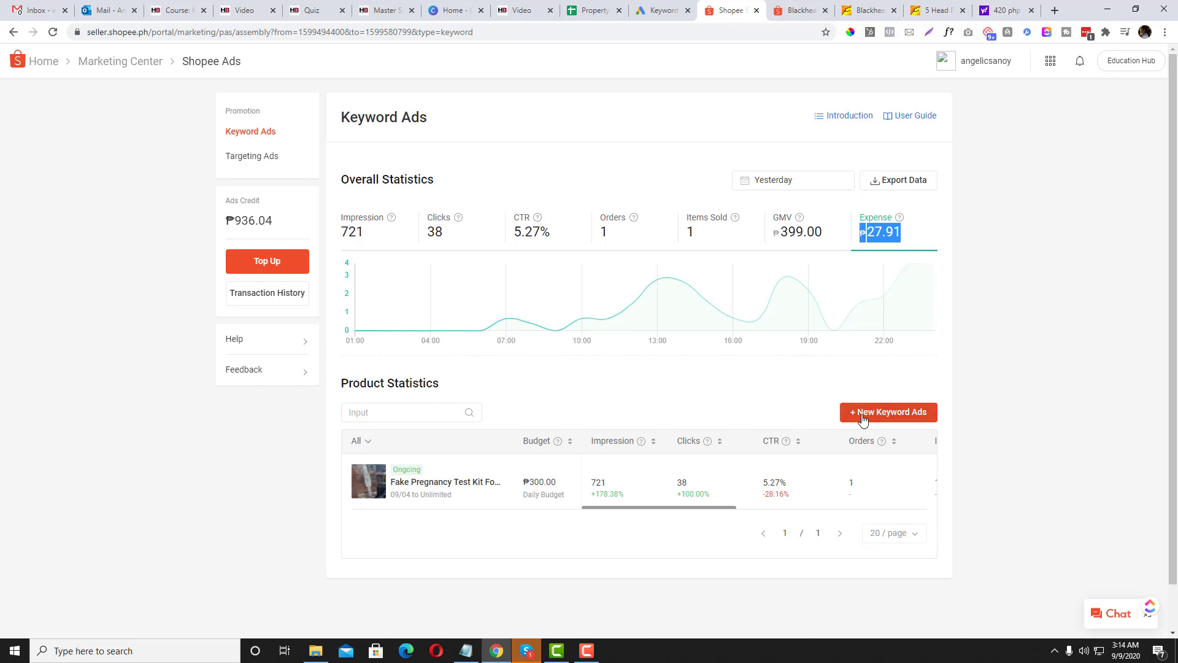
Step: Start a new keyword ad and confirm Blackhead Remover suction as its product
left_click(888, 412)
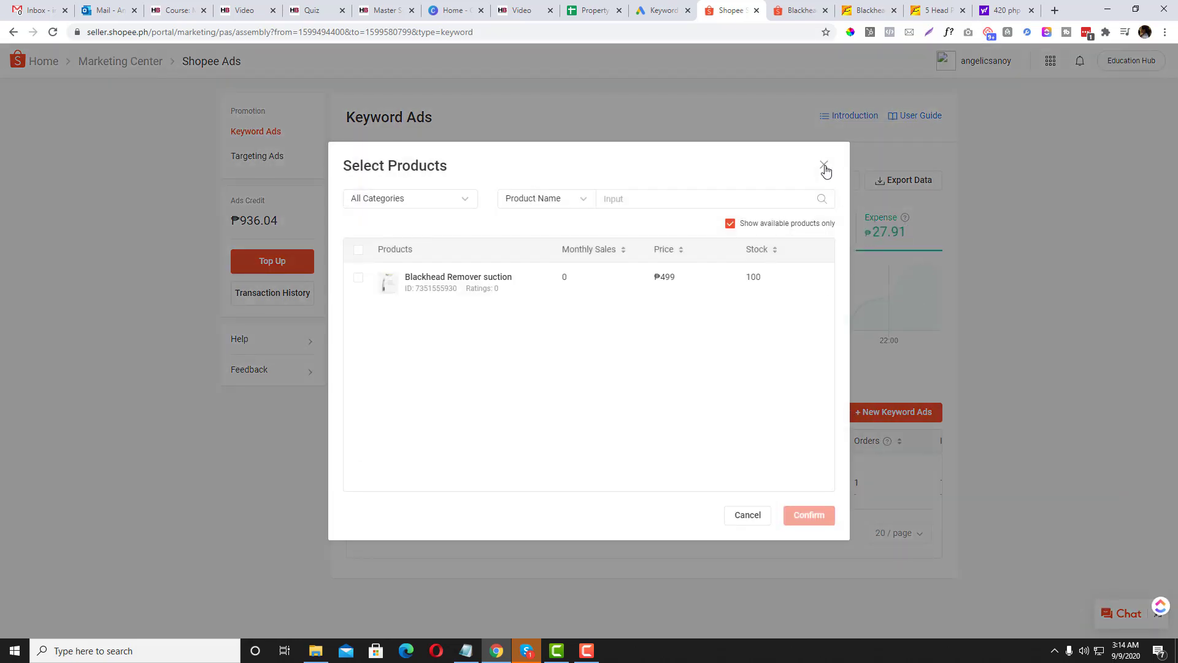
mouse_move(371, 198)
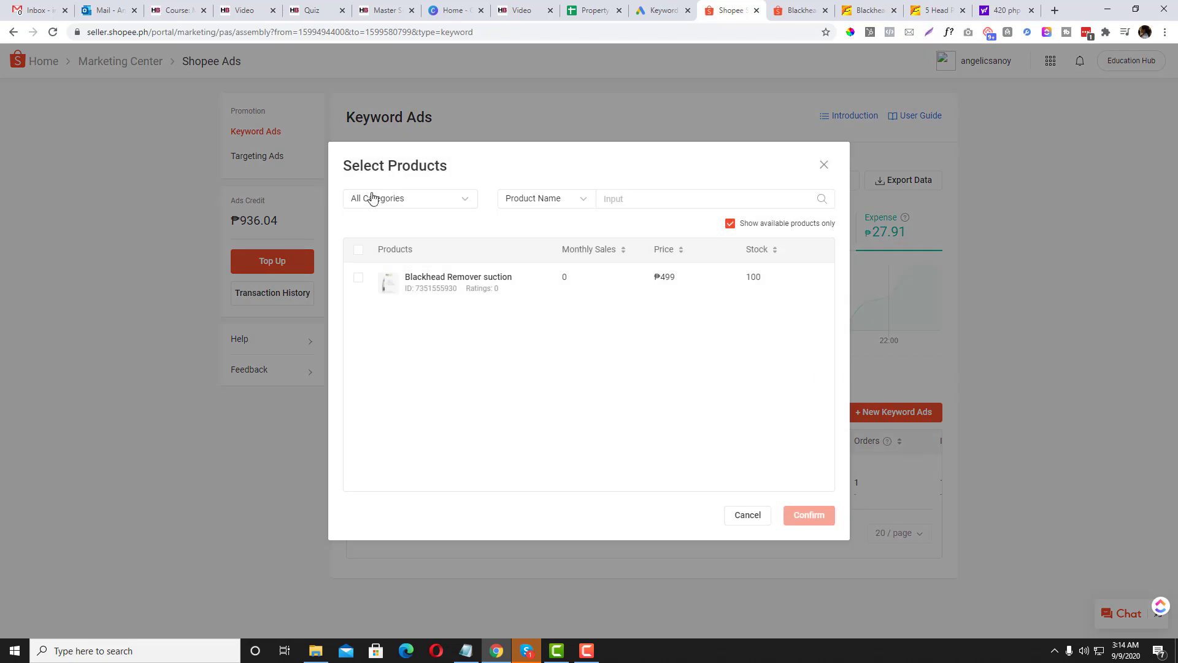
mouse_move(428, 293)
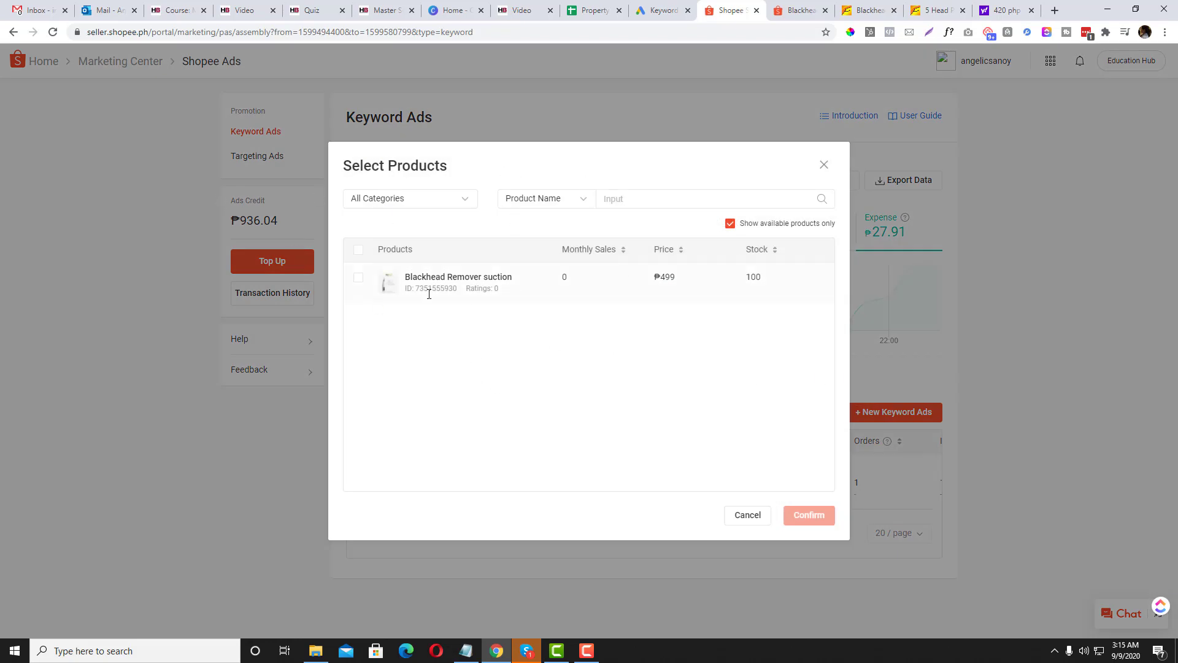
left_click(358, 277)
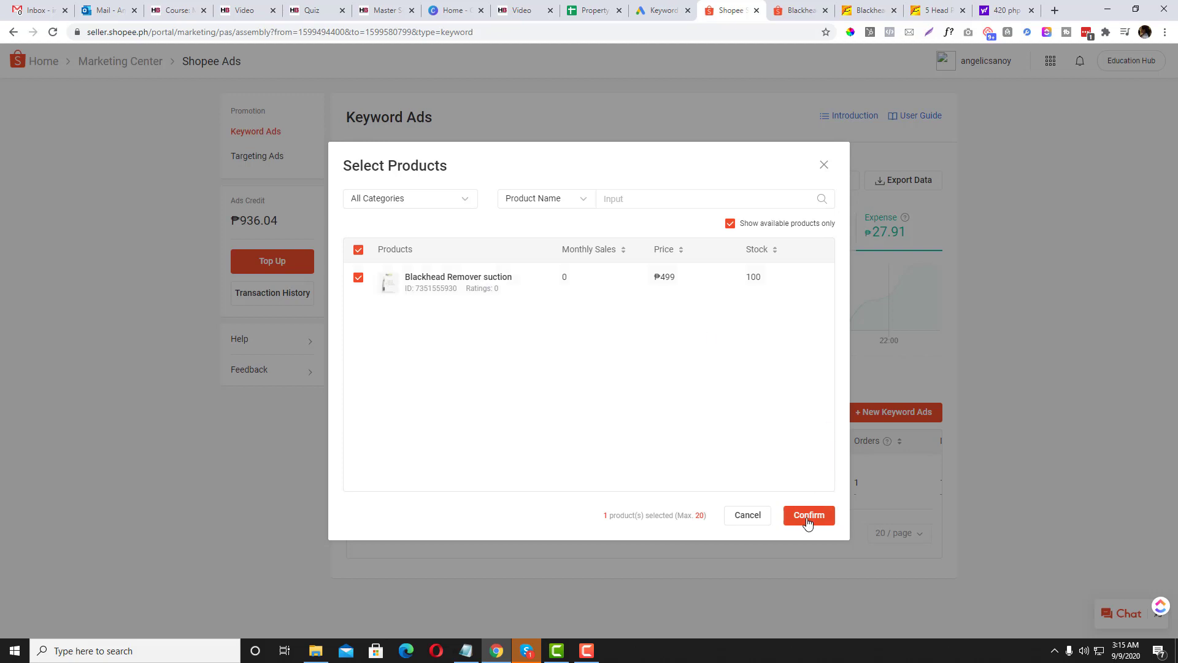
left_click(809, 515)
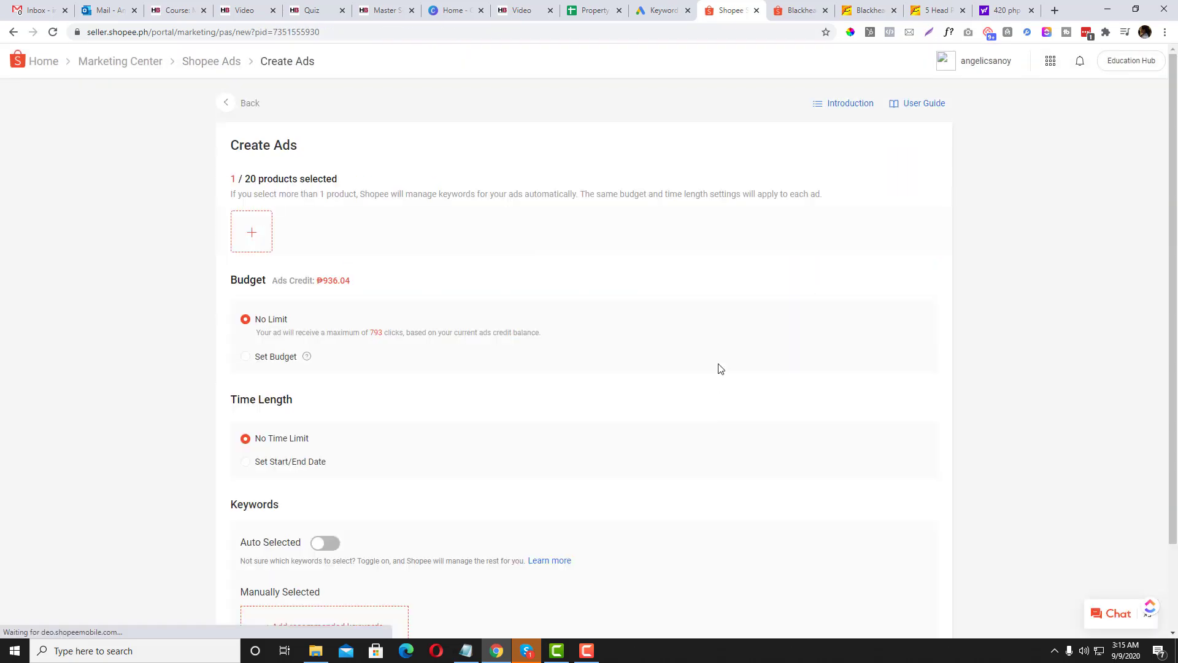
Step: Turn on Auto Selected keywords, try a set budget, then return to No Limit budget
left_click(325, 542)
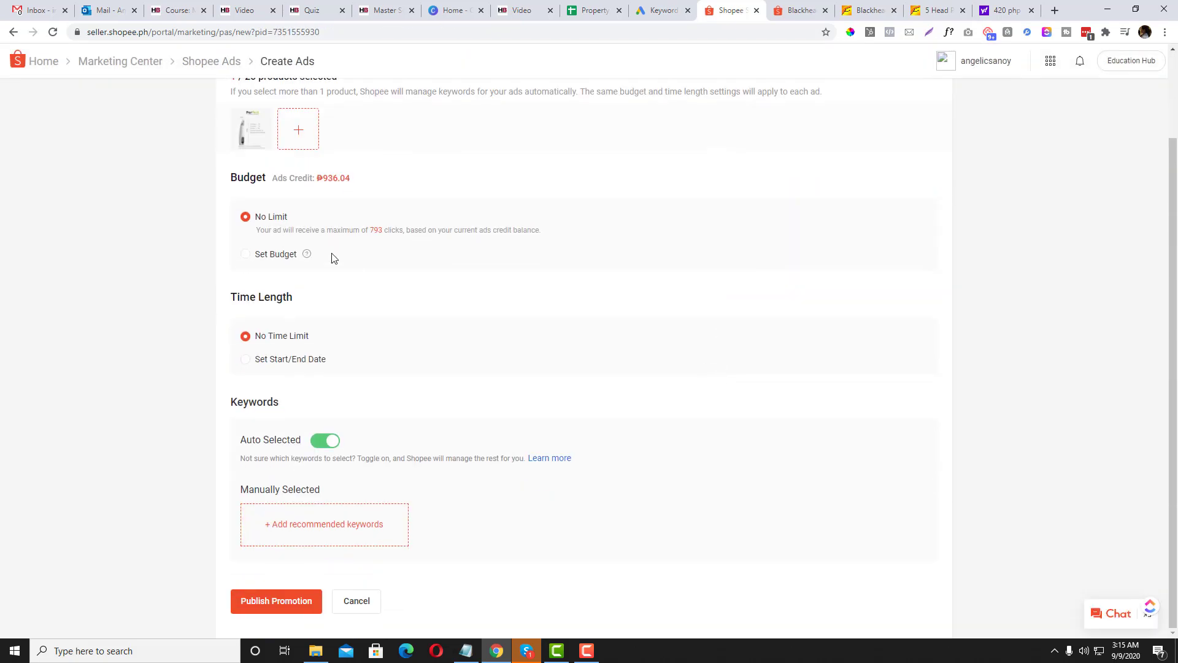
mouse_move(357, 241)
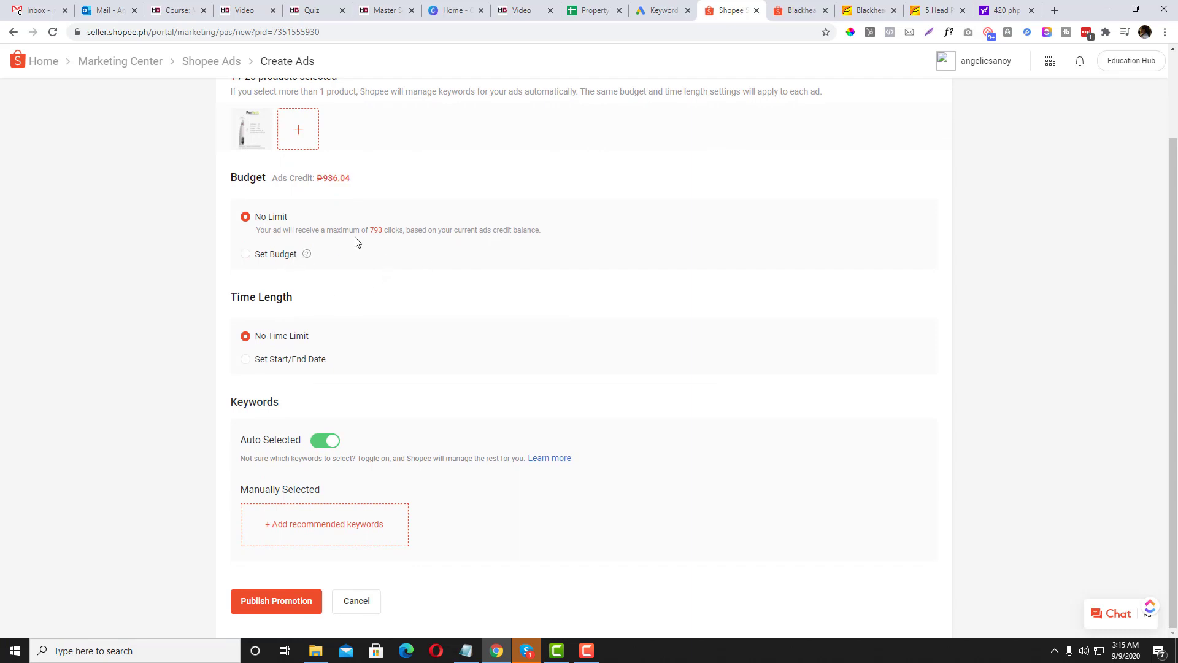
mouse_move(473, 240)
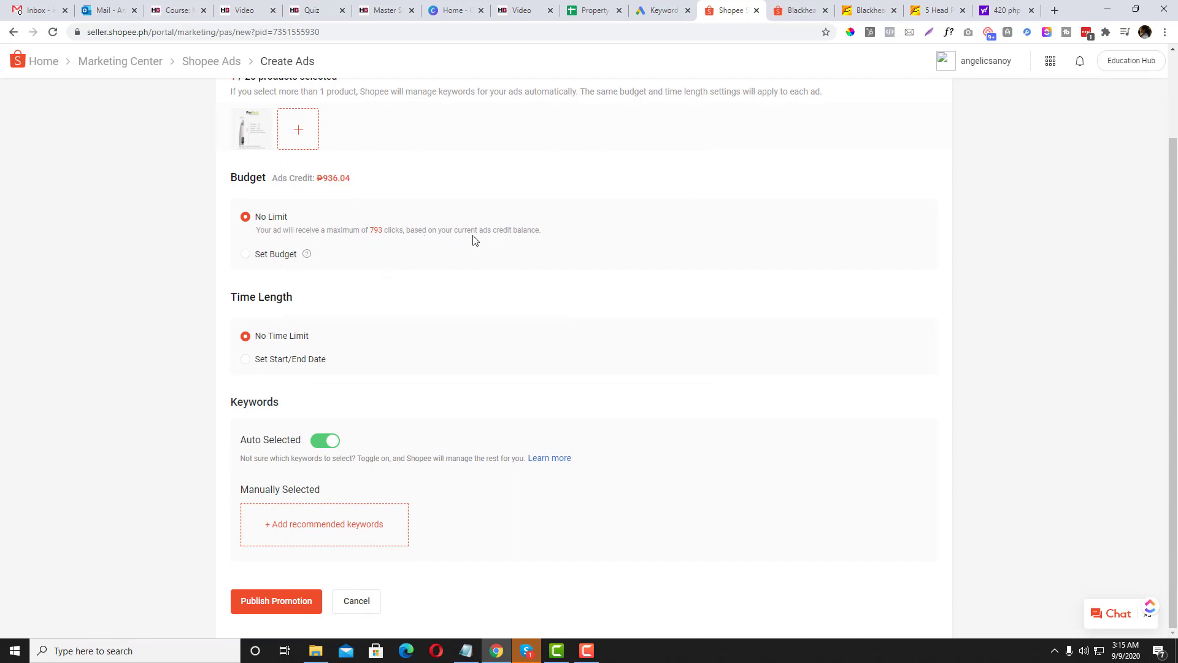
mouse_move(254, 359)
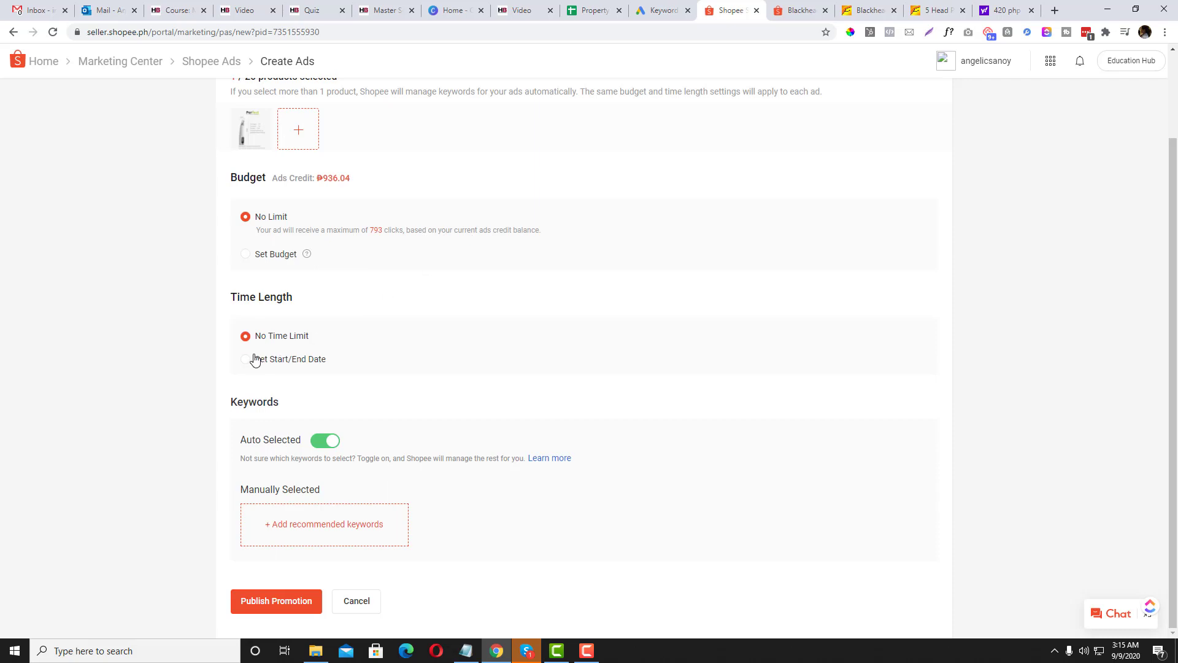
left_click(245, 254)
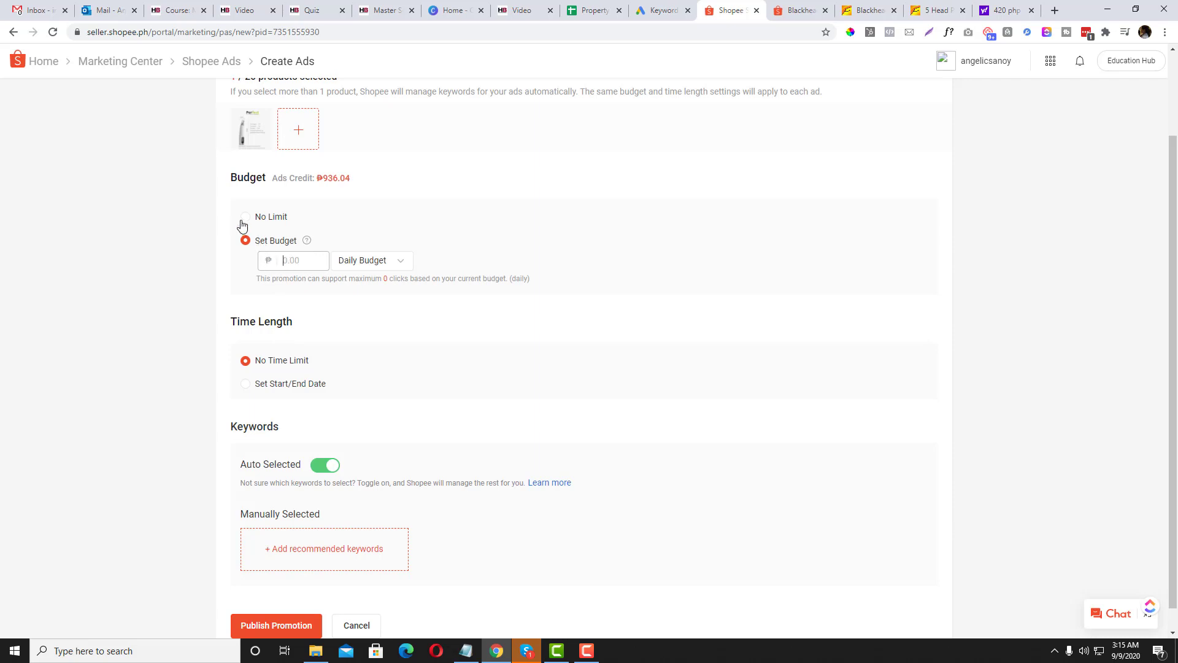
left_click(245, 217)
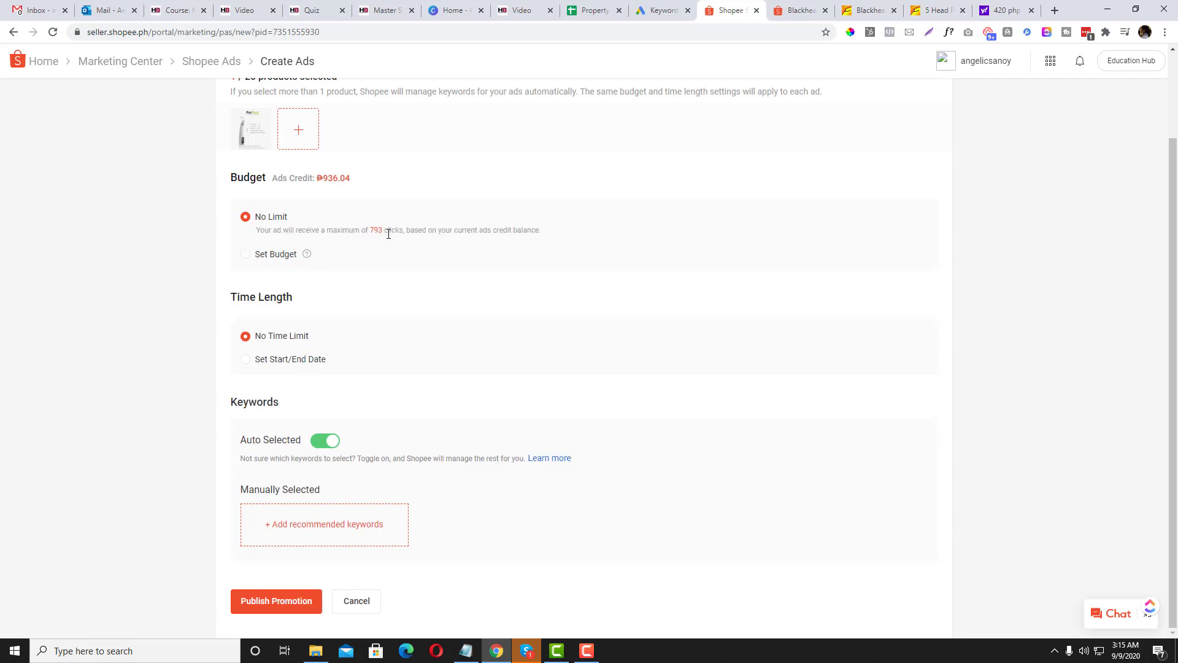
mouse_move(417, 312)
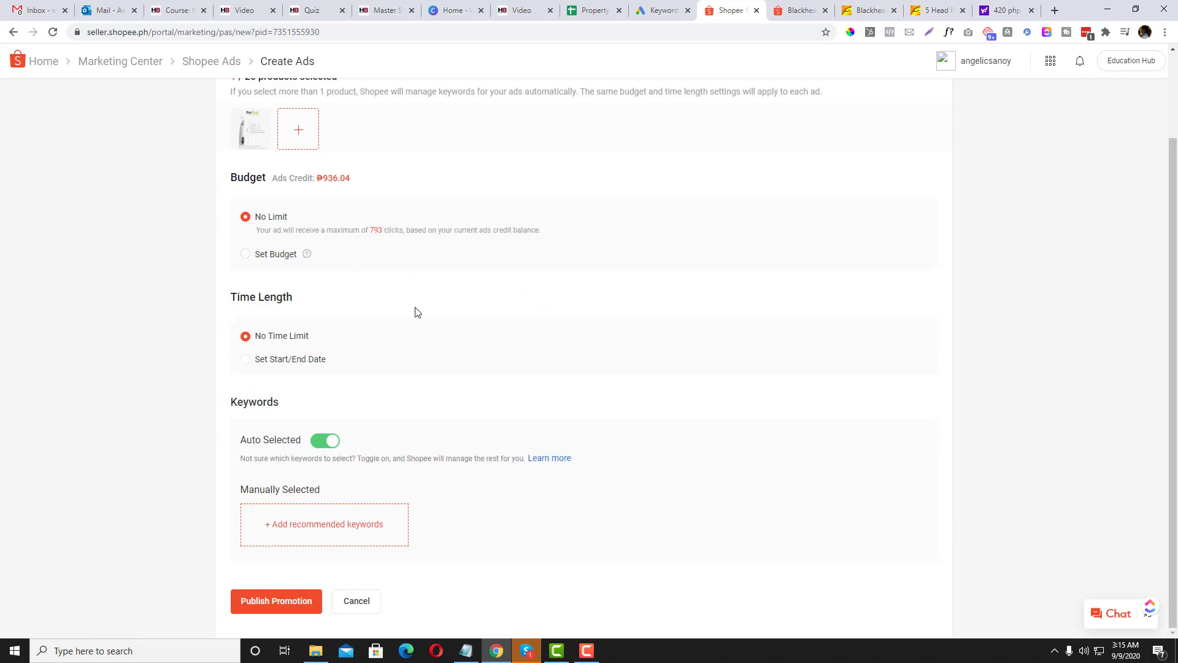
mouse_move(405, 501)
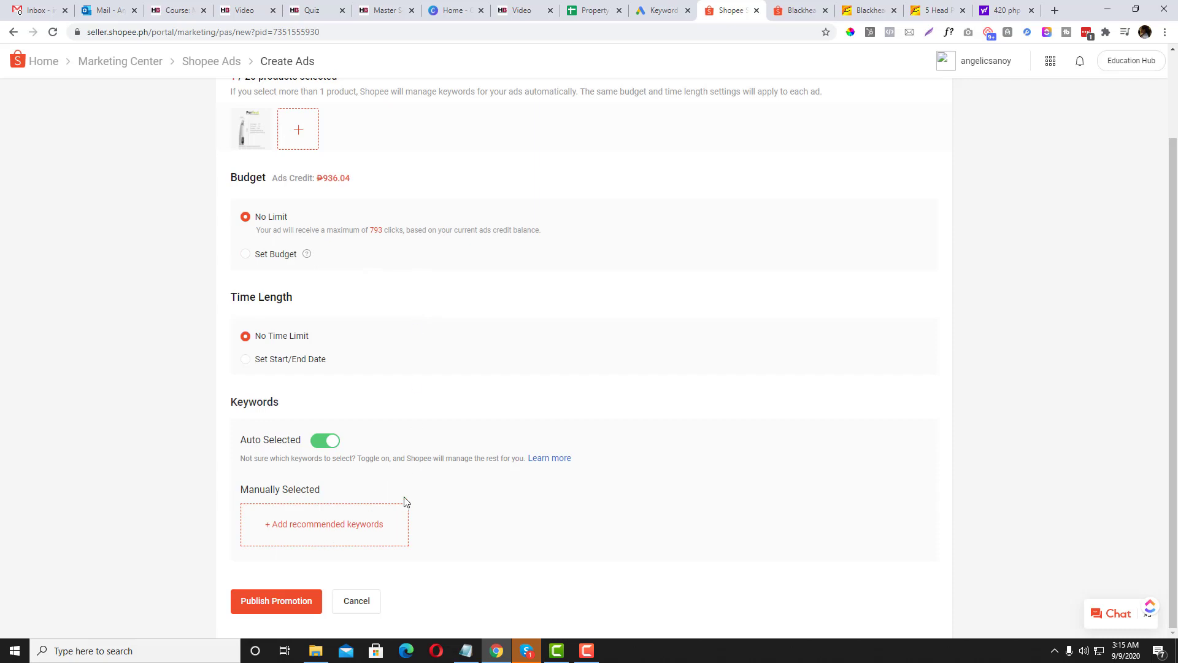
Step: Add the four recommended keywords, including blackhead, and publish the keyword ad promotion
left_click(324, 523)
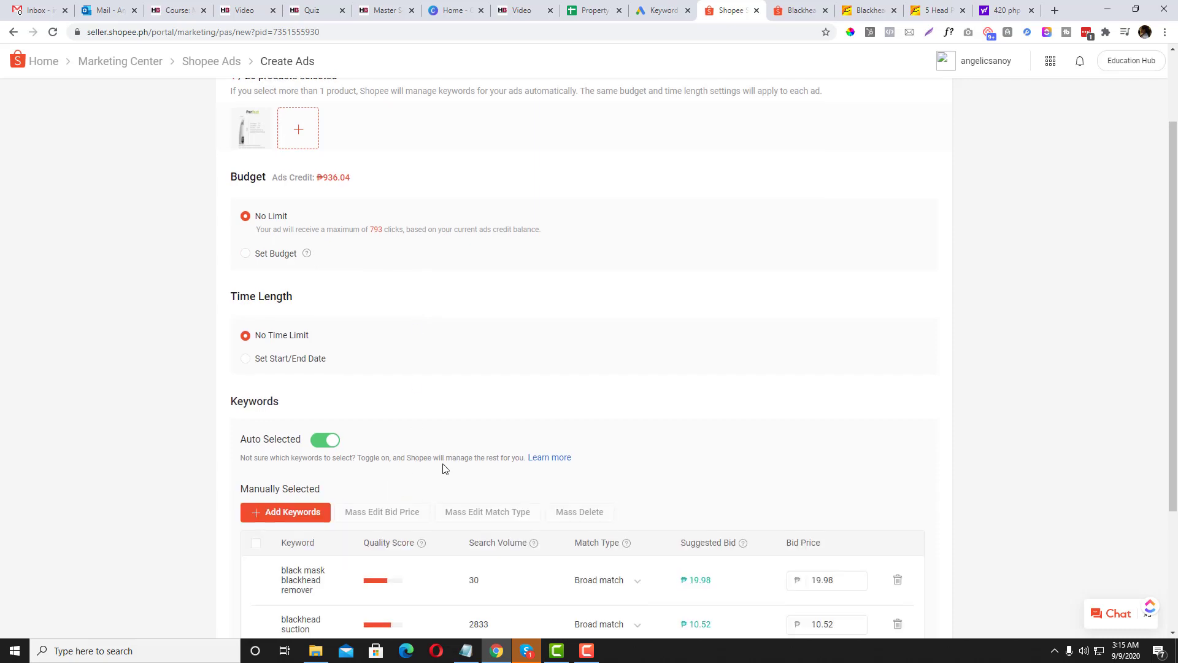
scroll("down", 3)
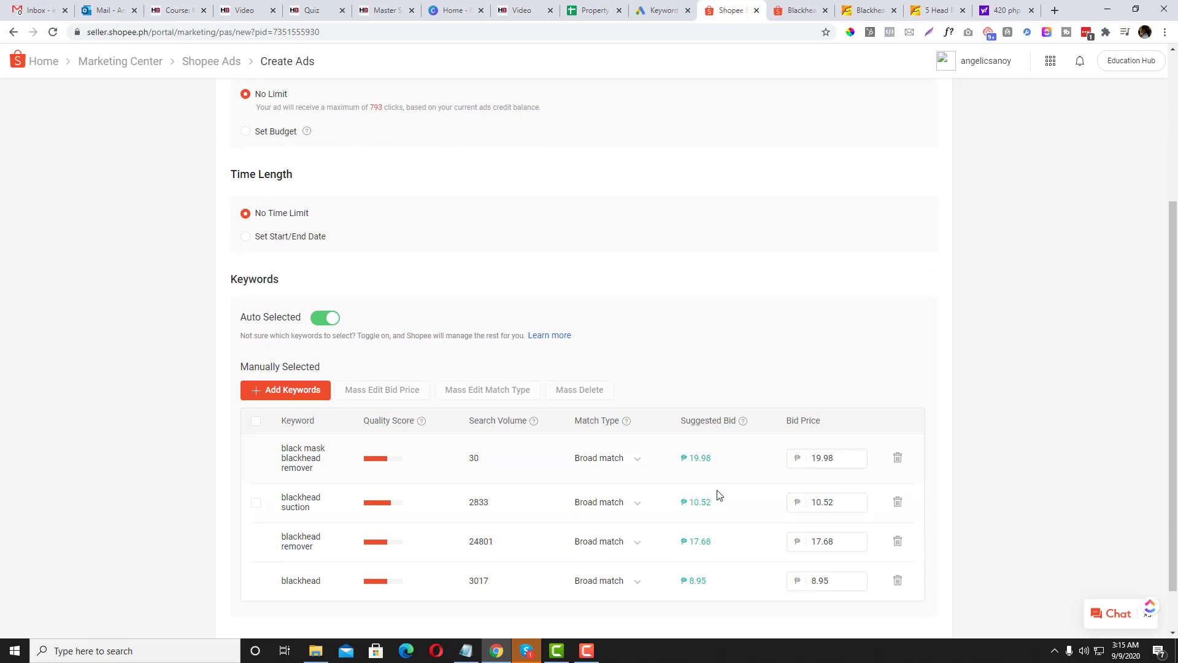
scroll("down", 3)
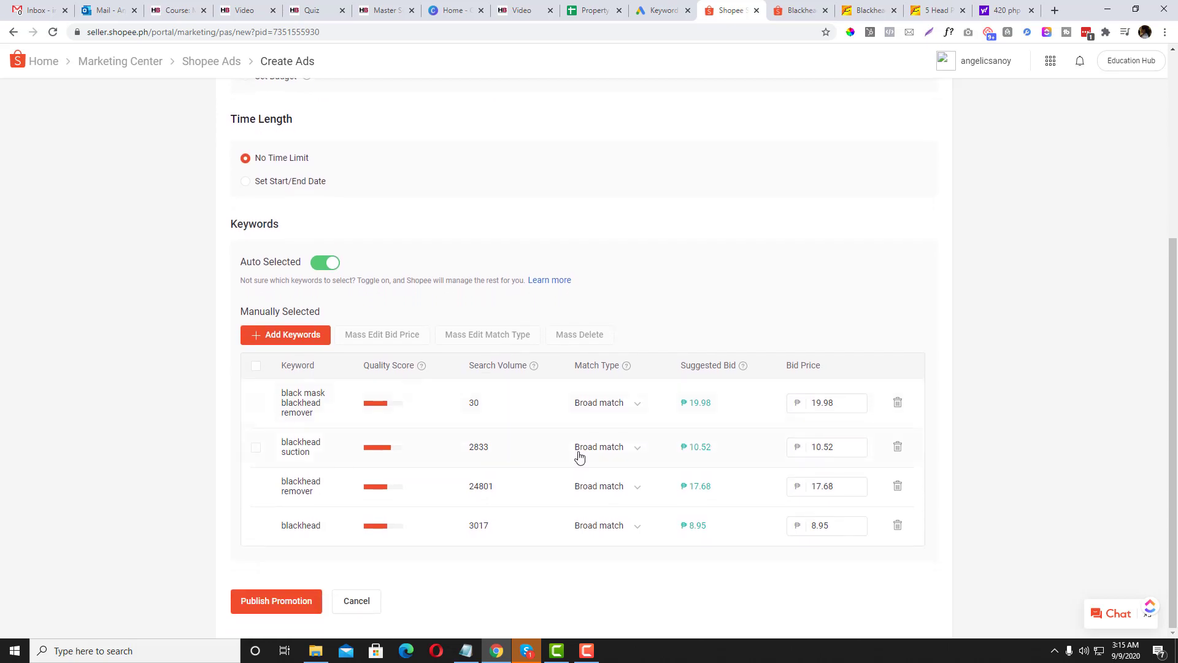
mouse_move(499, 475)
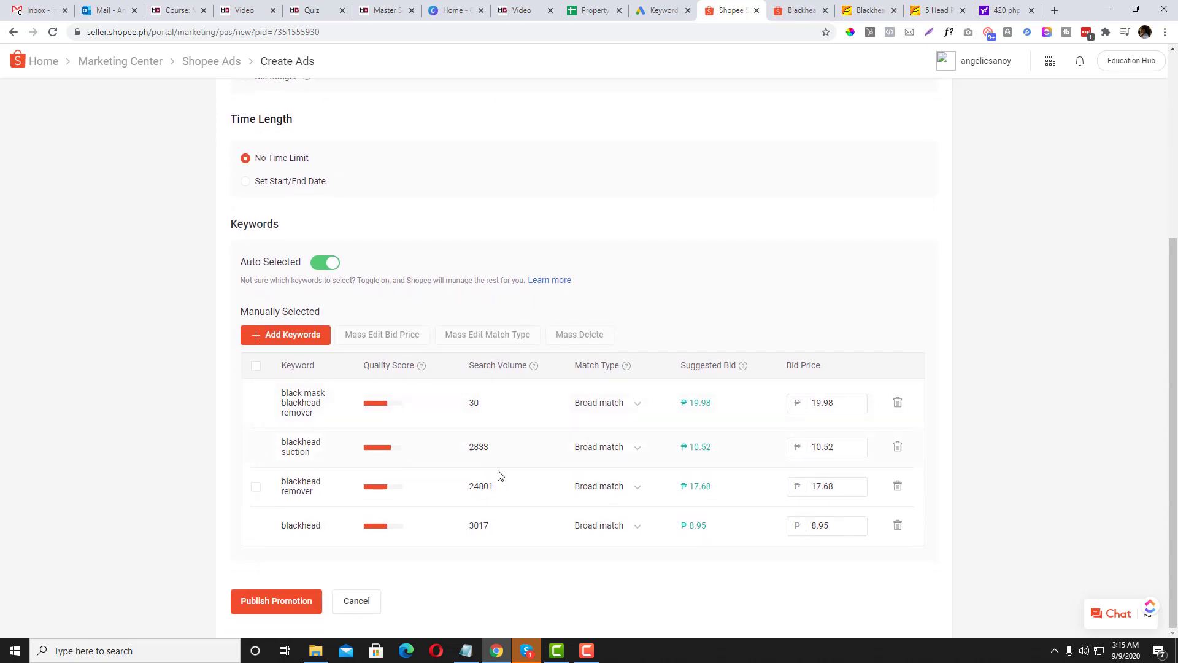
mouse_move(489, 468)
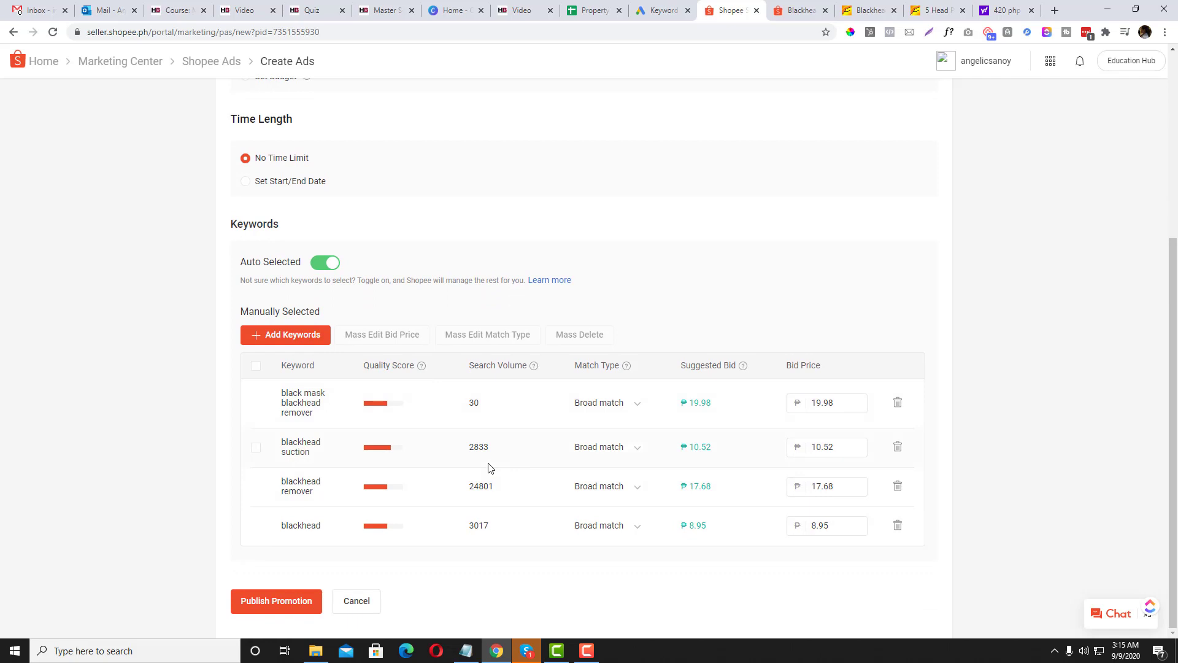
scroll("up", 3)
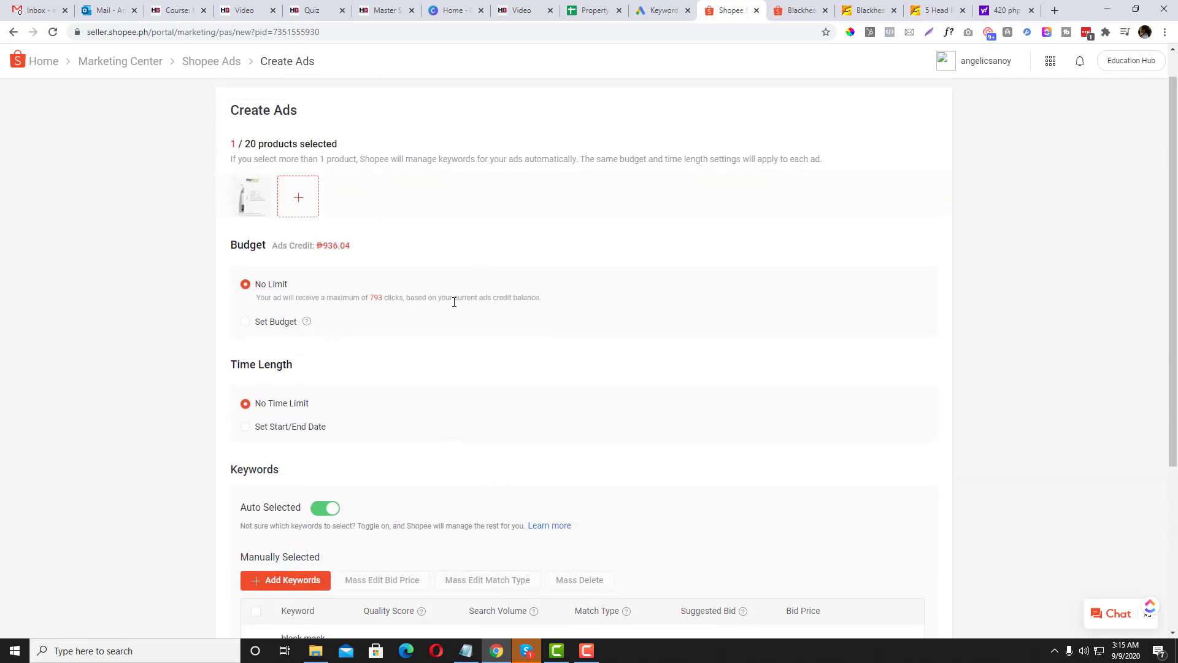
scroll("down", 3)
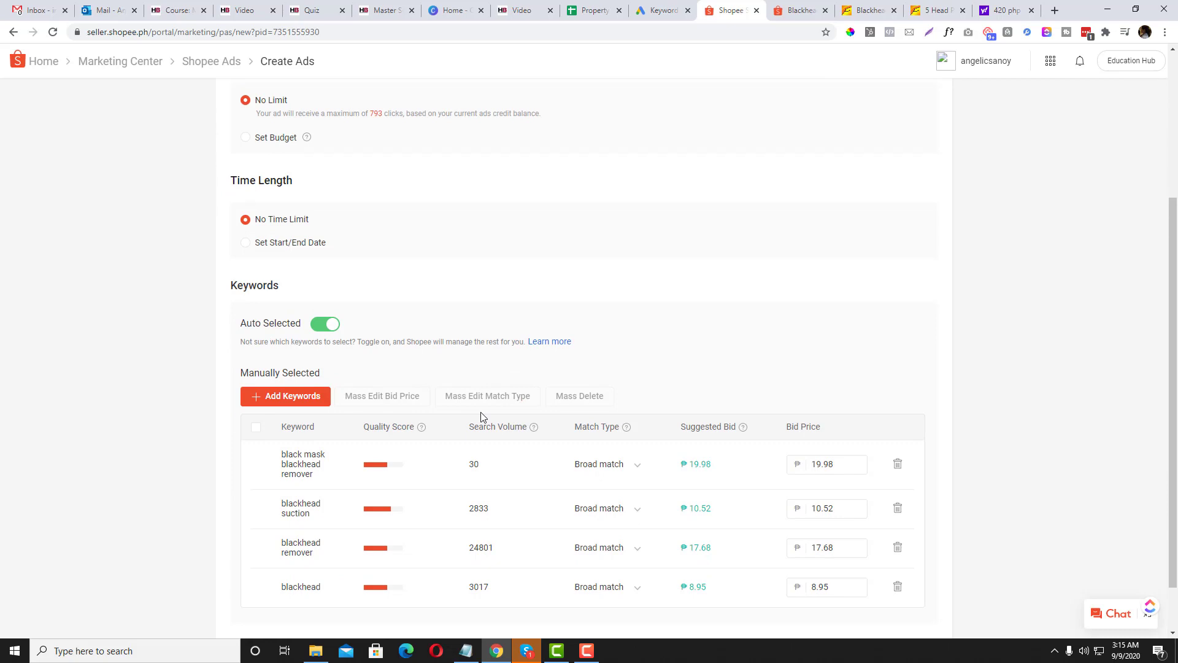
mouse_move(376, 484)
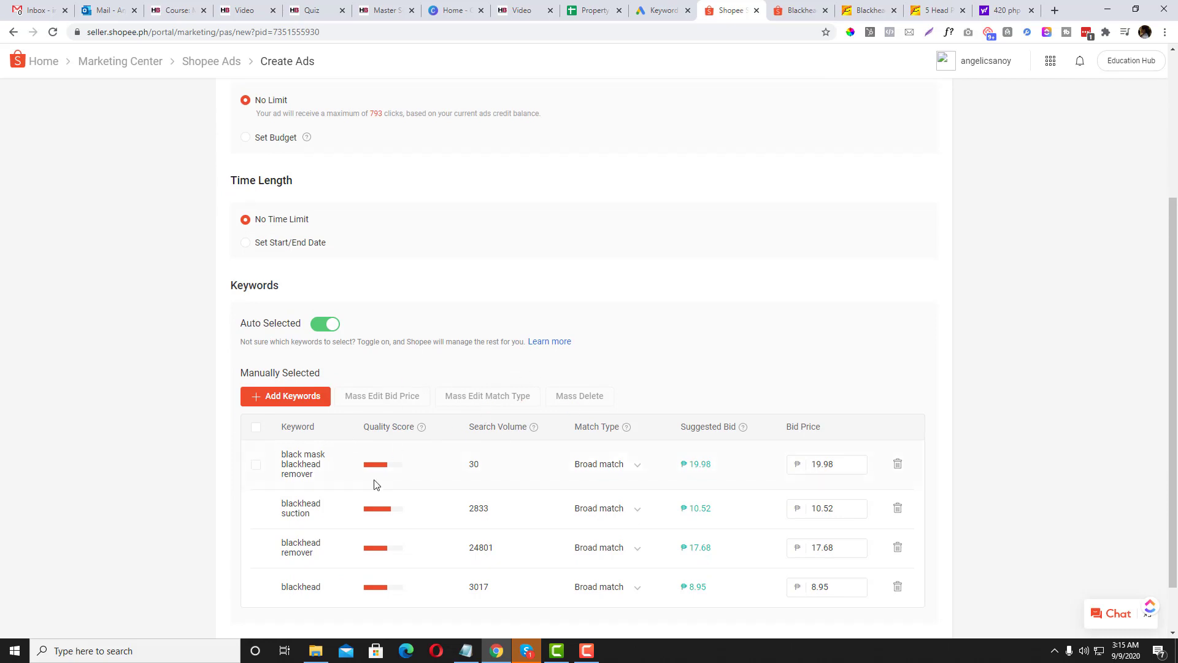
scroll("down", 3)
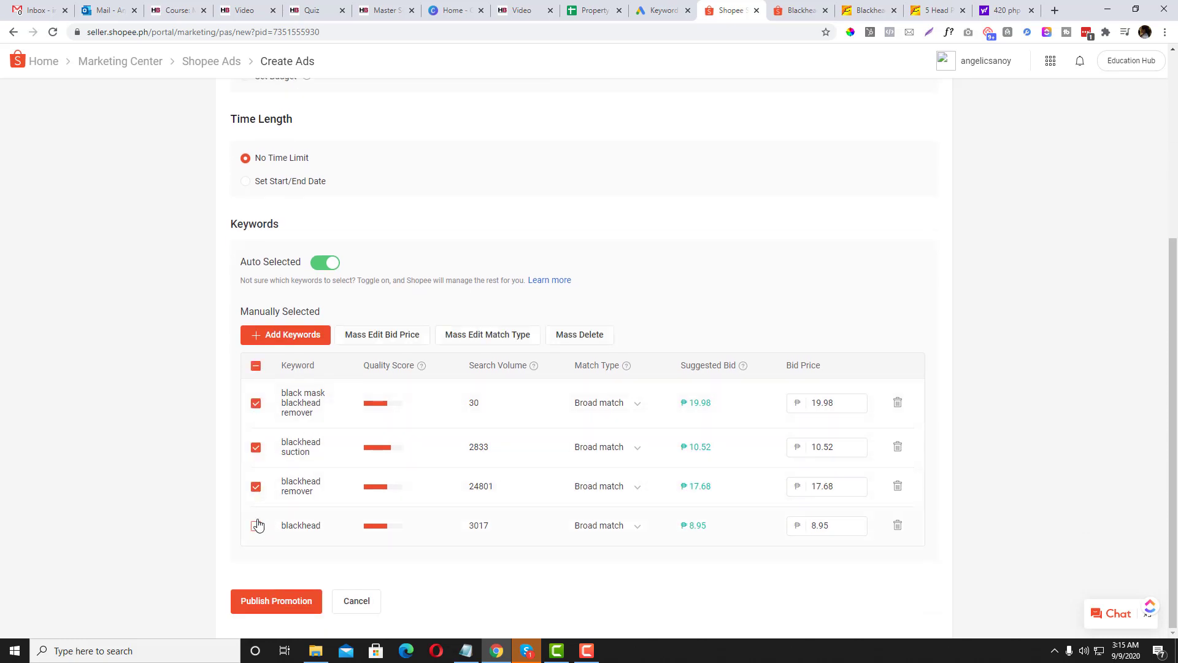
left_click(256, 524)
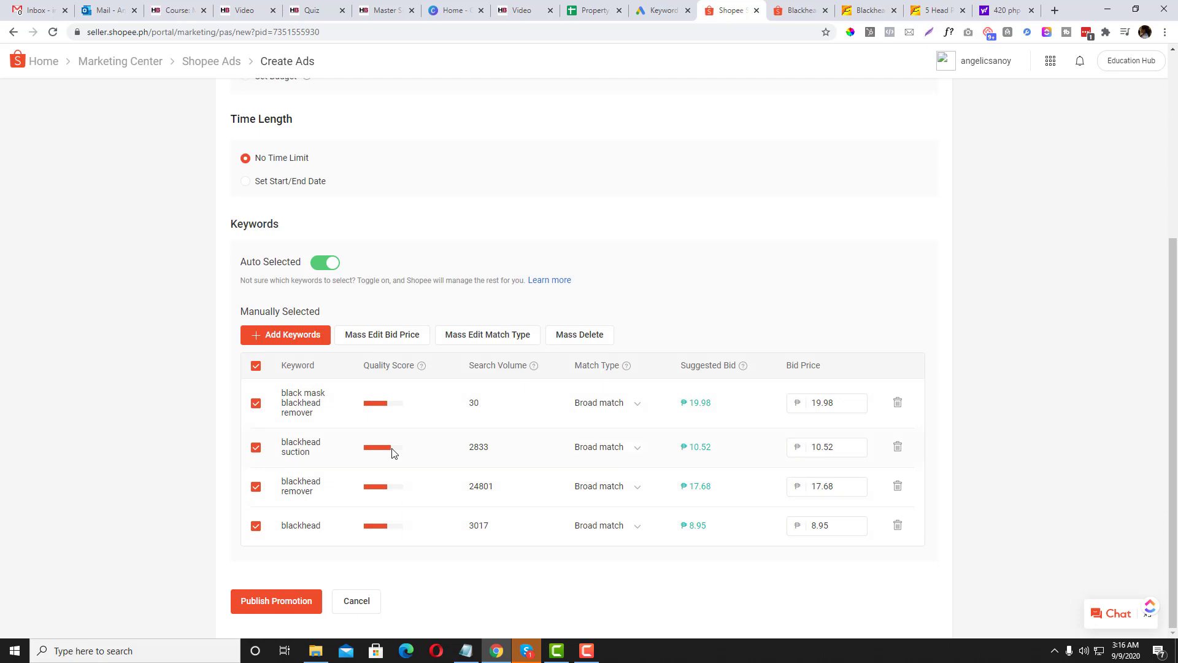
mouse_move(501, 457)
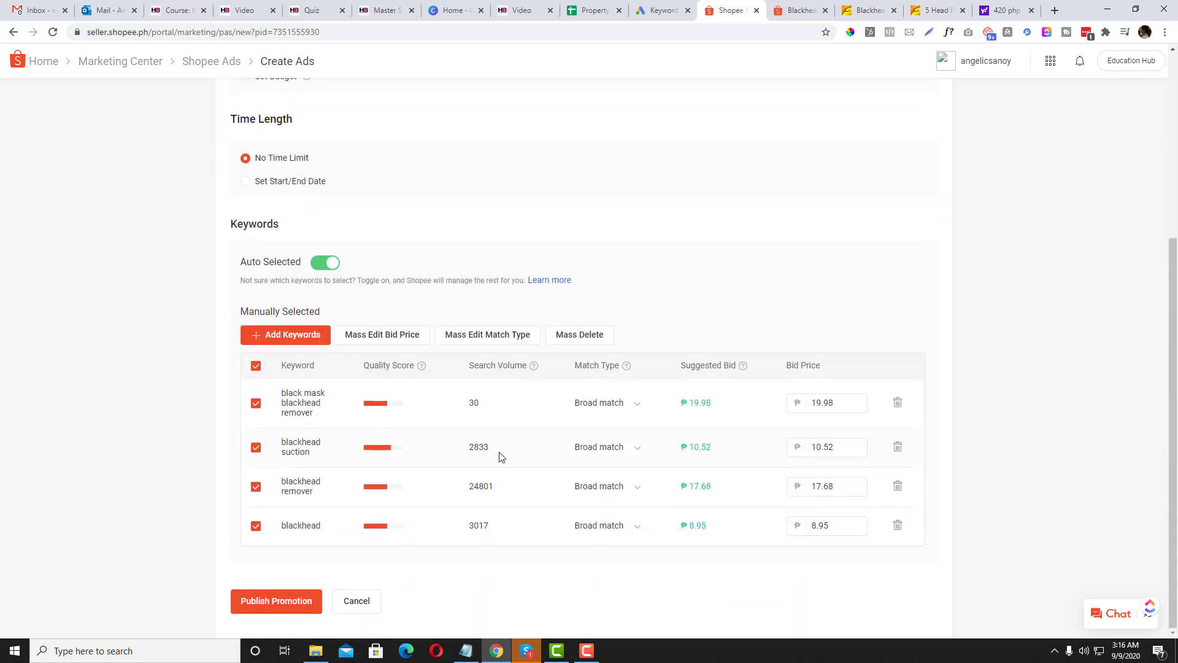
mouse_move(299, 587)
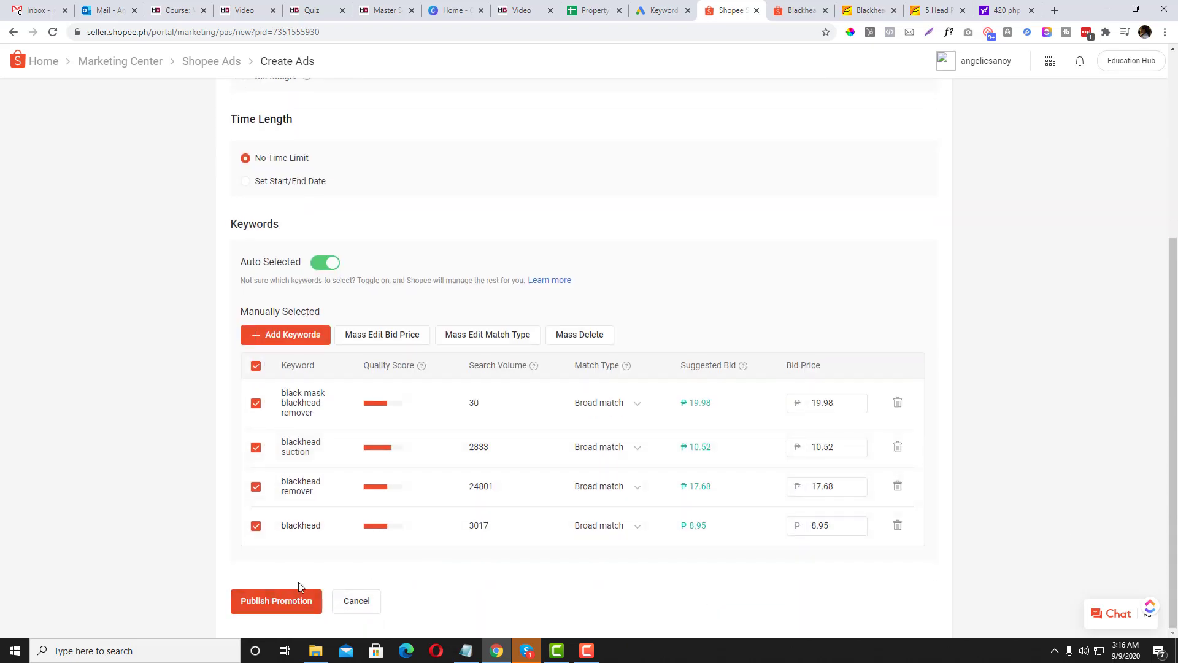
left_click(275, 600)
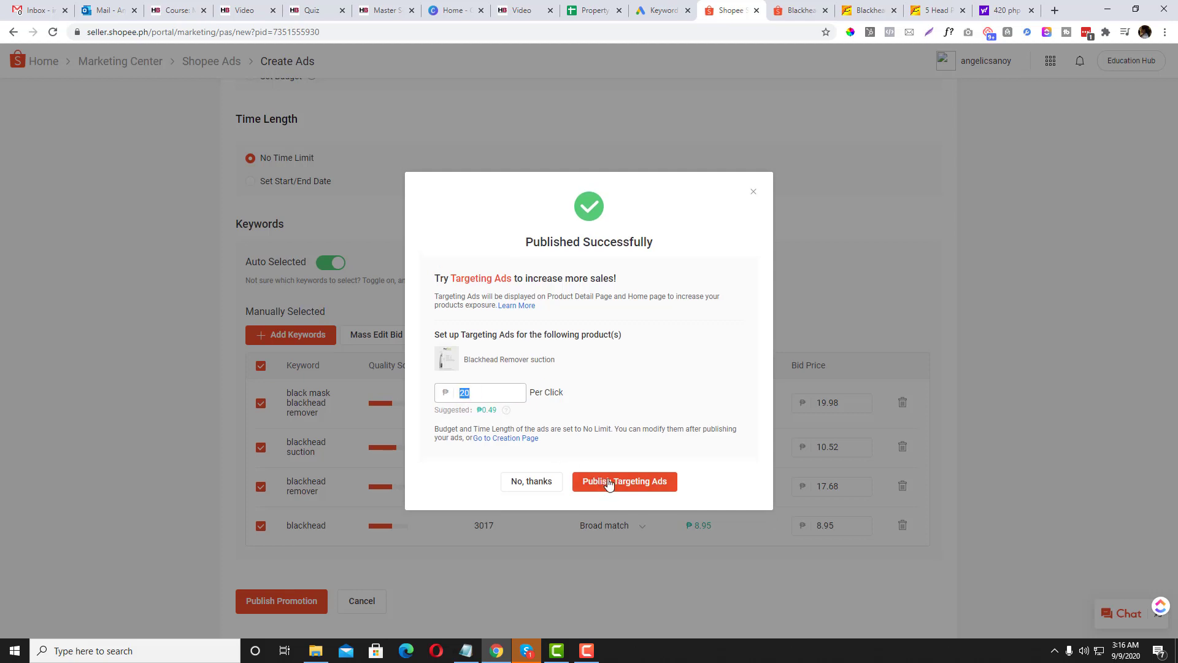
Step: Publish a targeting ad for Blackhead Remover suction and confirm the success pop-up
left_click(623, 481)
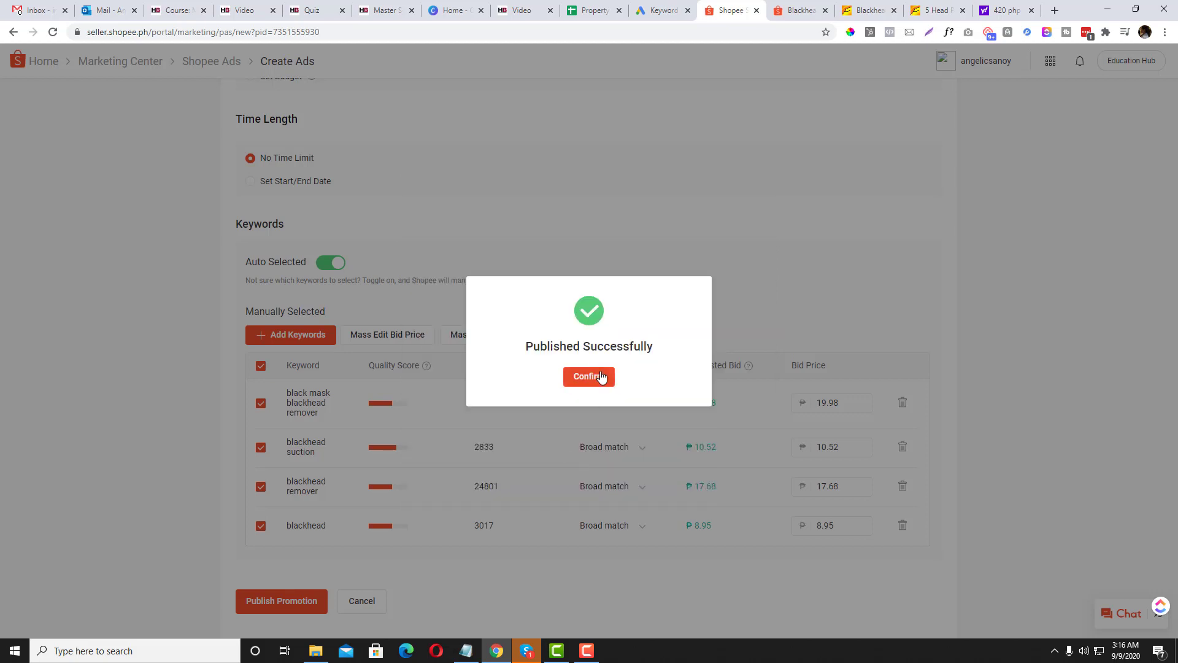
left_click(588, 376)
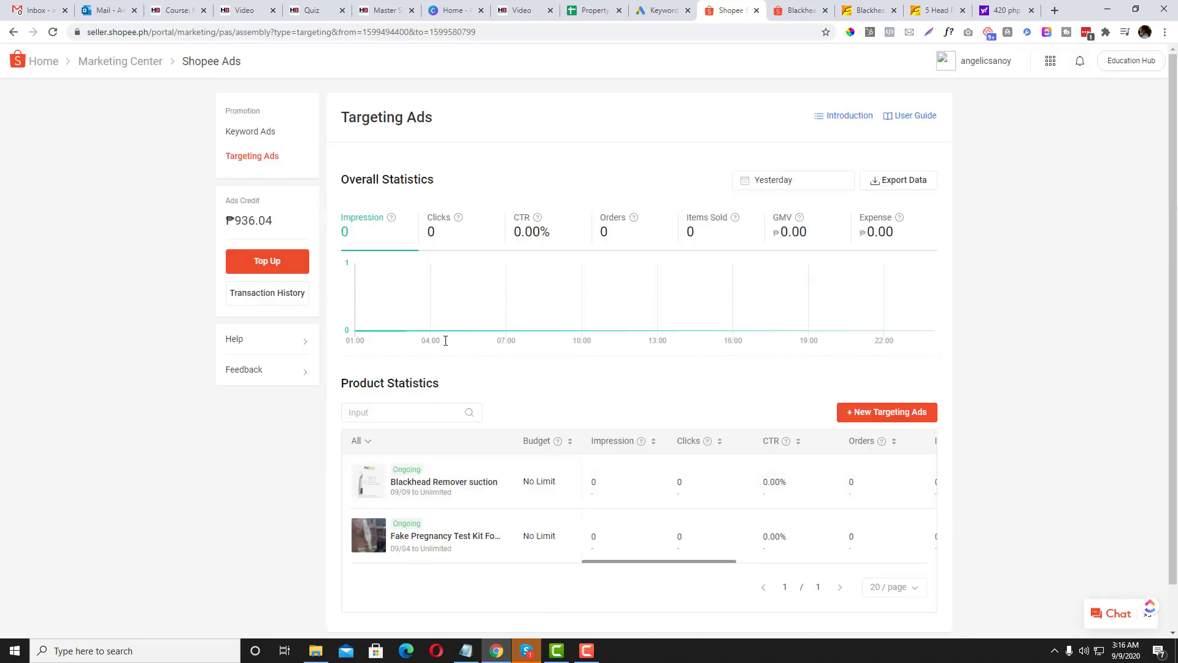
mouse_move(446, 536)
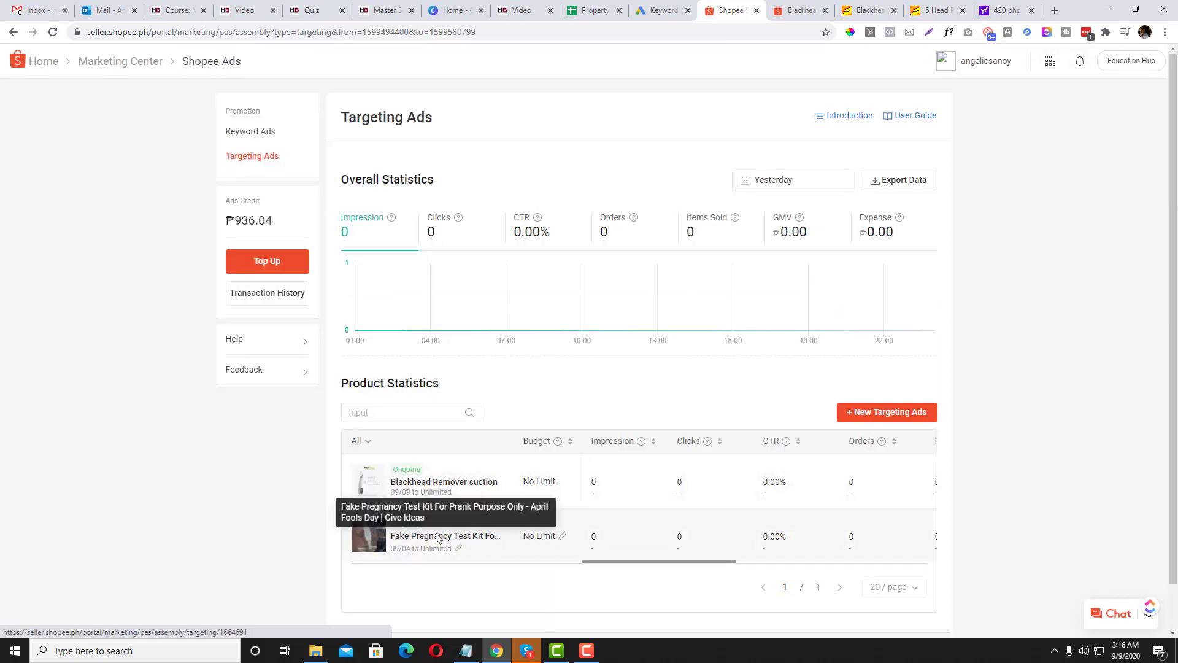
left_click(445, 536)
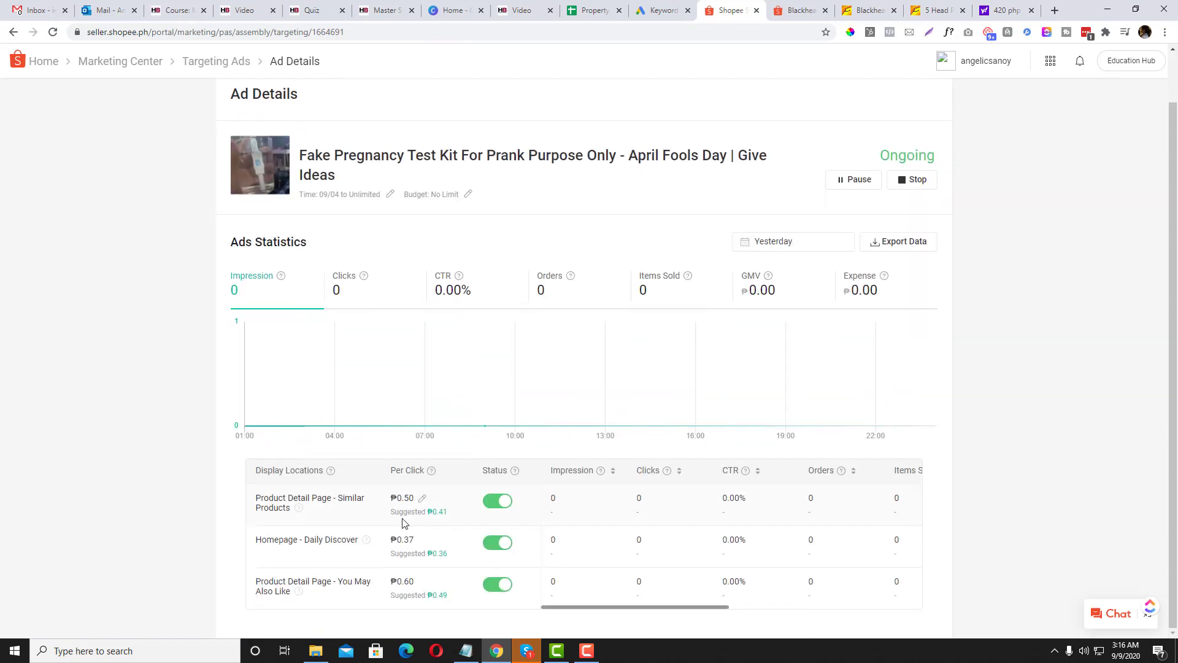
mouse_move(404, 548)
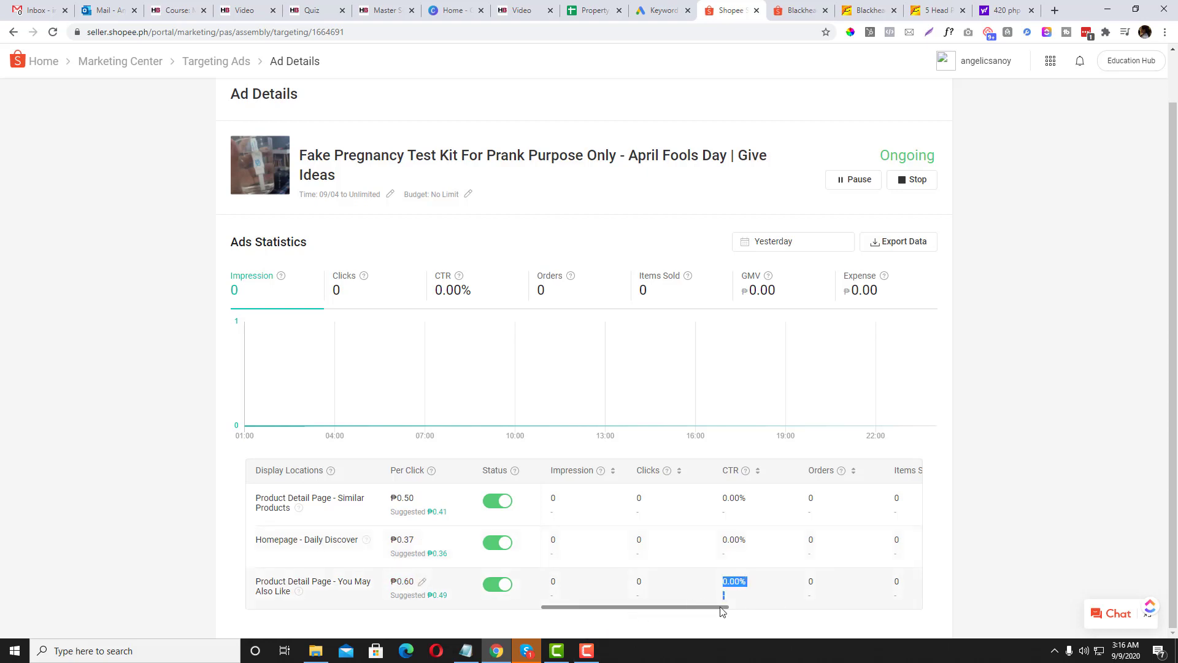
mouse_move(561, 580)
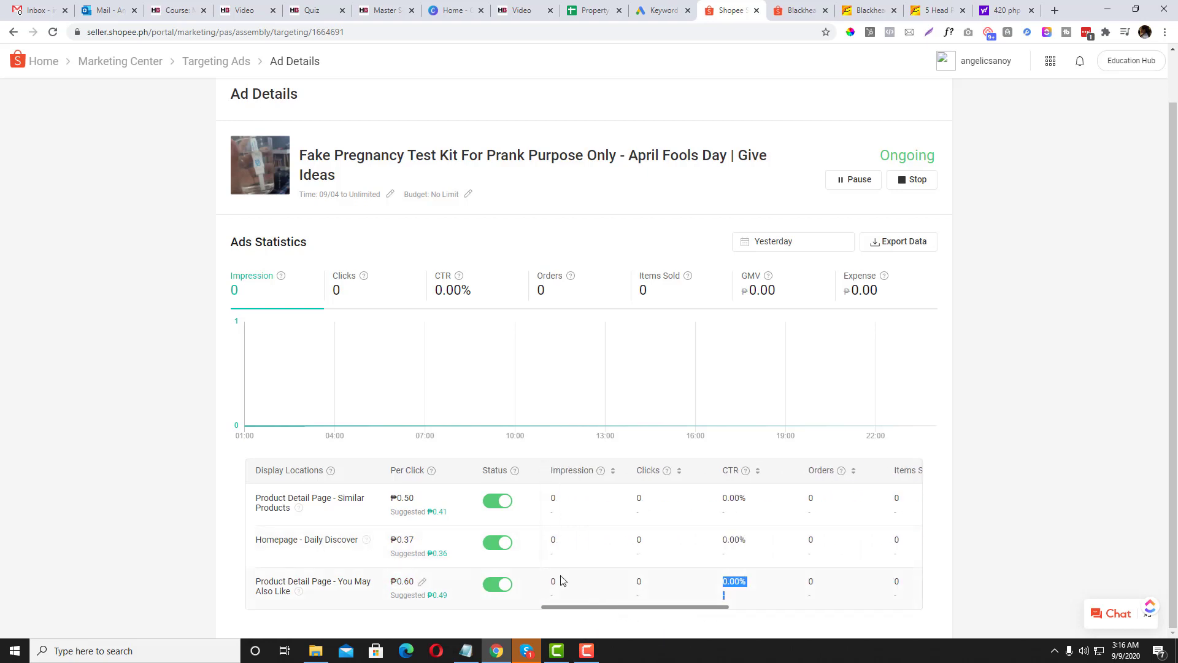
mouse_move(295, 268)
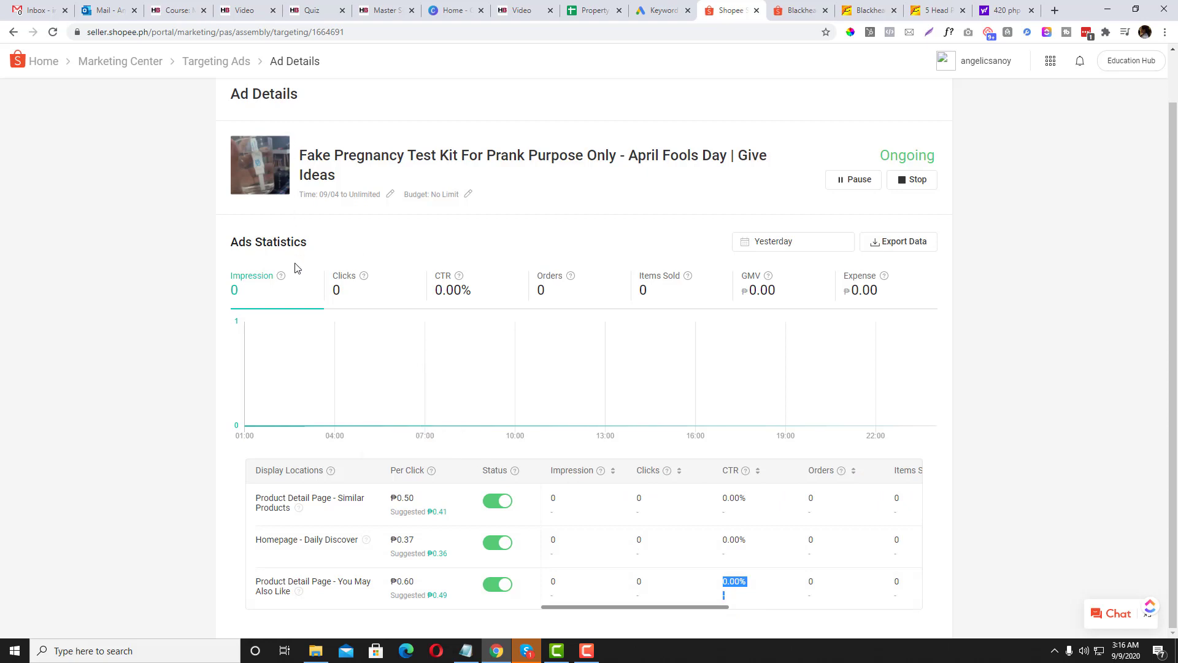
left_click(215, 61)
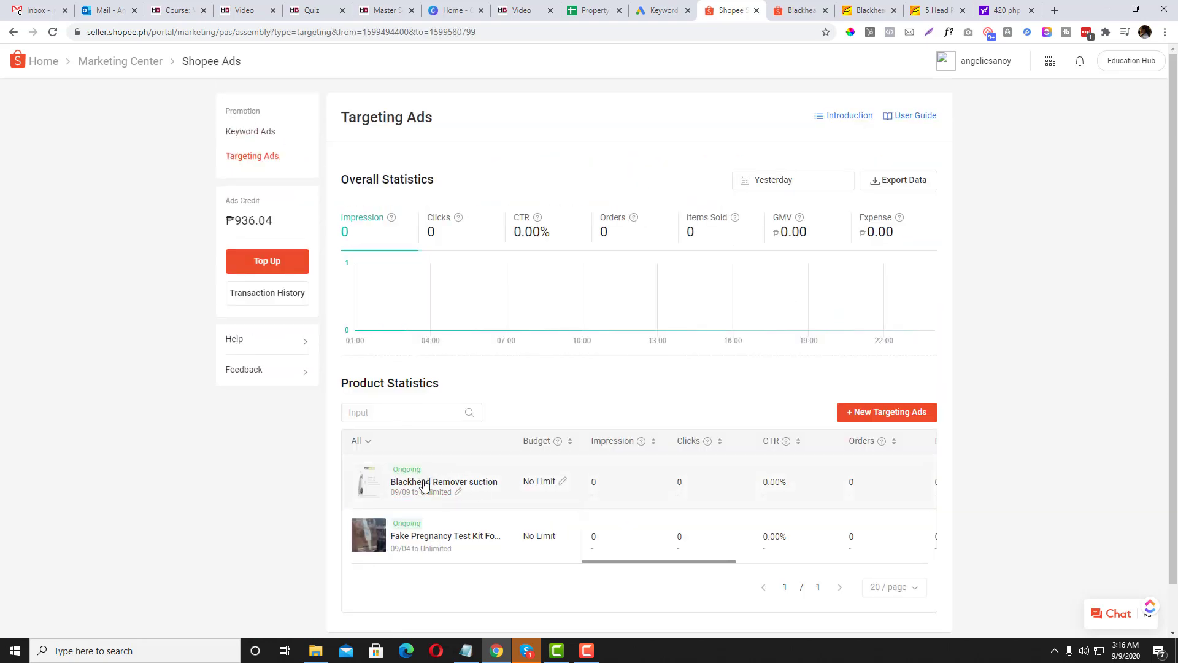
mouse_move(706, 569)
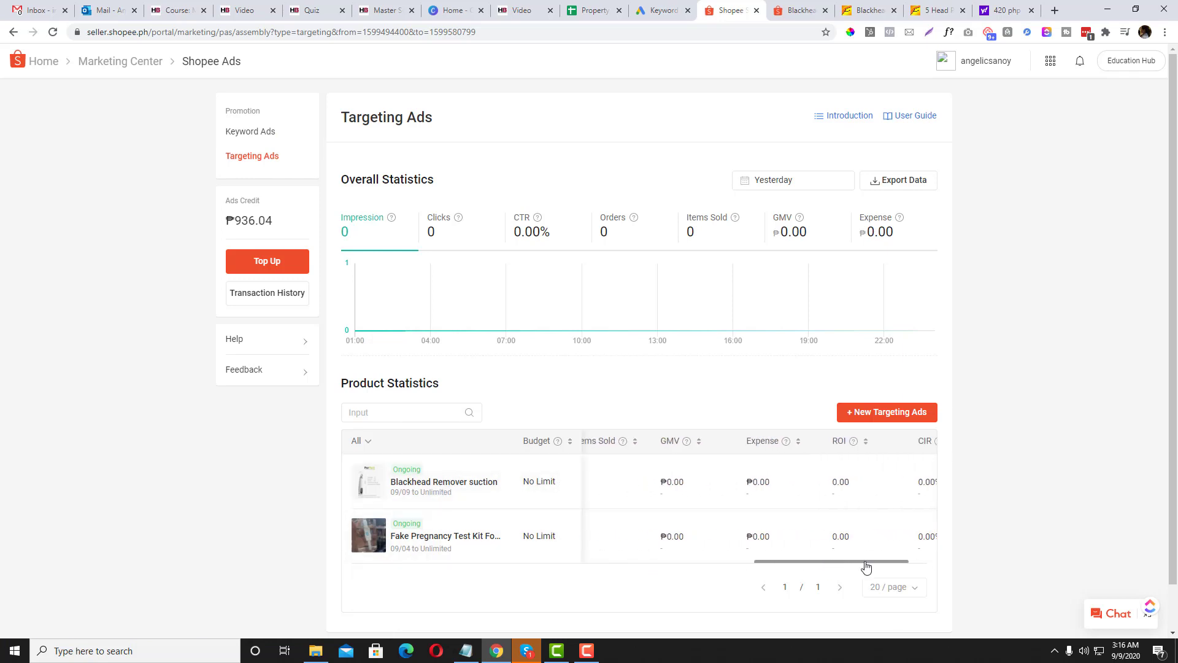
scroll("left", 3)
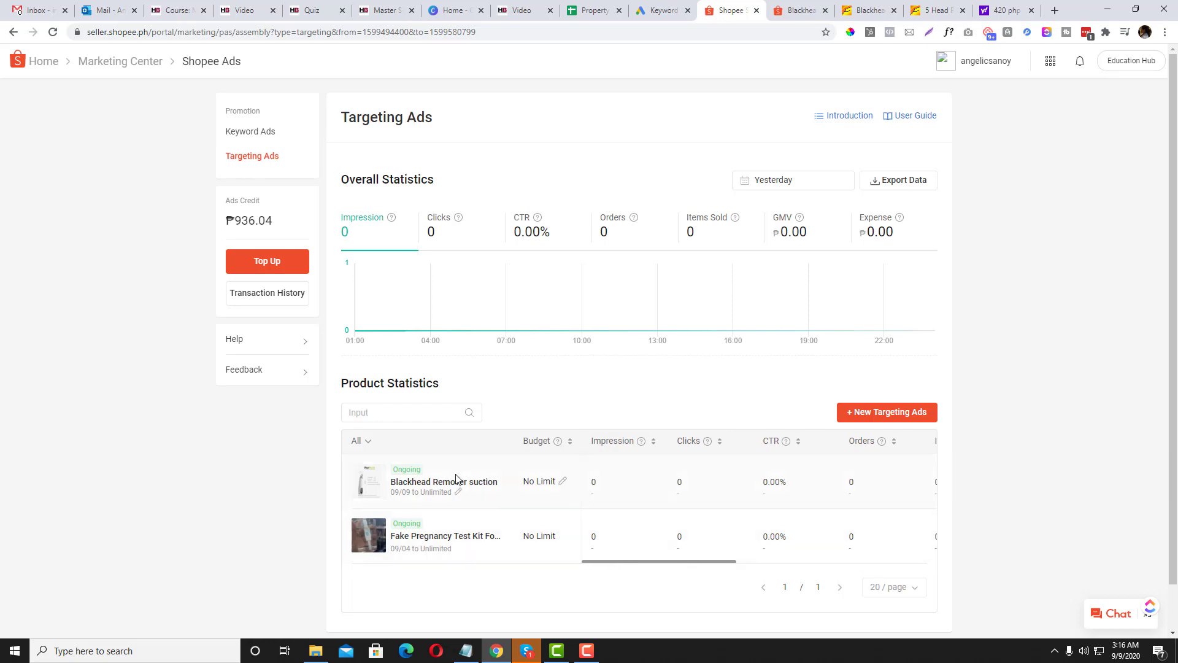
left_click(443, 482)
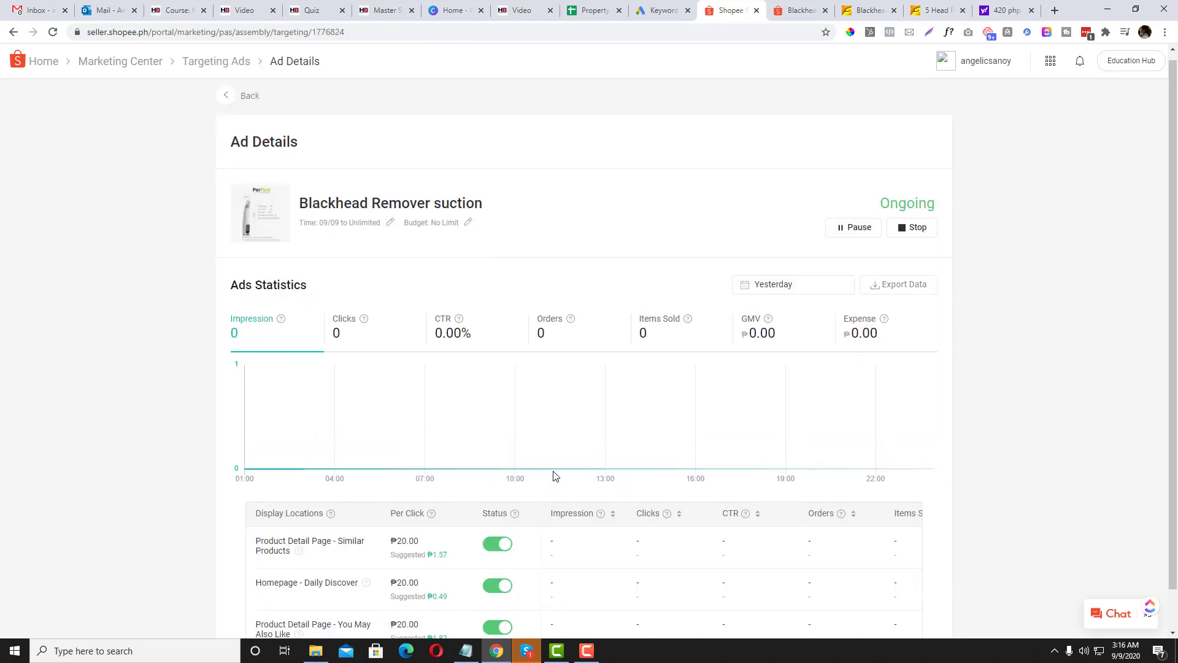
scroll("down", 3)
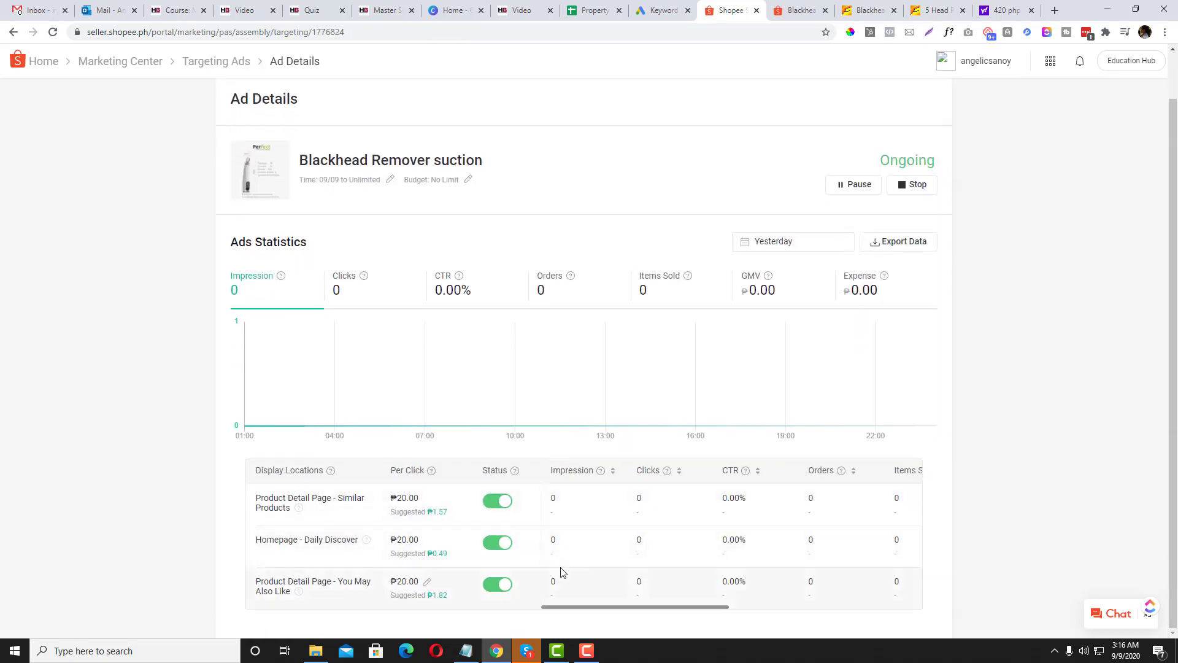
mouse_move(682, 527)
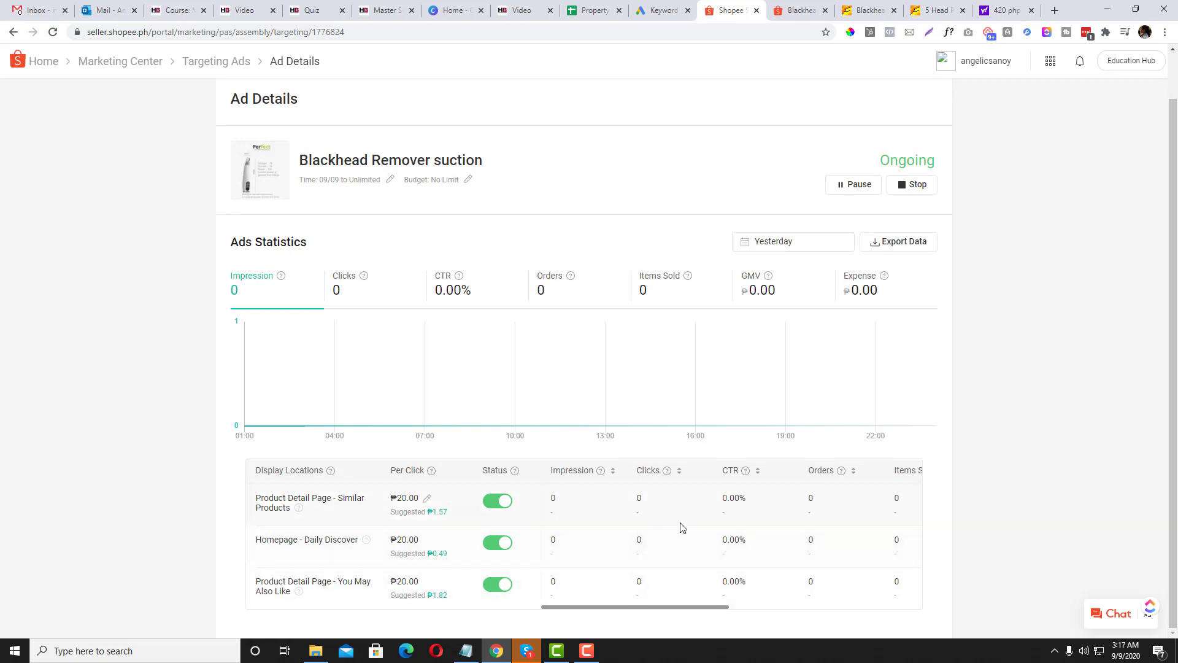
scroll("right", 3)
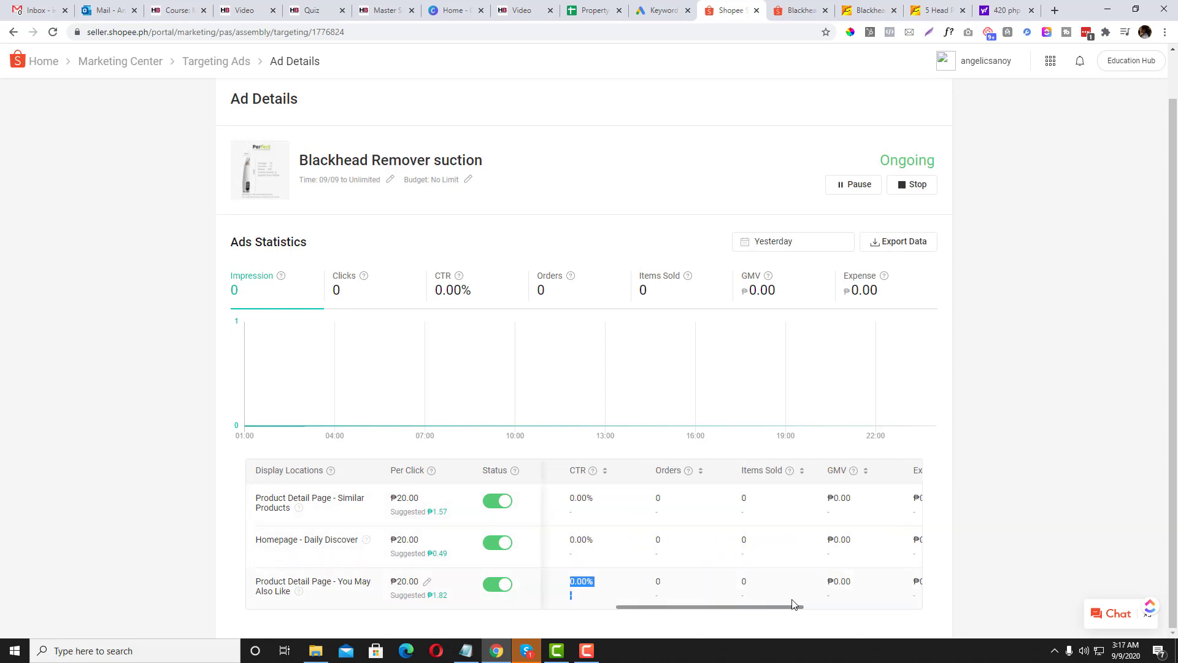
scroll("left", 3)
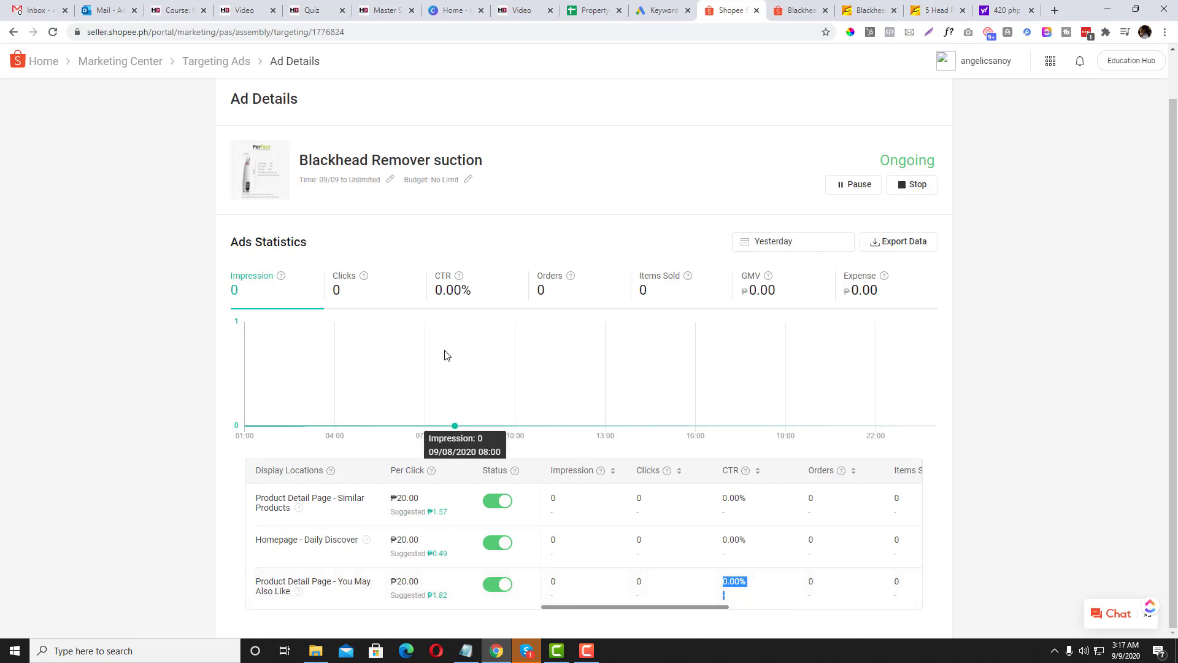
mouse_move(338, 178)
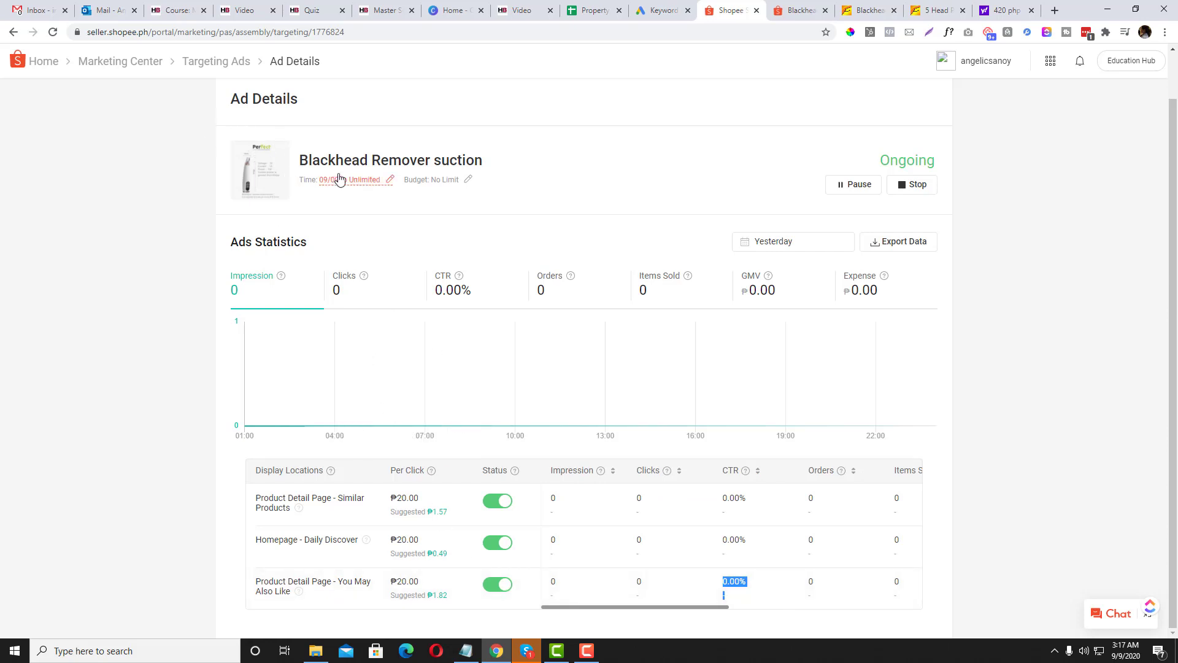
mouse_move(338, 179)
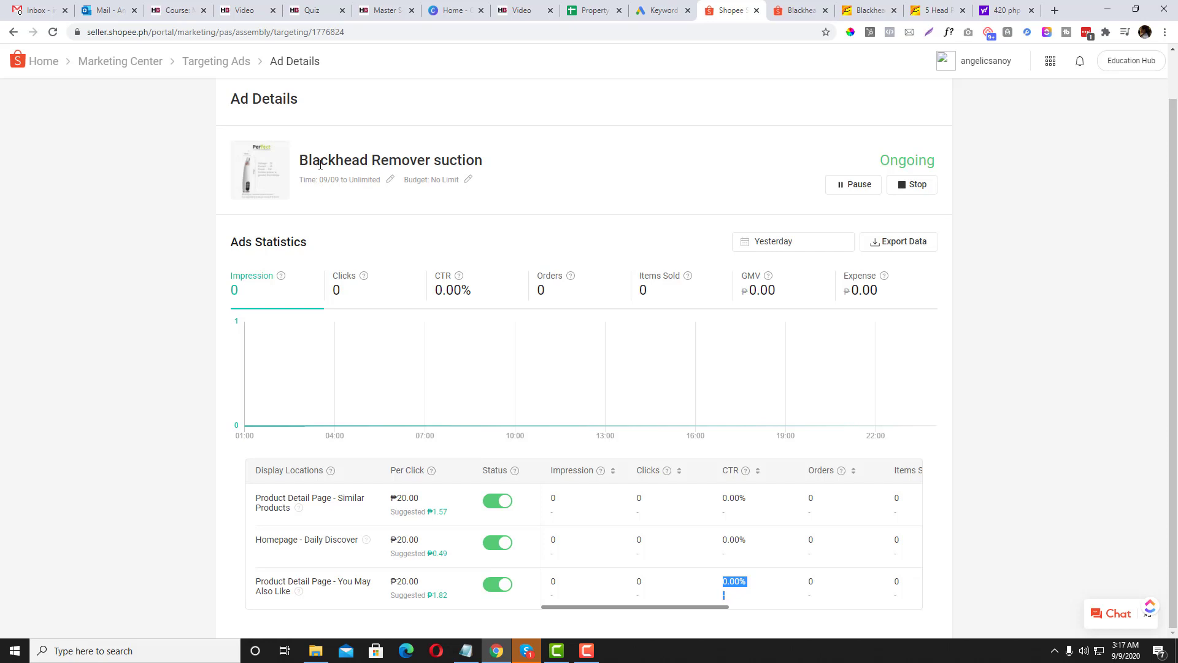
mouse_move(704, 613)
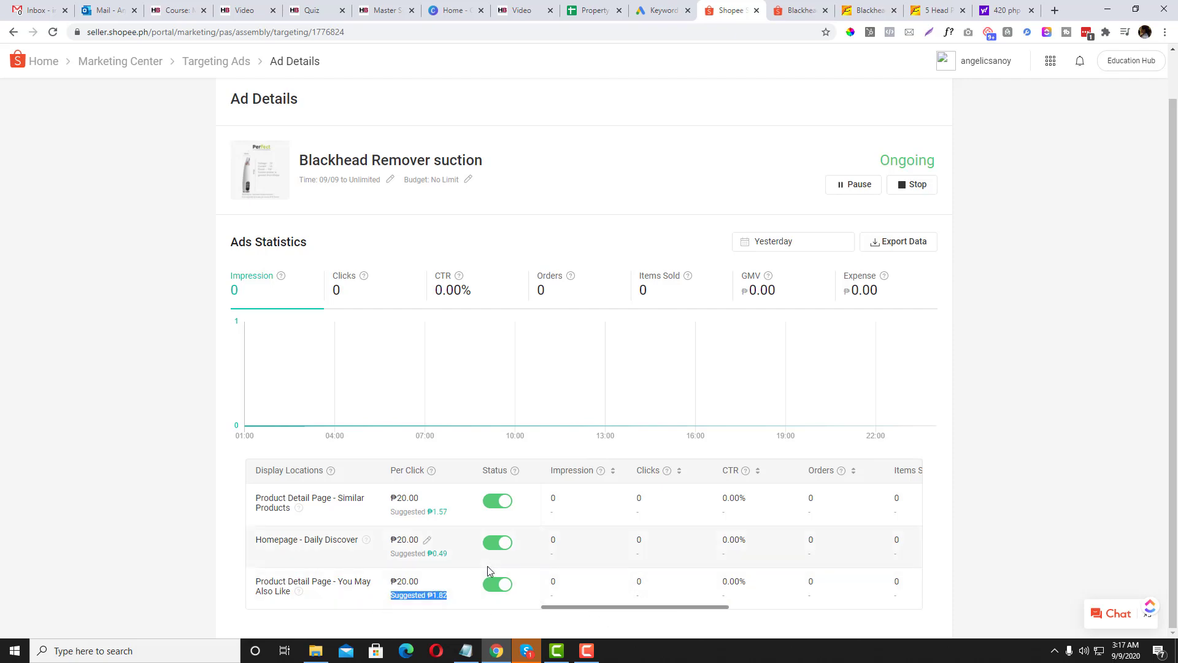
left_click(215, 61)
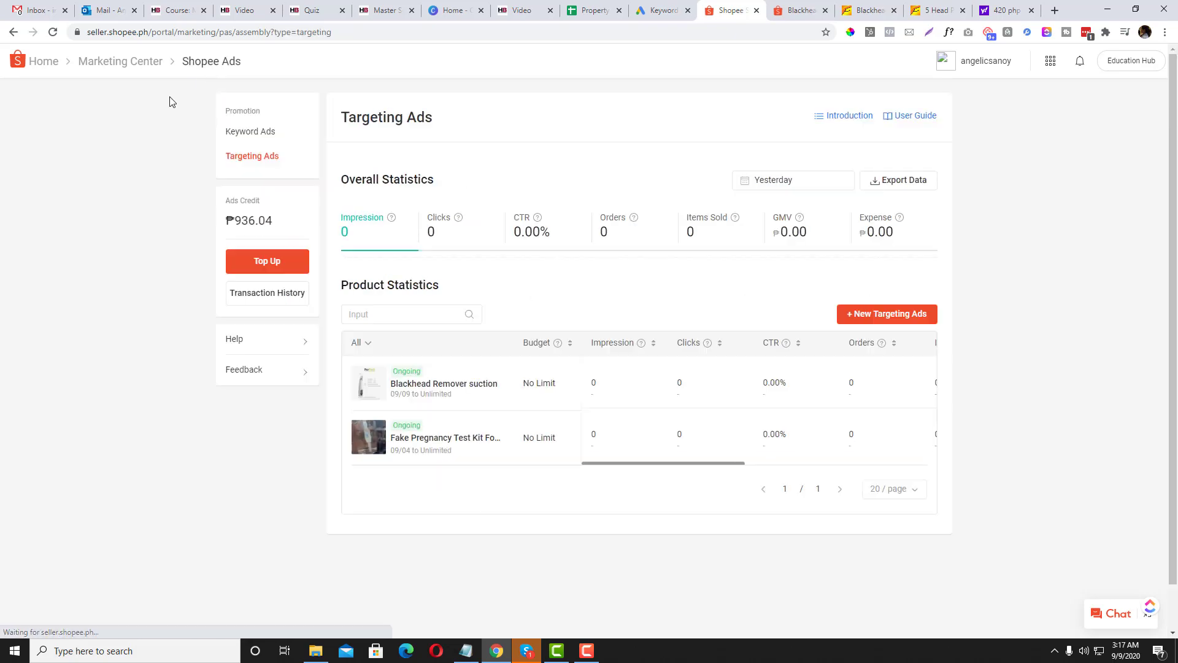
Step: Open Marketing Centre, glance at Shop Categories, then scroll to the Marketing Tools section
left_click(119, 61)
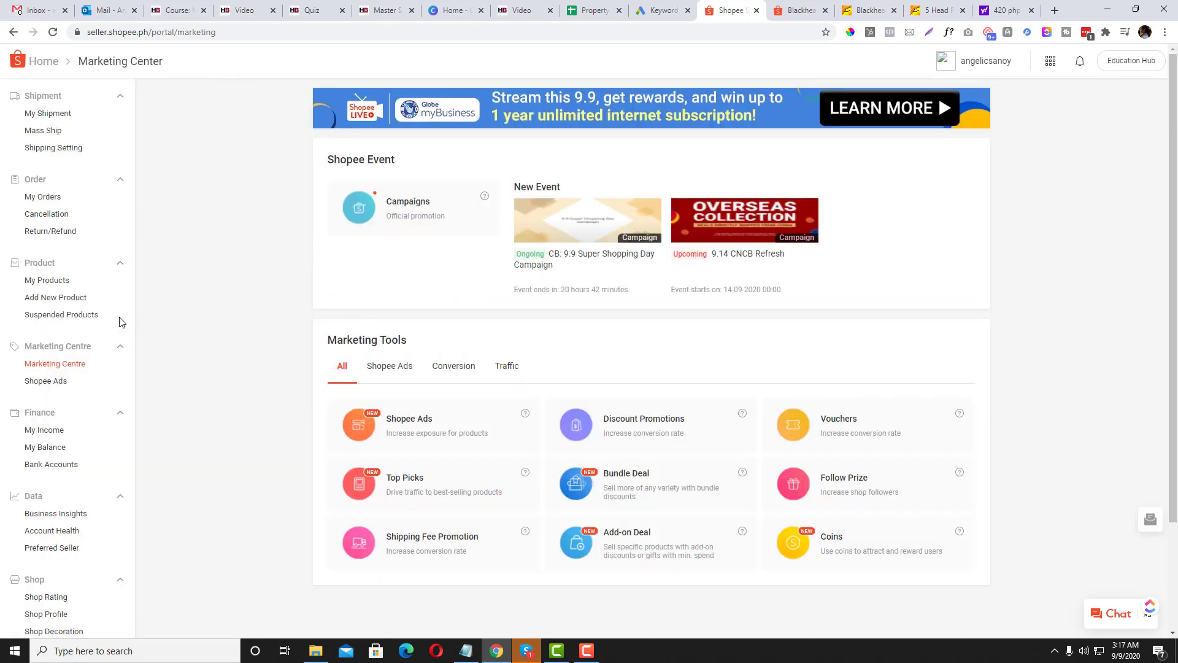
scroll("down", 3)
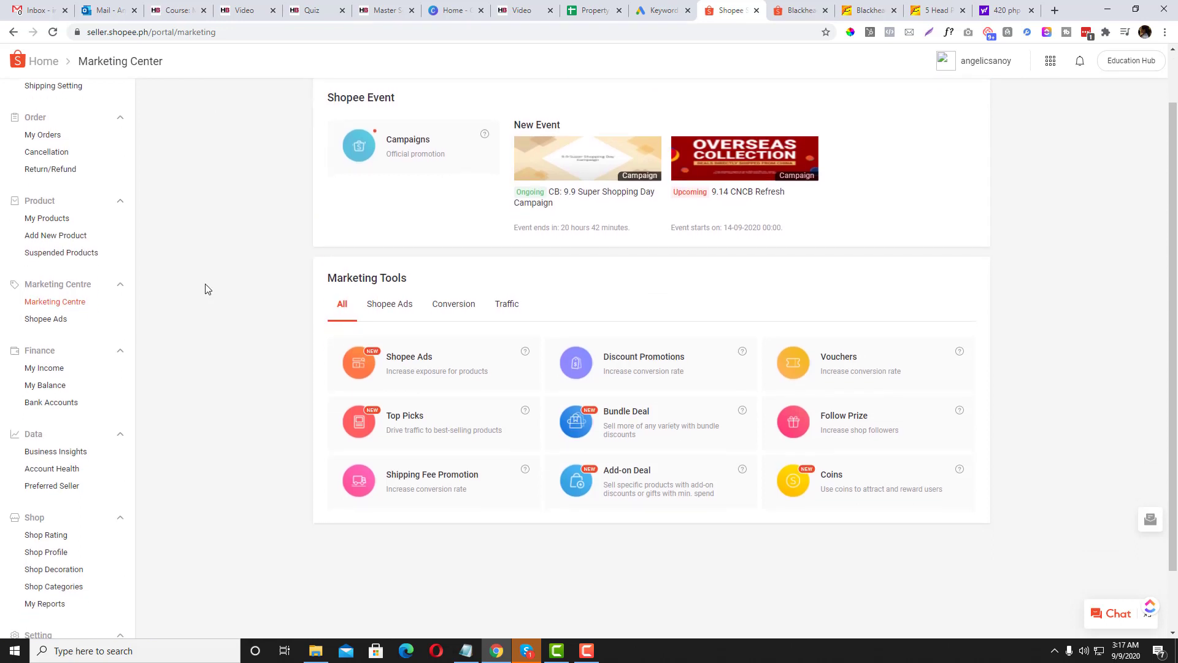
scroll("down", 3)
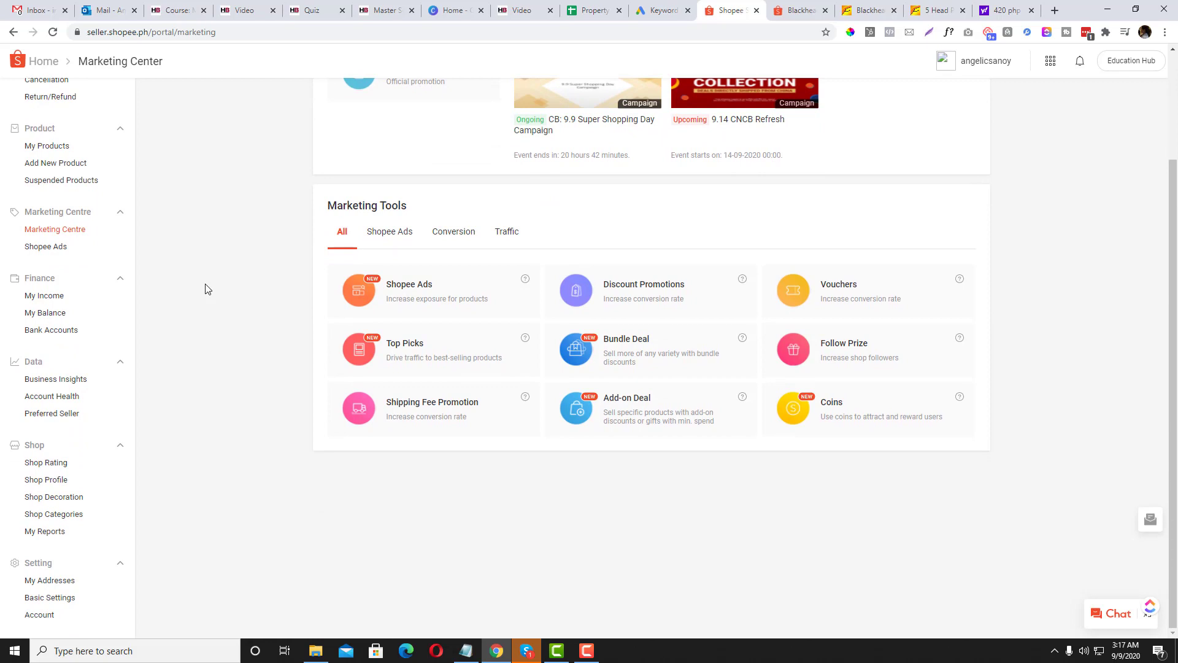
mouse_move(190, 344)
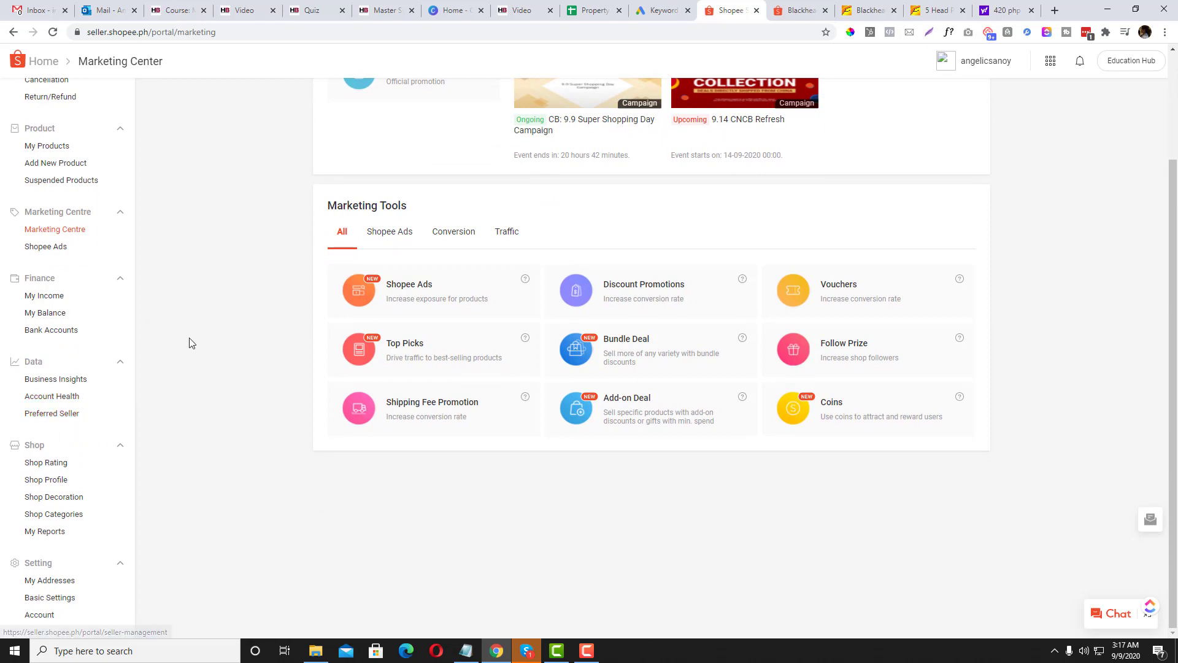
mouse_move(42, 513)
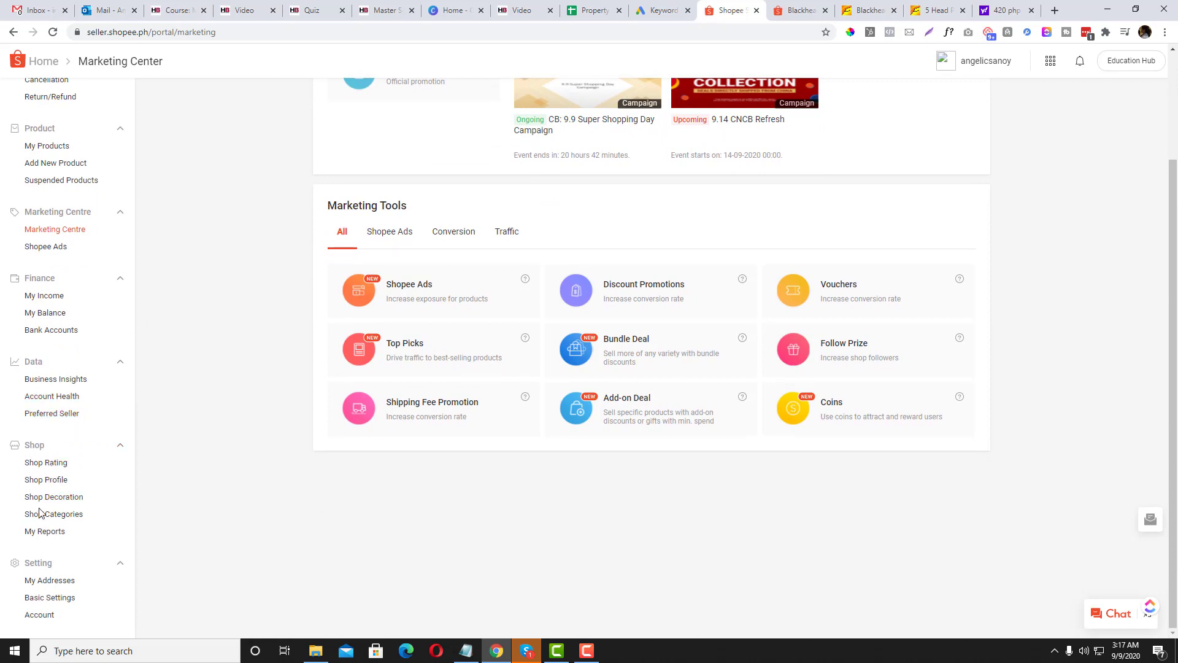
left_click(53, 513)
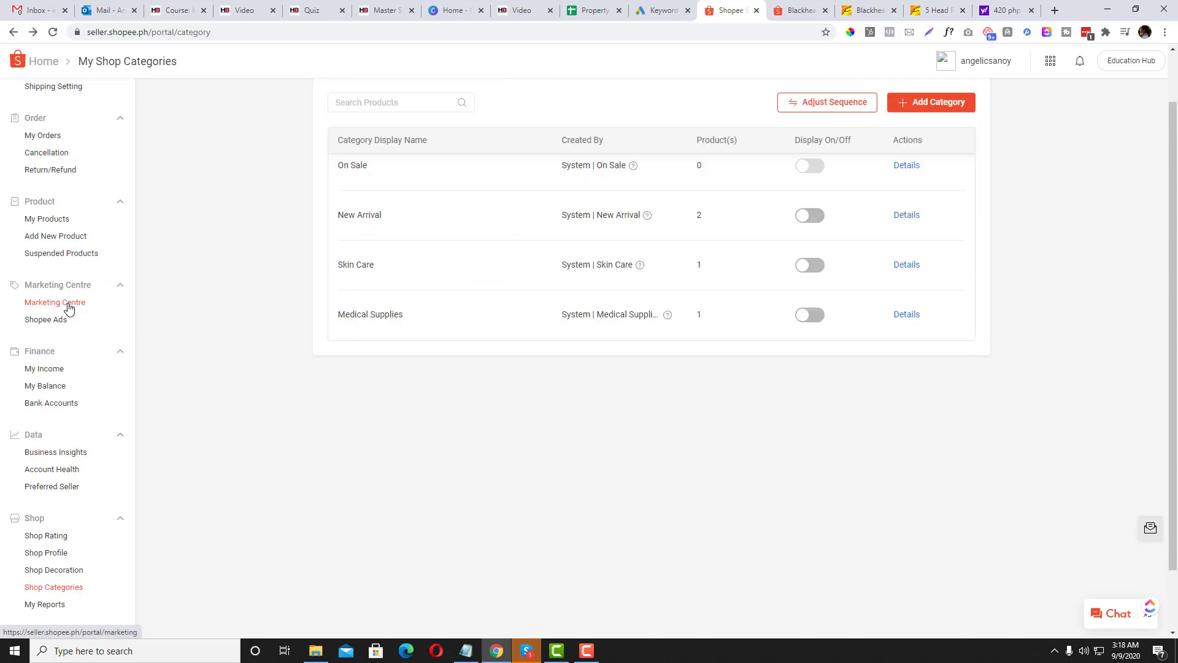
left_click(54, 301)
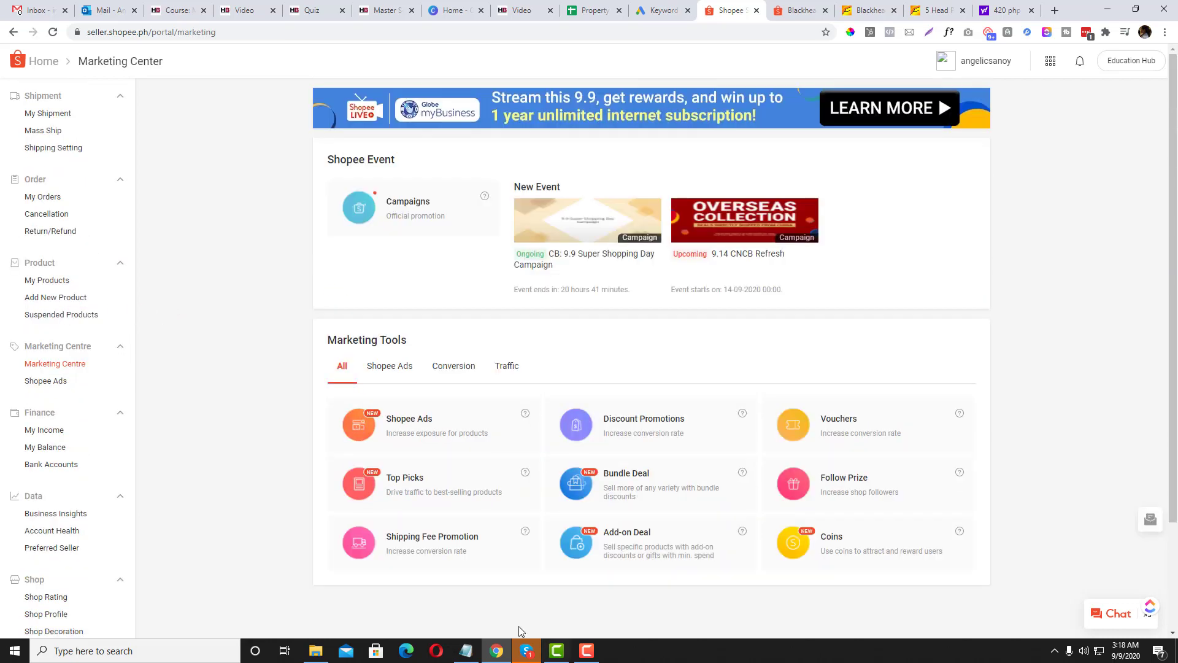
mouse_move(74, 351)
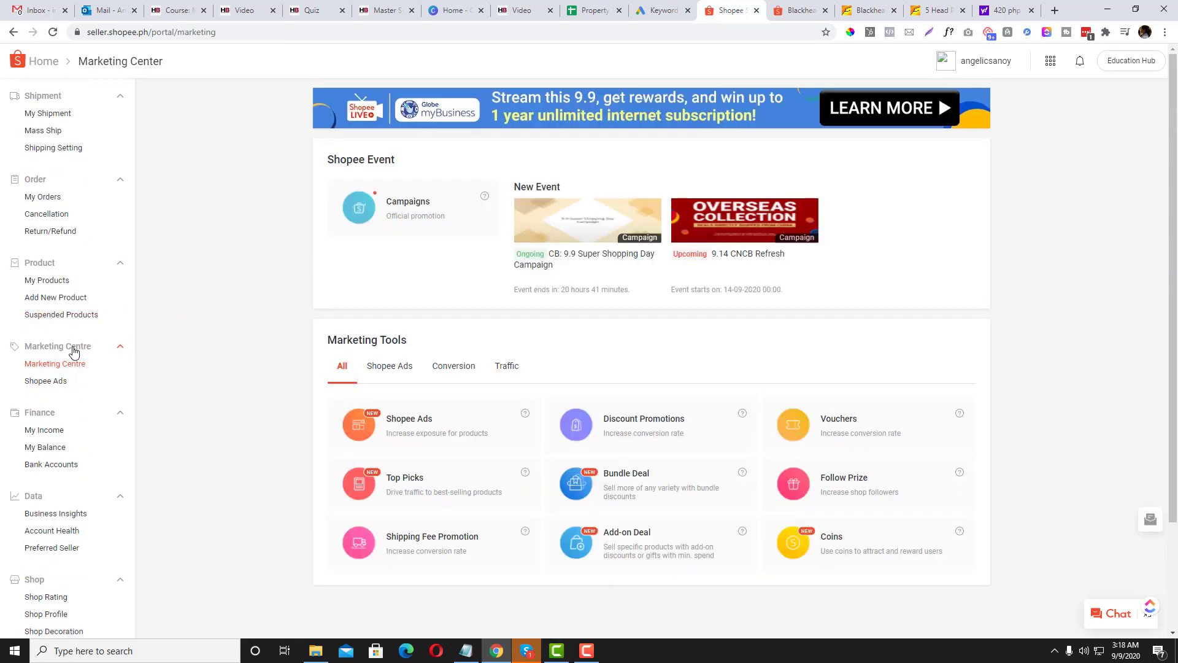
mouse_move(76, 377)
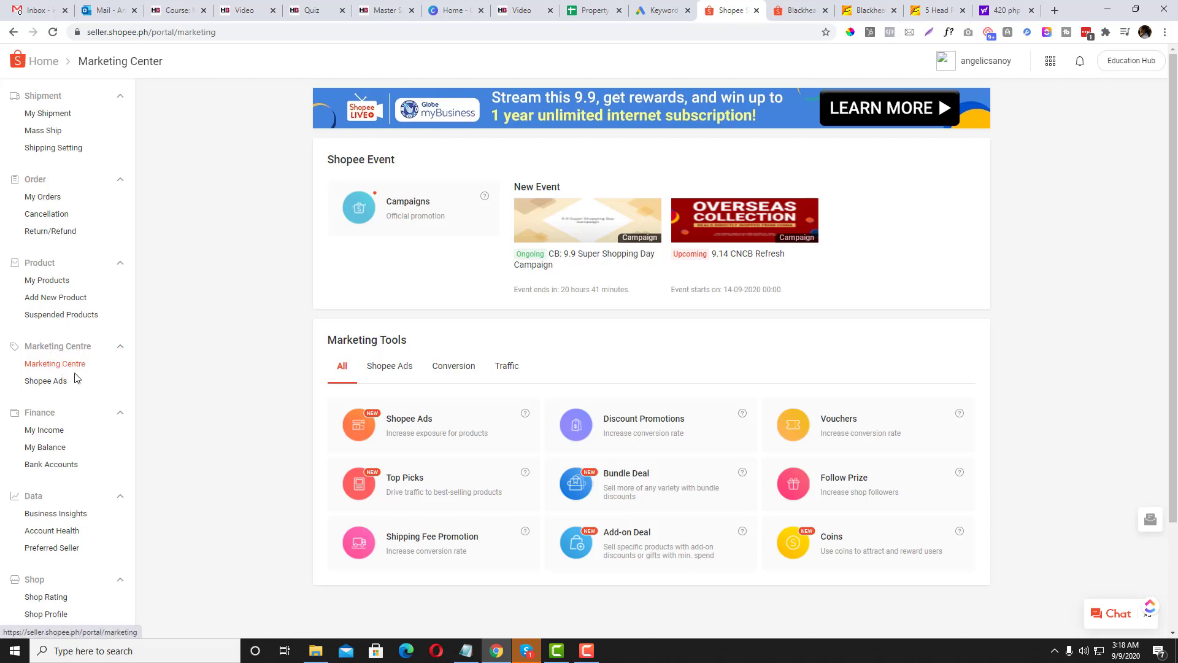
scroll("down", 3)
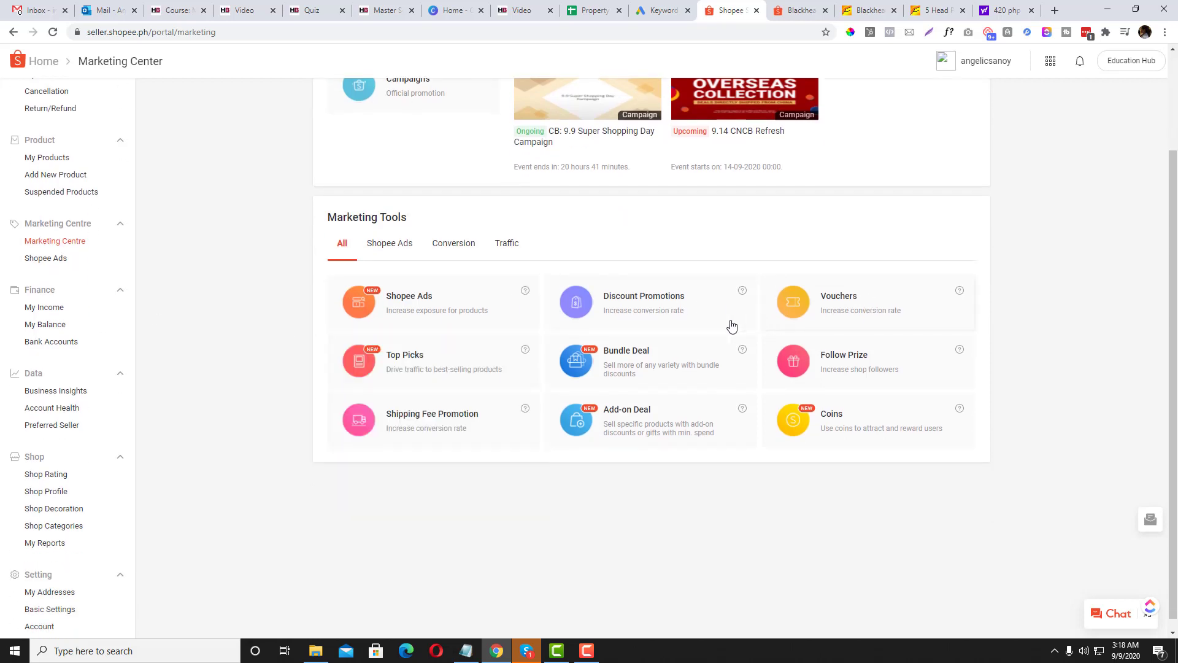
mouse_move(807, 378)
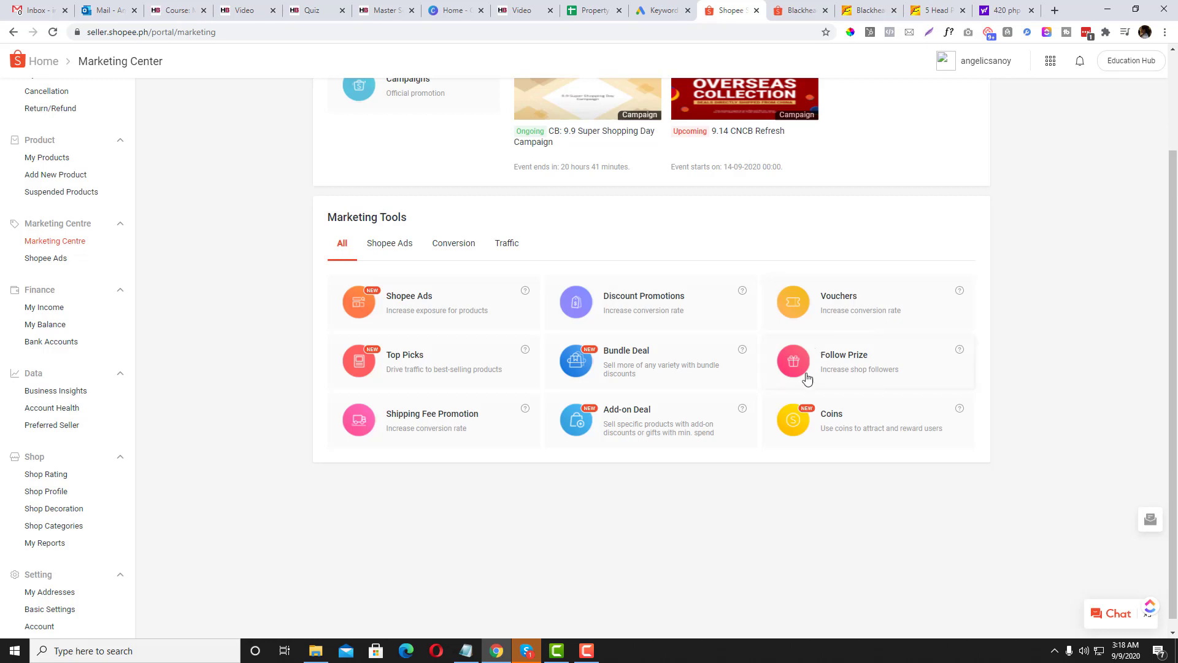
mouse_move(884, 429)
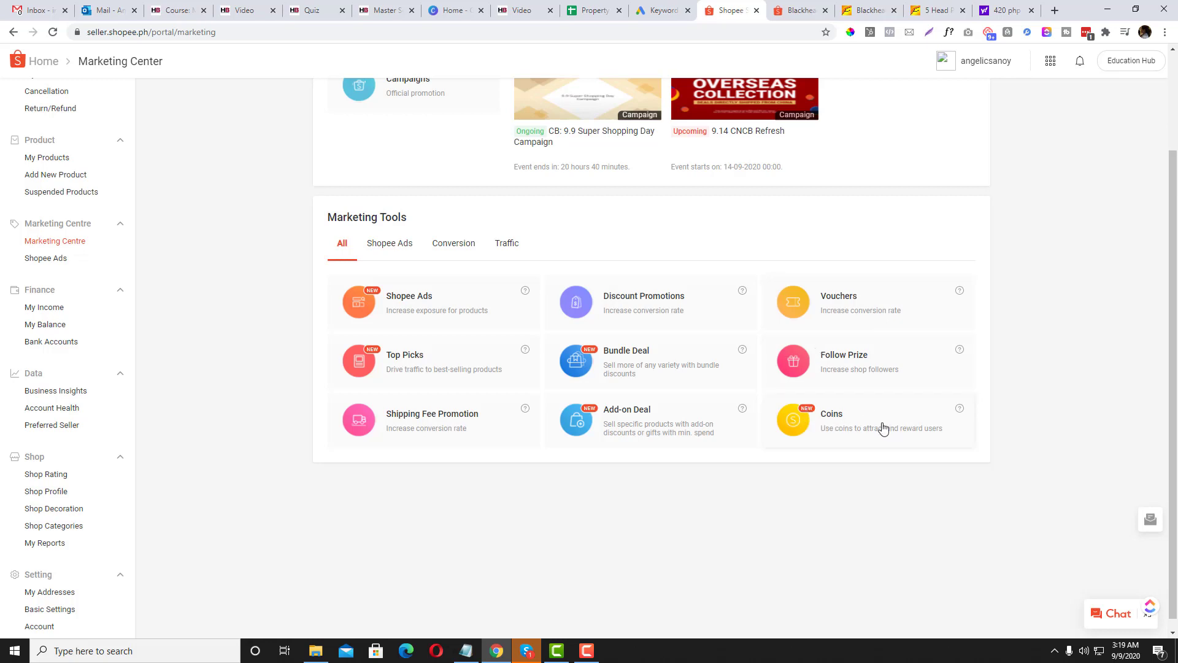
mouse_move(887, 434)
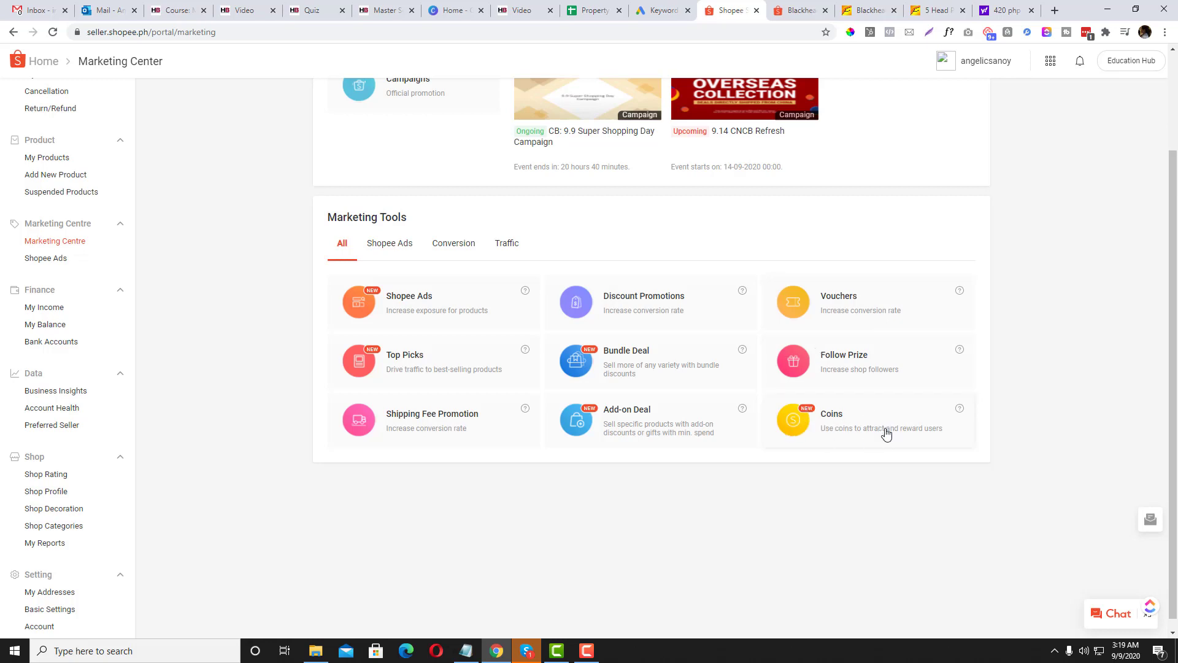
mouse_move(802, 460)
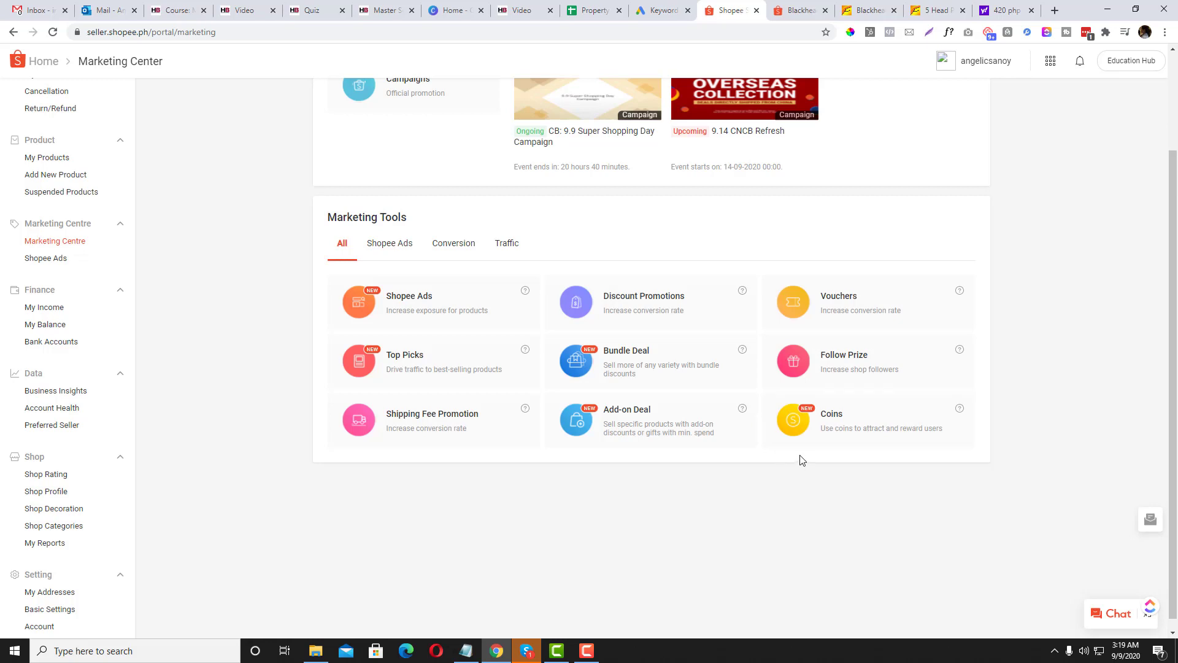
Step: View the Coins page with its 0.00 balance and the ₱200/₱300 top-up options
left_click(831, 415)
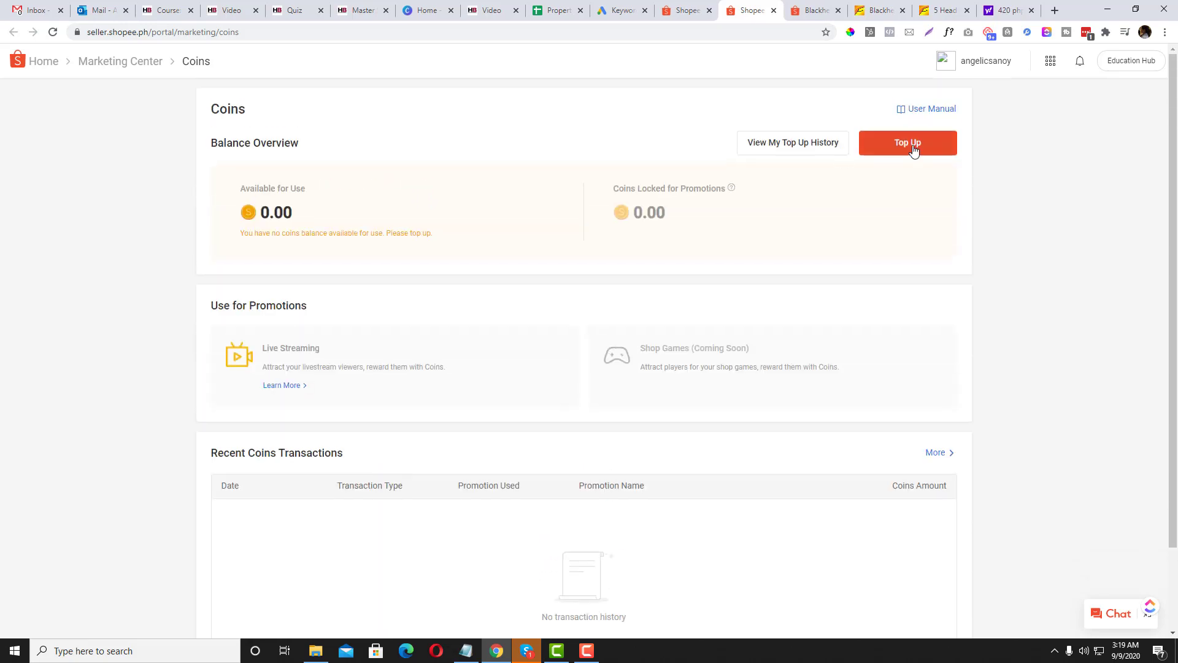
left_click(907, 143)
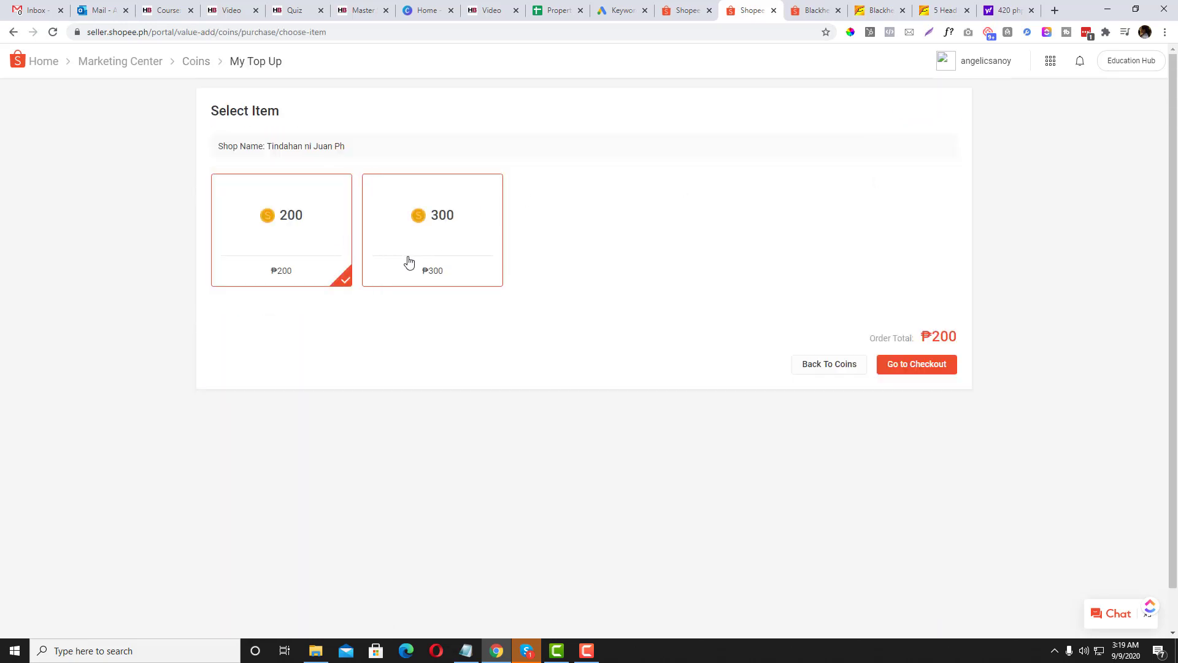
mouse_move(513, 271)
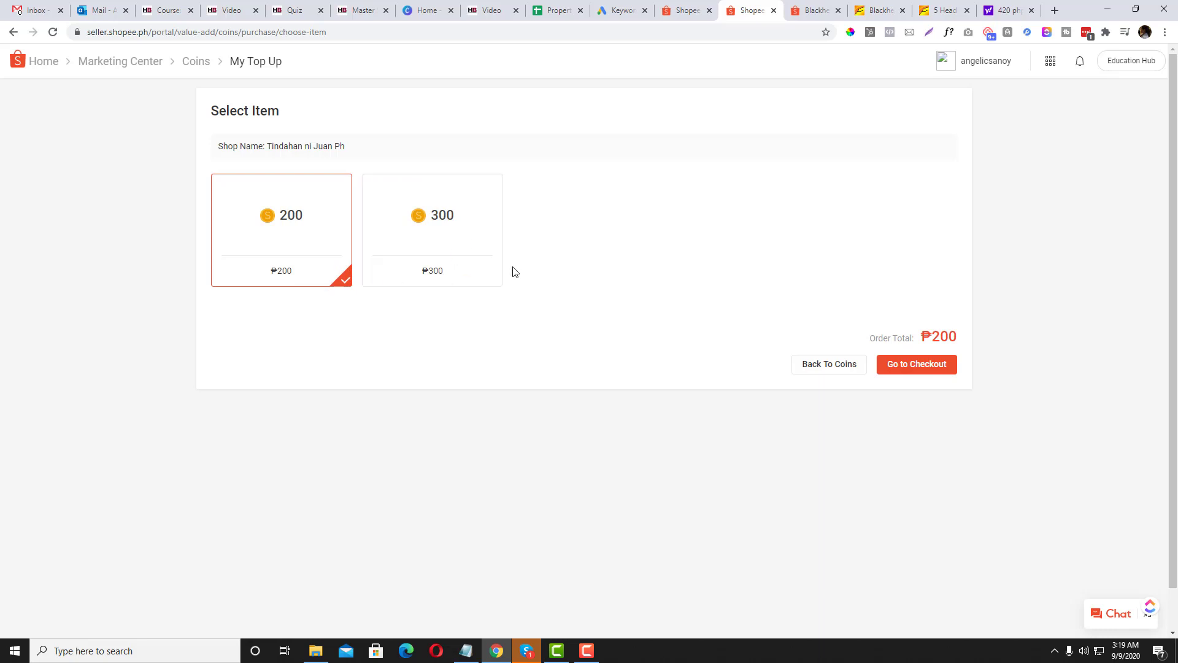
mouse_move(769, 389)
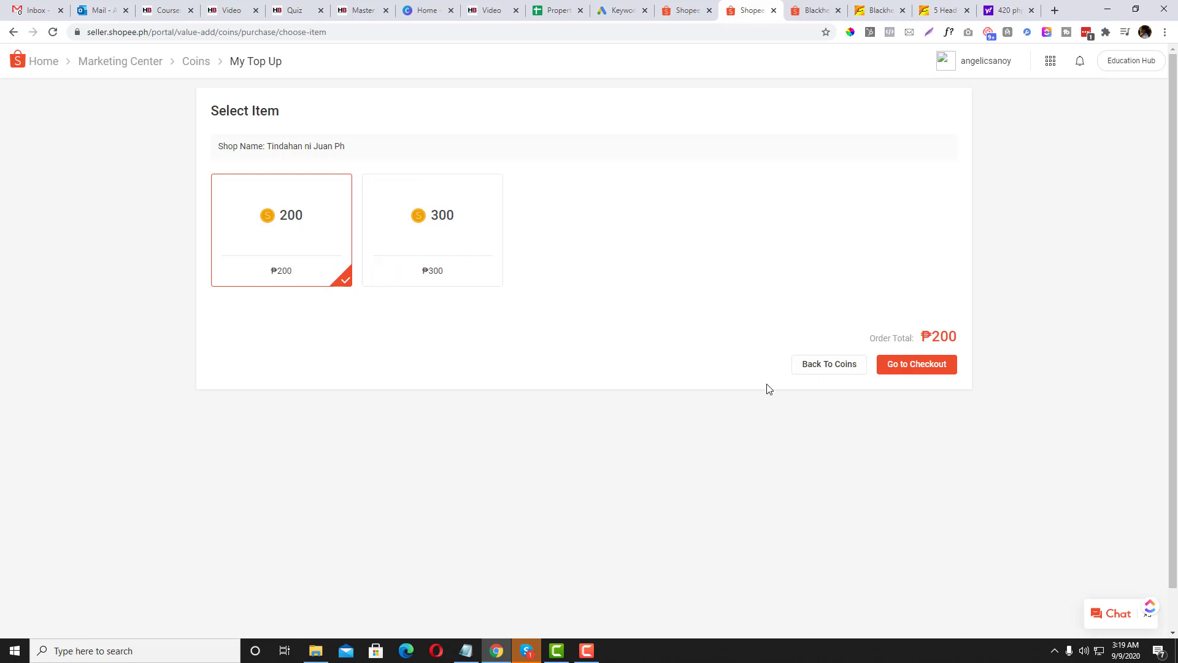
left_click(828, 364)
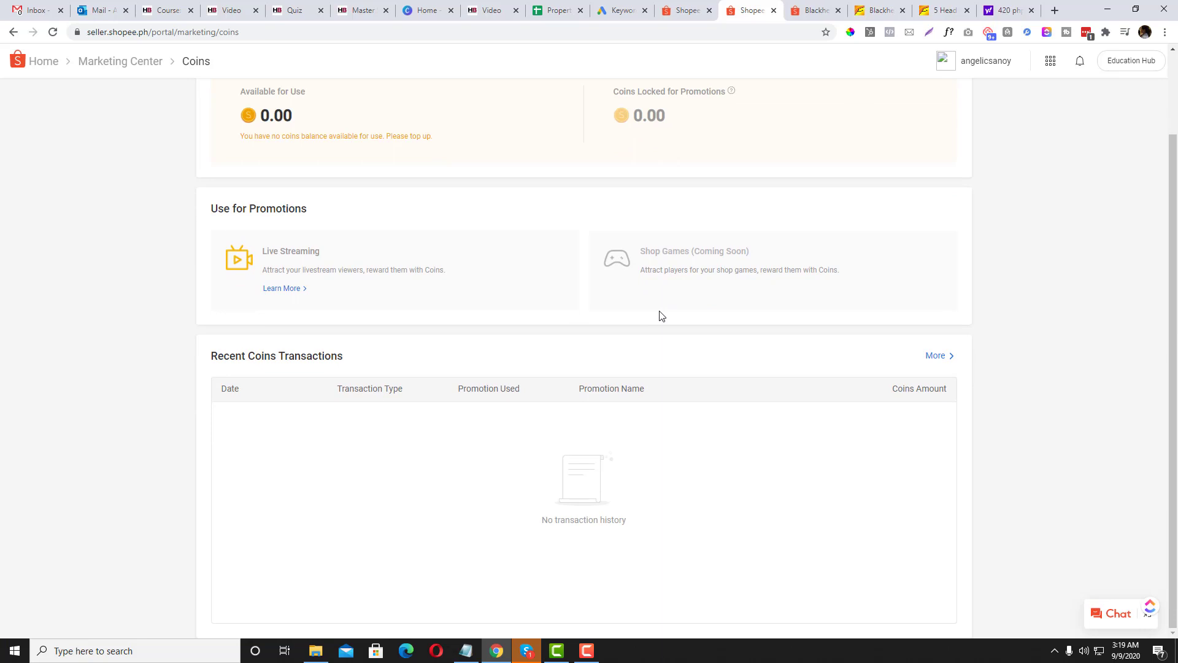
scroll("up", 3)
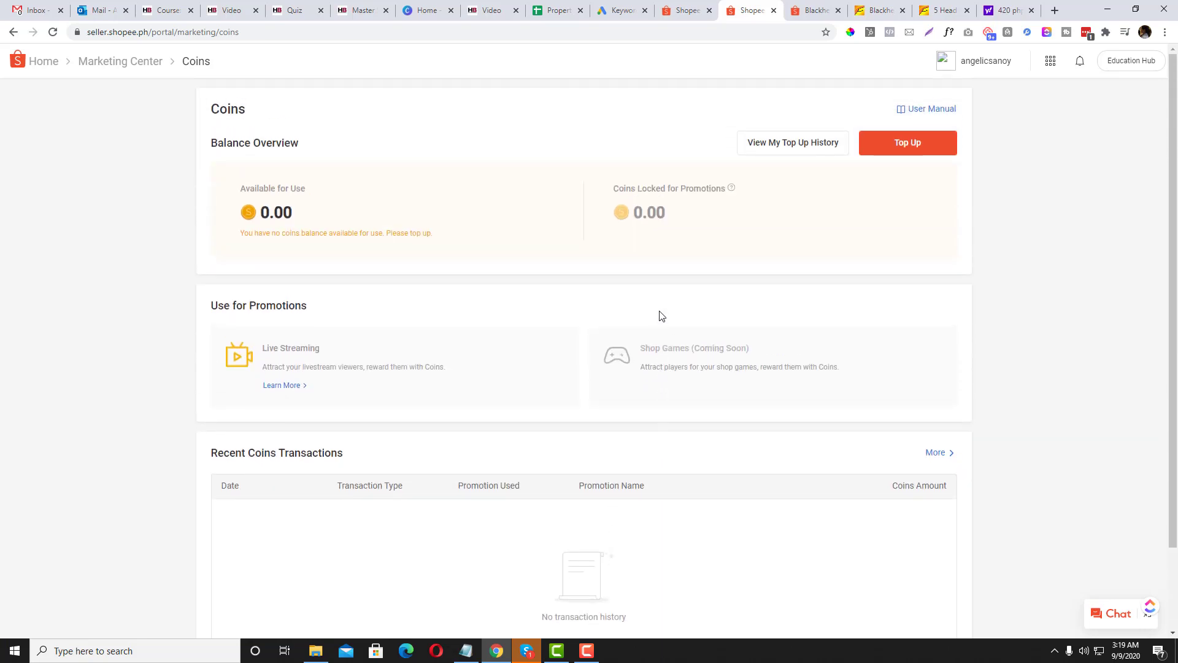
scroll("down", 3)
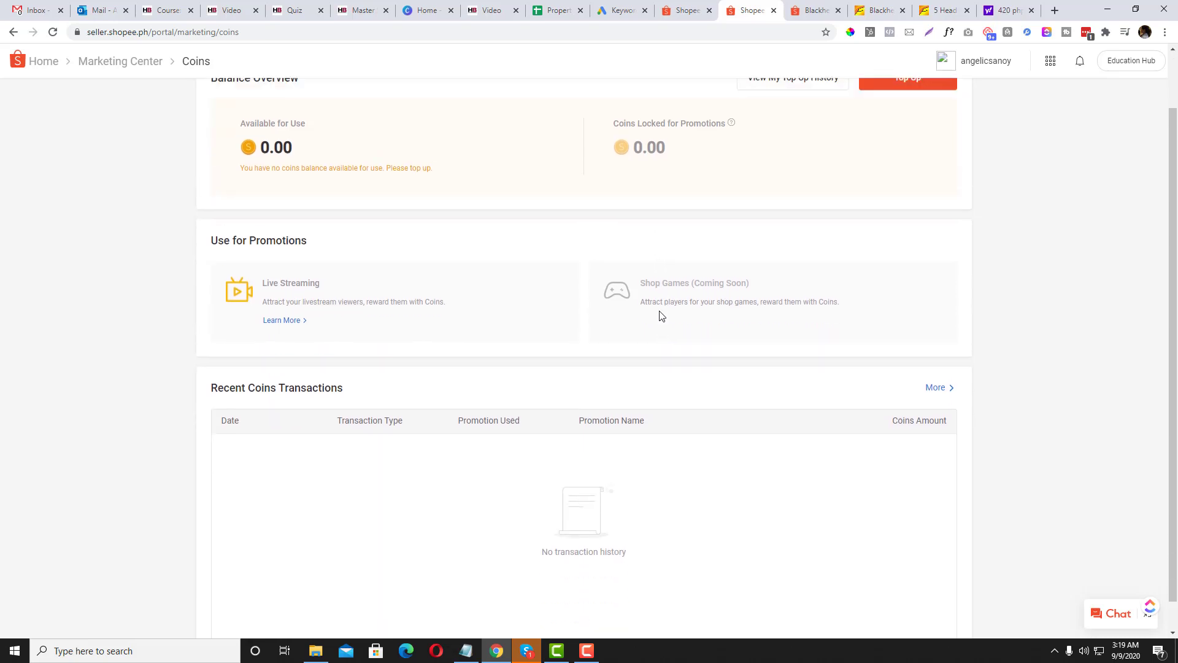
scroll("up", 3)
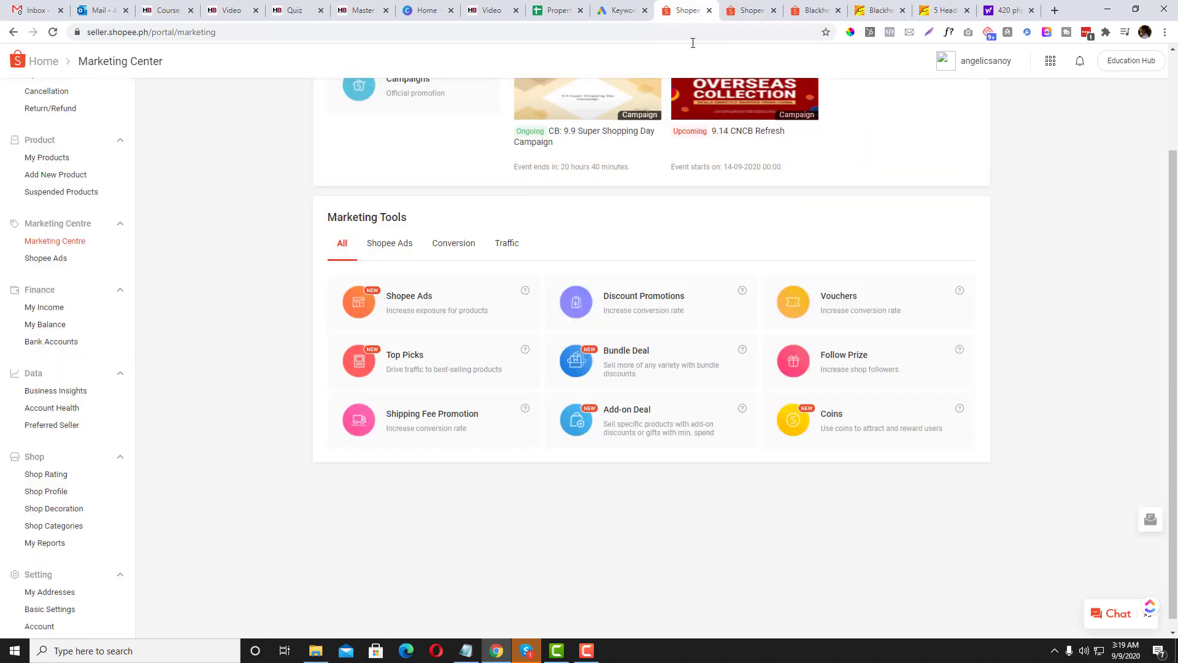
scroll("down", 3)
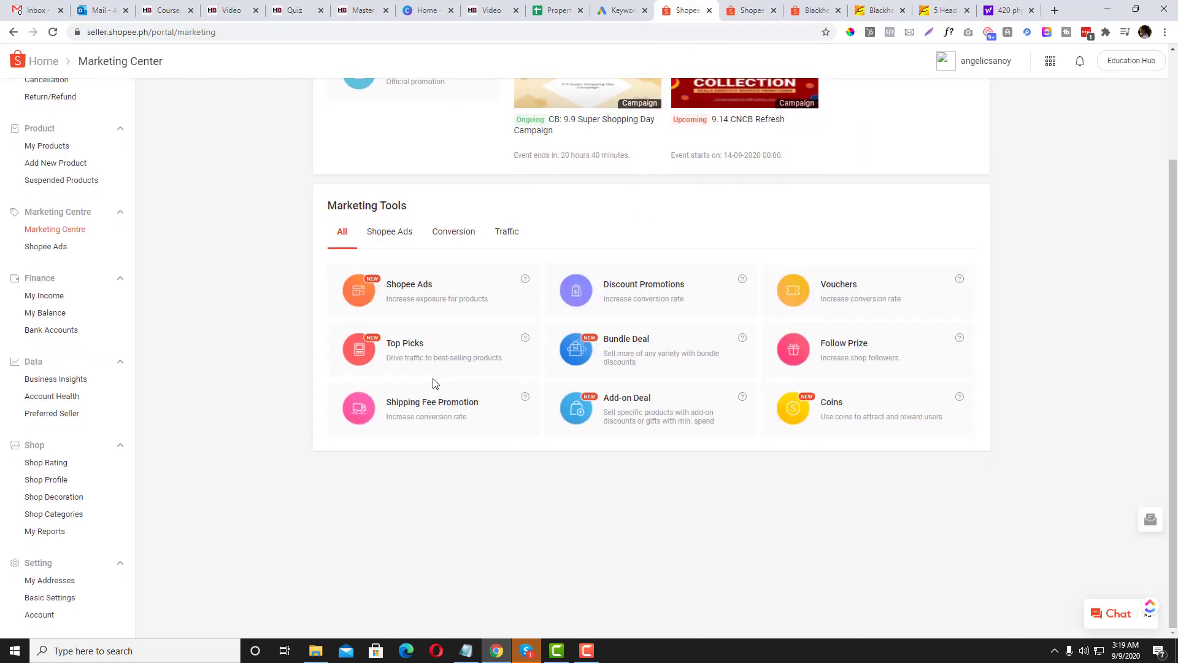
mouse_move(783, 401)
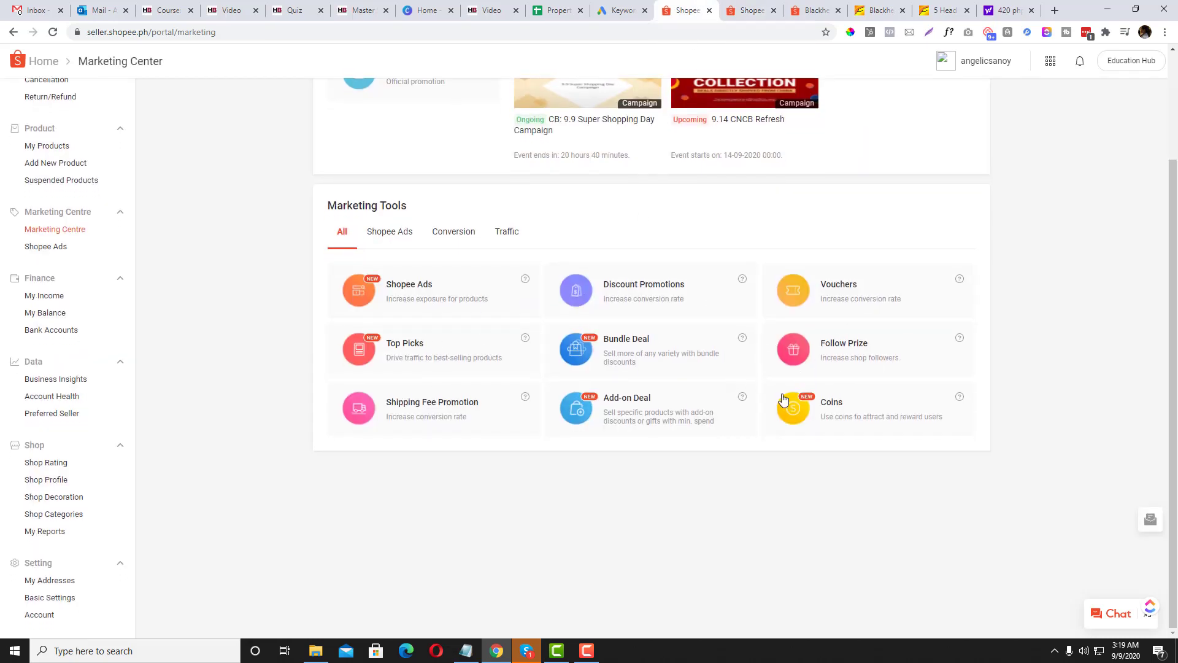
left_click(453, 232)
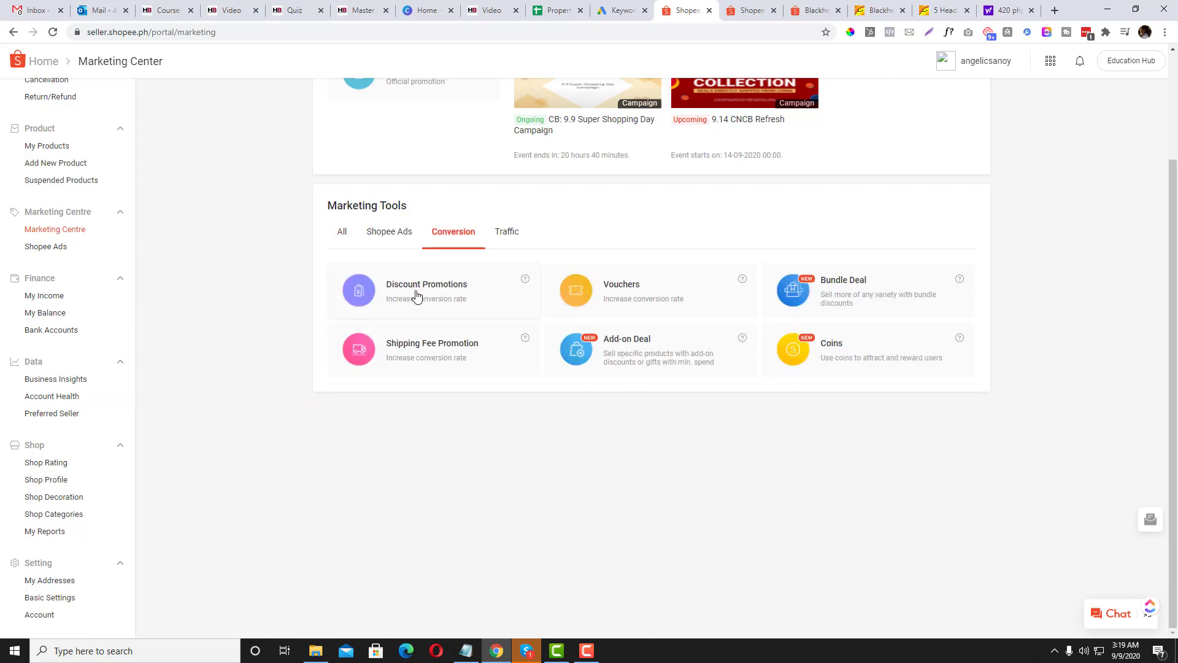
left_click(342, 231)
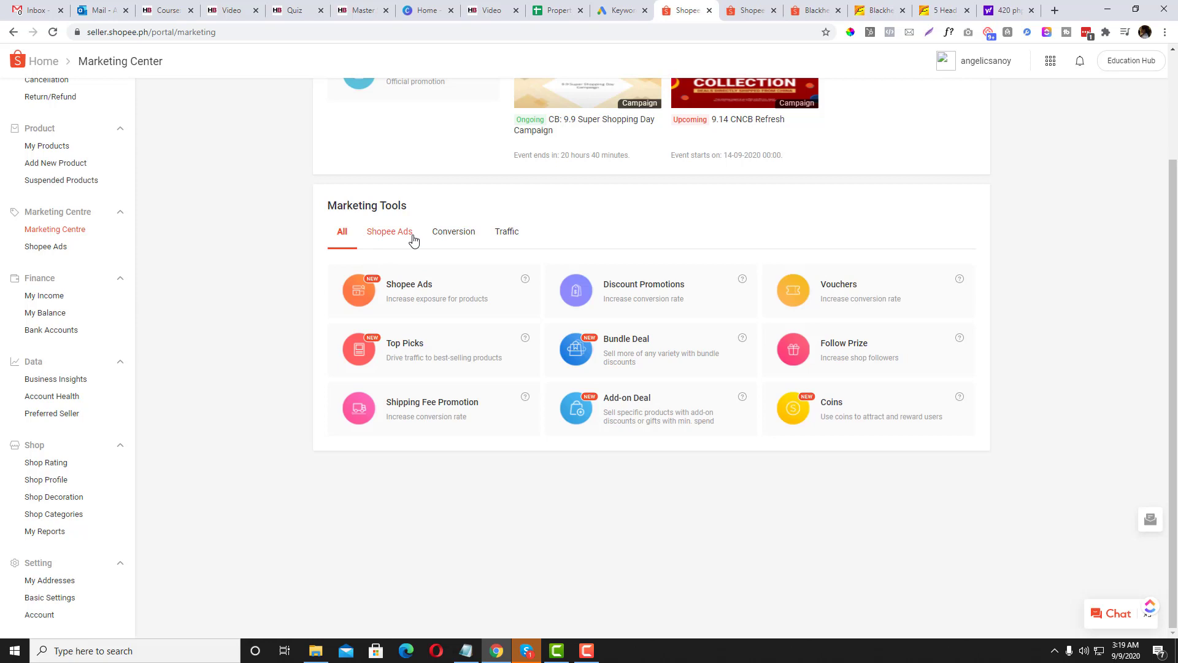
mouse_move(720, 315)
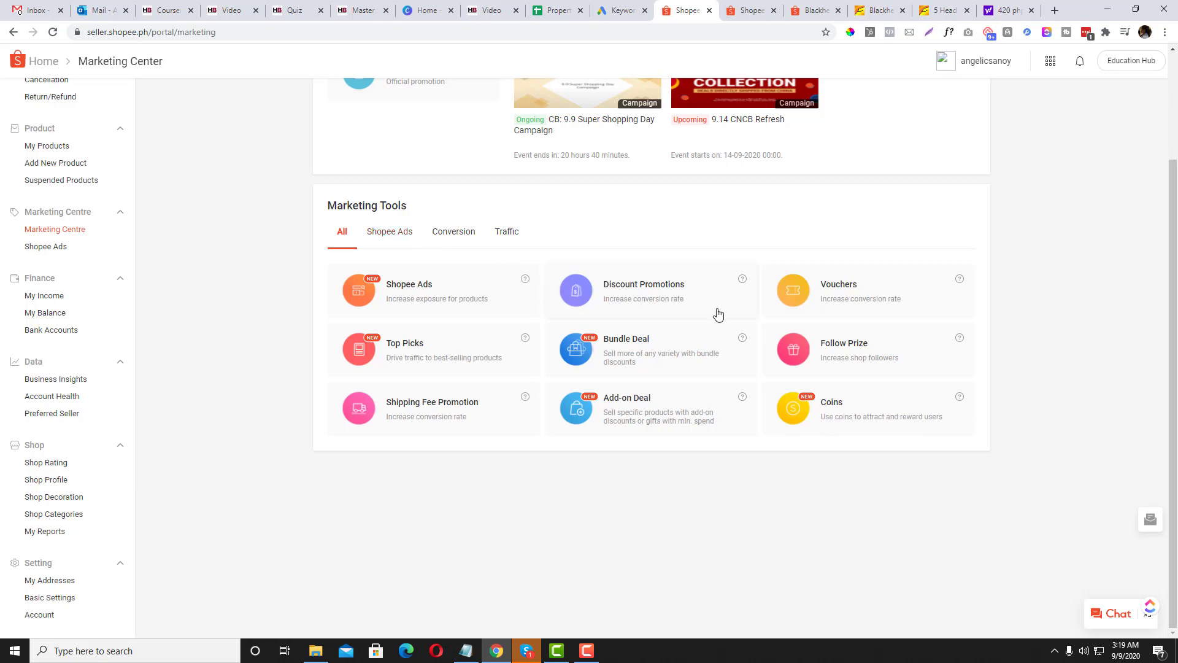
mouse_move(618, 311)
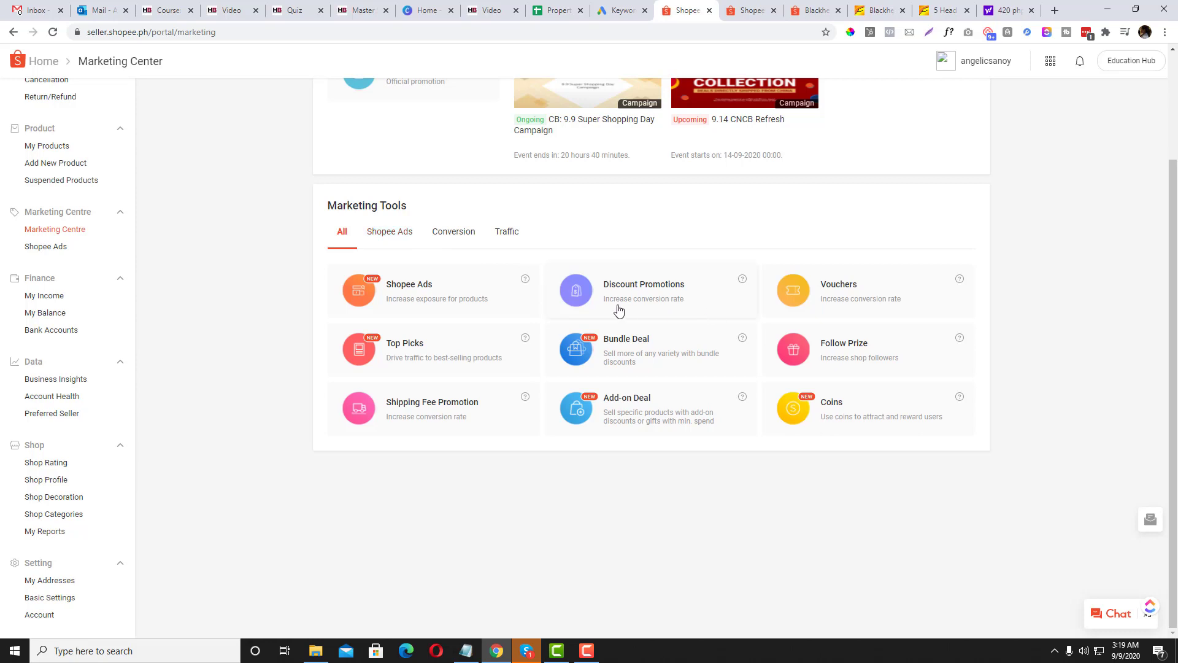
left_click(507, 232)
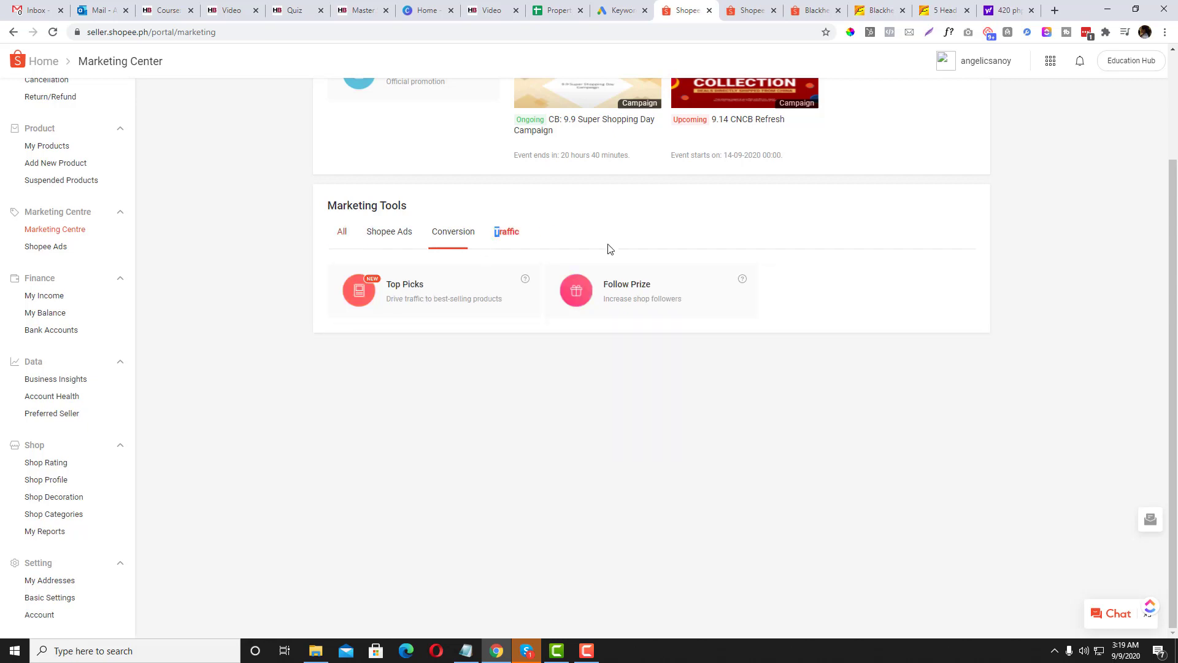
left_click(342, 231)
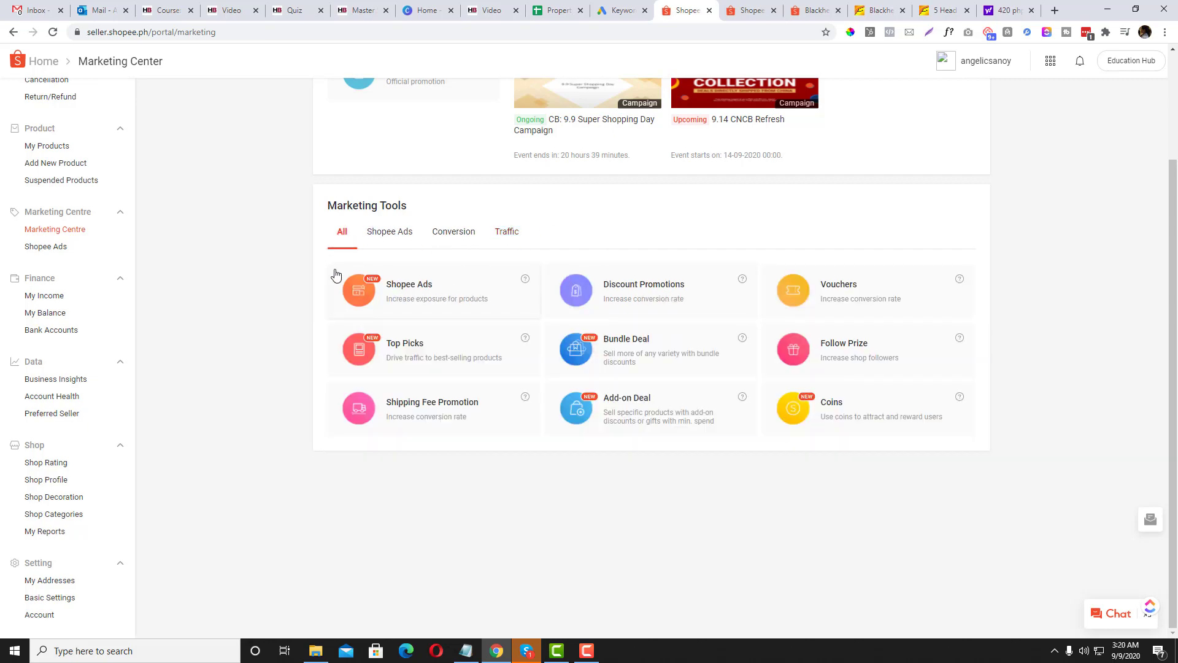
scroll("up", 3)
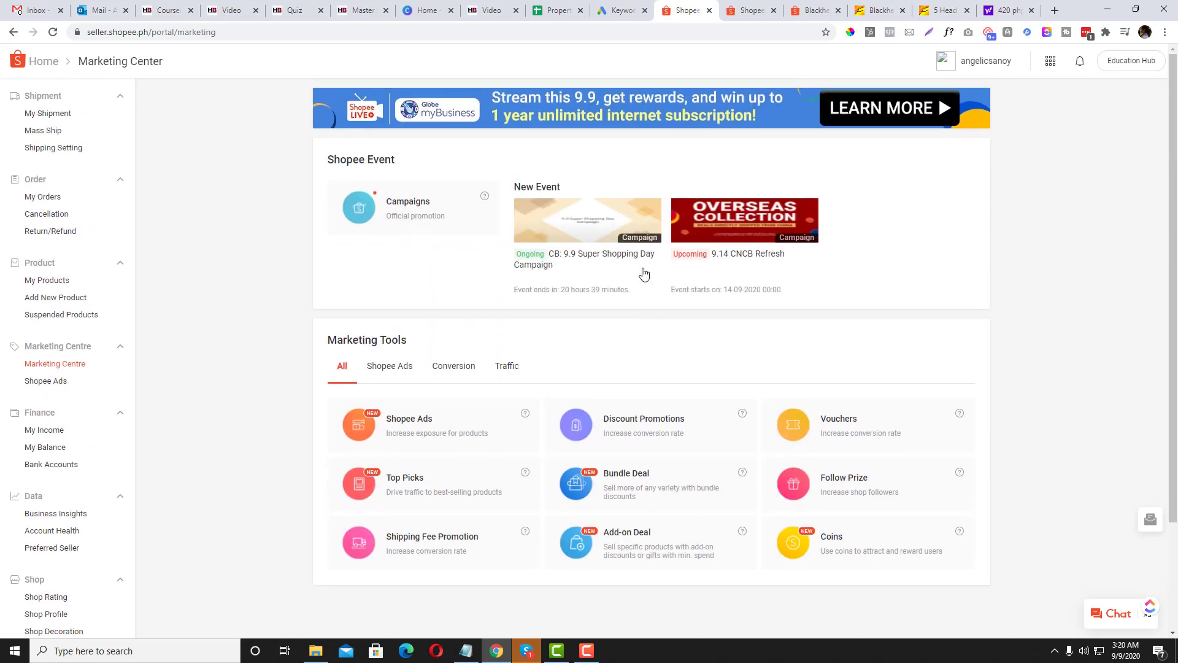
scroll("down", 3)
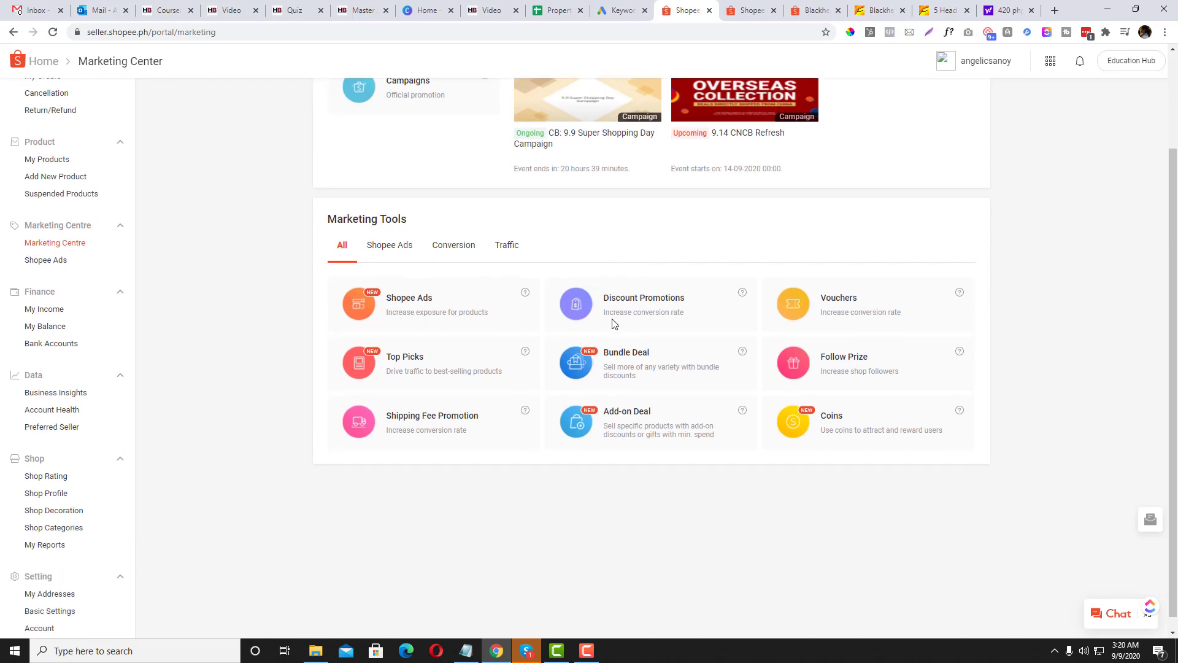
scroll("up", 3)
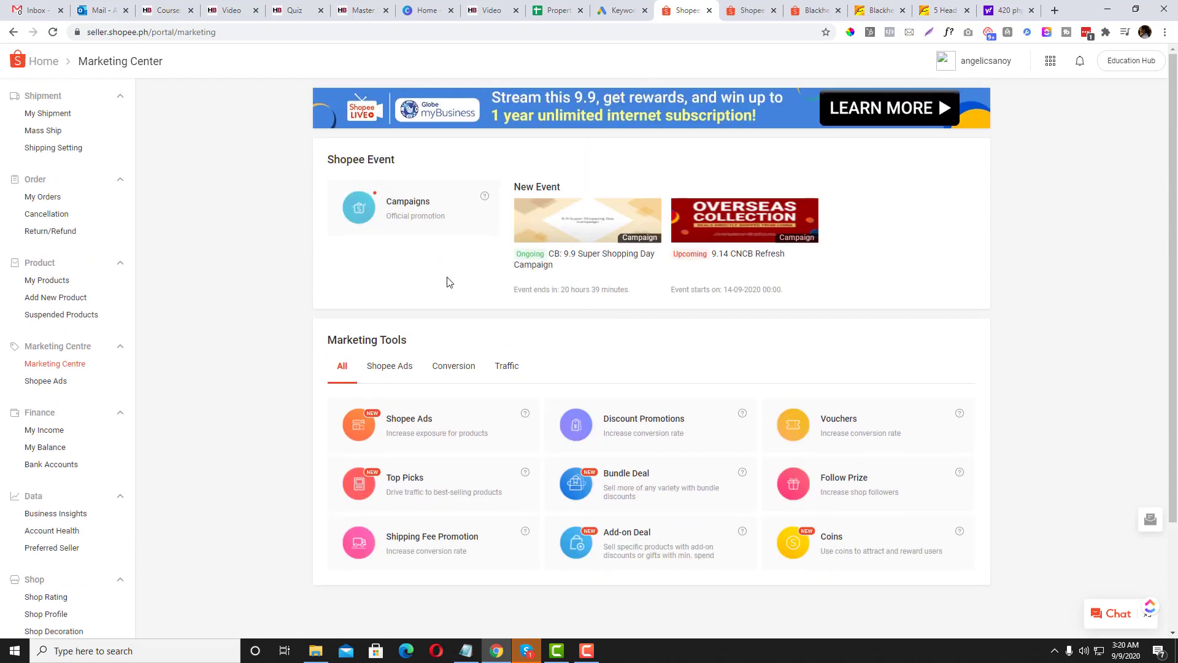
Step: Open My Shipment to see the 2 orders waiting to ship
left_click(48, 113)
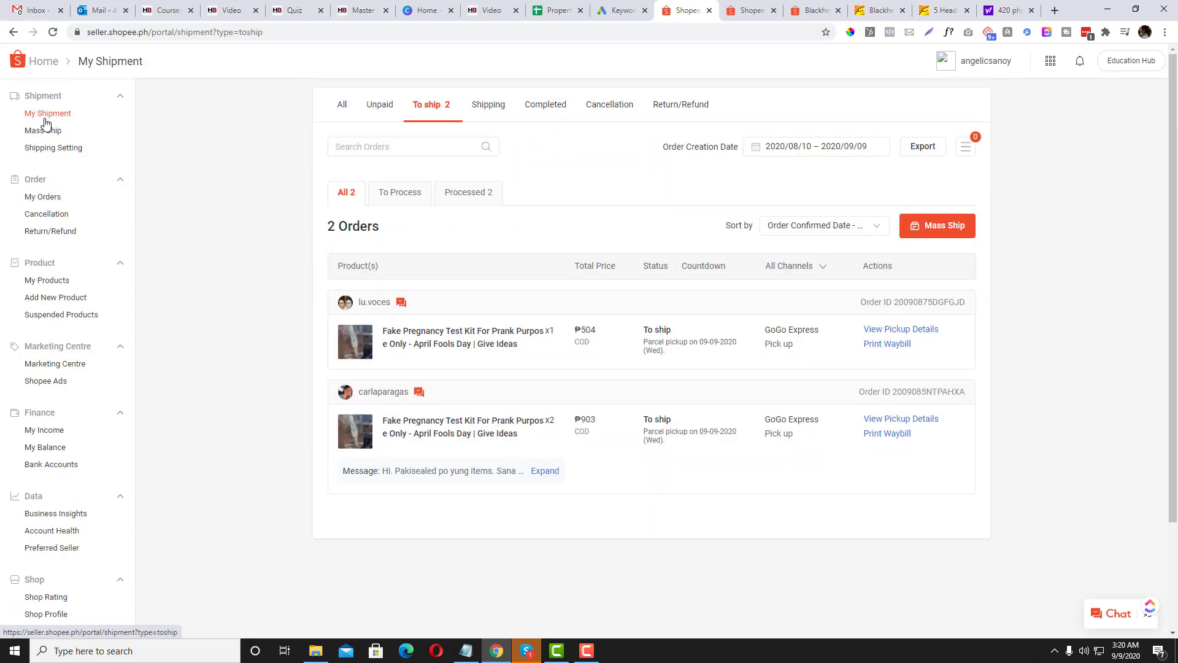
mouse_move(29, 247)
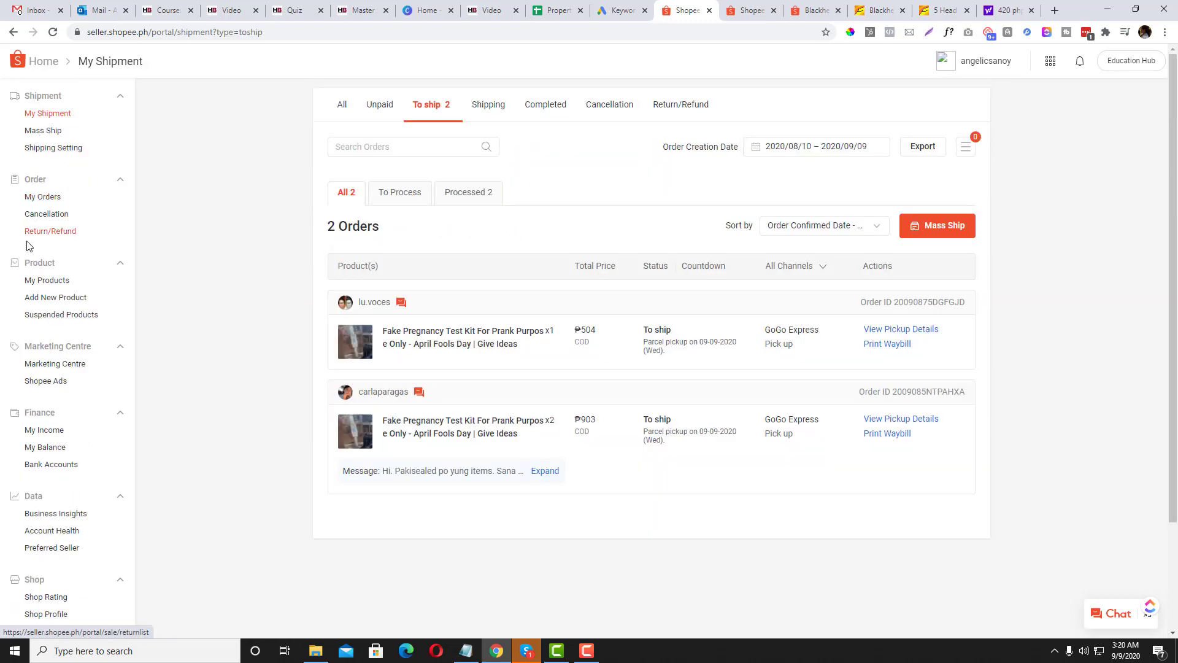
scroll("down", 3)
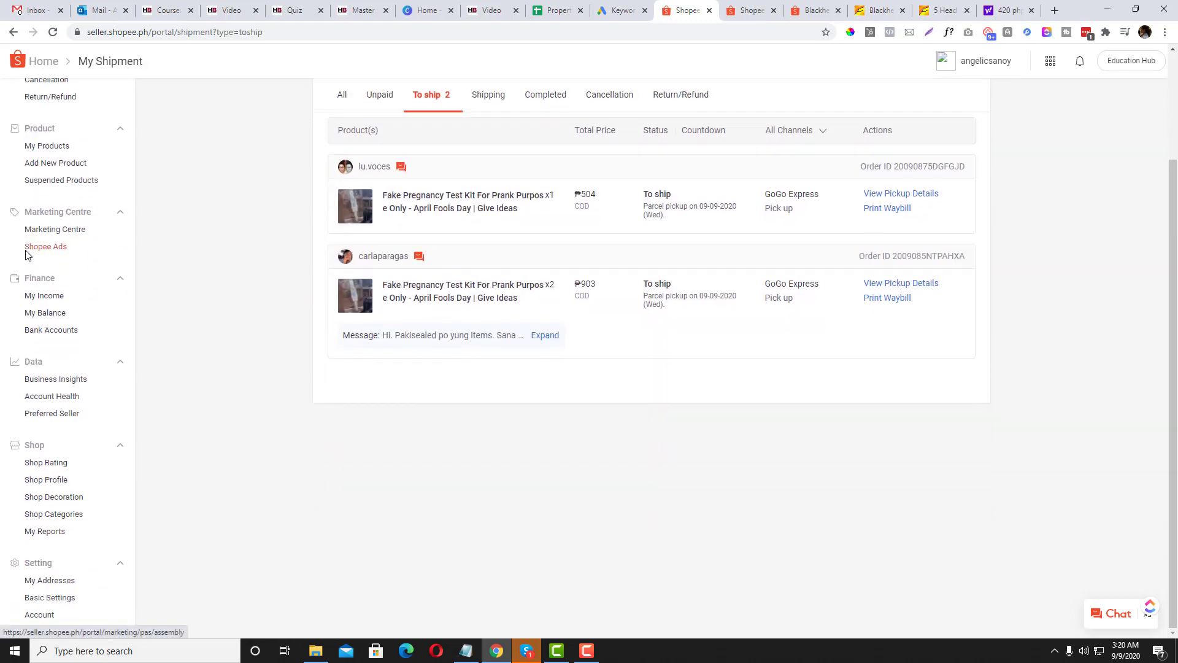
mouse_move(84, 378)
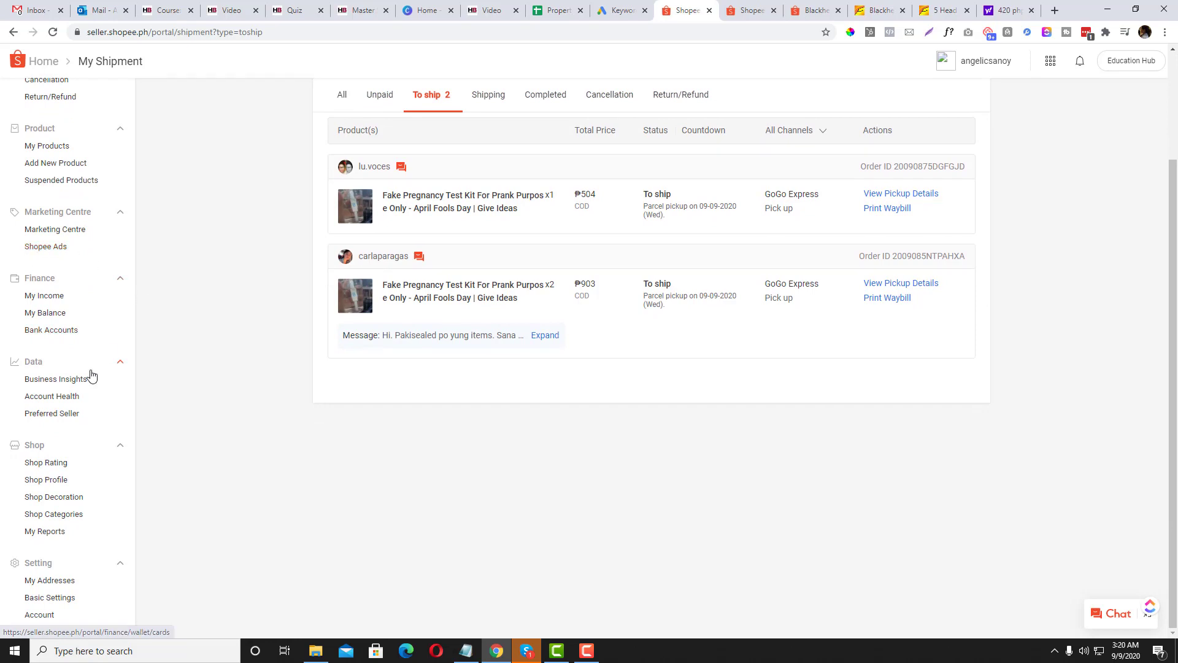